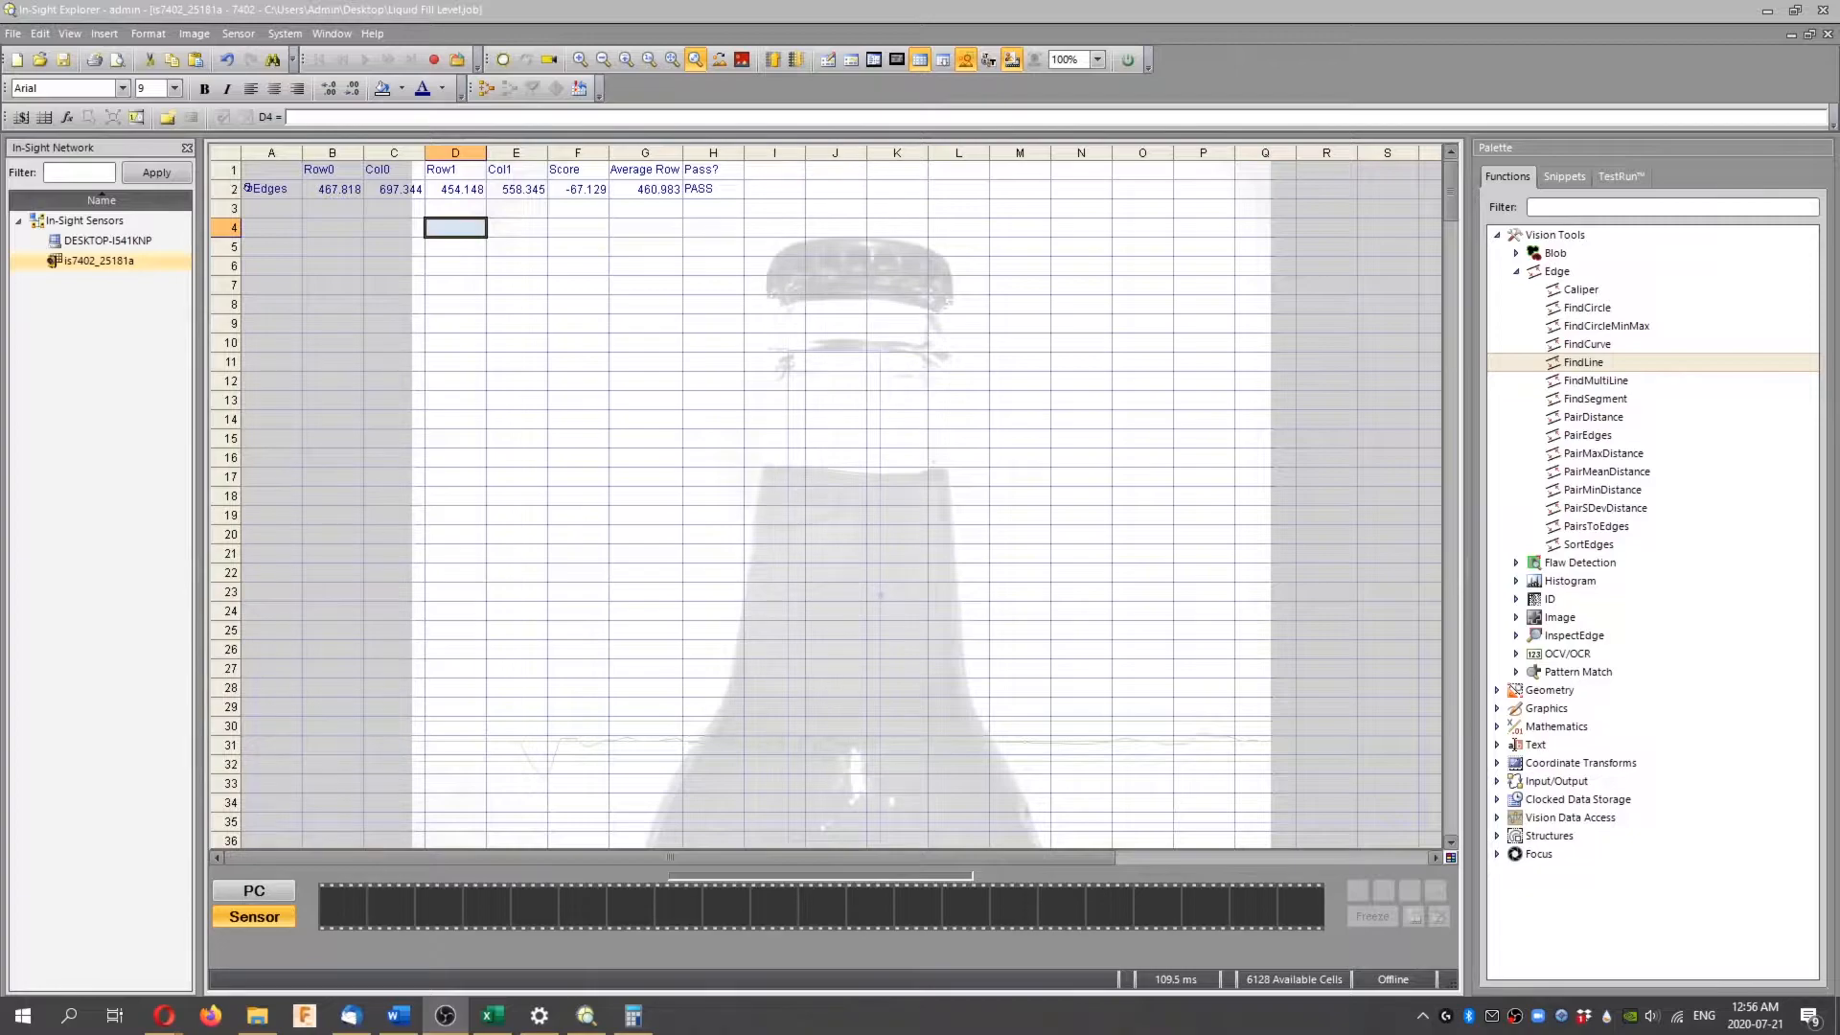
mouse_move(524, 603)
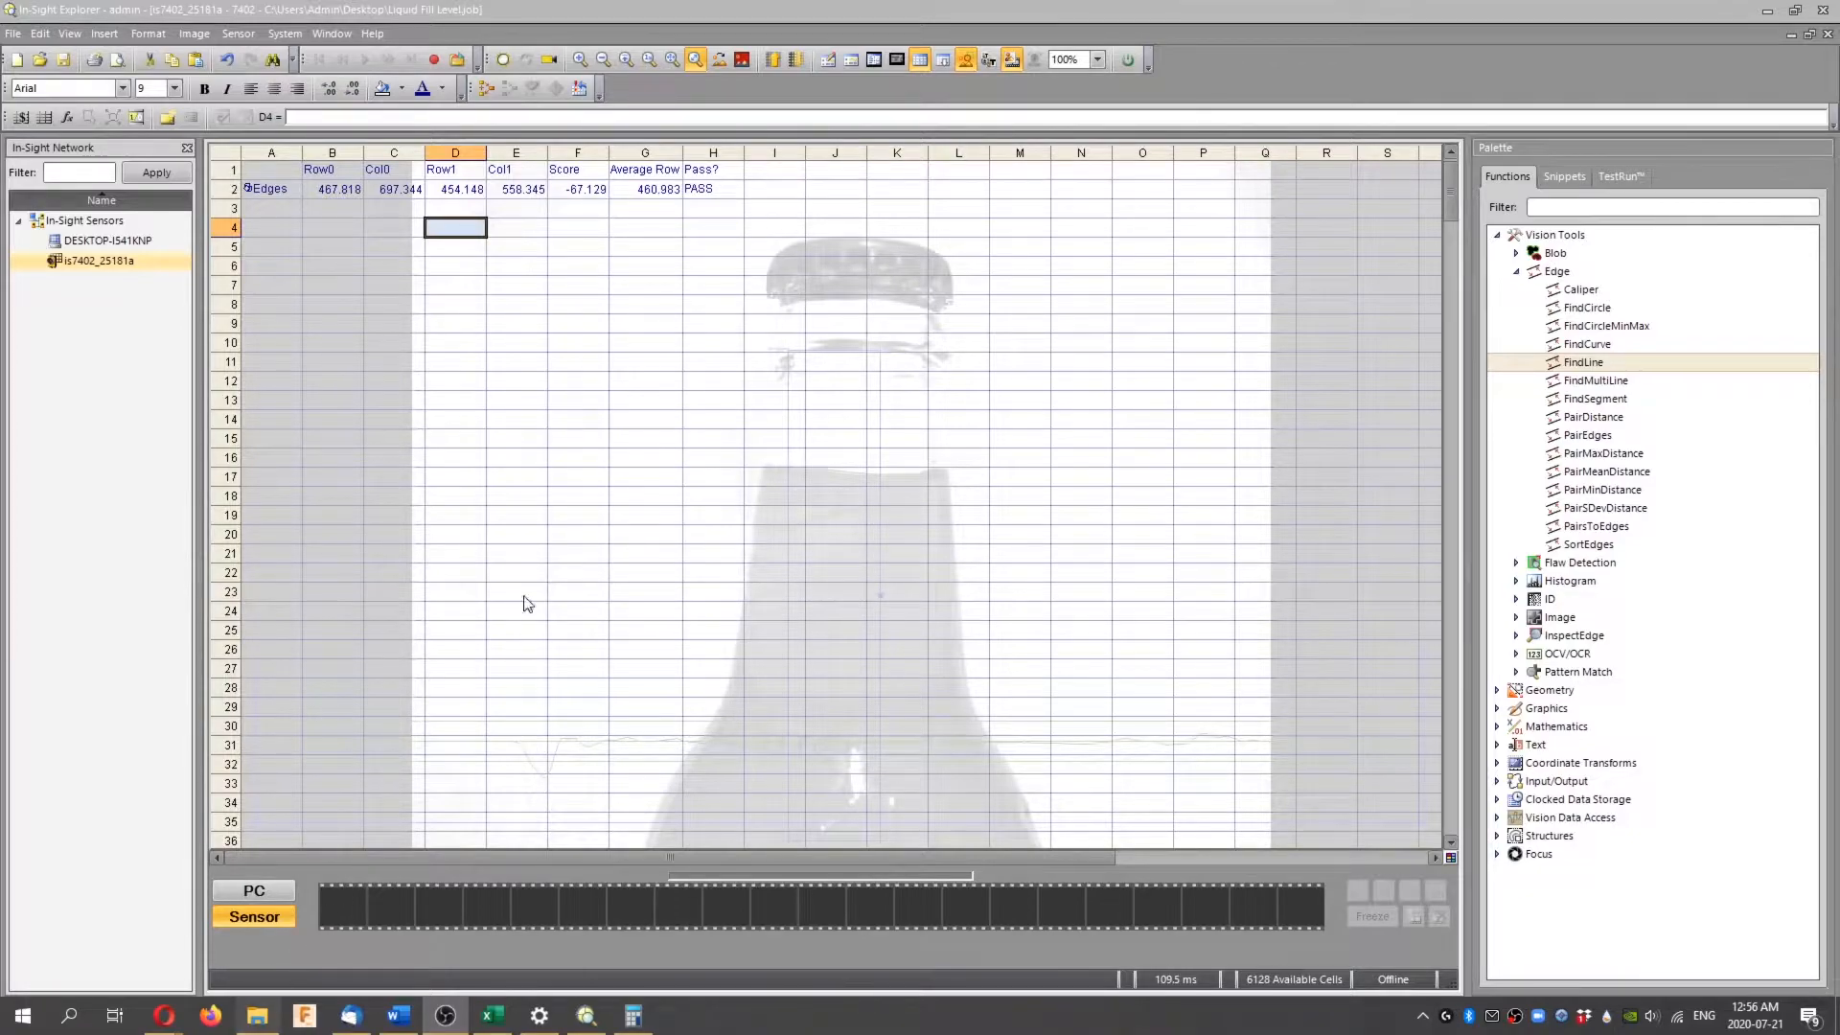
Hide the spreadsheet to reveal the bottle image with FindLine edge and search-region graphics
click(515, 438)
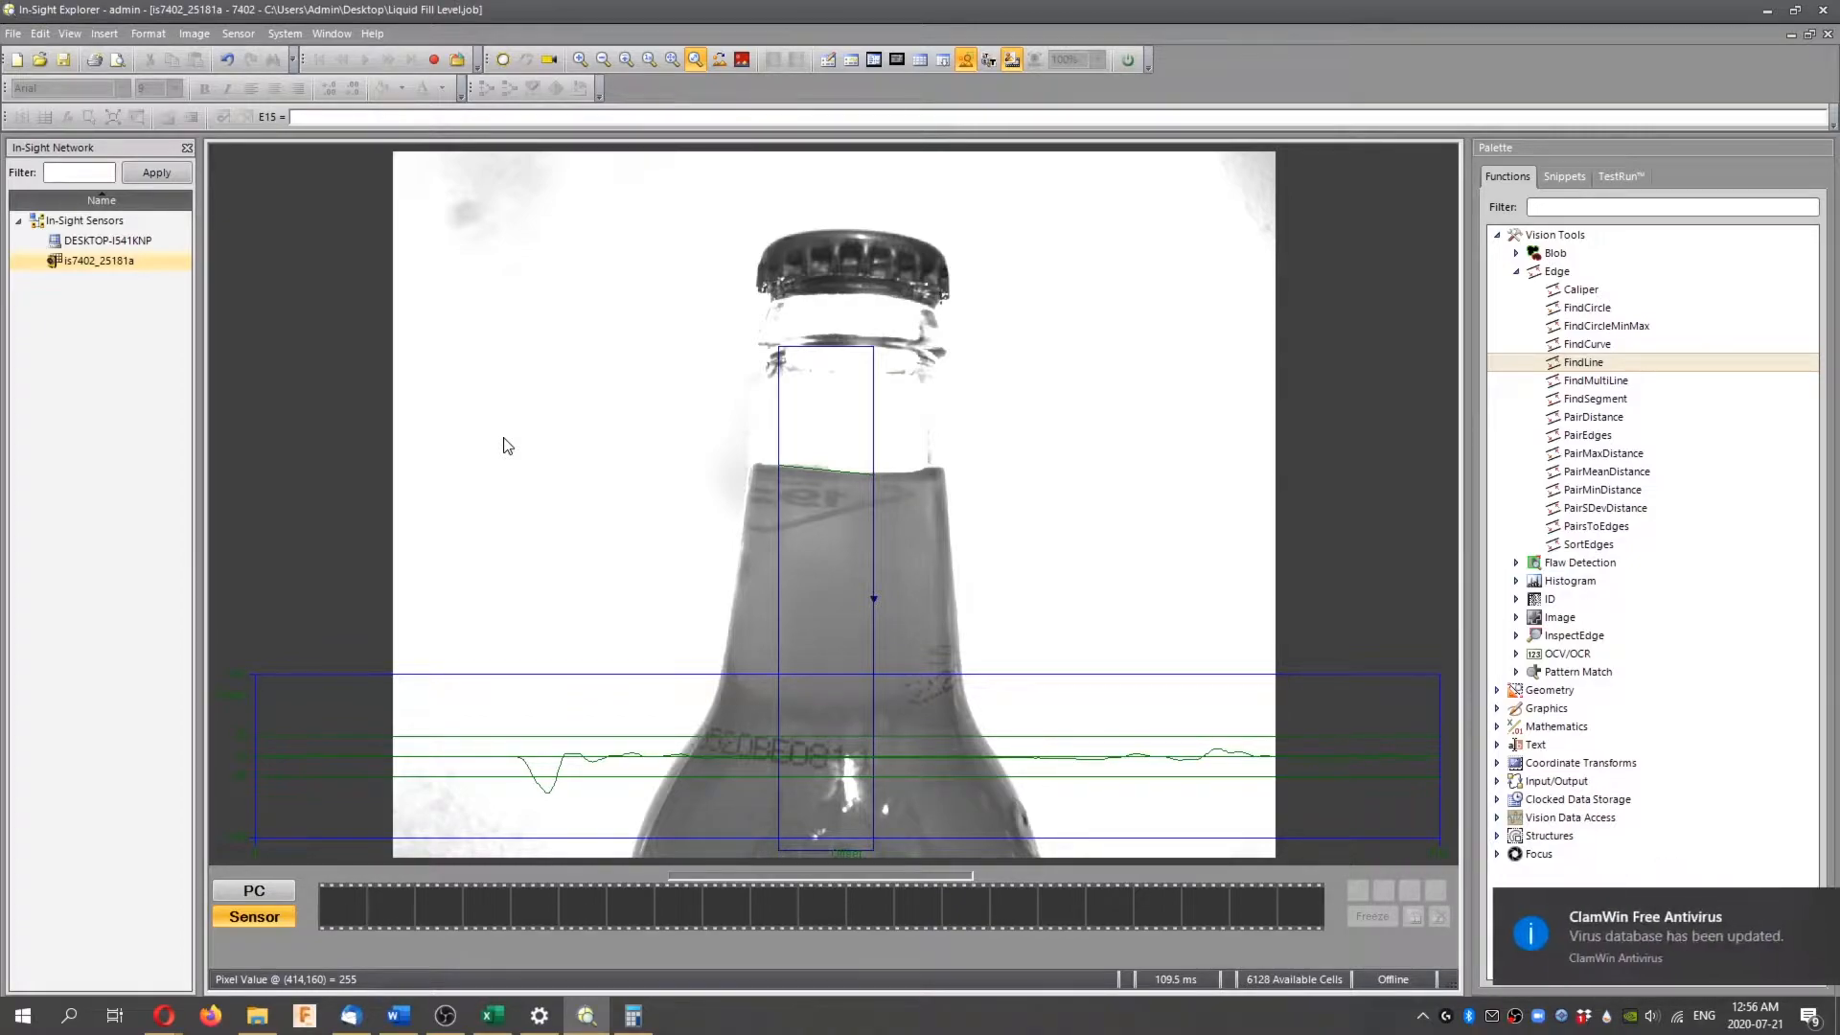
mouse_move(1147, 502)
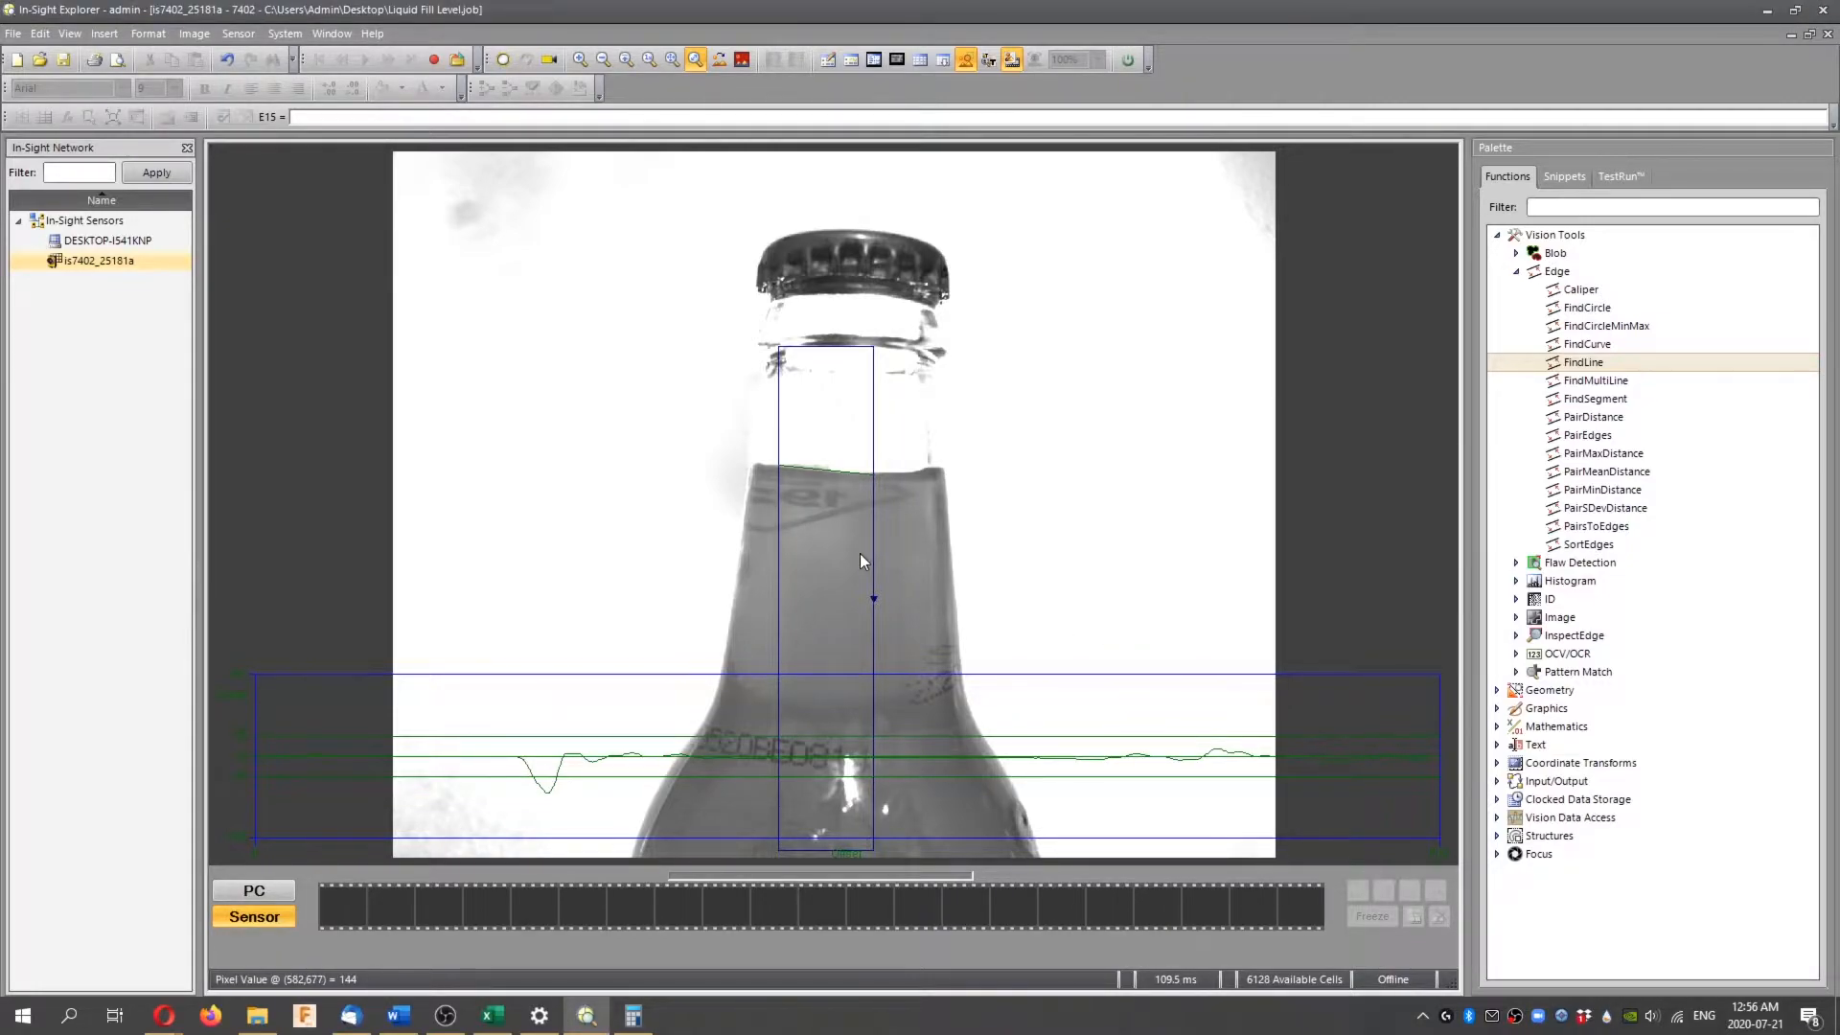
mouse_move(493, 513)
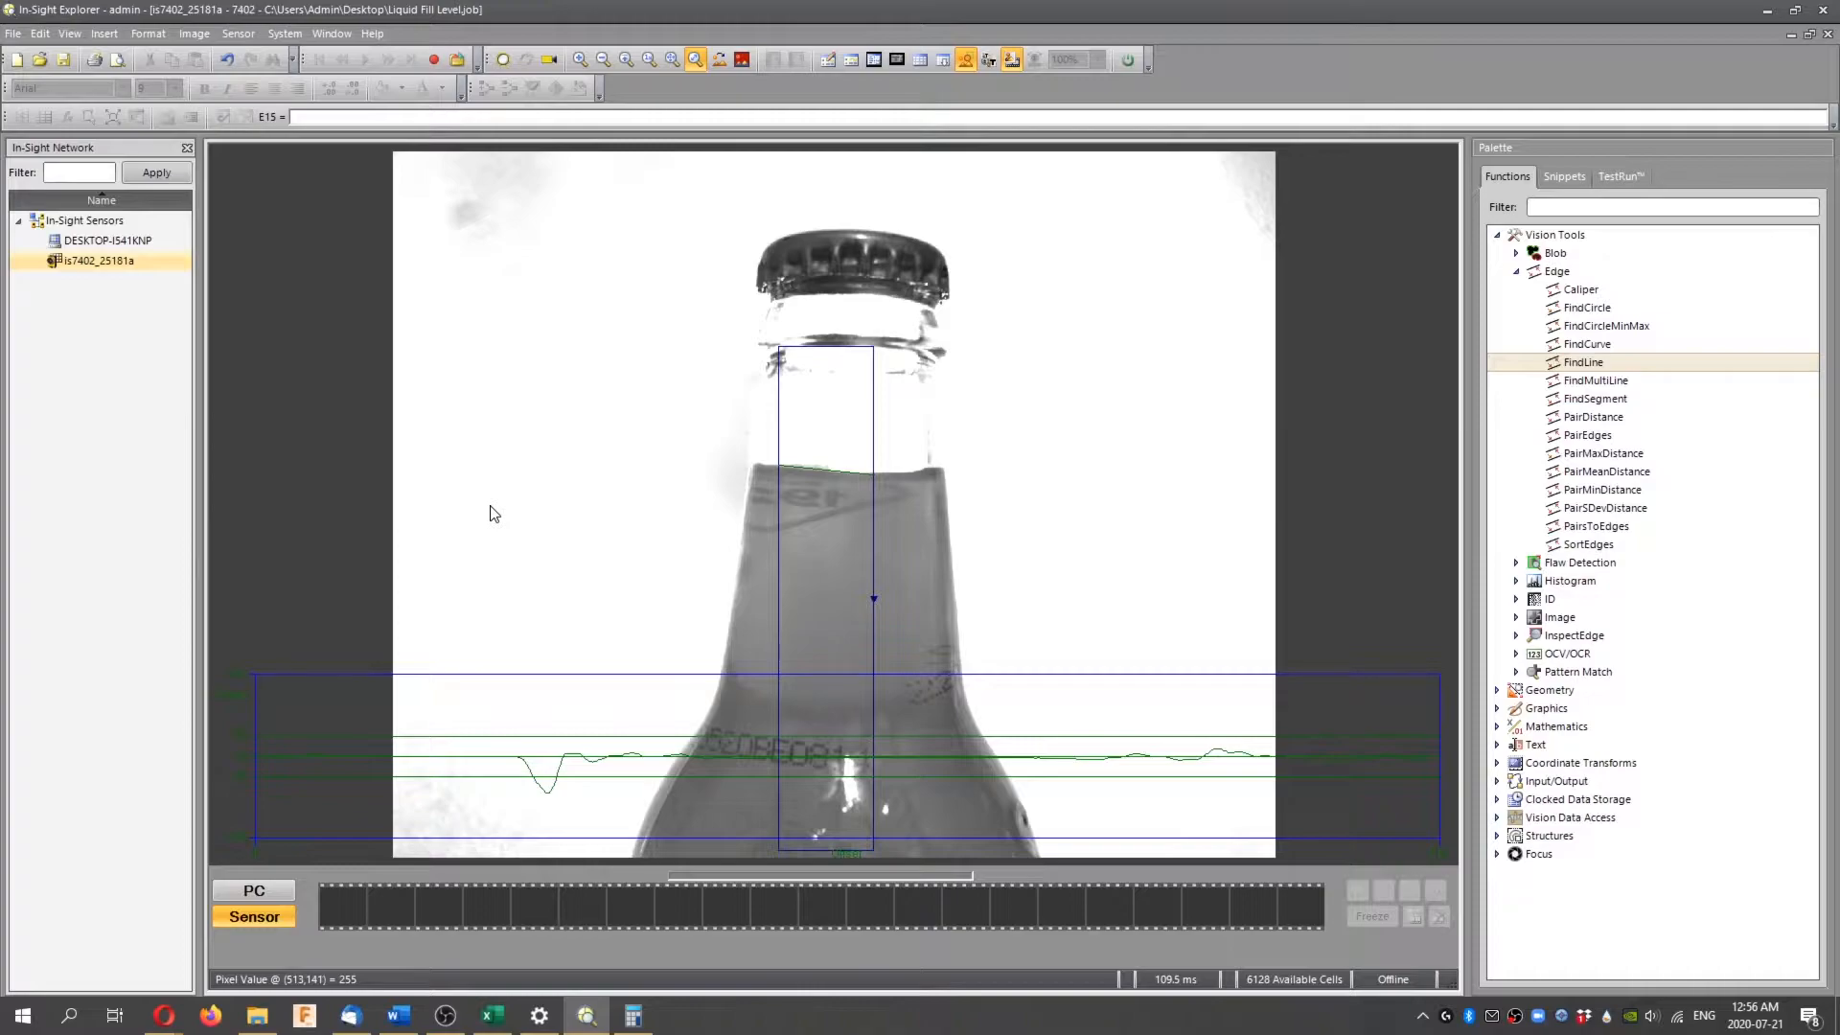
mouse_move(903, 852)
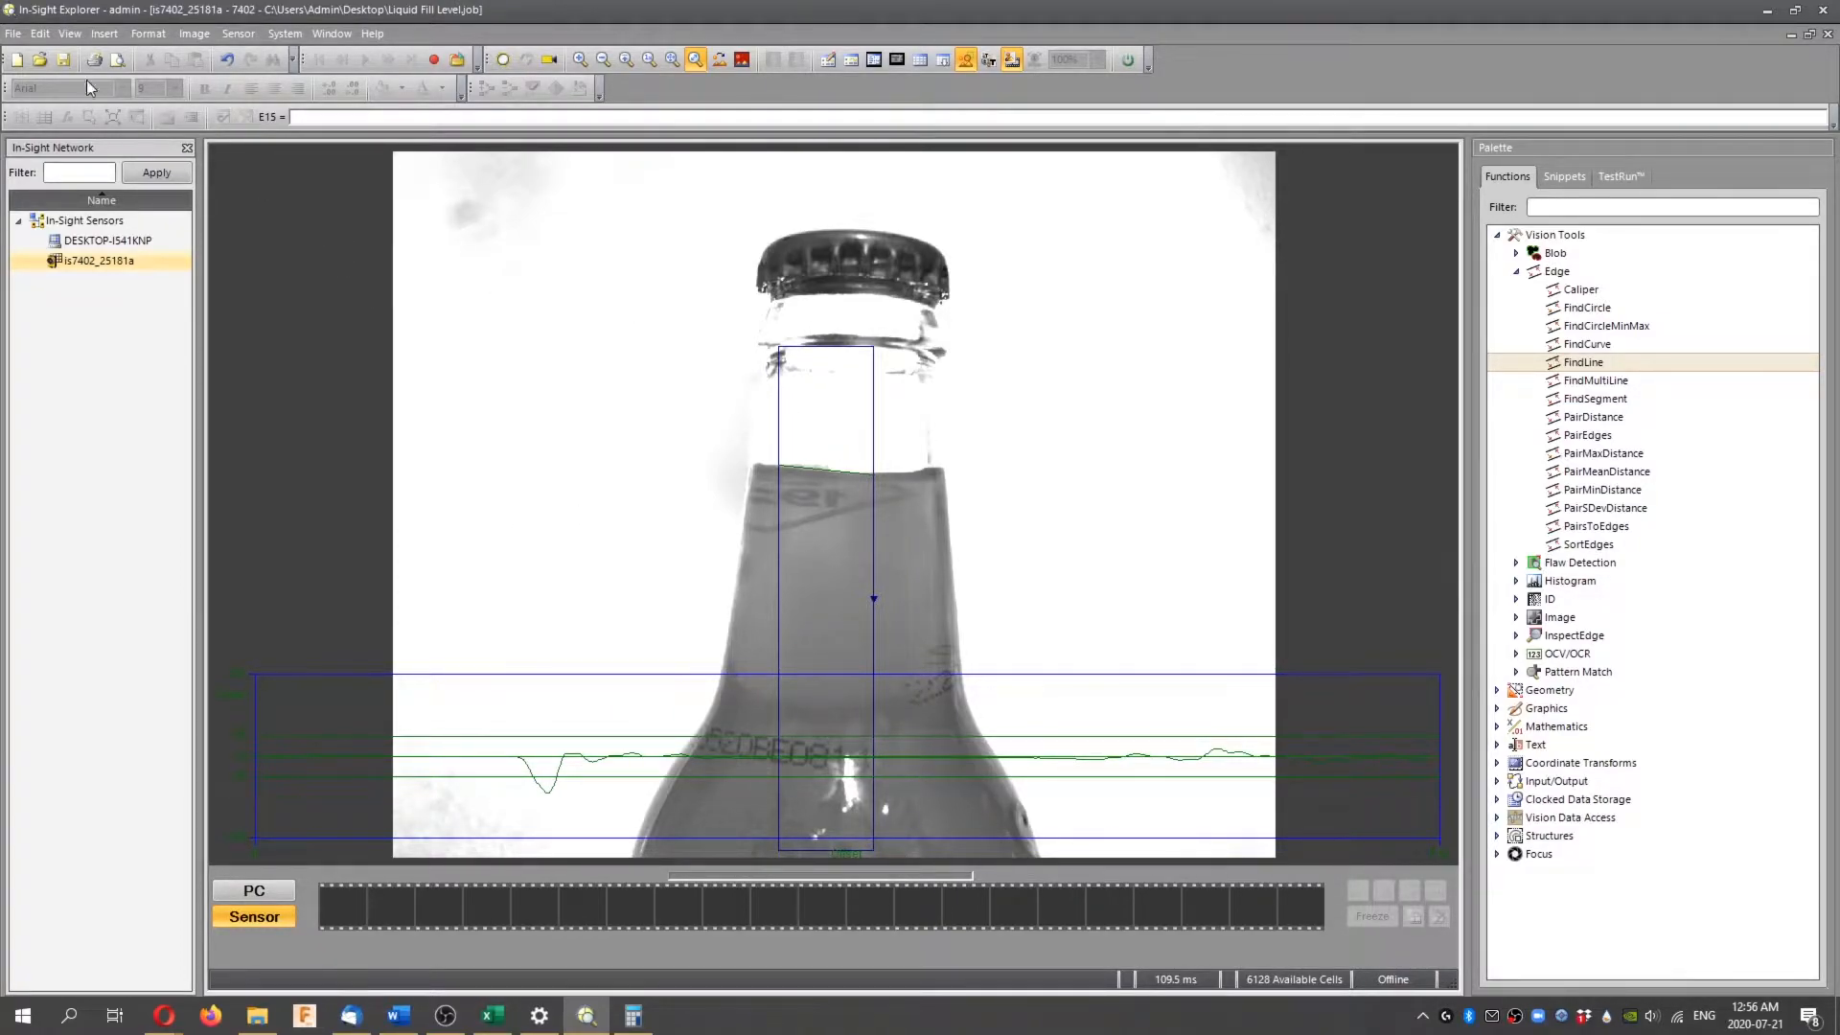
Create a new job via File > New Job, confirming that all data is cleared
click(12, 33)
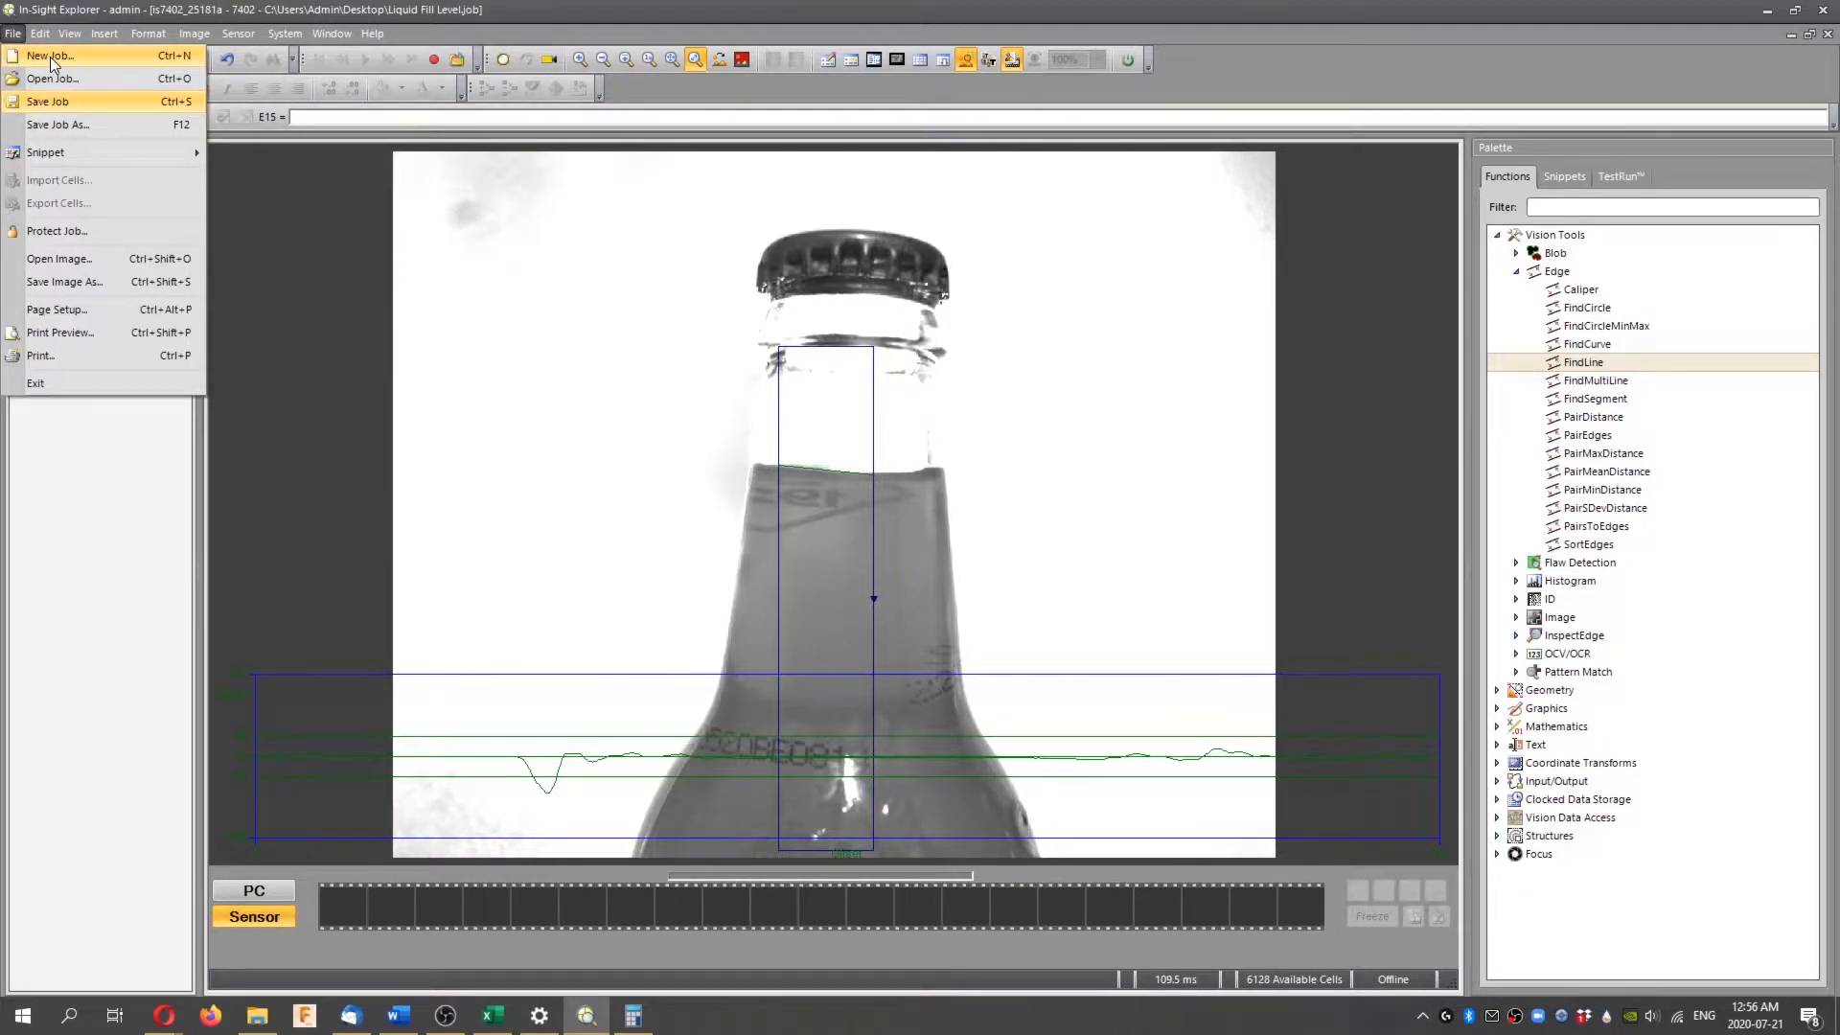
click(48, 56)
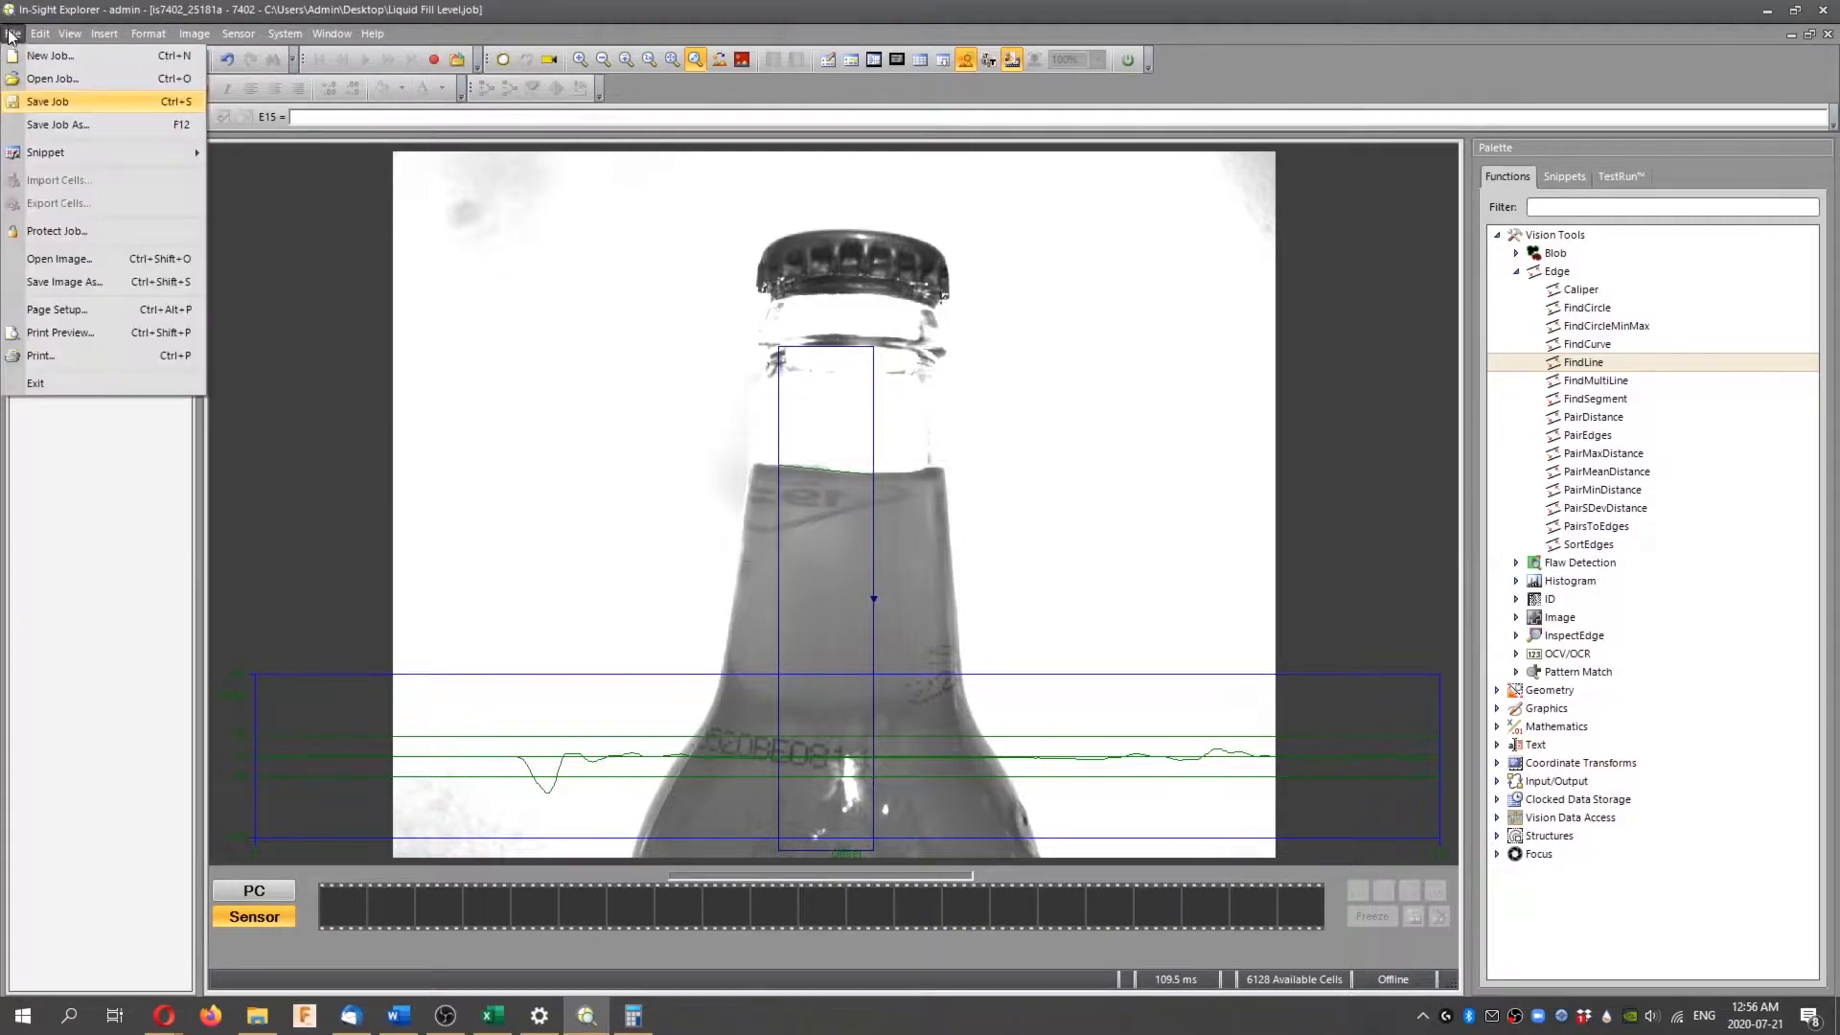
click(49, 55)
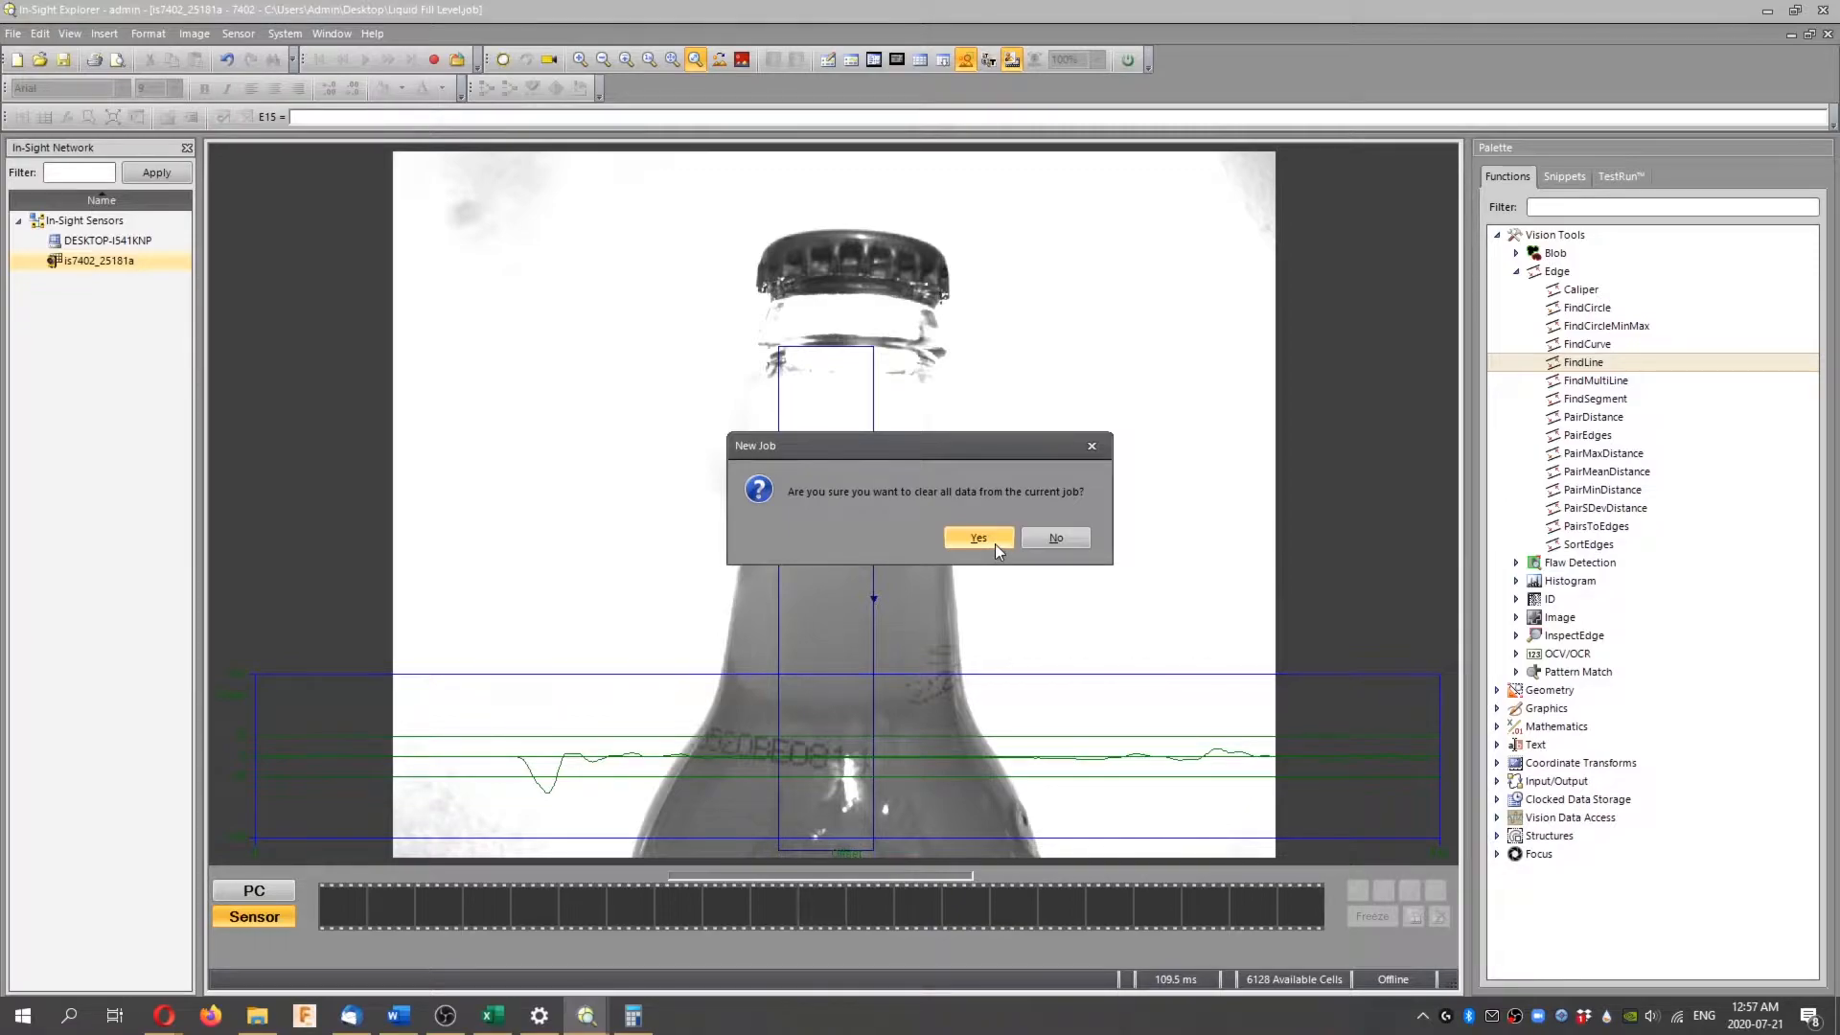
click(977, 538)
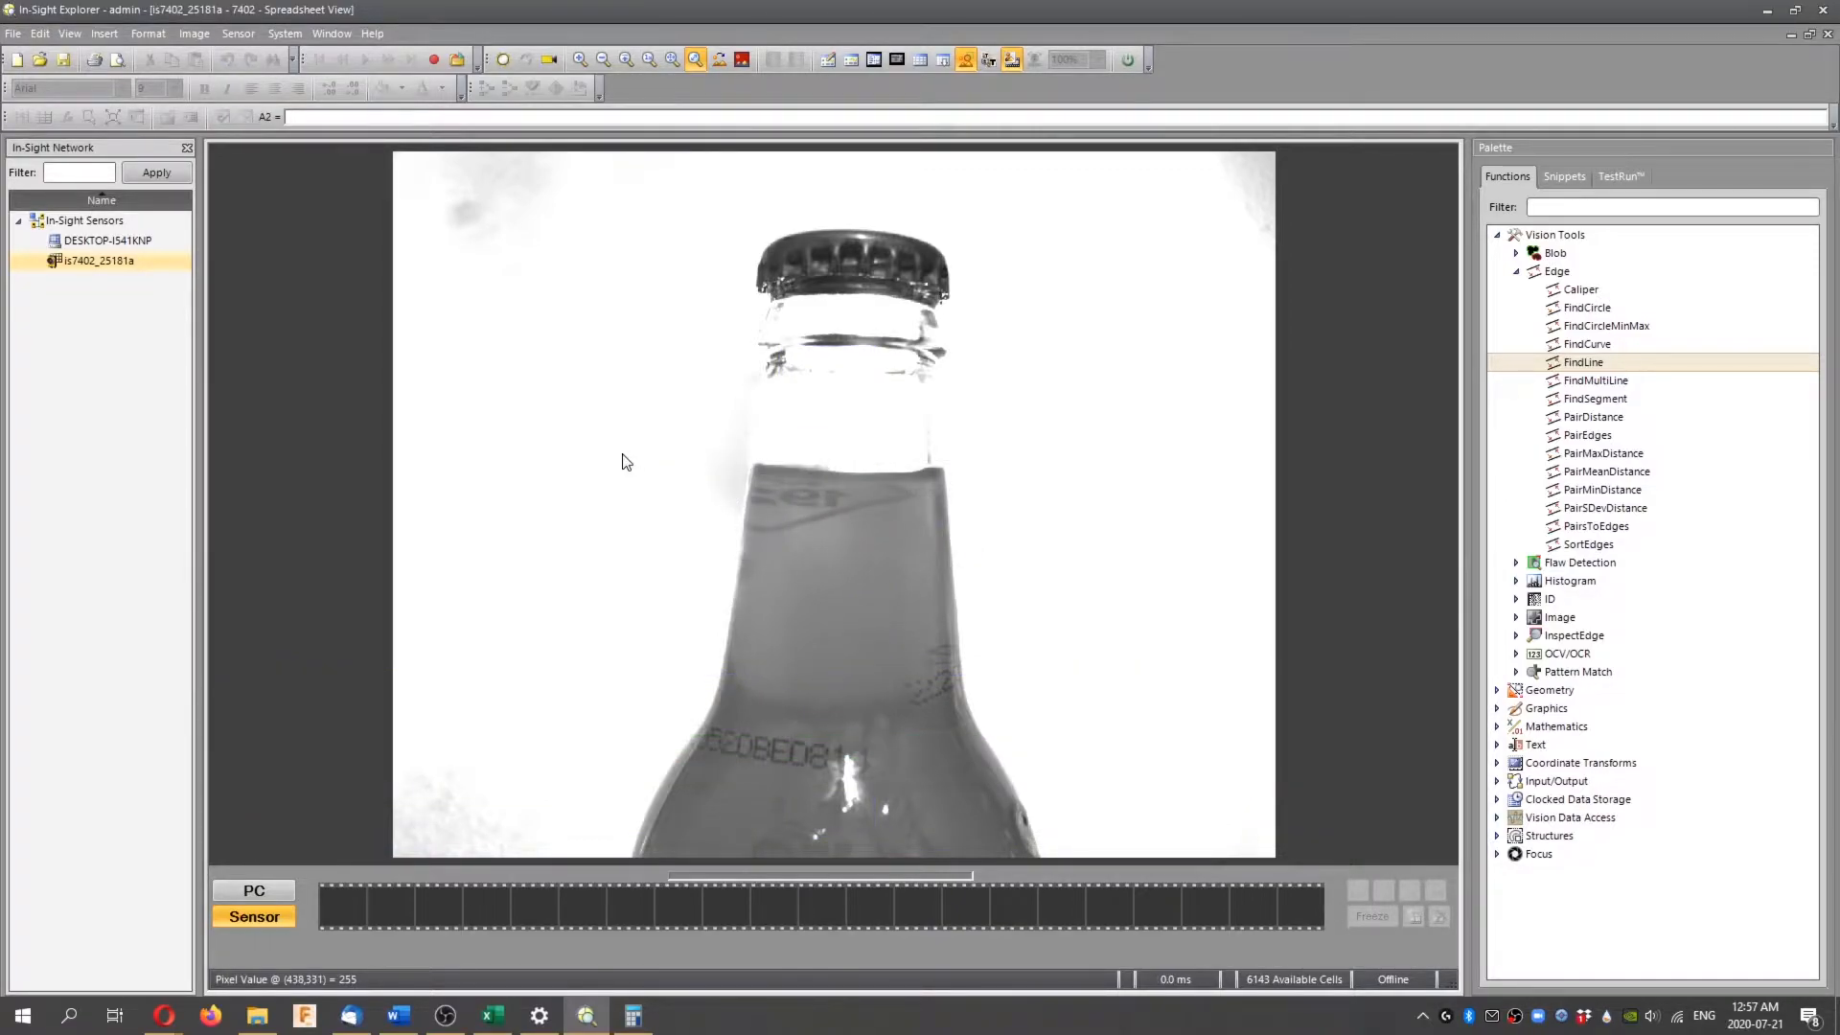
click(13, 33)
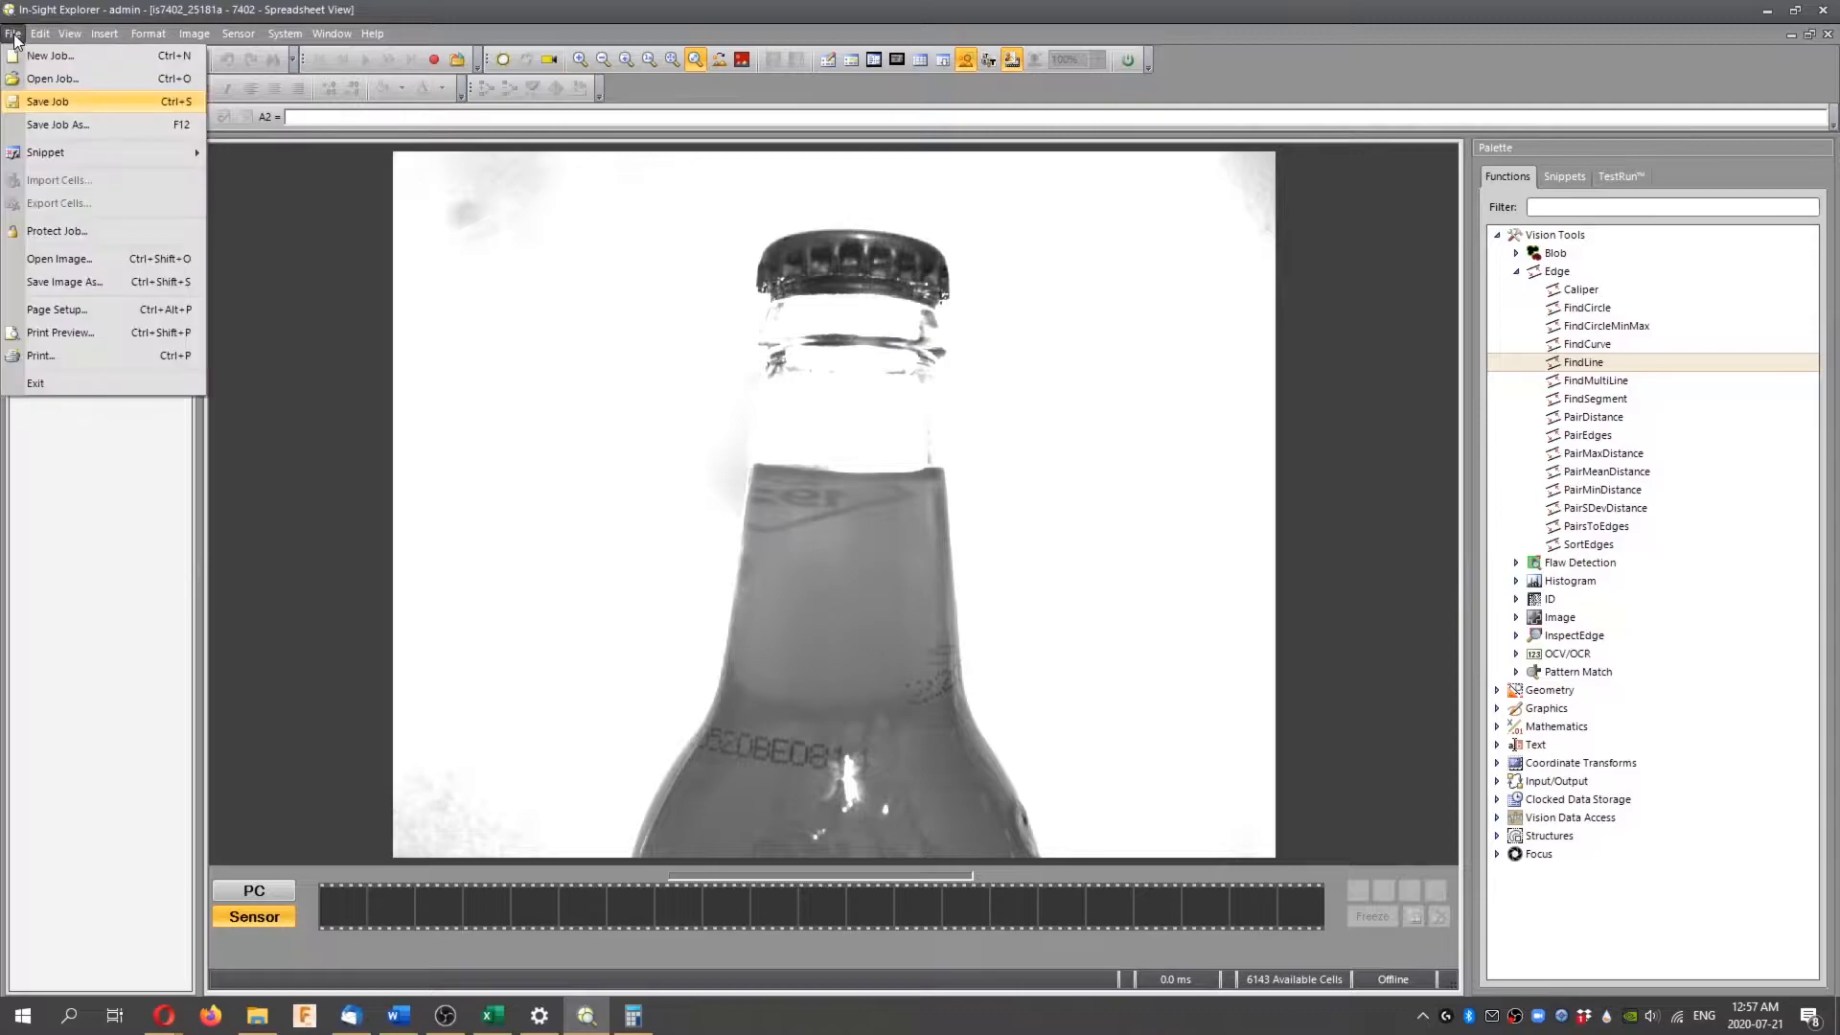
mouse_move(270, 230)
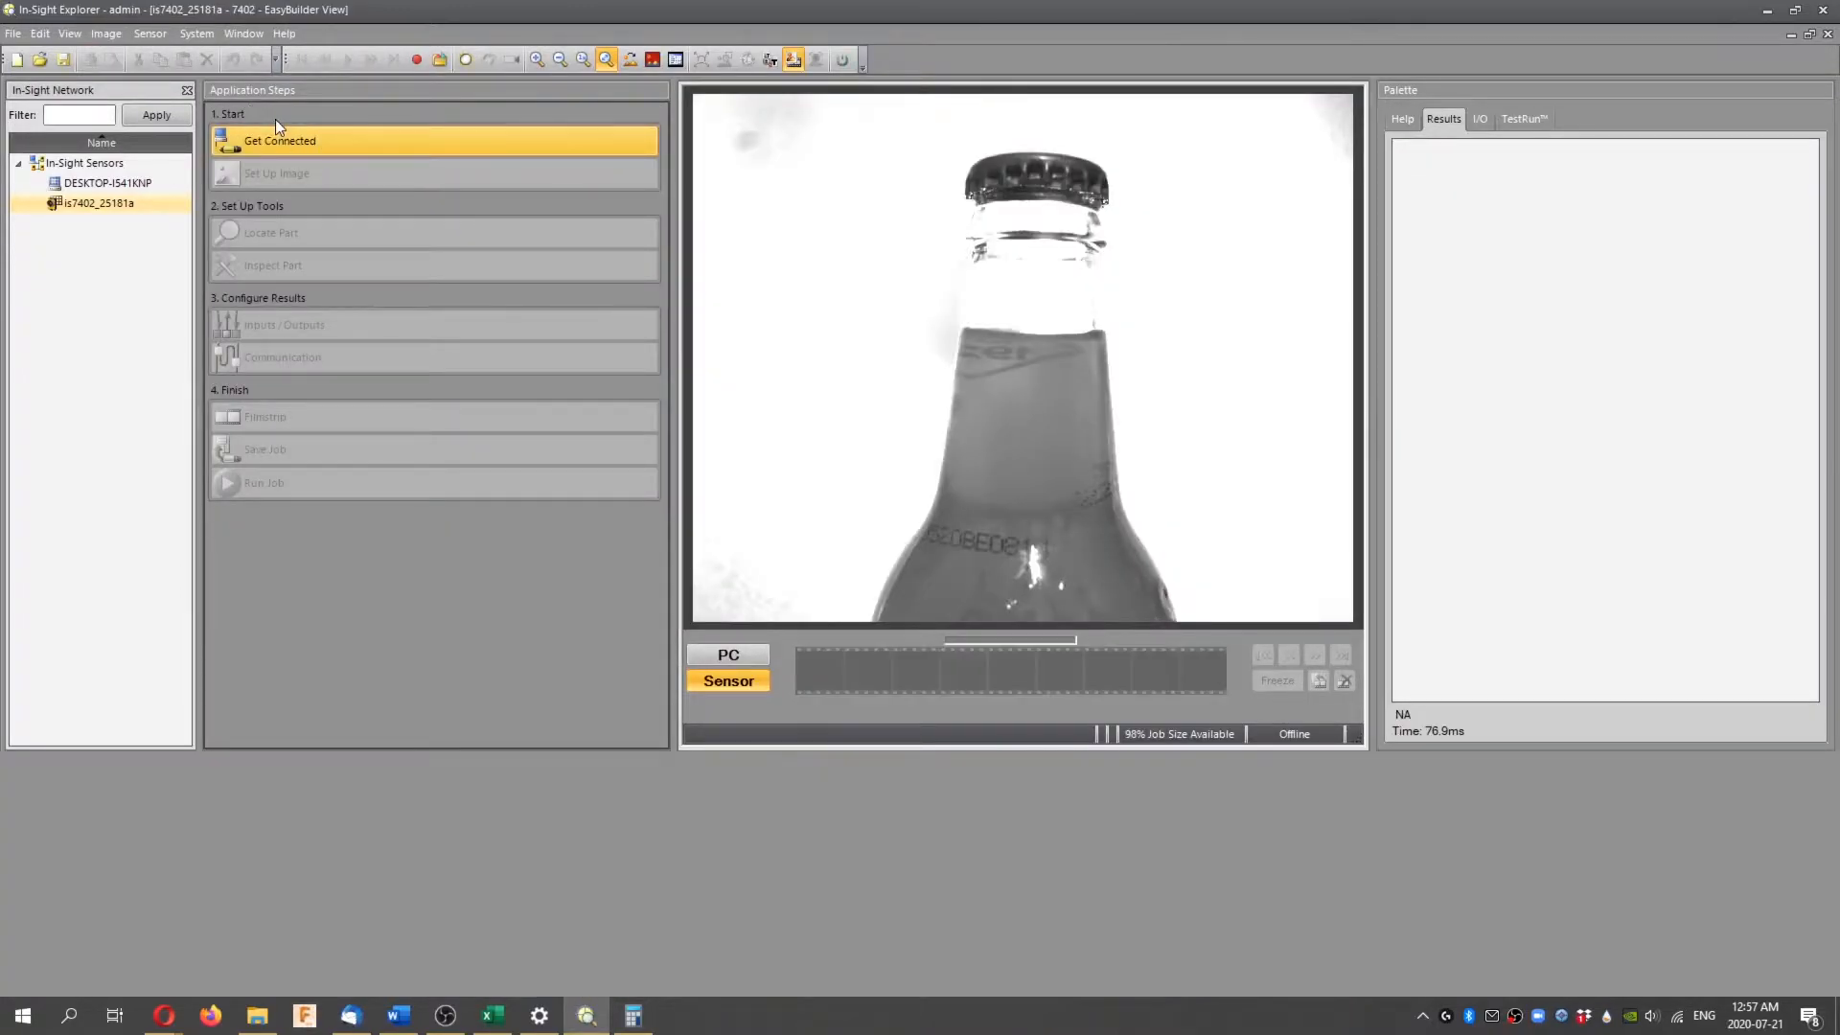
Step through the EasyBuilder application steps to reach Inspect Part
click(272, 264)
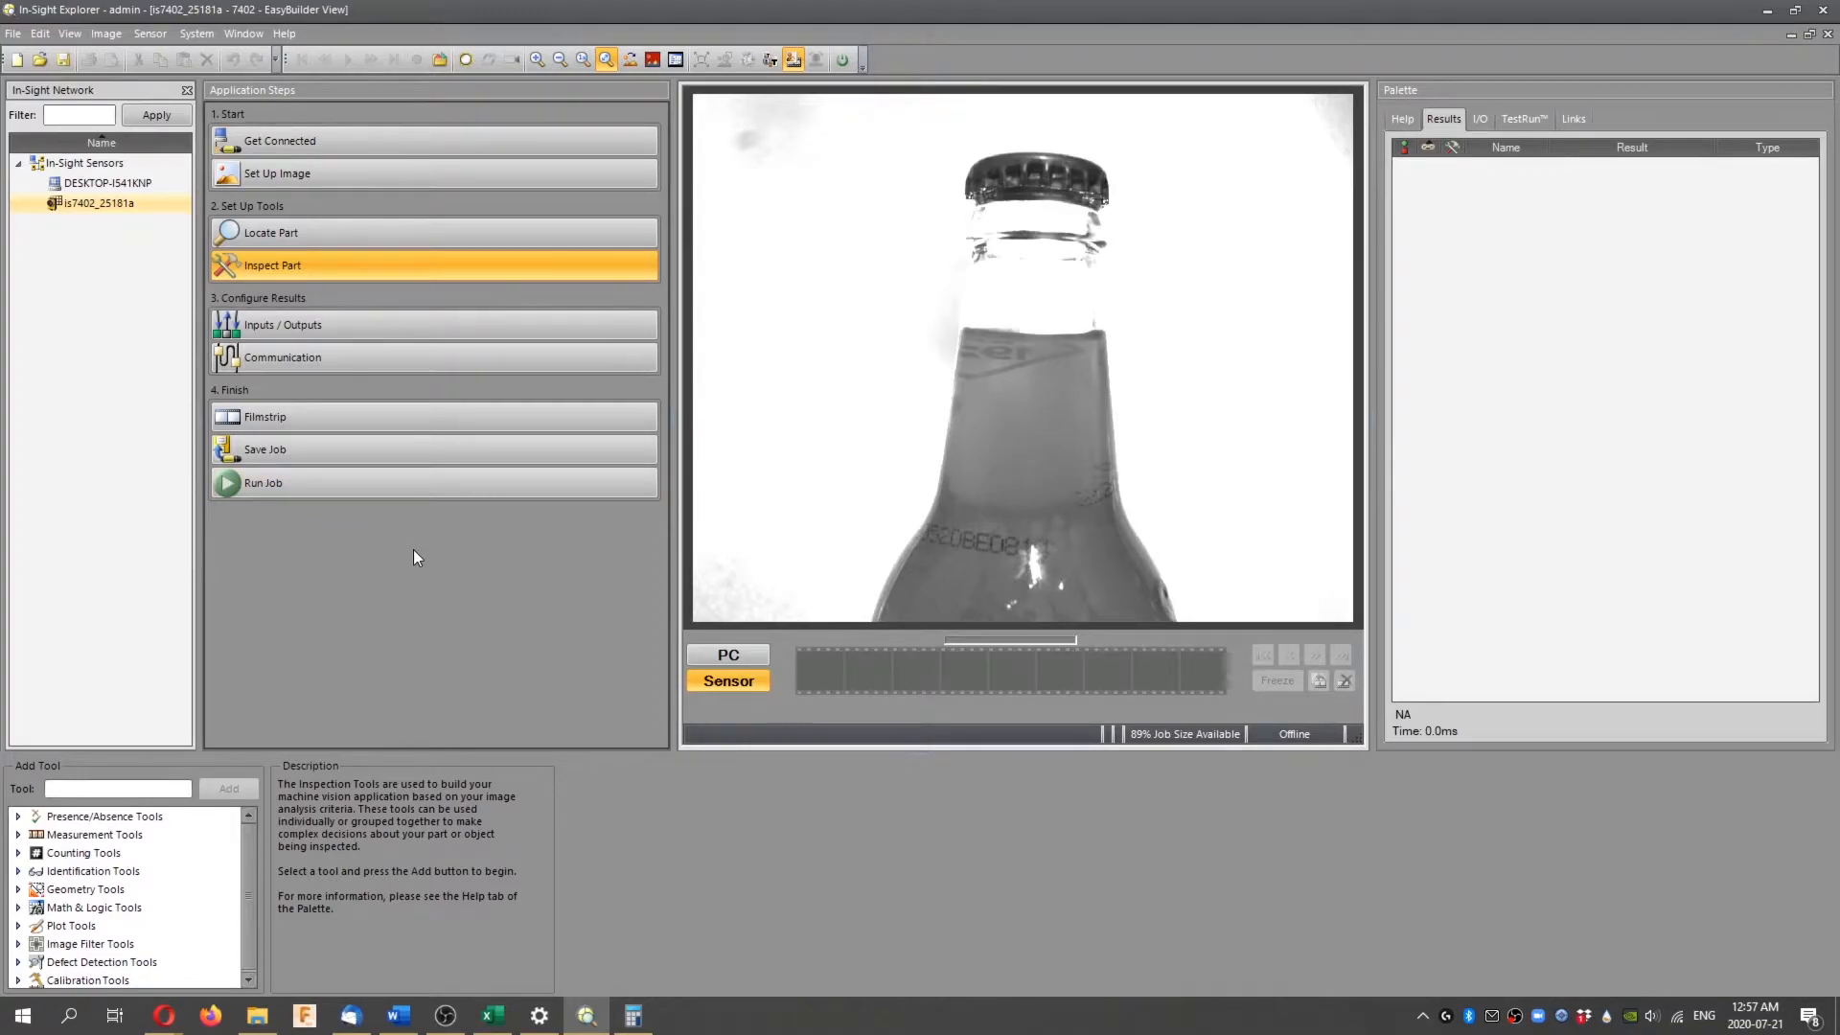
mouse_move(420, 540)
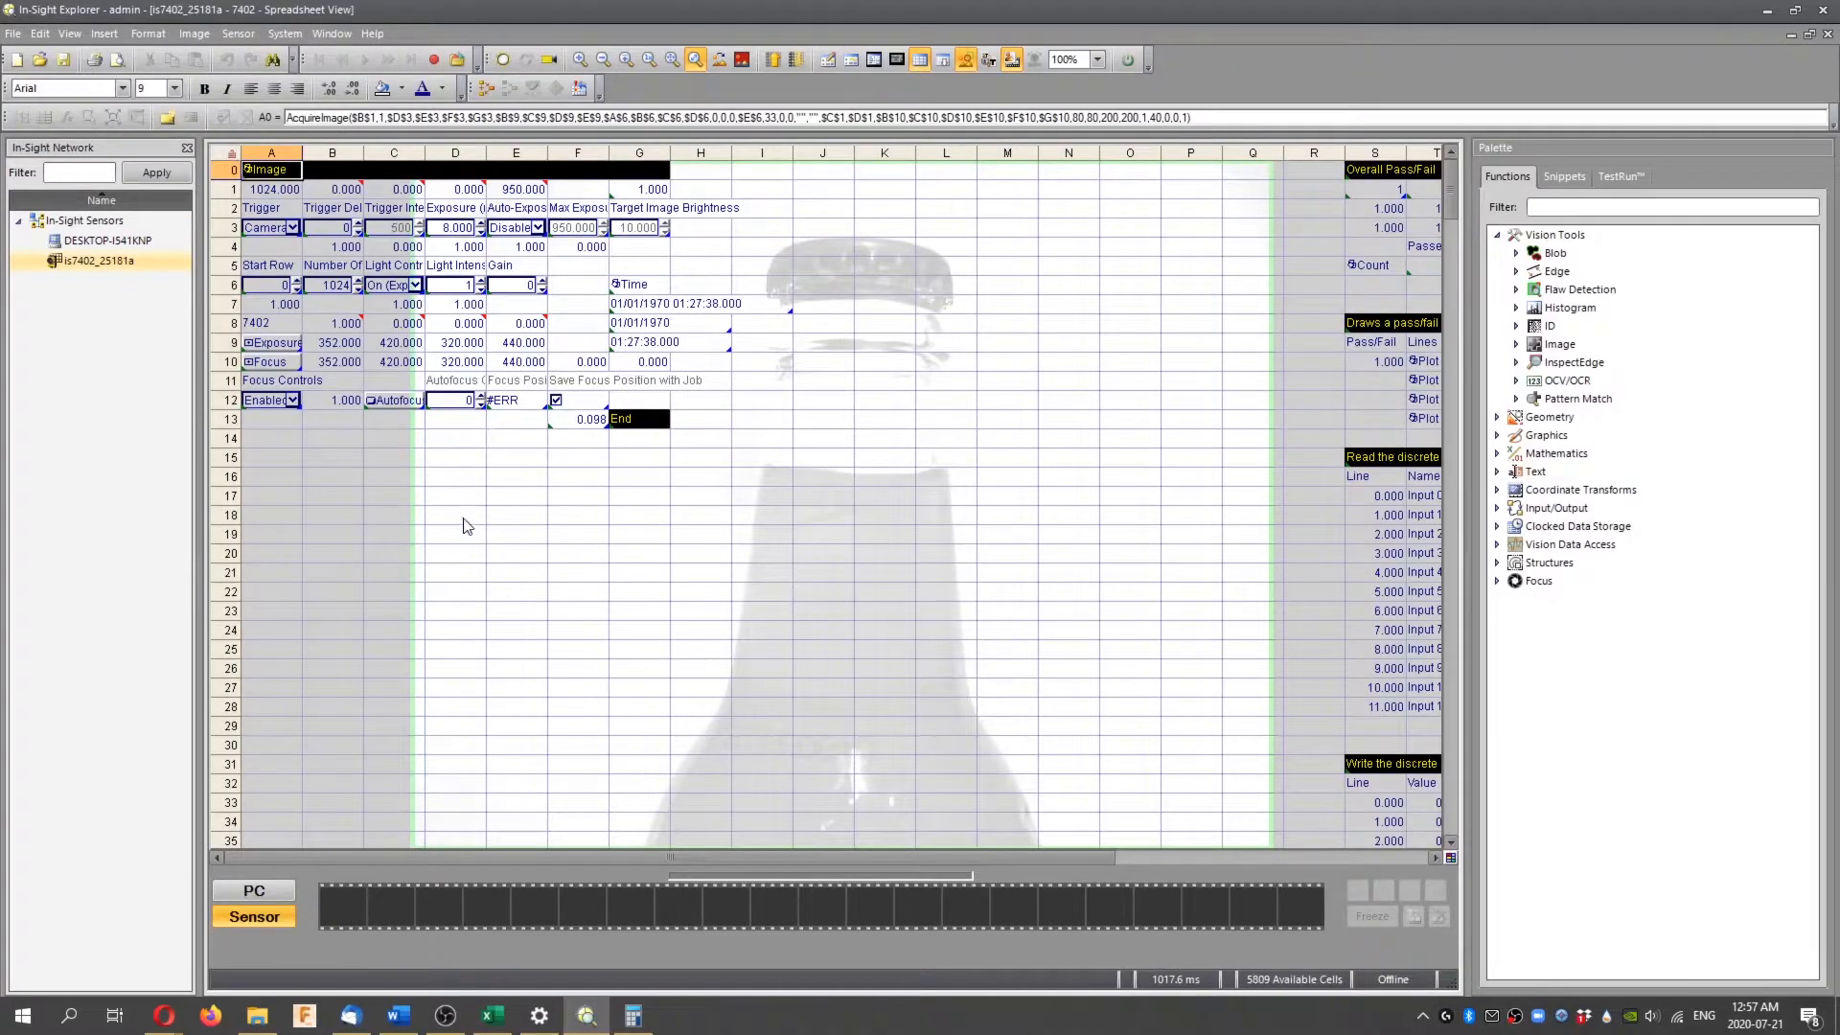
Start another new job, confirm clearing all data, and select Image cell A0
click(13, 32)
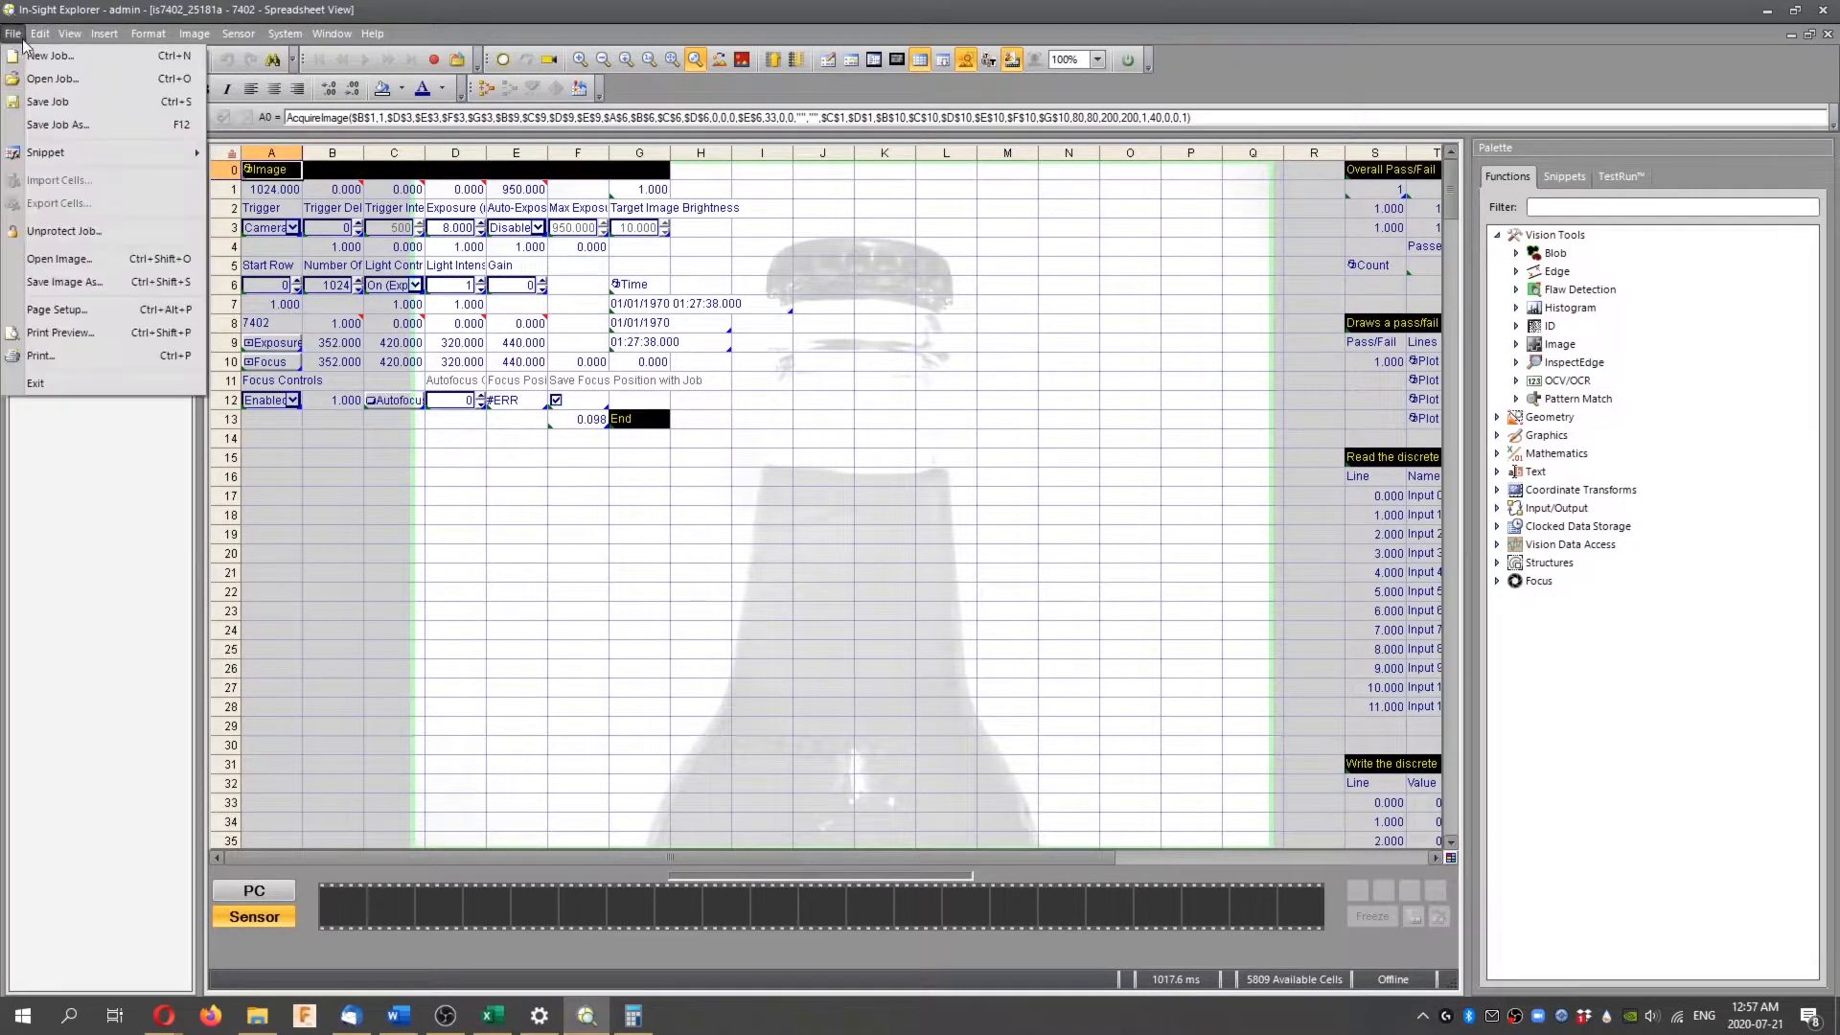
click(49, 56)
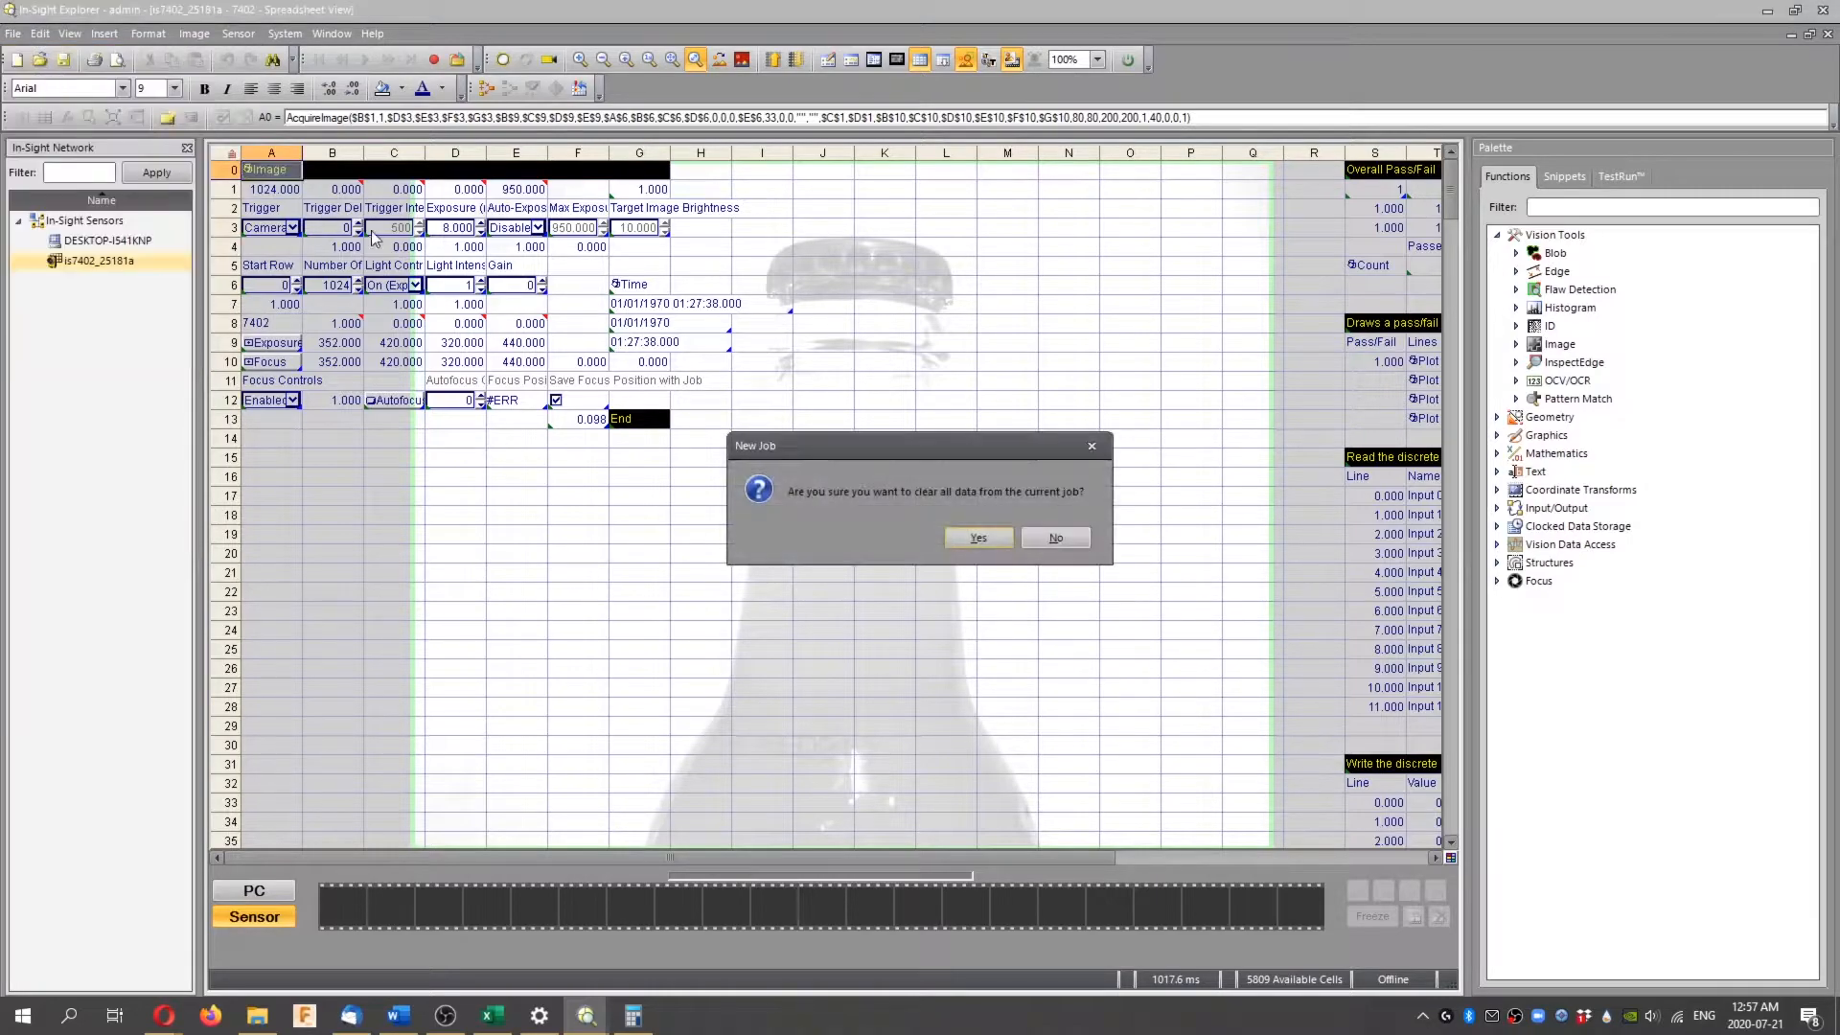
click(977, 538)
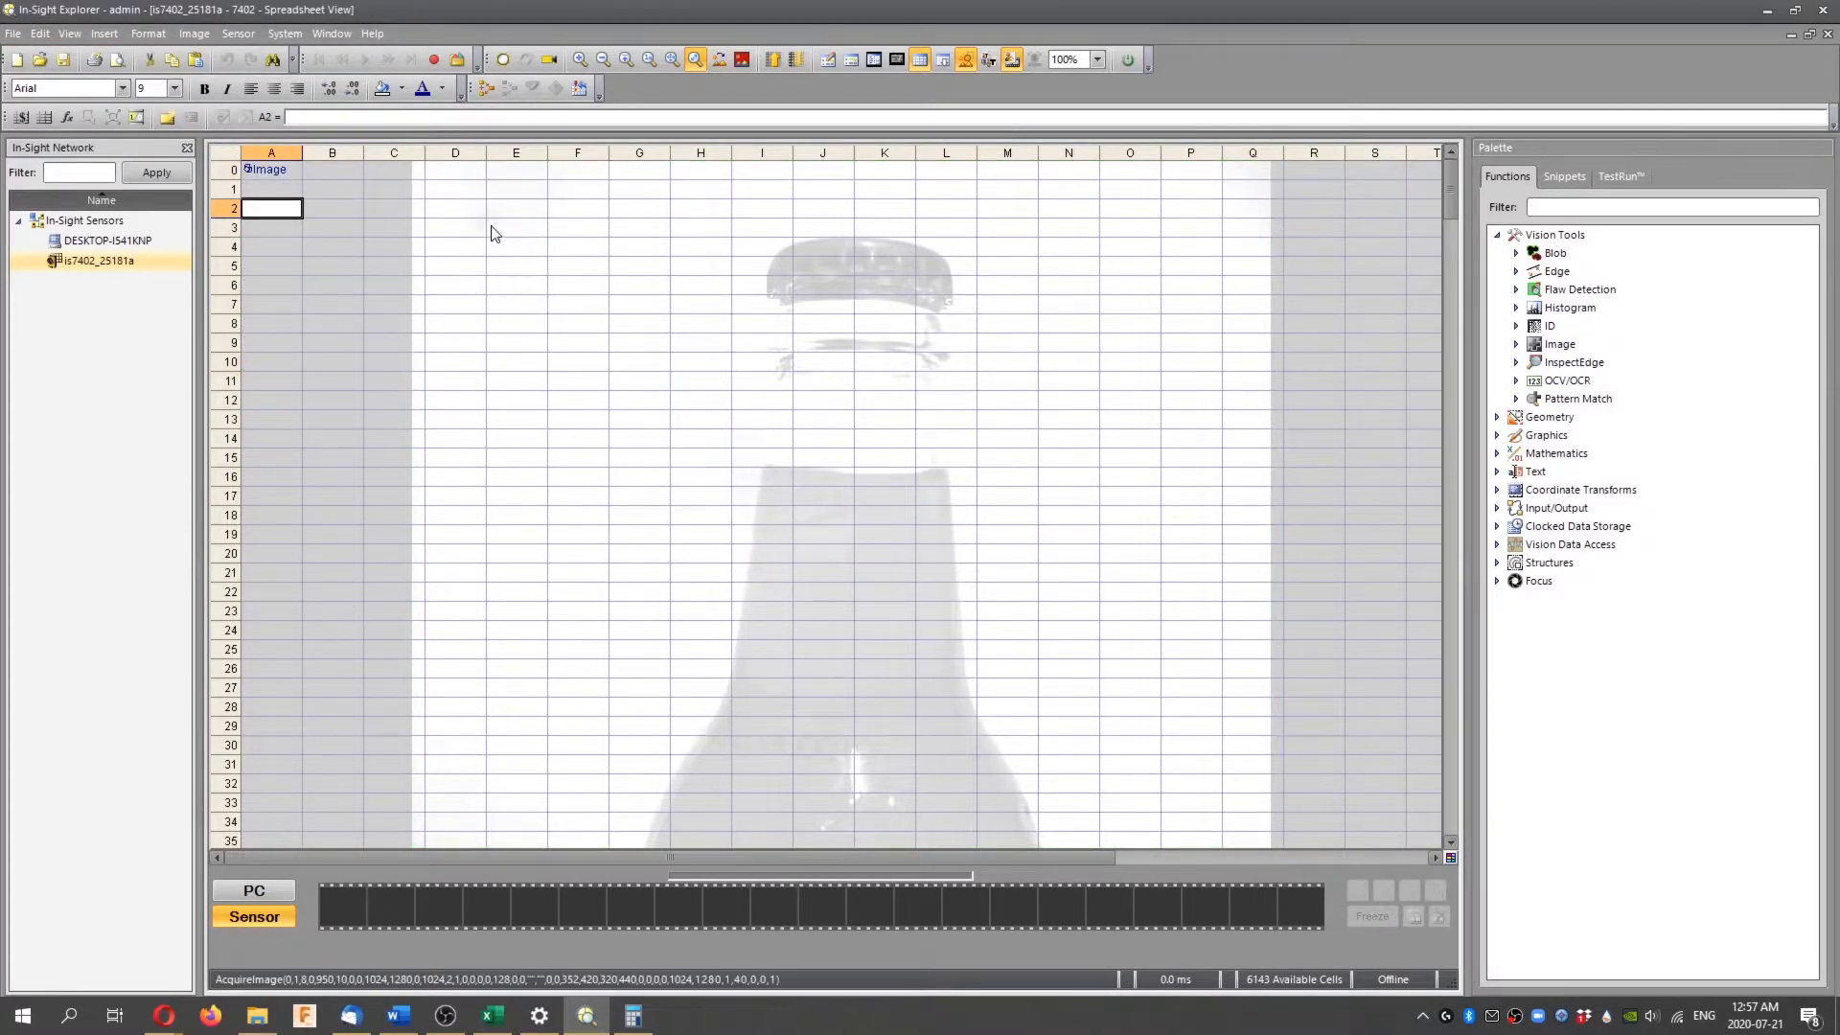
click(516, 226)
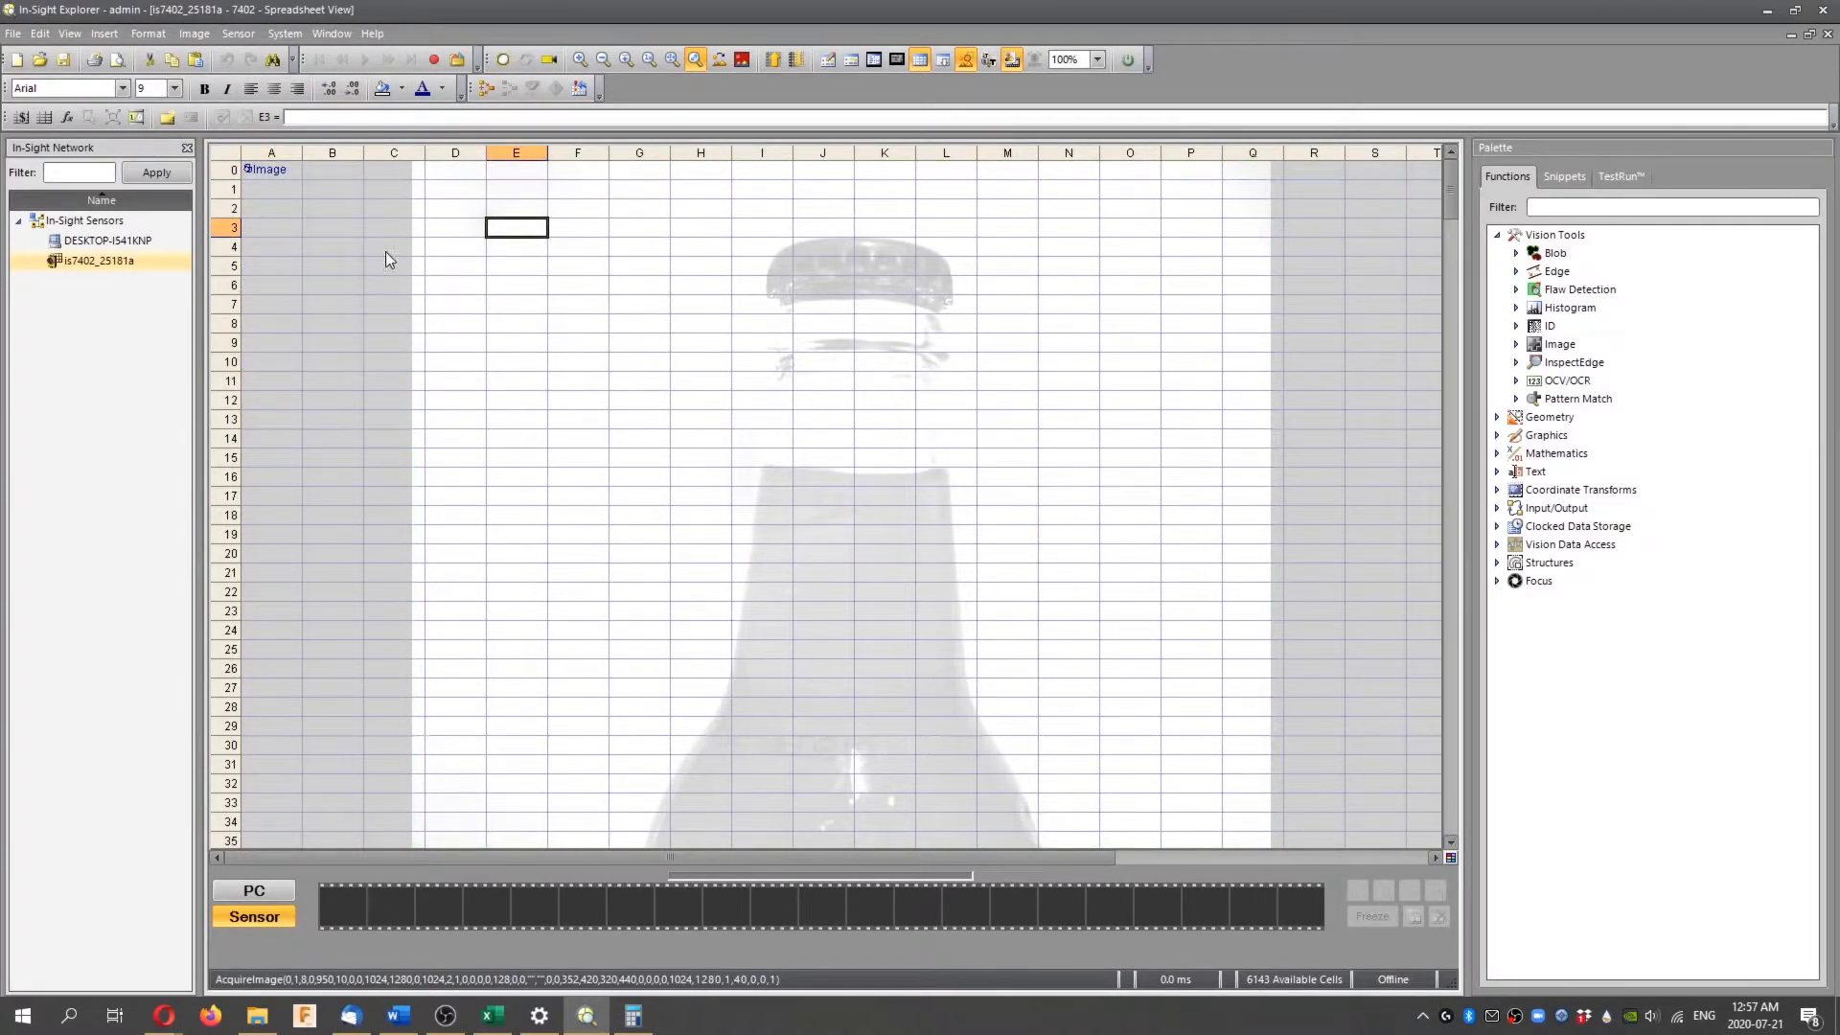
click(271, 169)
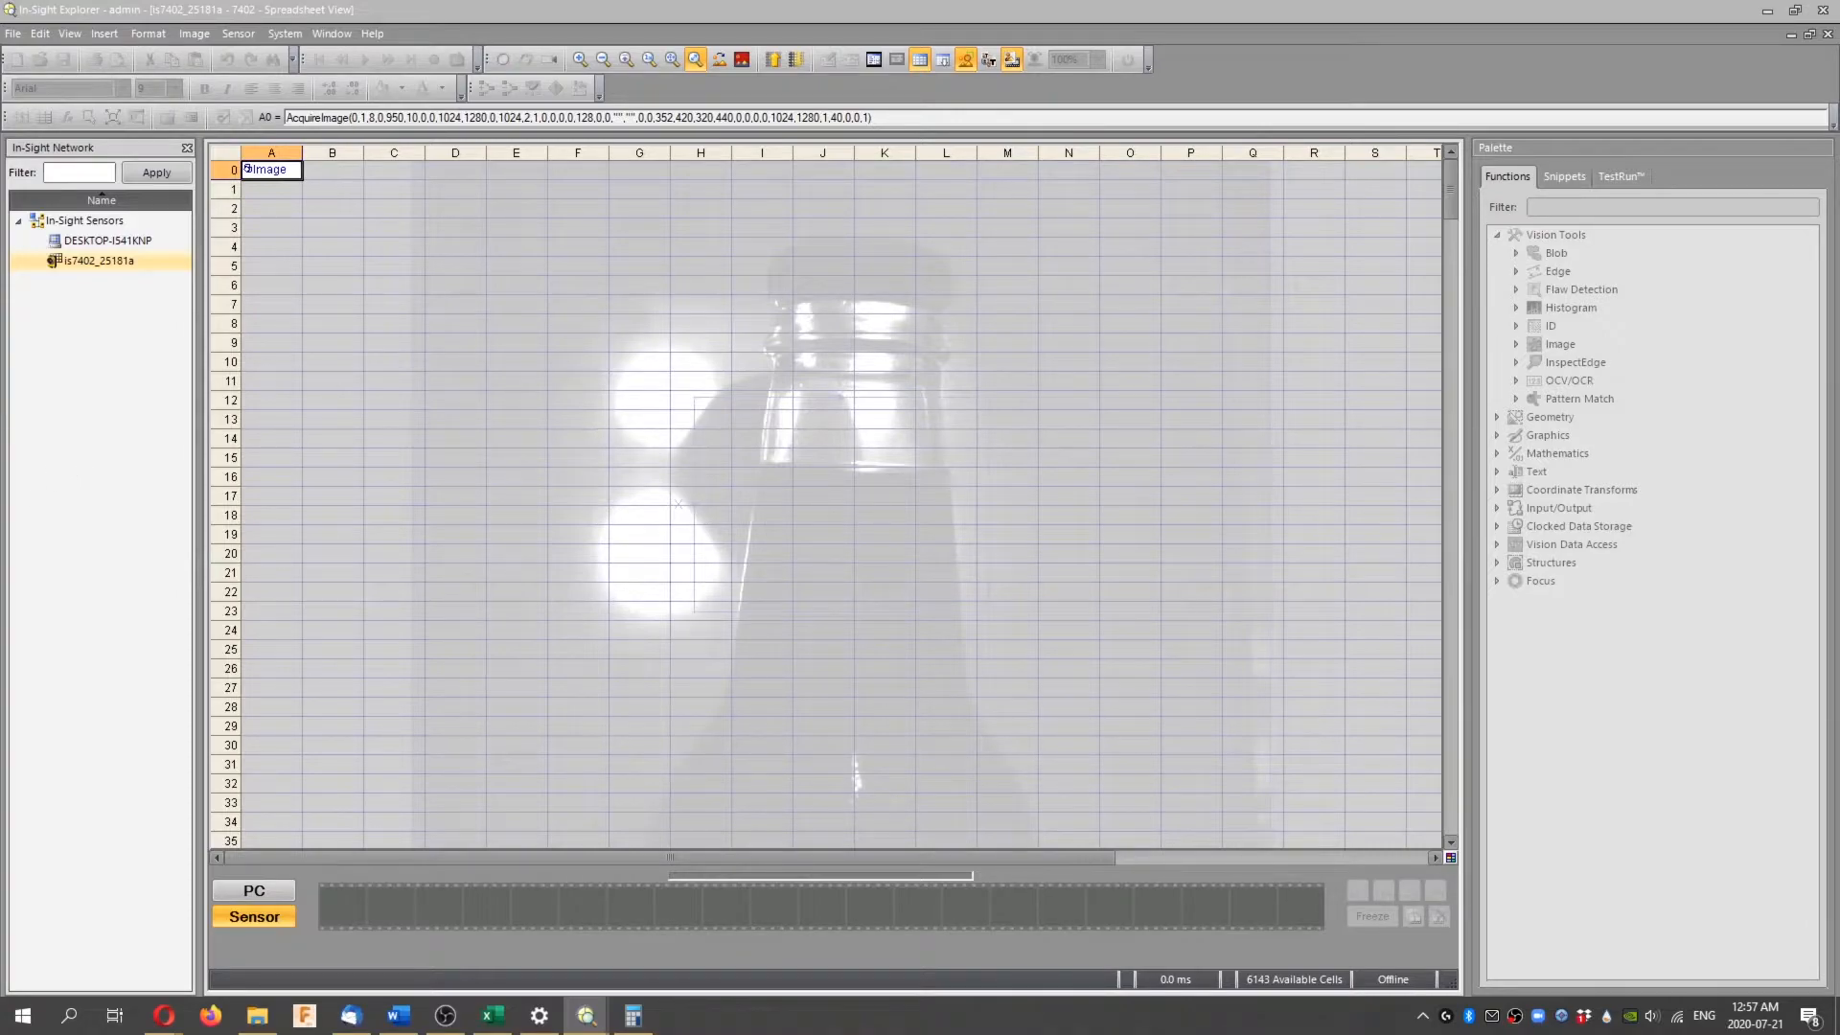
mouse_move(822, 615)
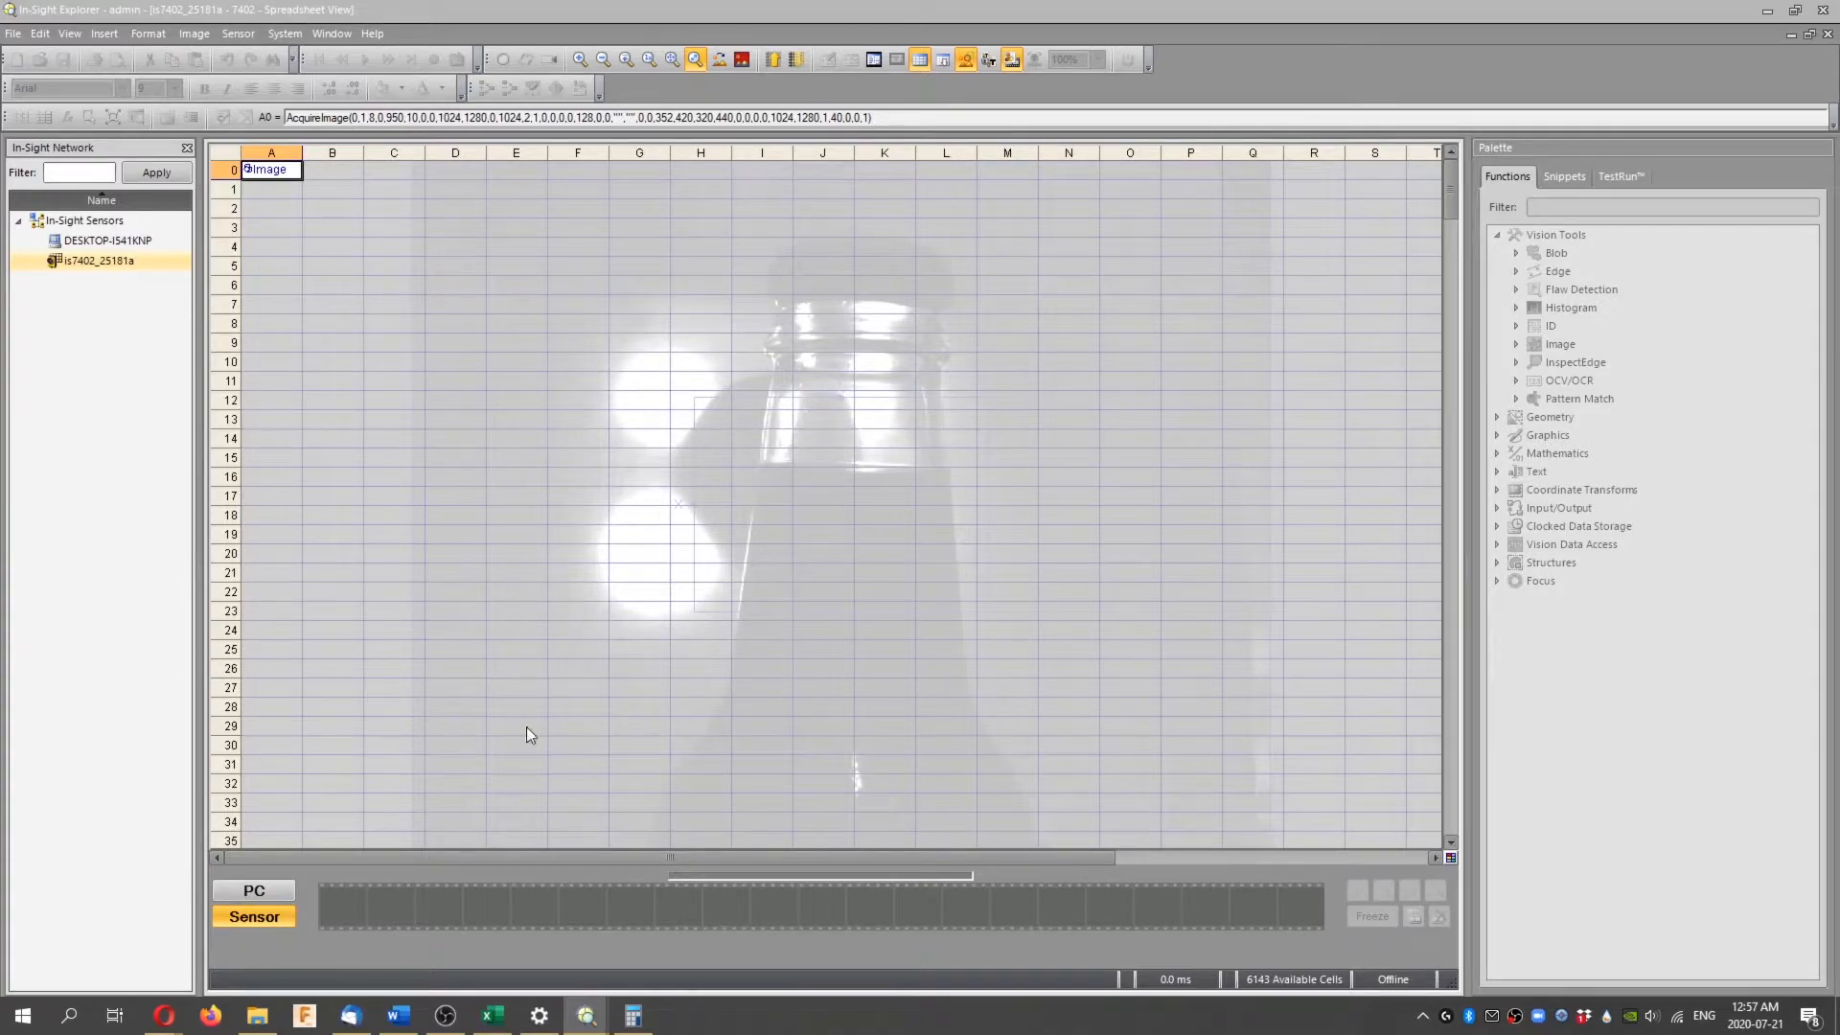
mouse_move(223, 470)
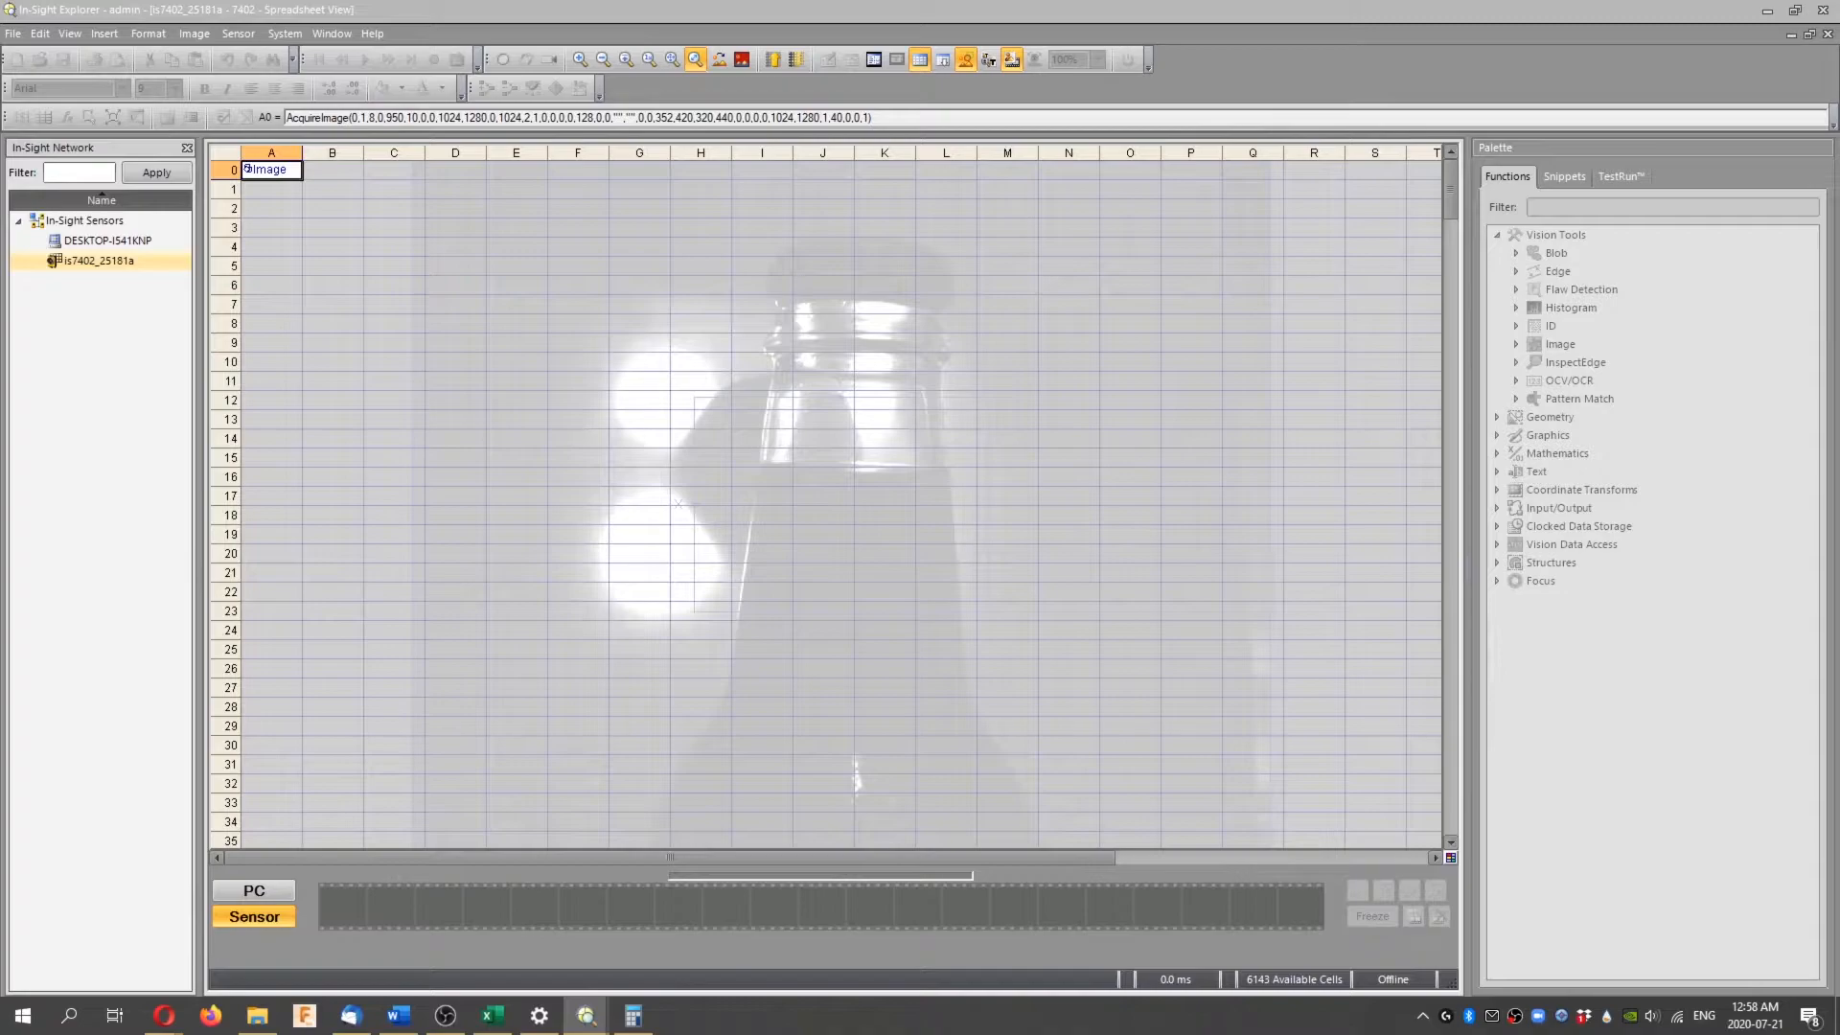
click(638, 324)
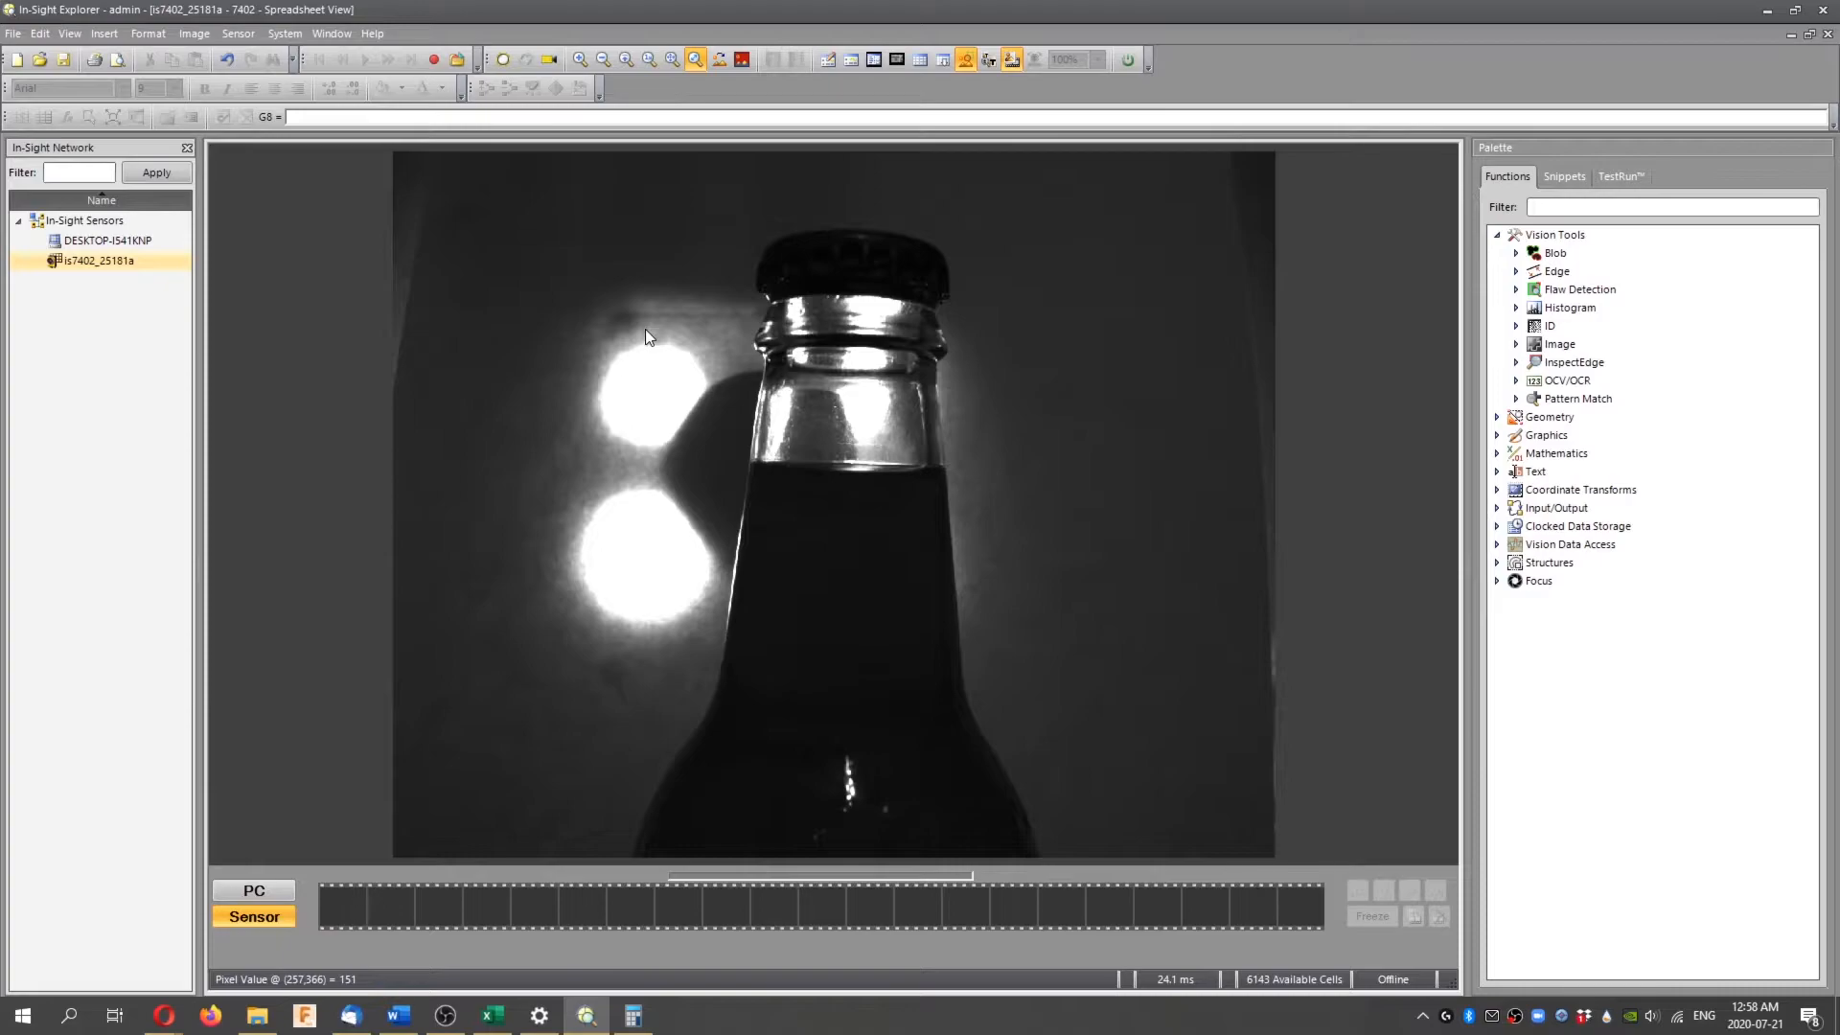
mouse_move(642, 314)
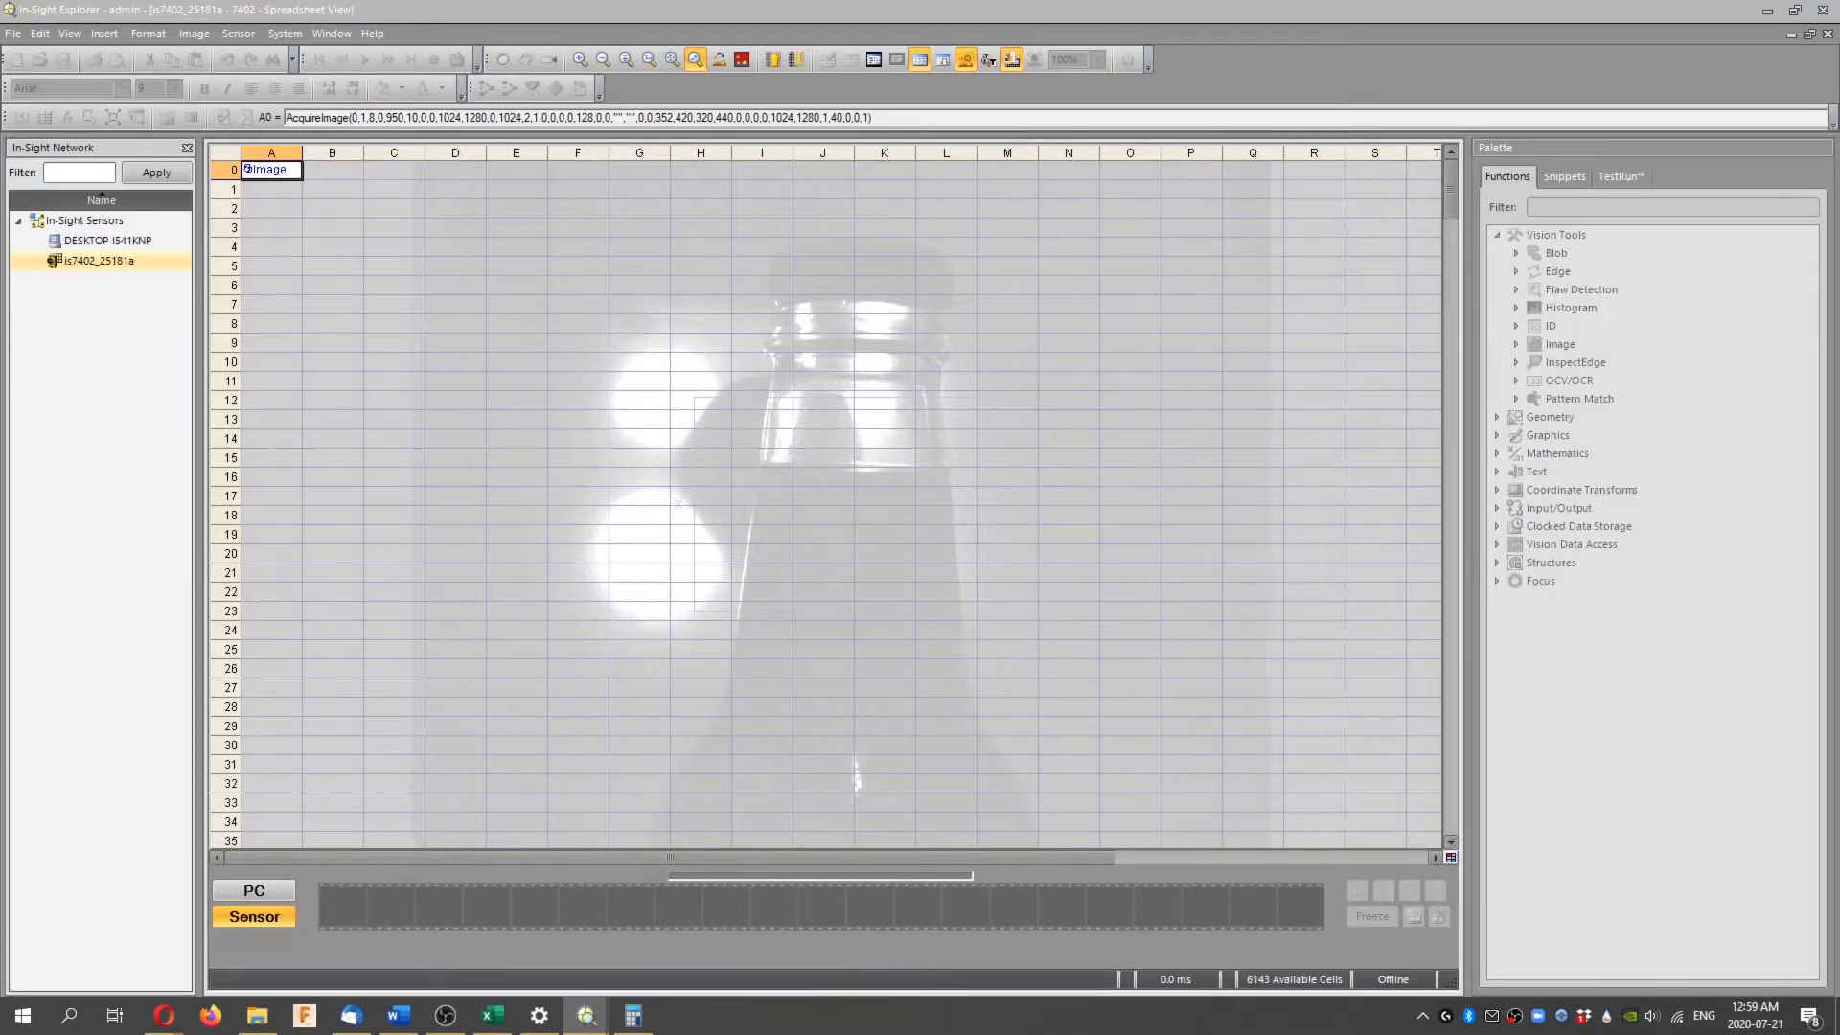
Set cell A0's exposure to 25 ms in the Property Sheet and apply it
double_click(270, 168)
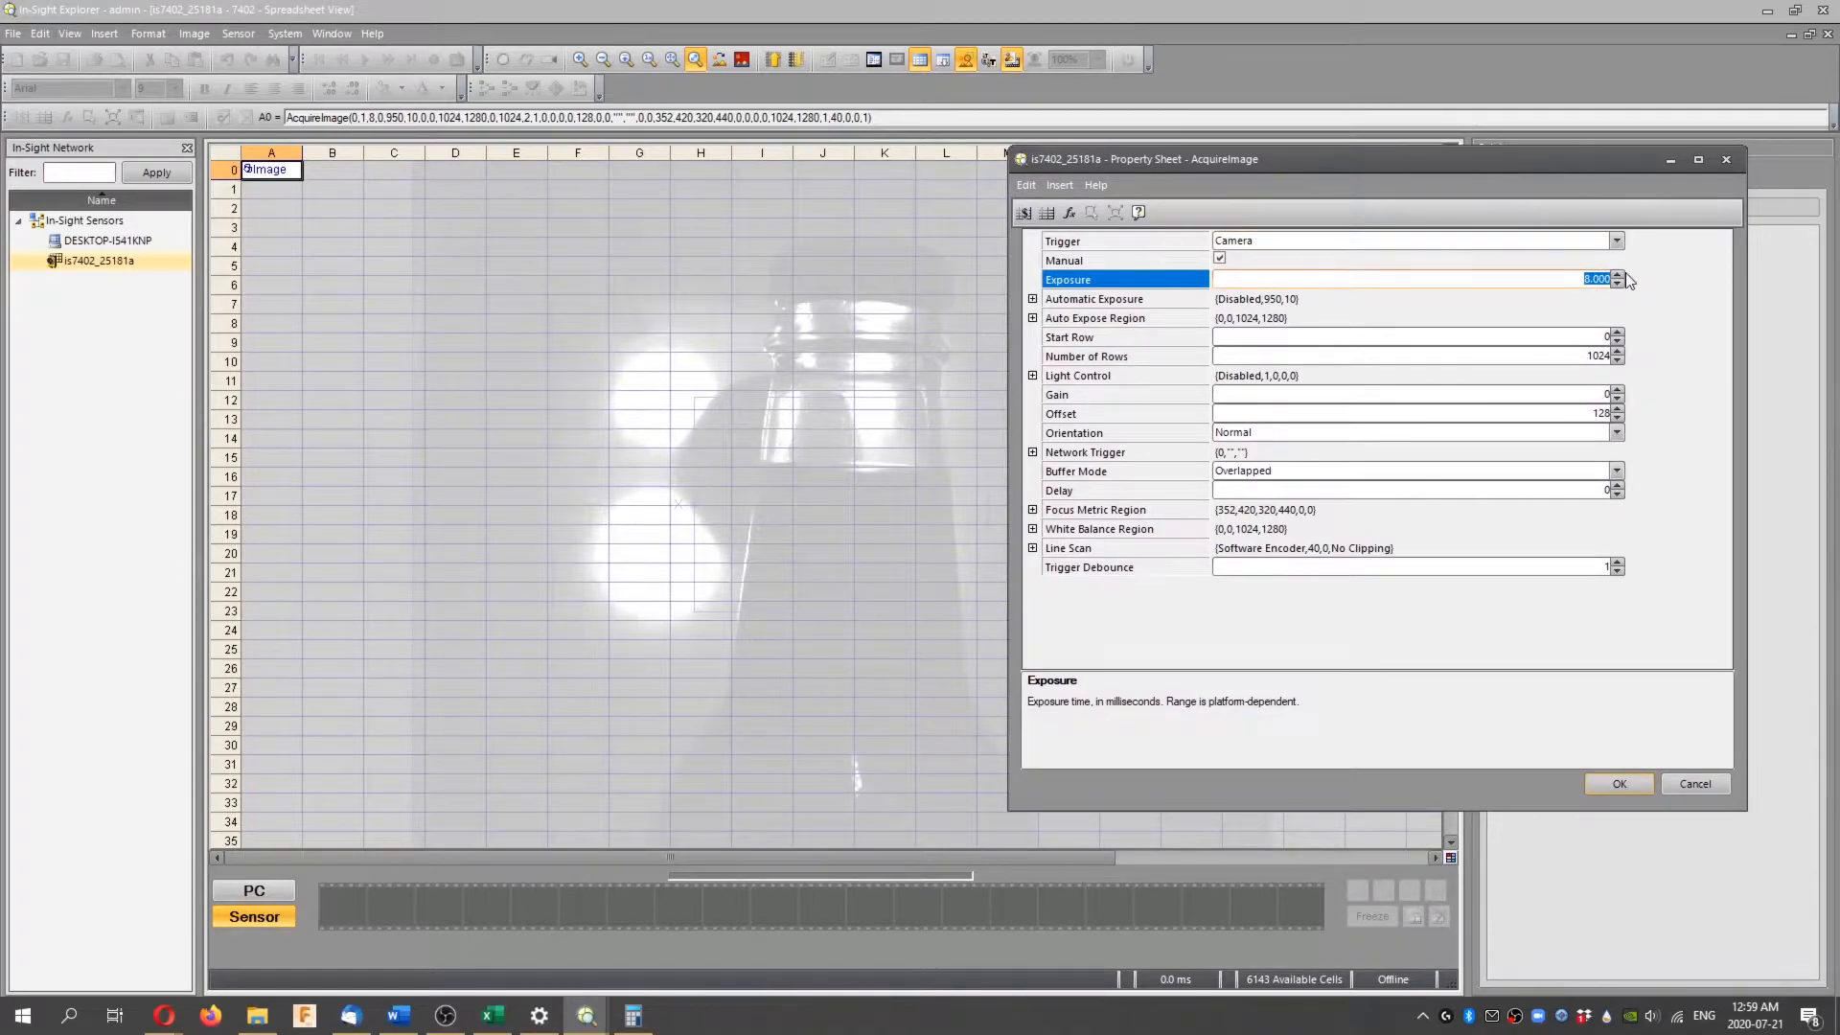
click(1618, 275)
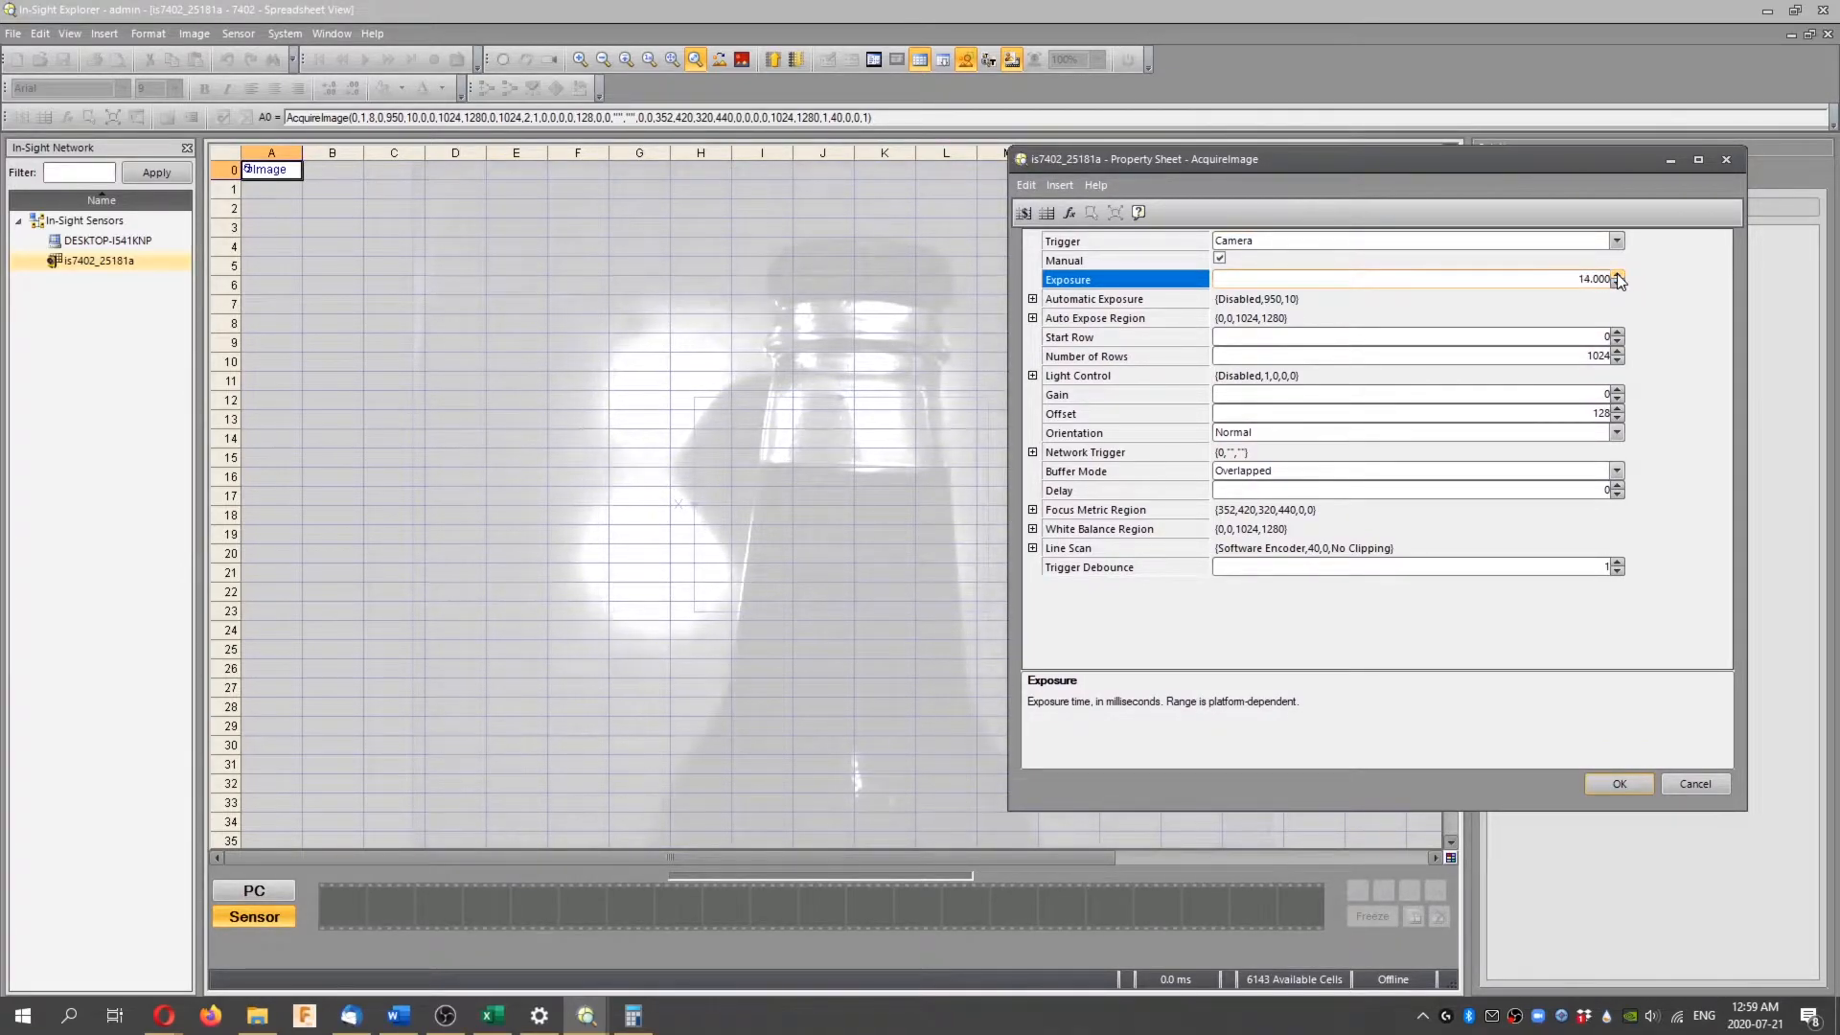
click(1619, 276)
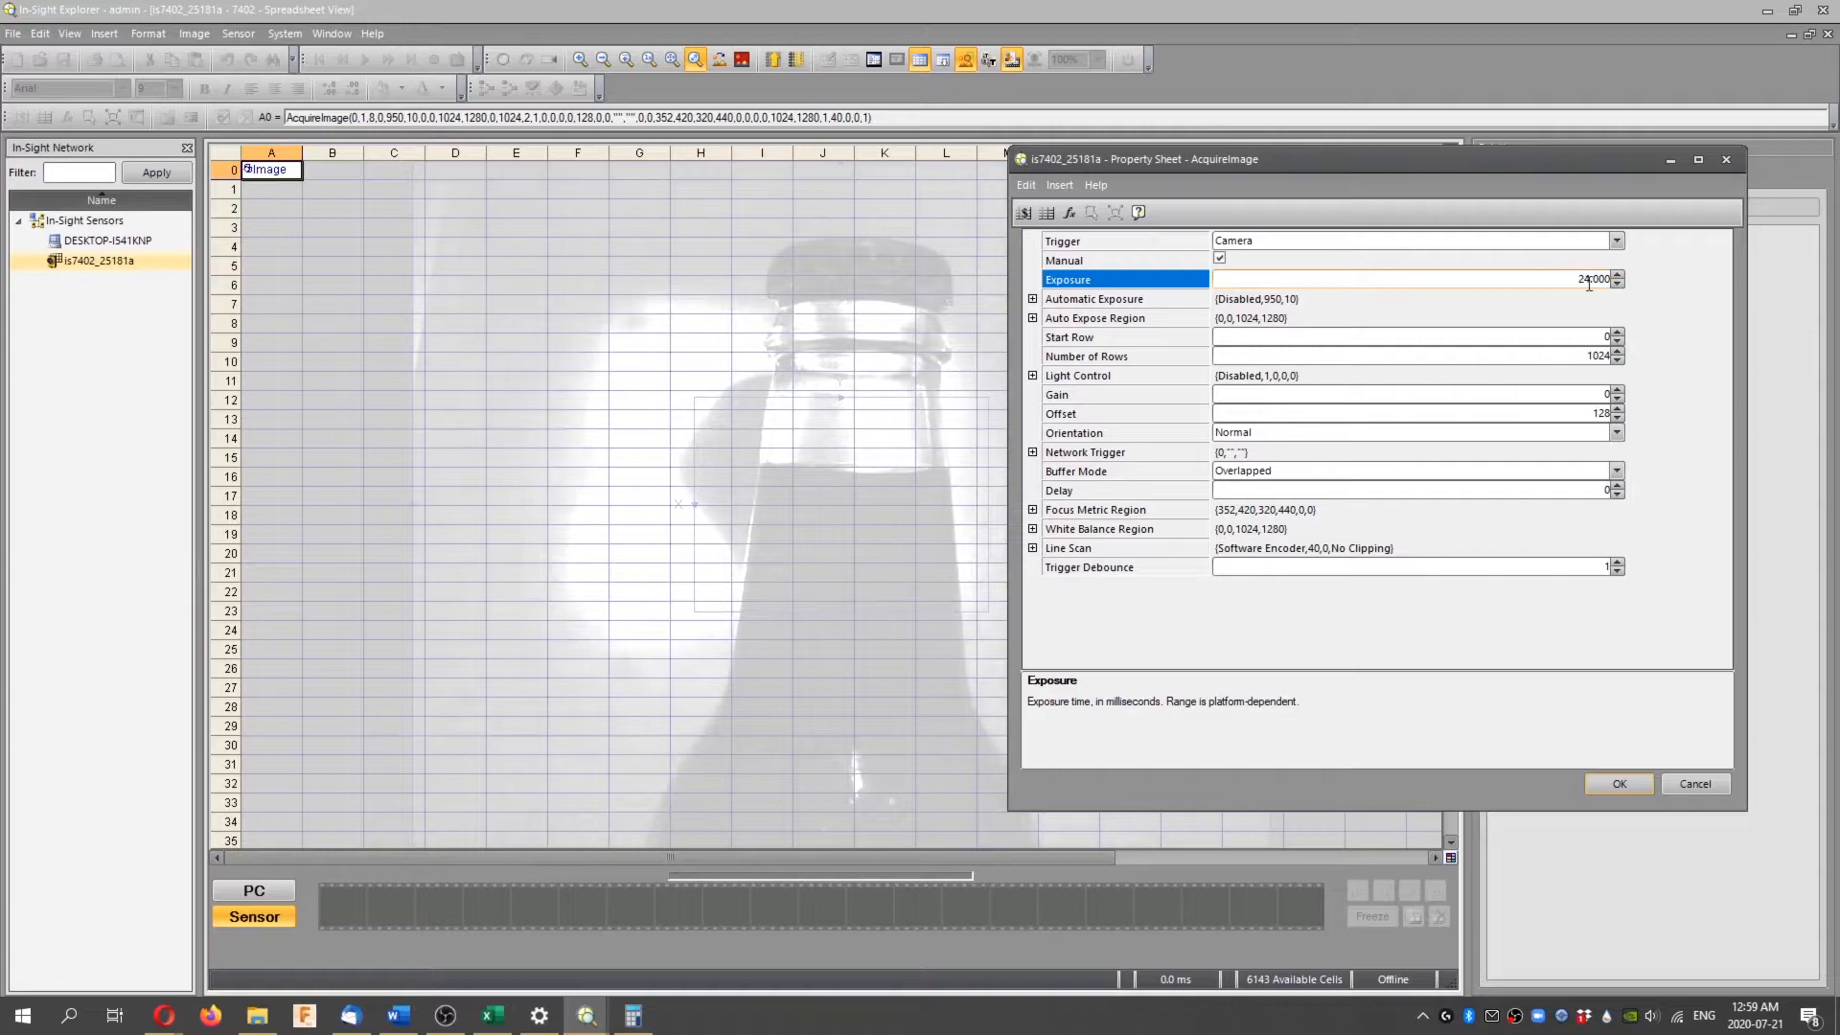
click(1092, 298)
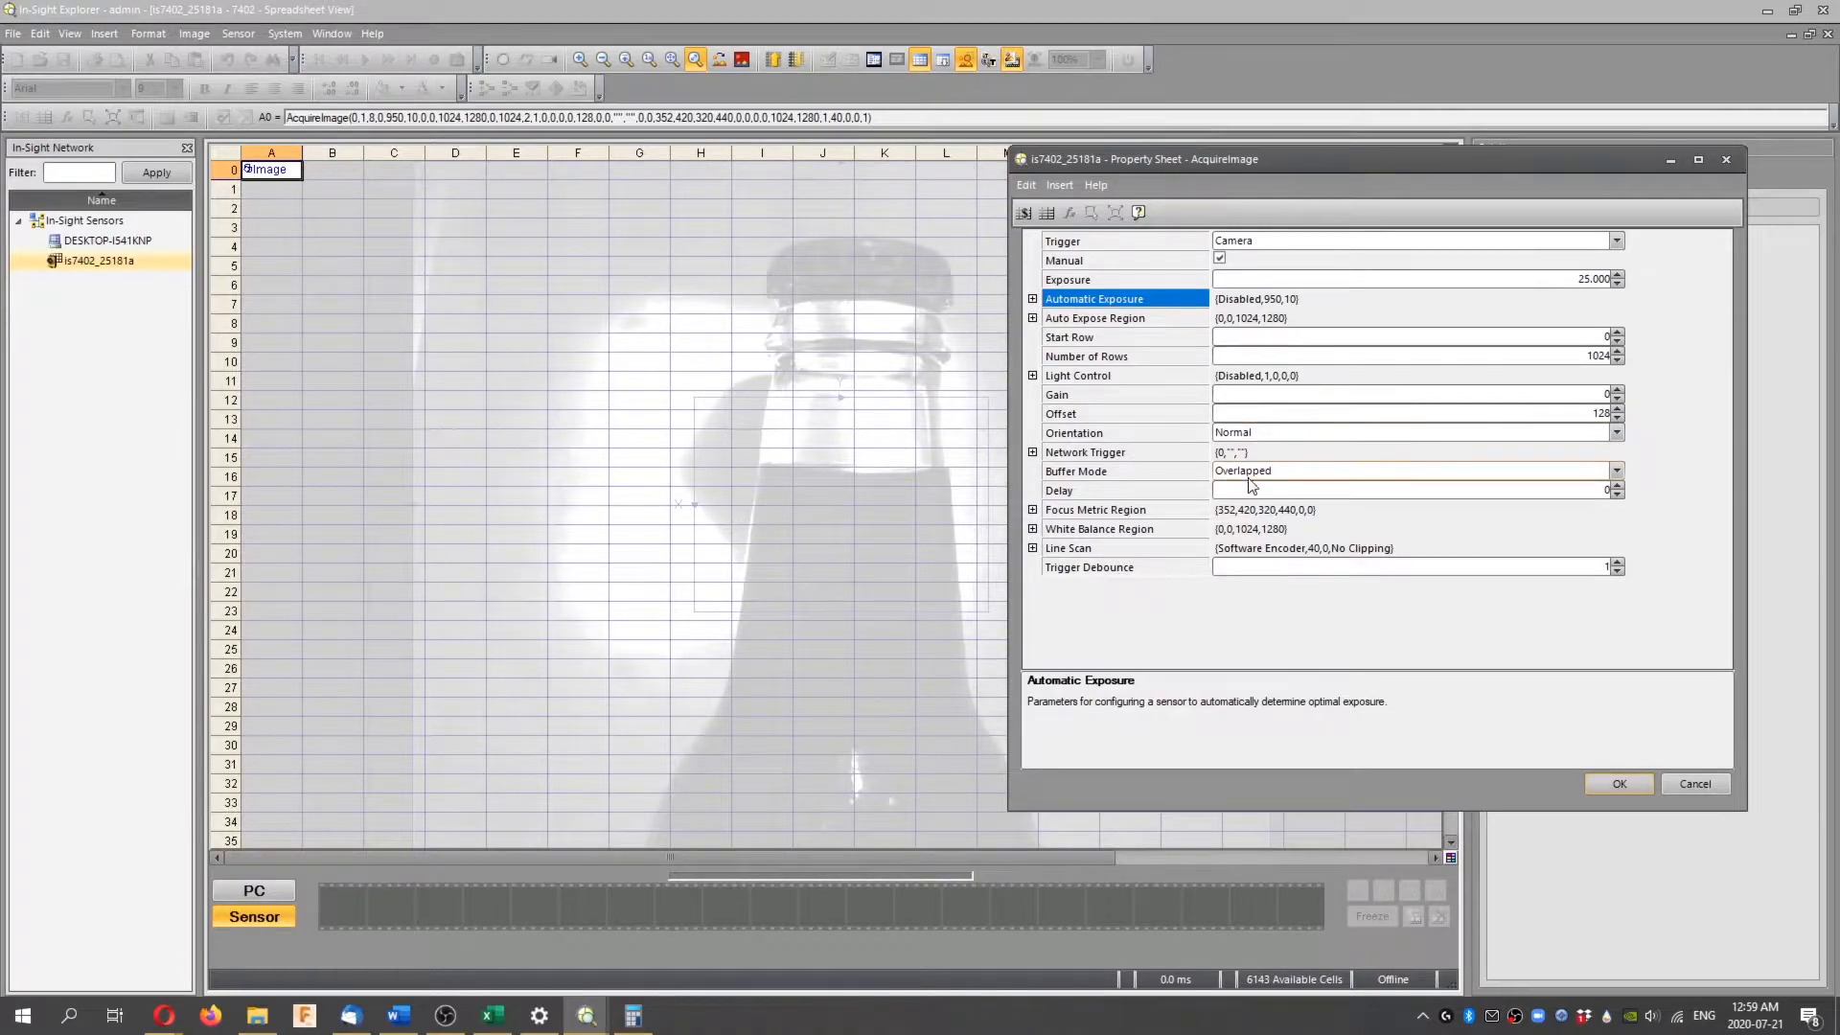
click(1618, 783)
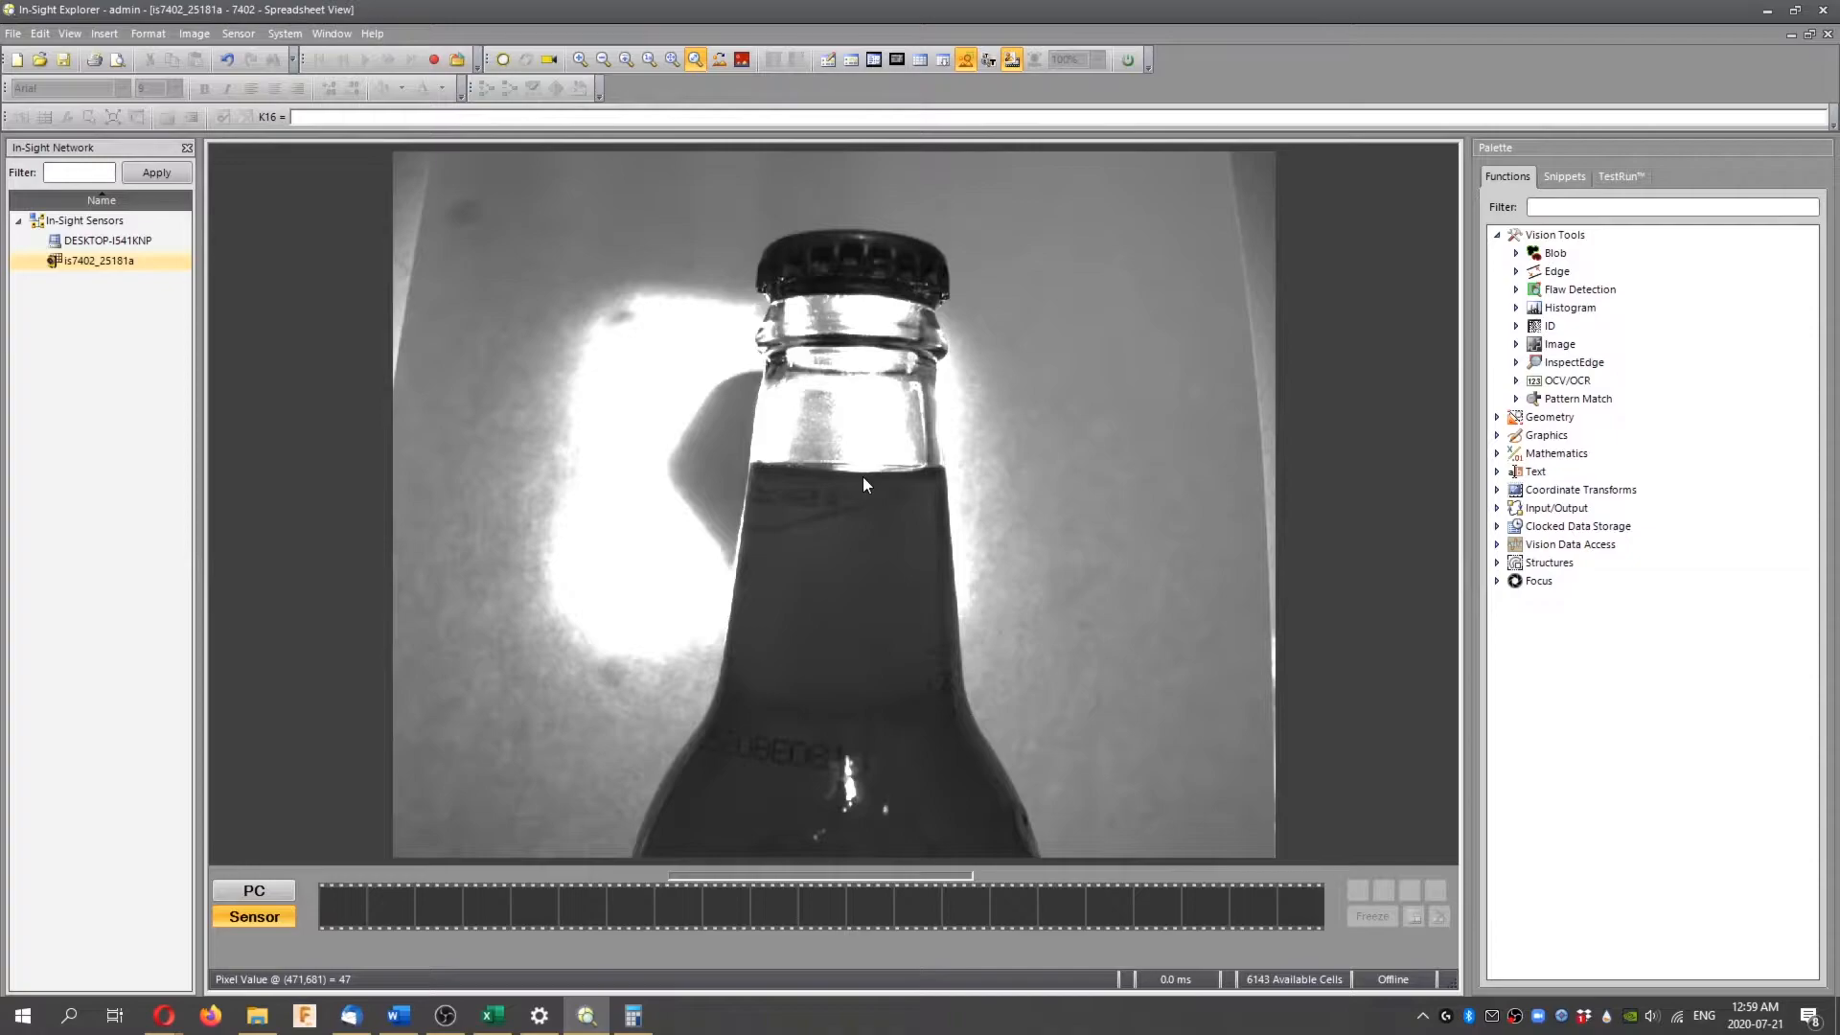
mouse_move(675, 403)
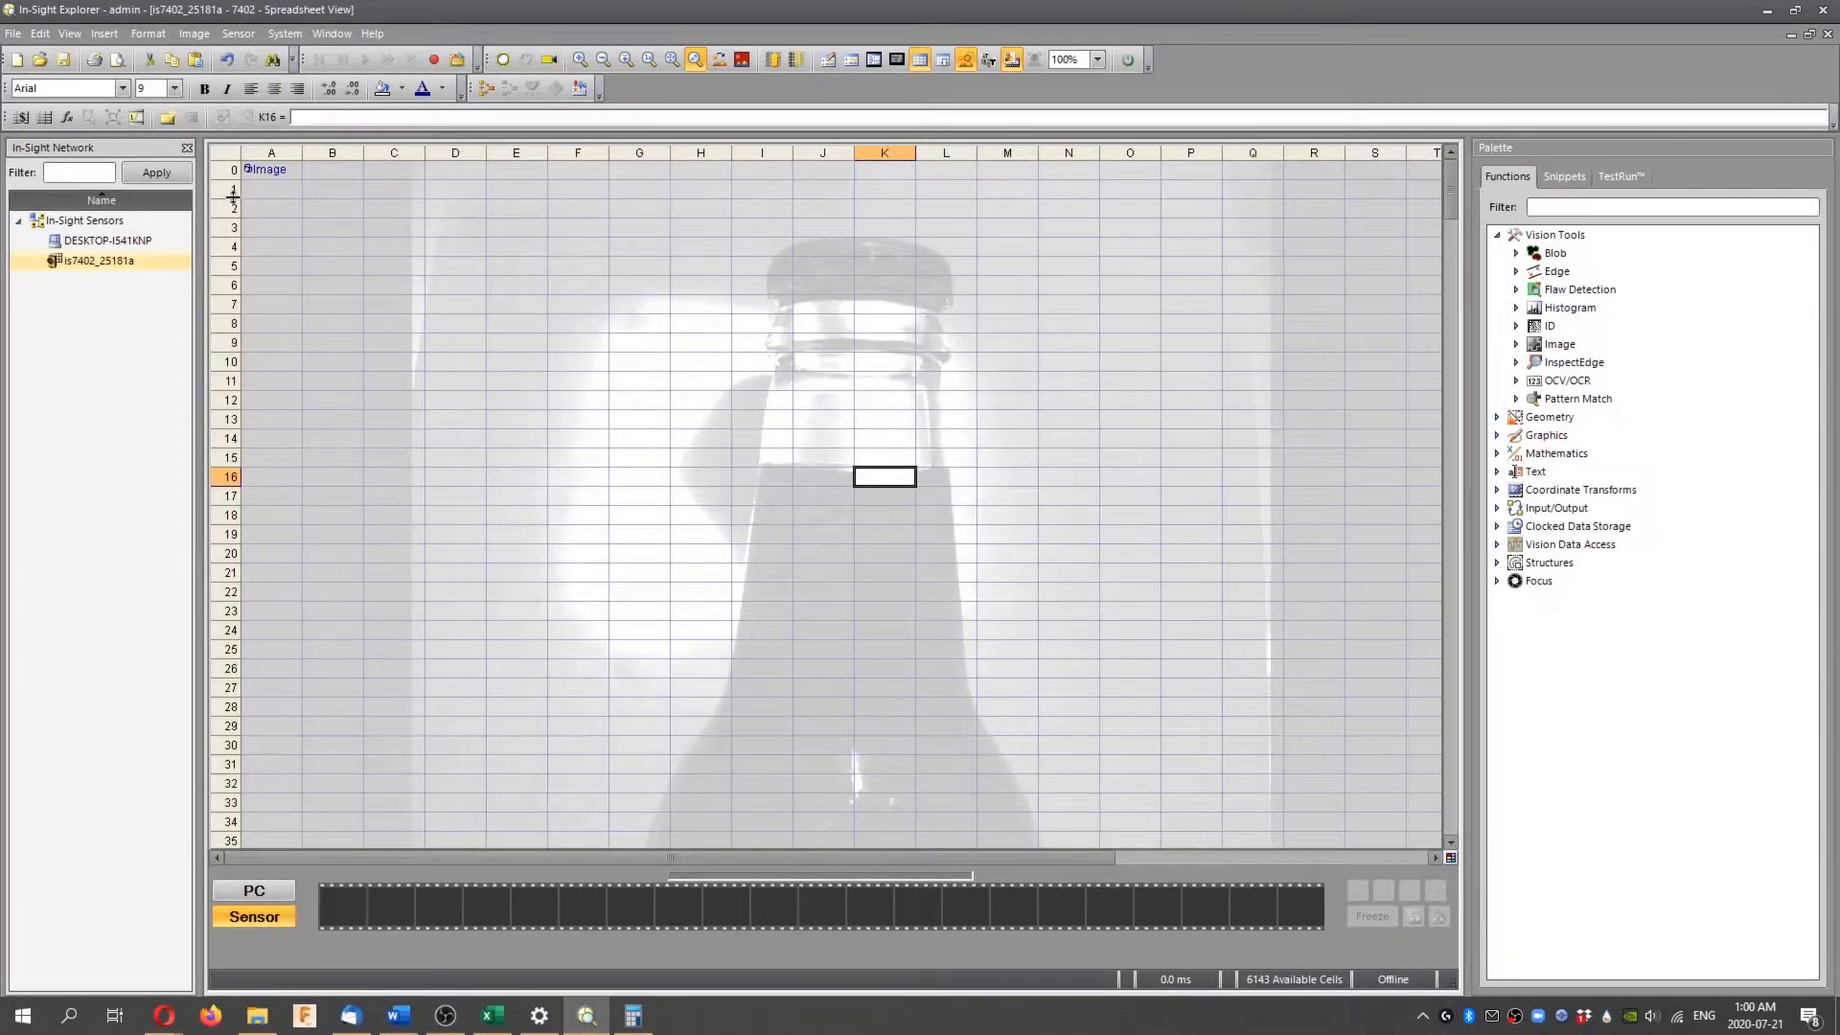
click(270, 209)
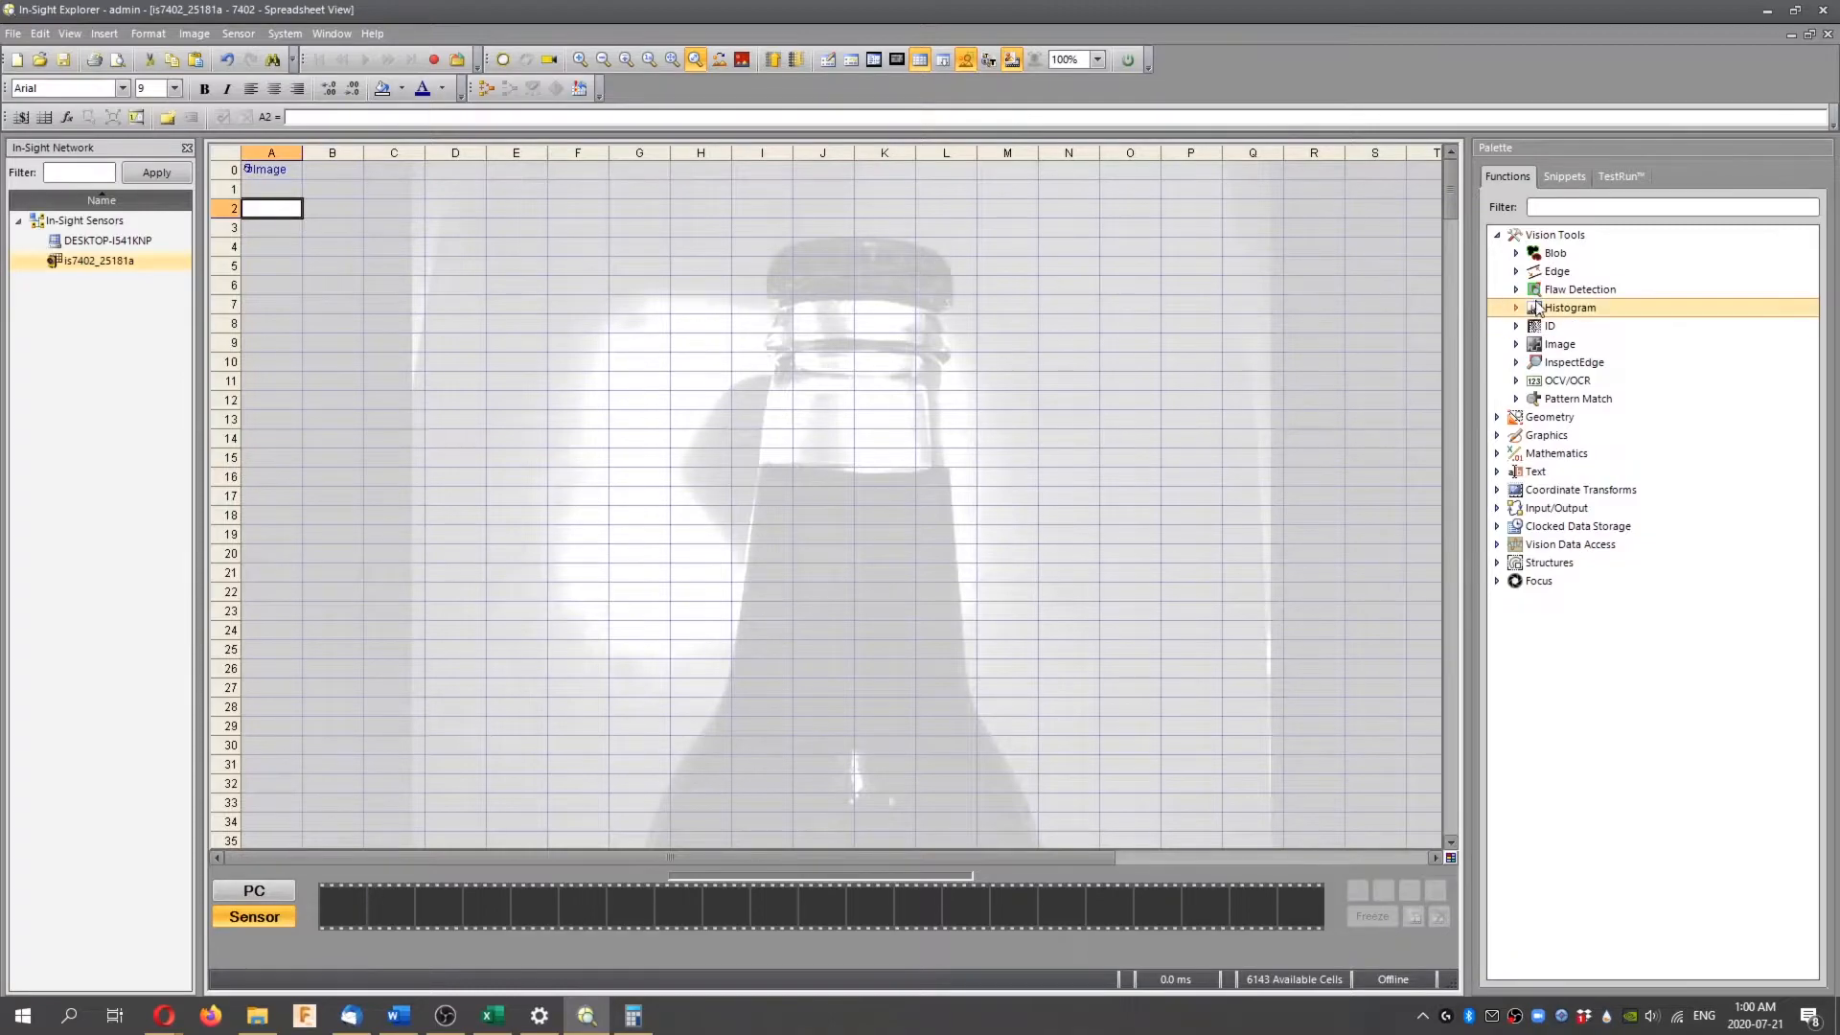
click(1514, 271)
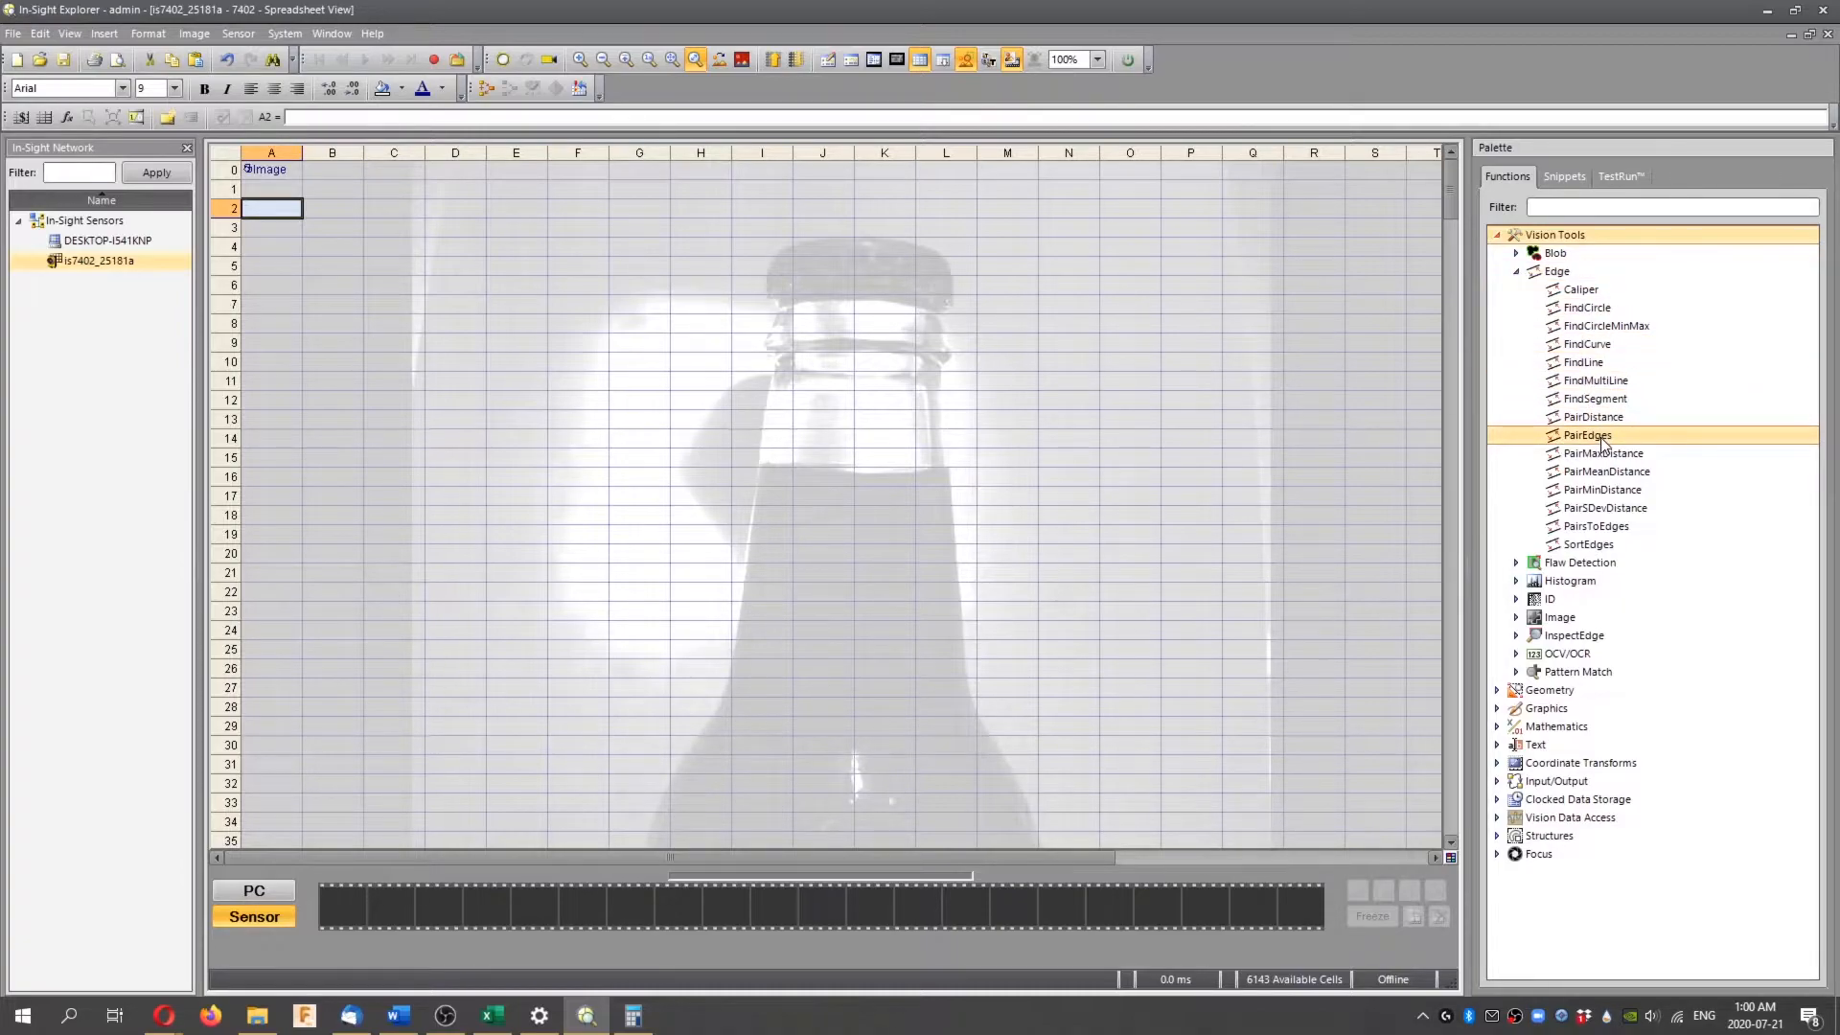
mouse_move(926, 434)
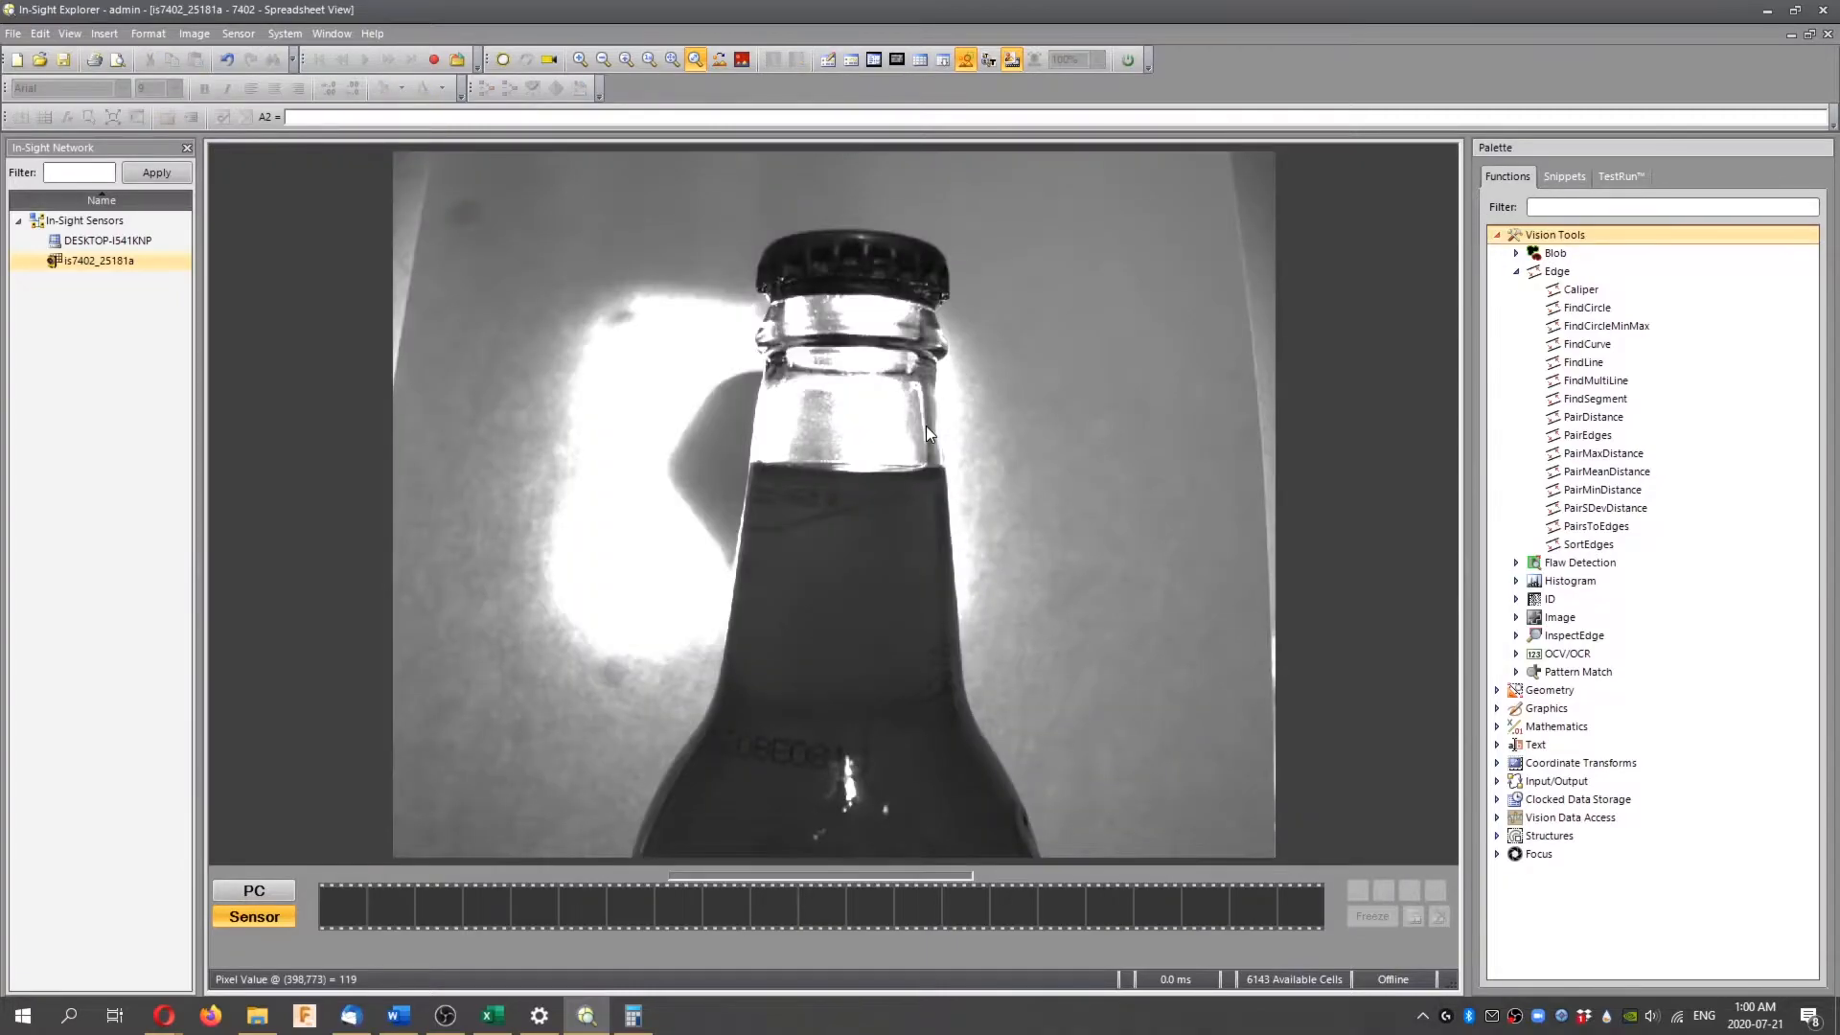
mouse_move(840, 654)
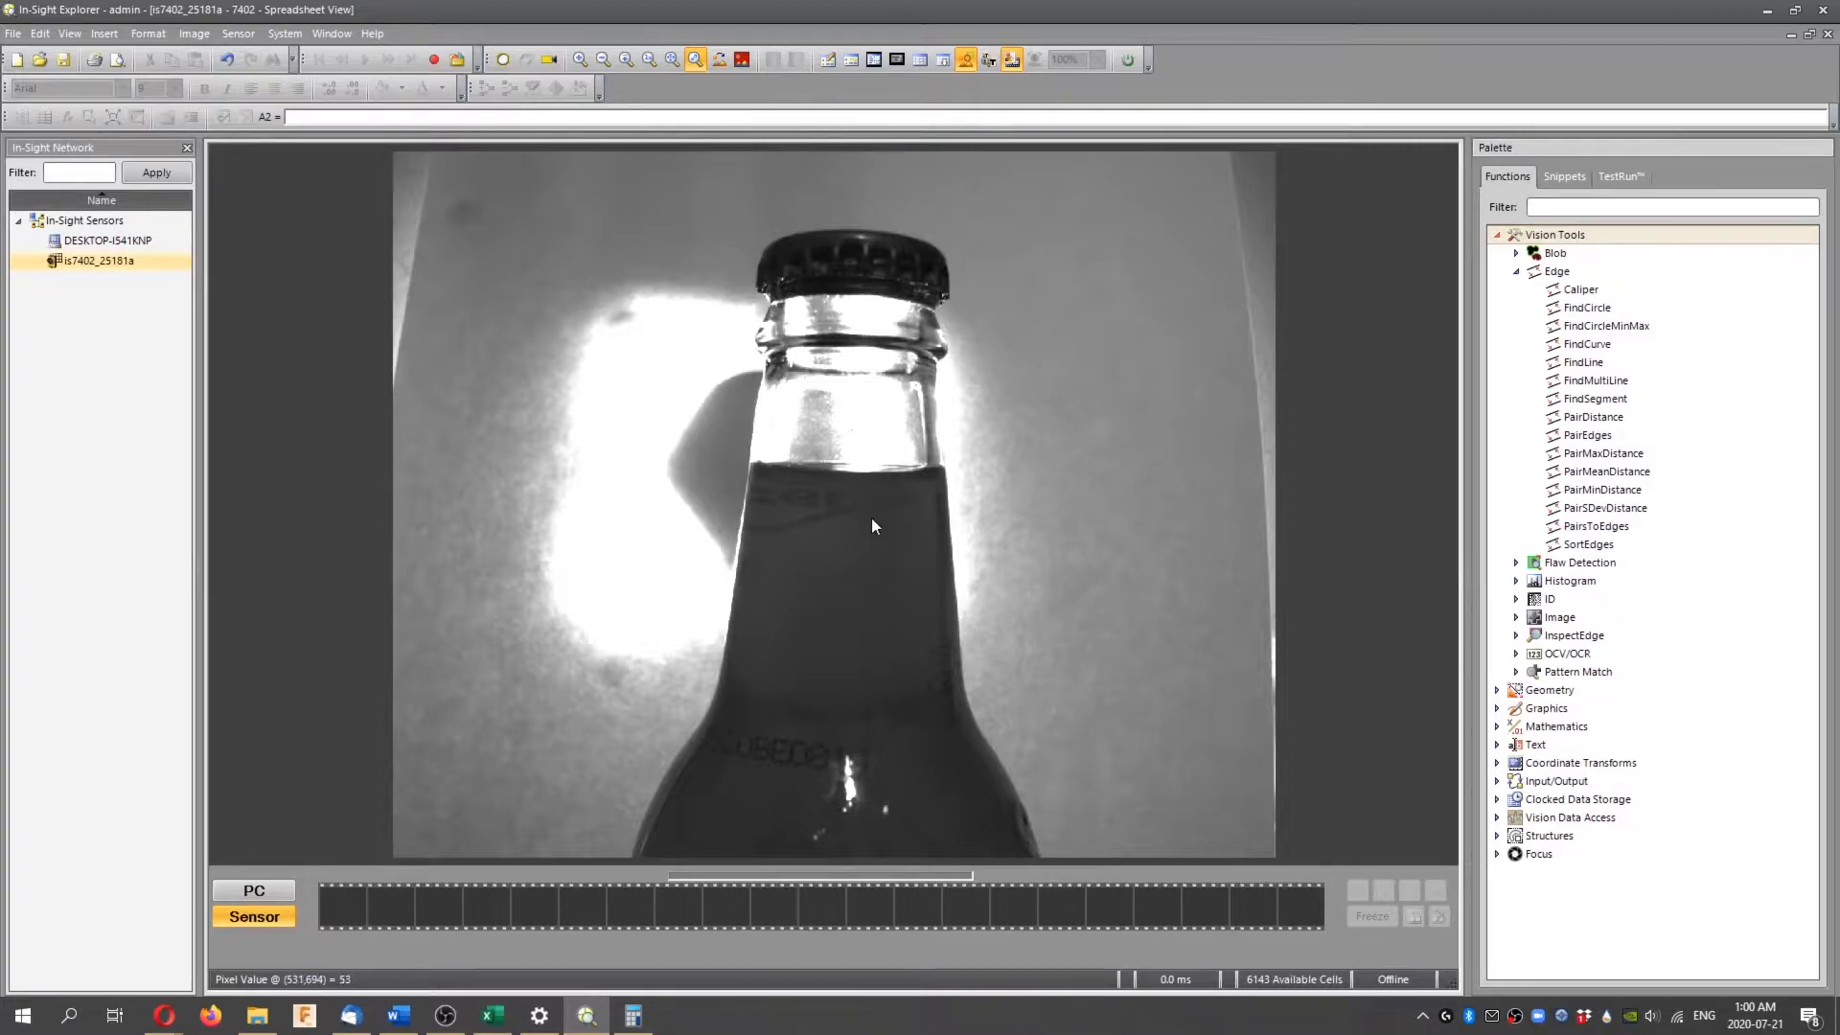
mouse_move(827, 548)
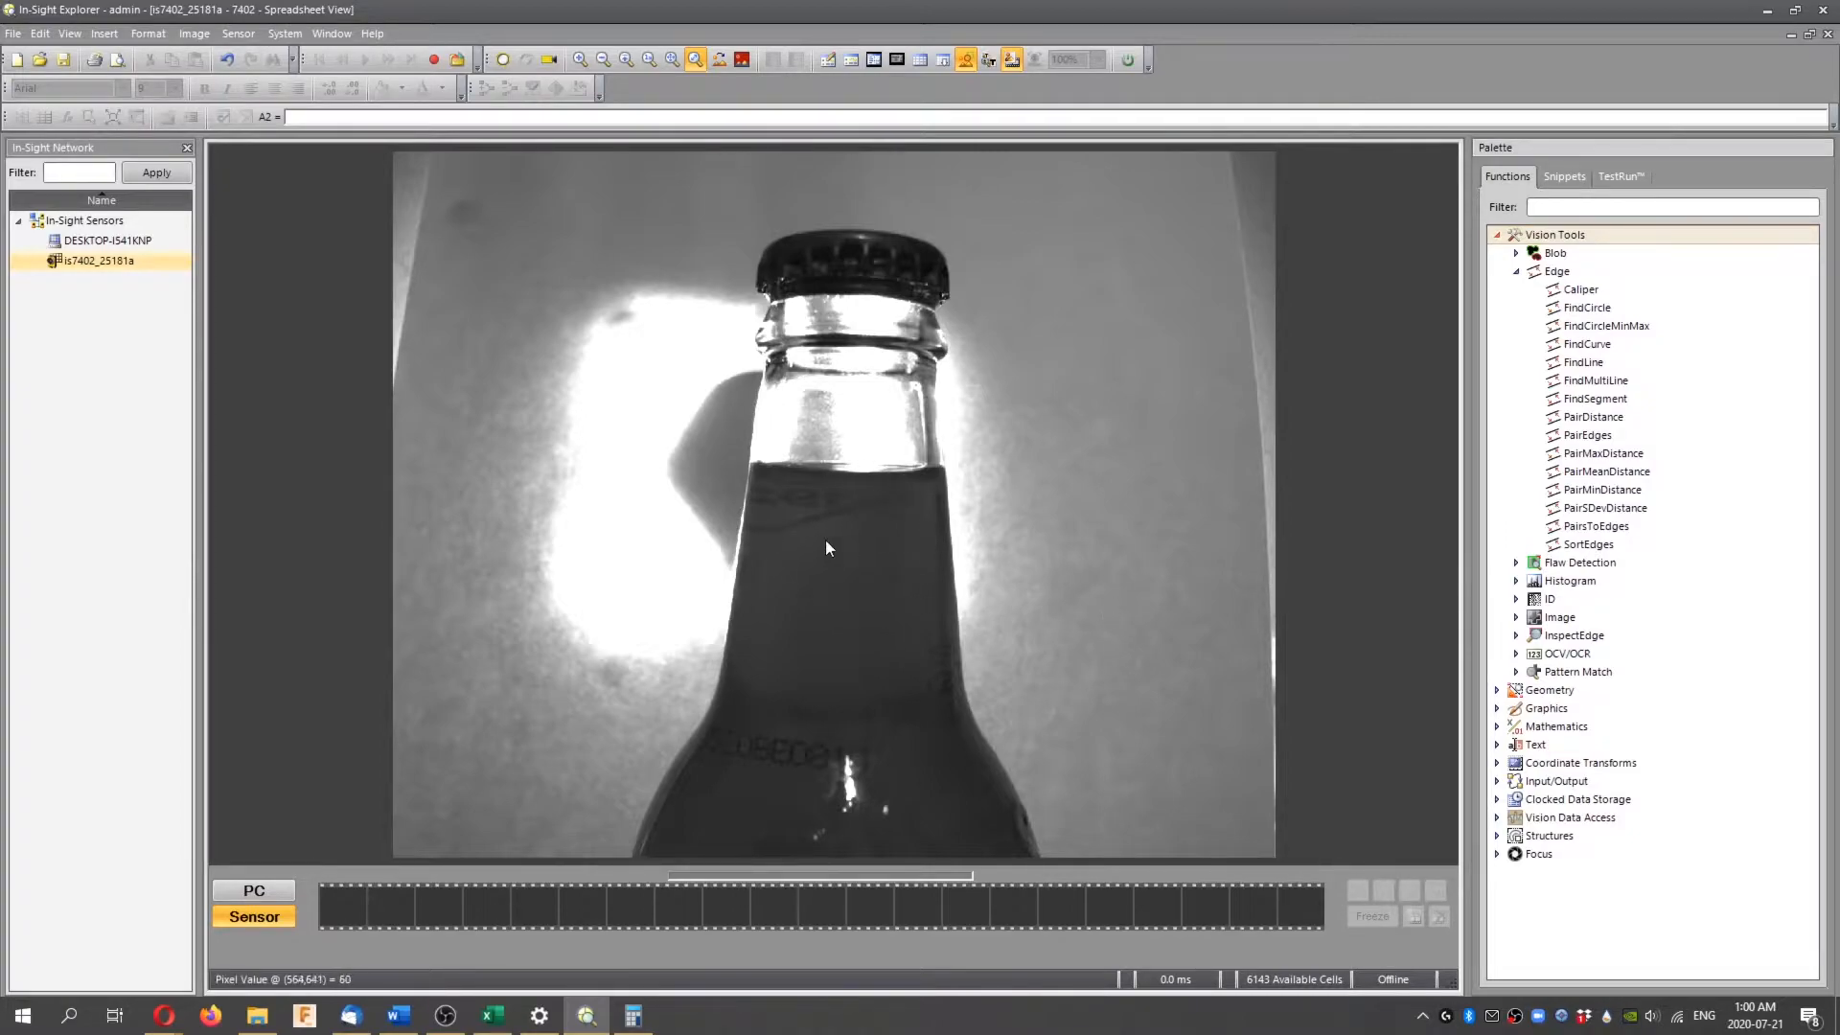
click(1588, 435)
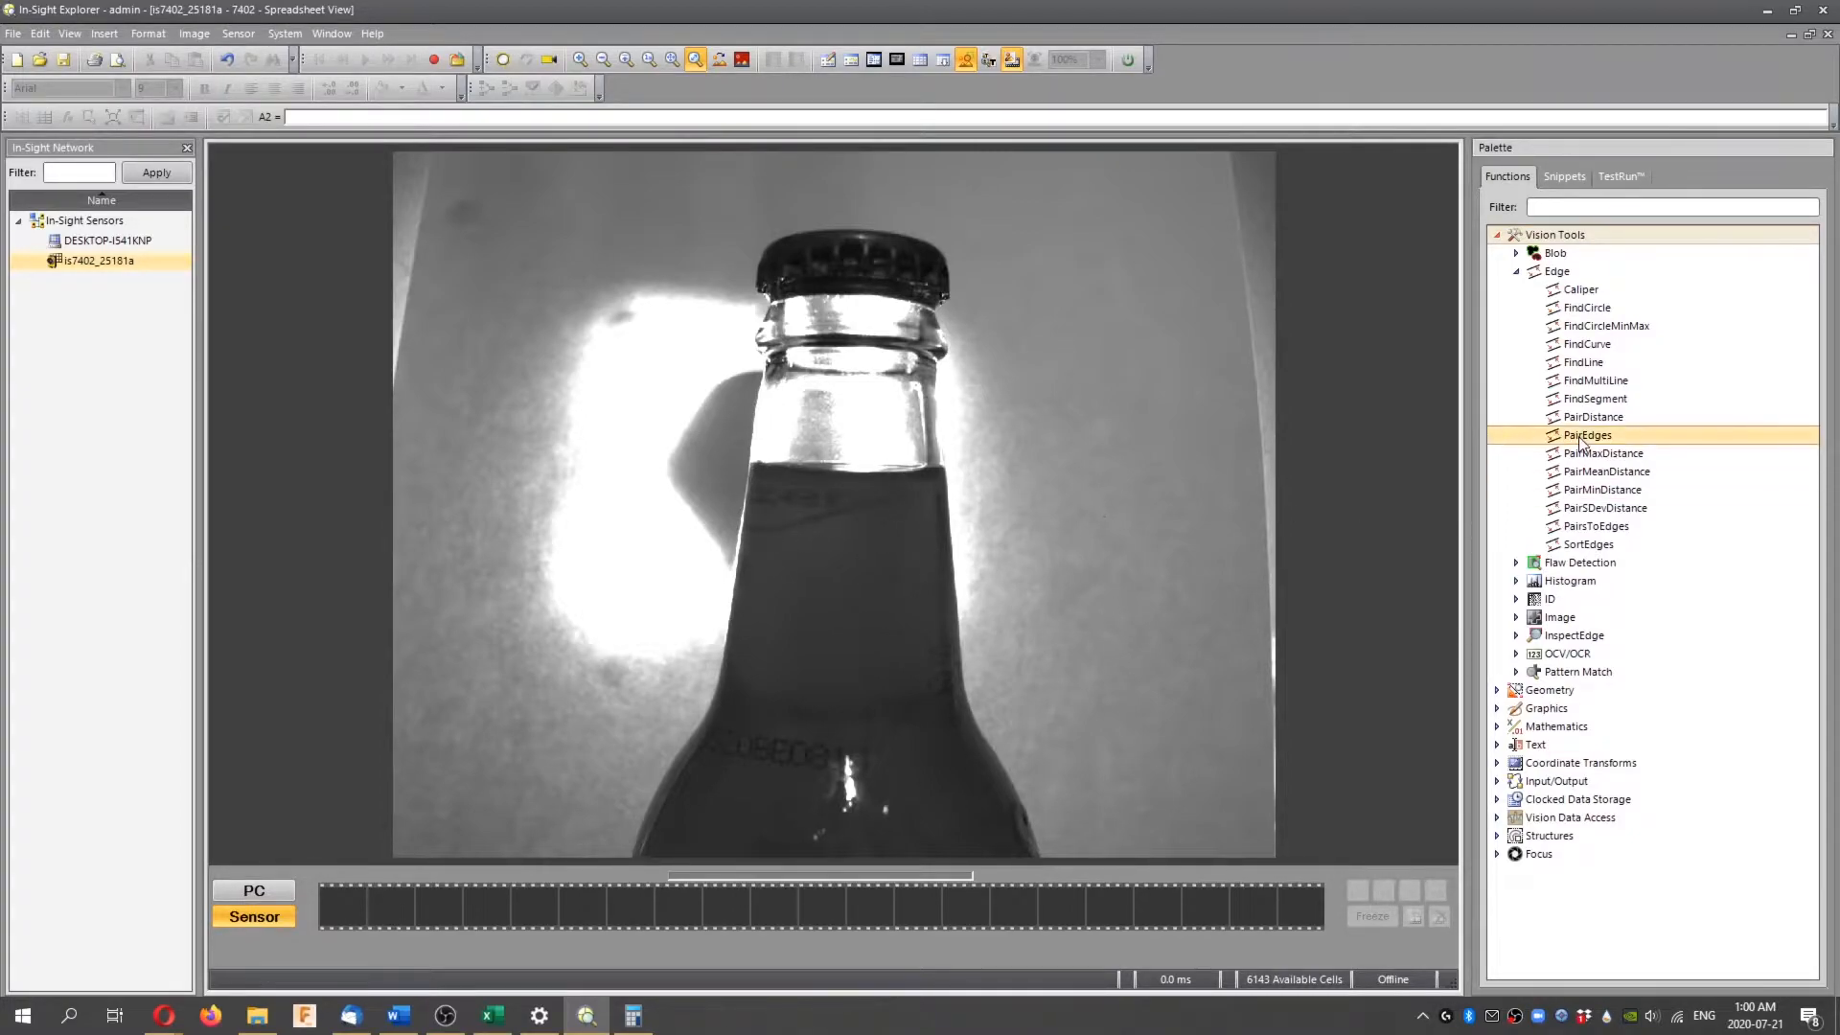
click(1589, 543)
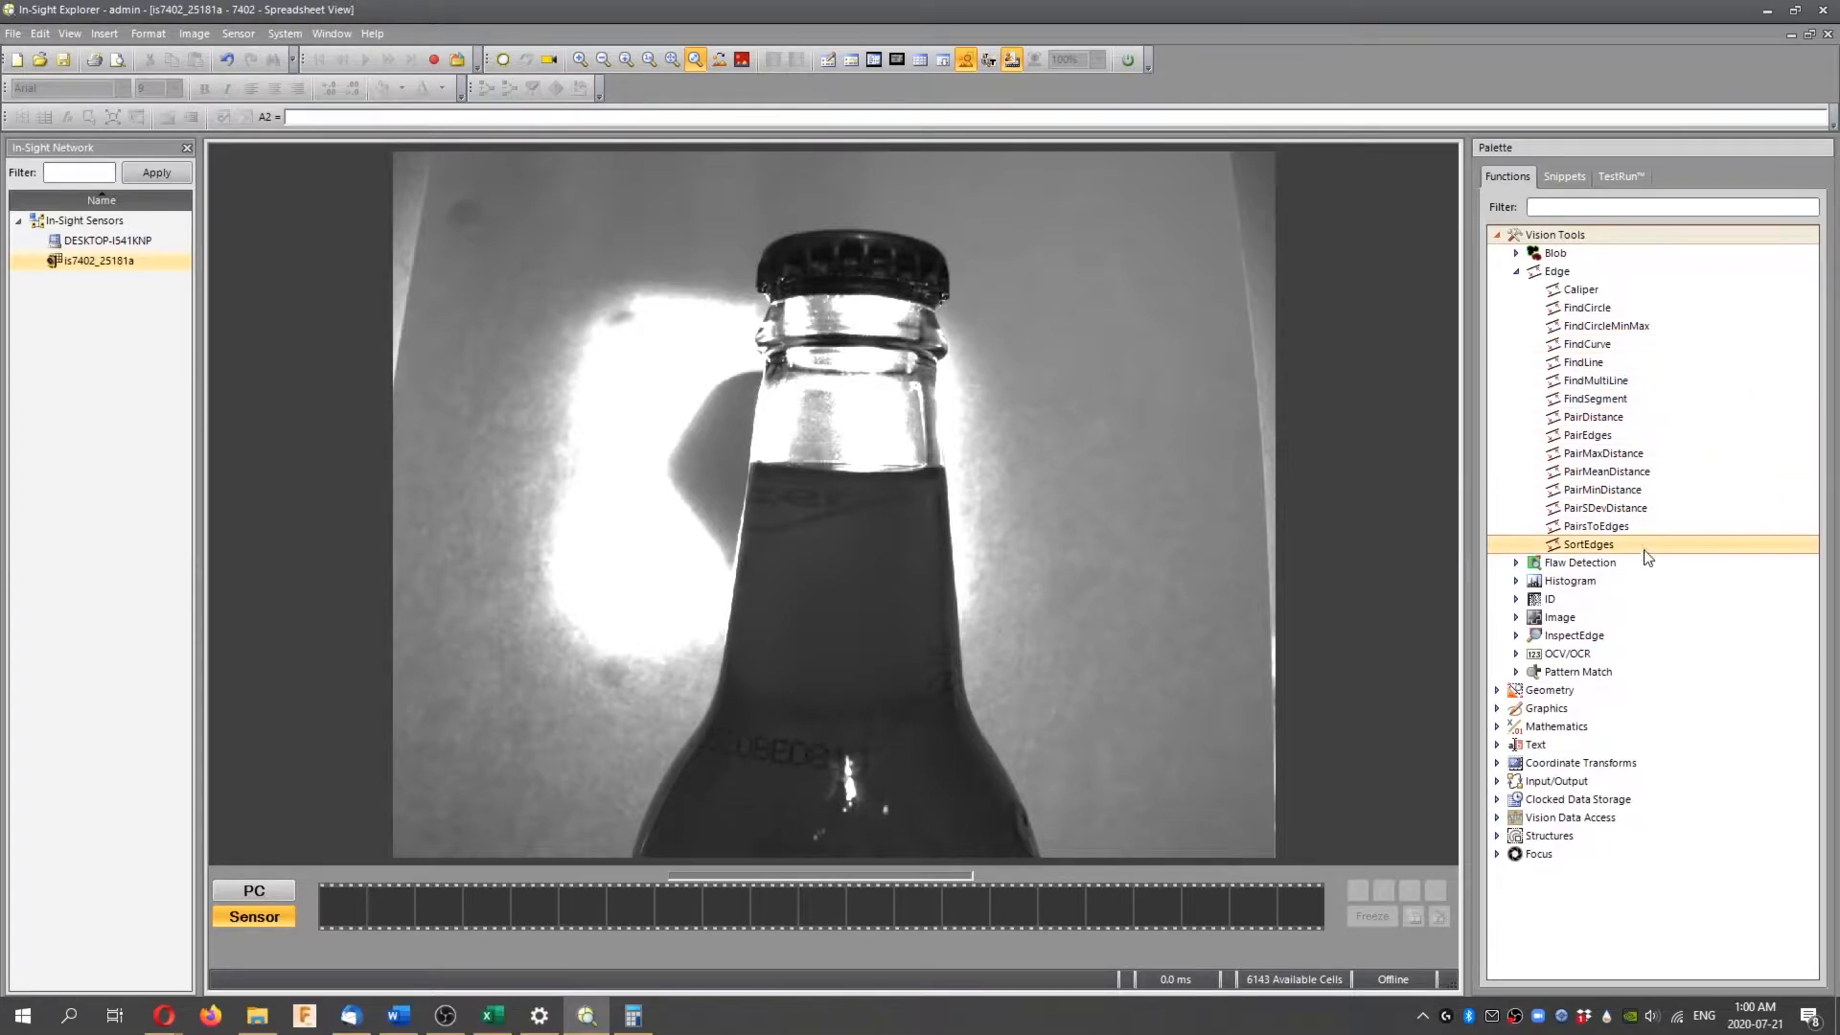
mouse_move(1185, 470)
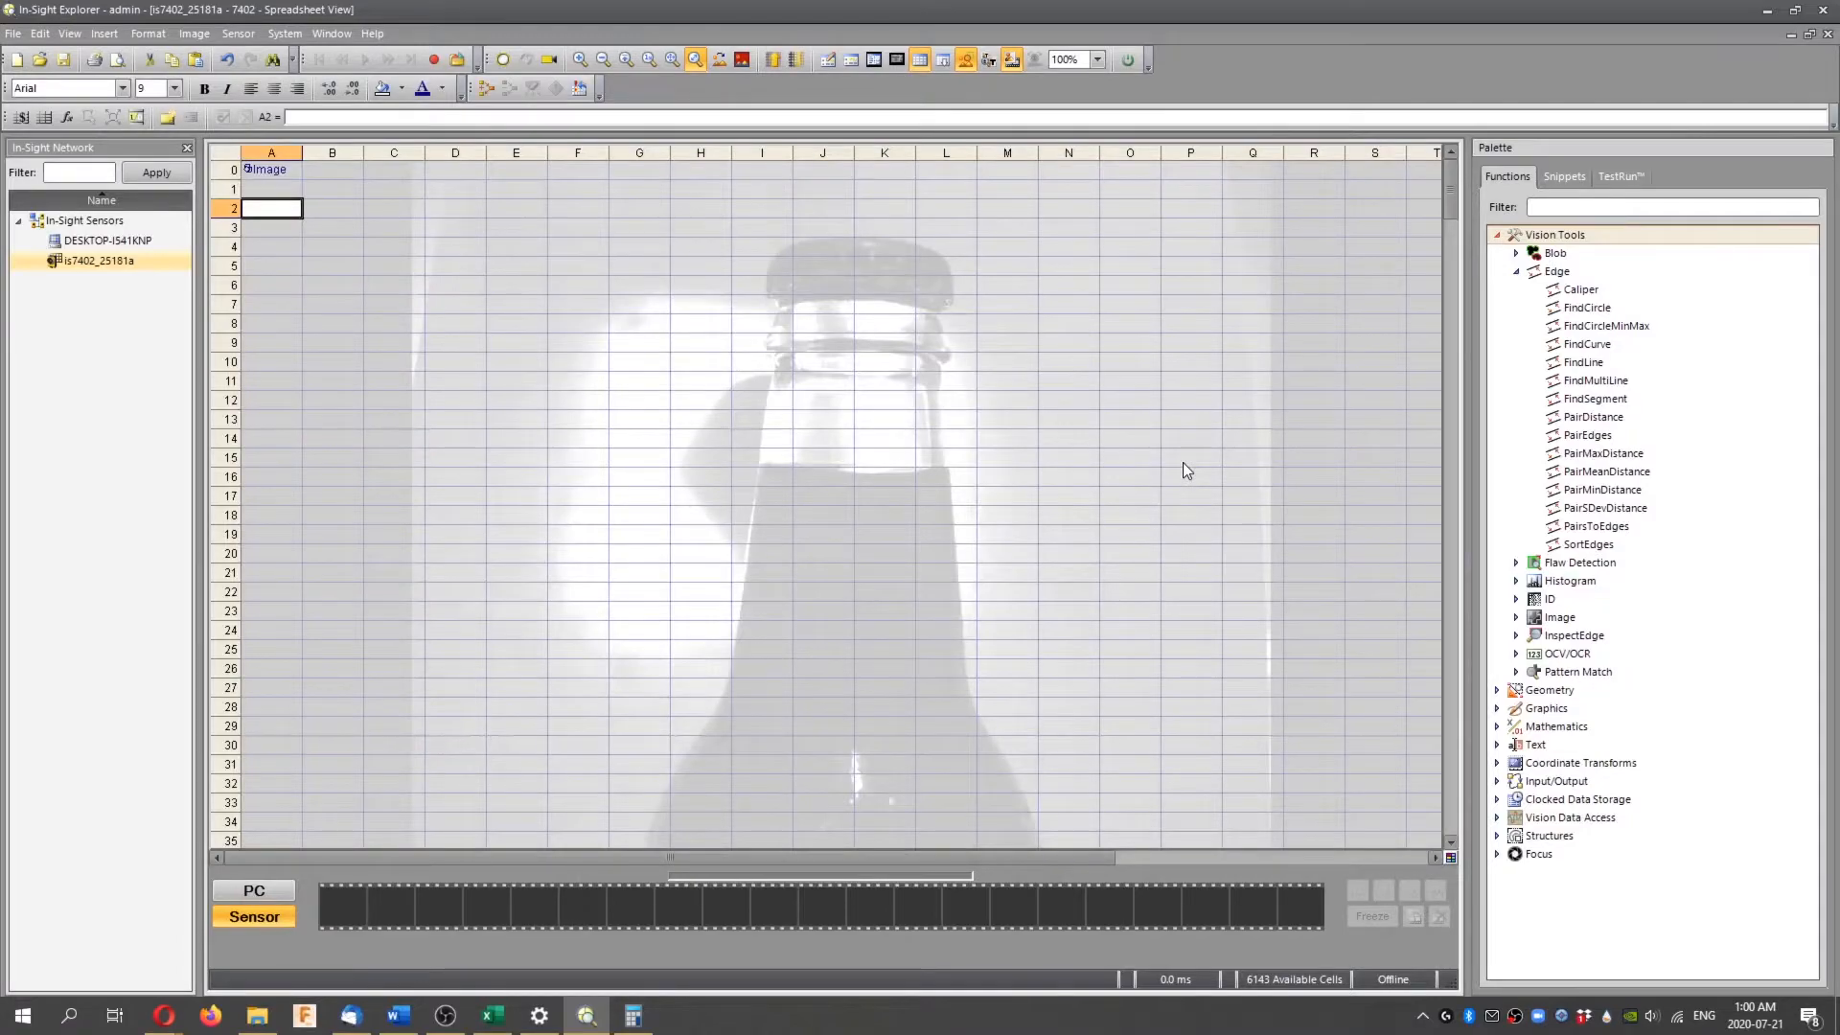
click(1601, 489)
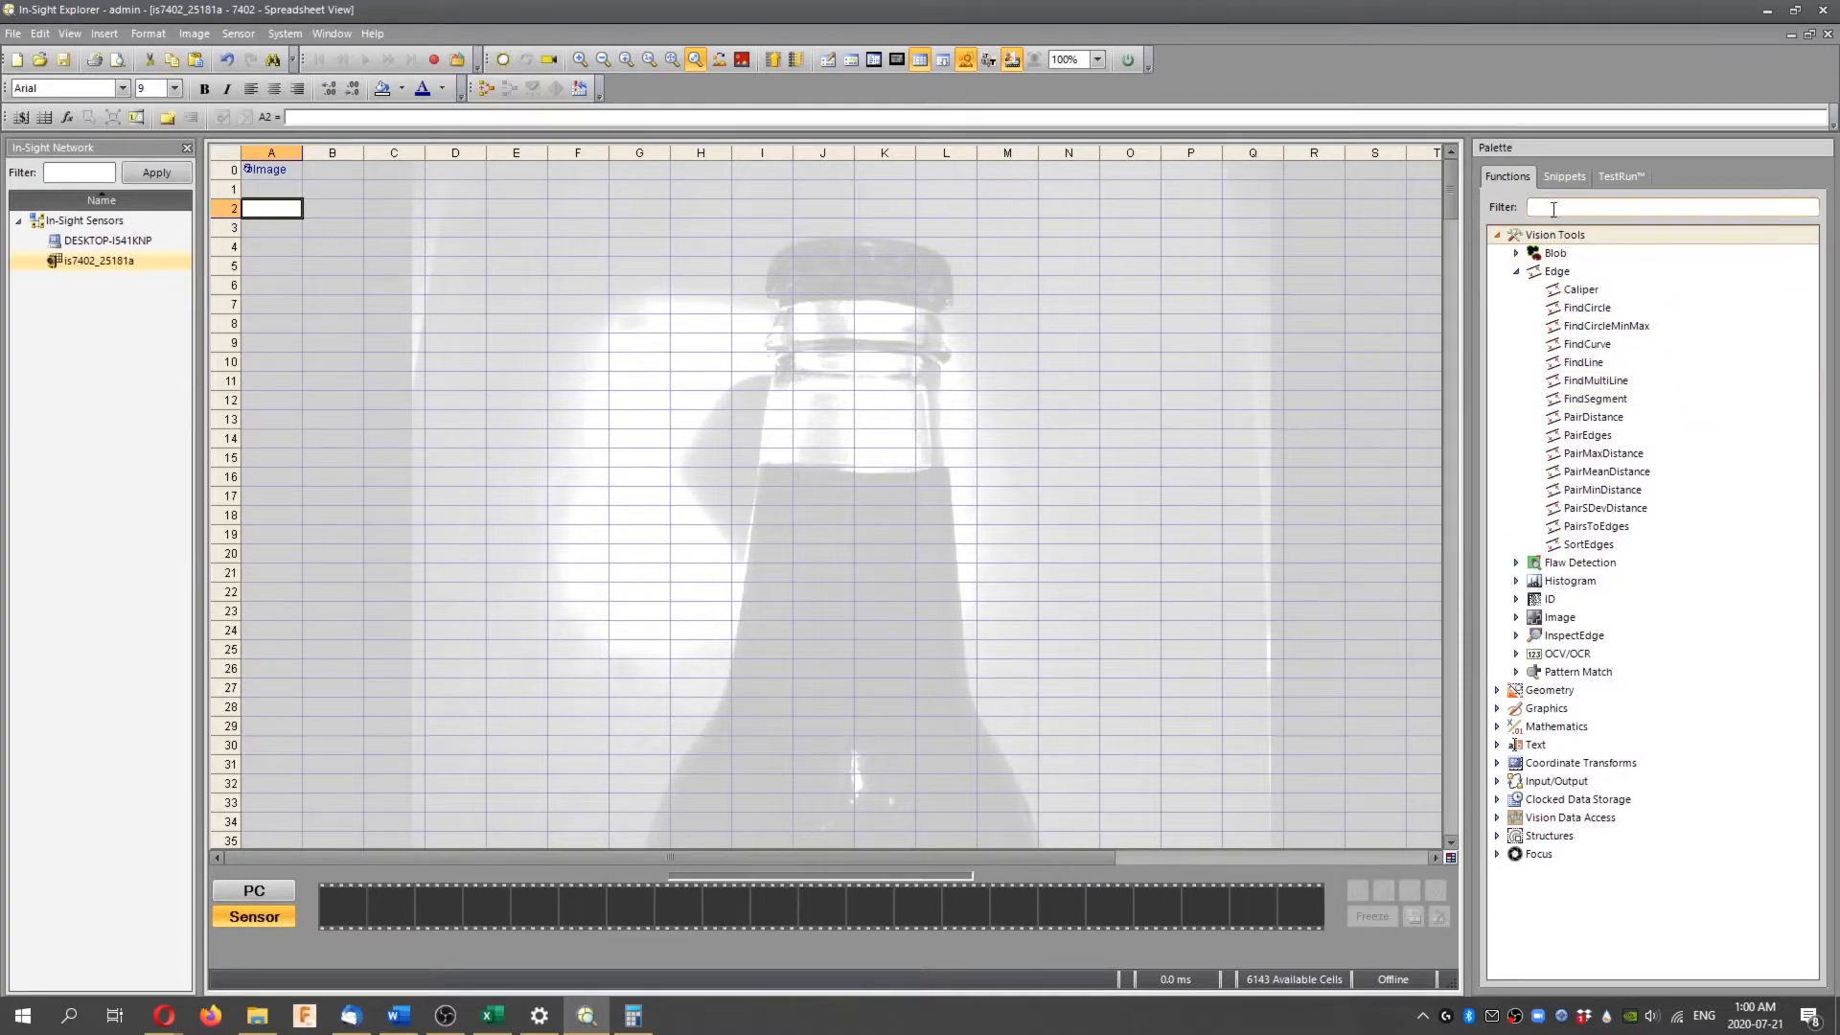
Insert the FindLine edge tool from the Palette into cell A2
click(1583, 361)
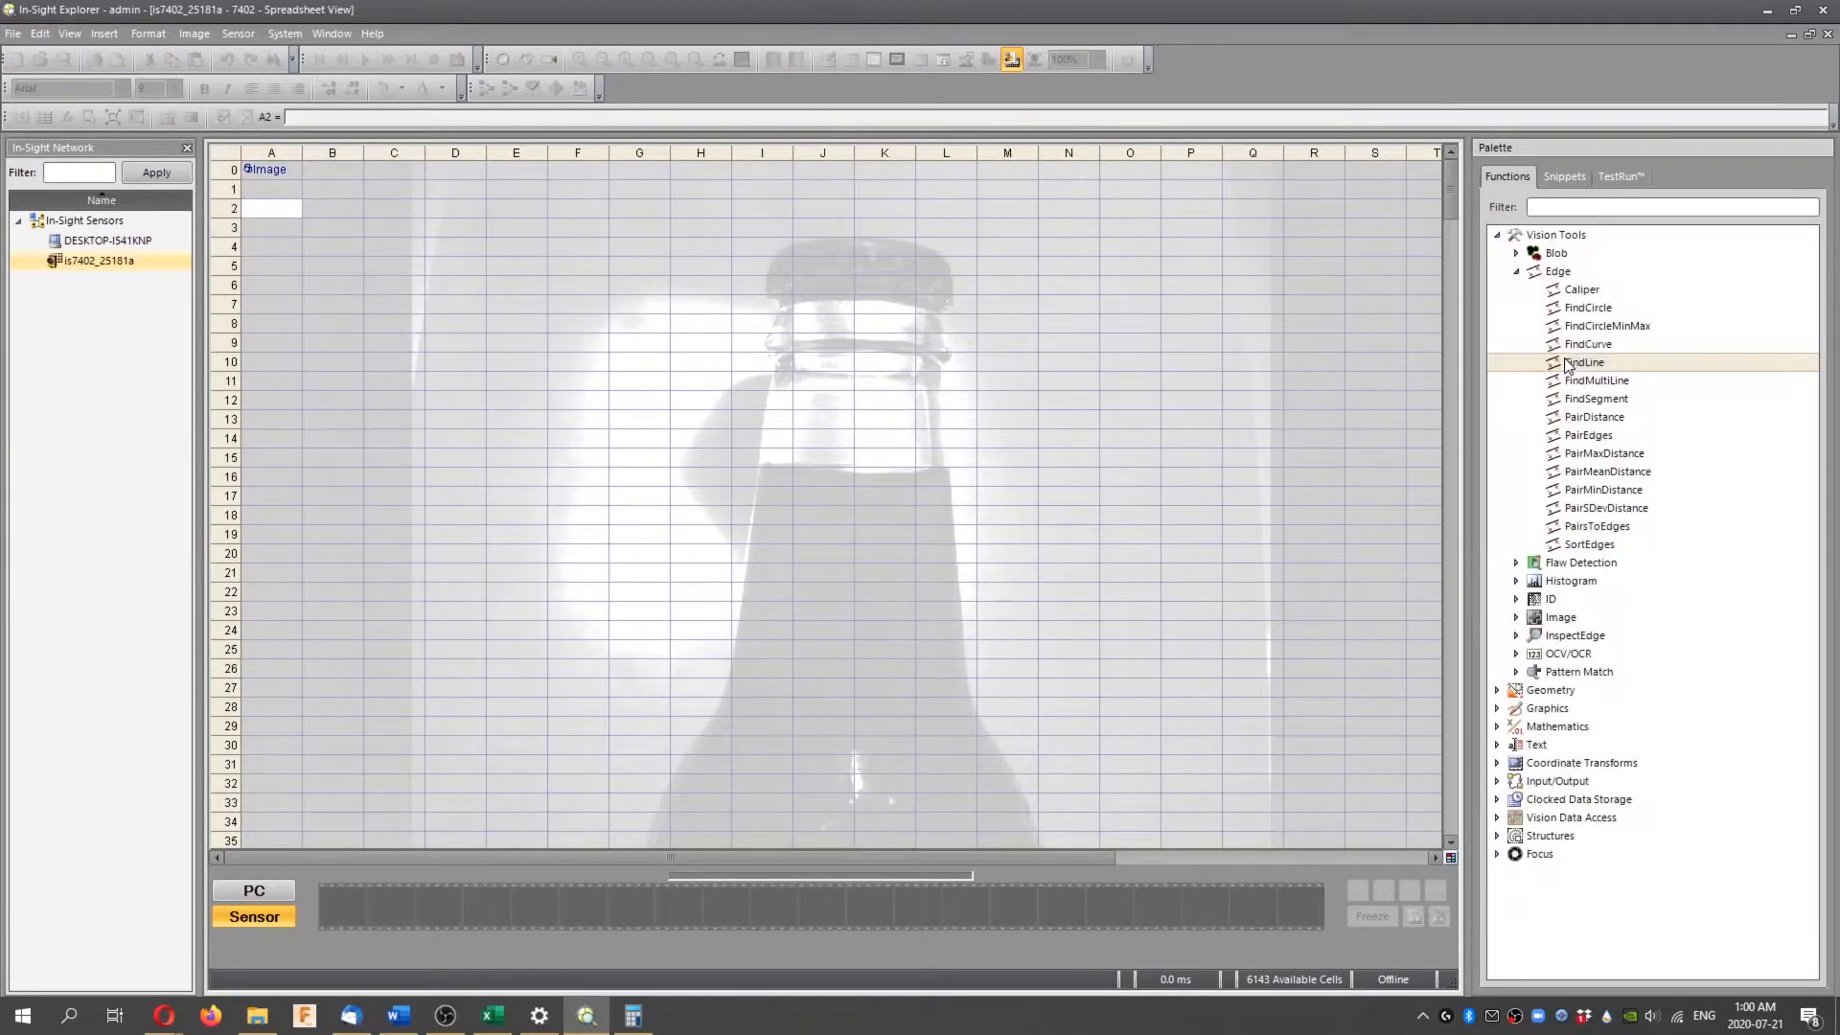
double_click(1585, 361)
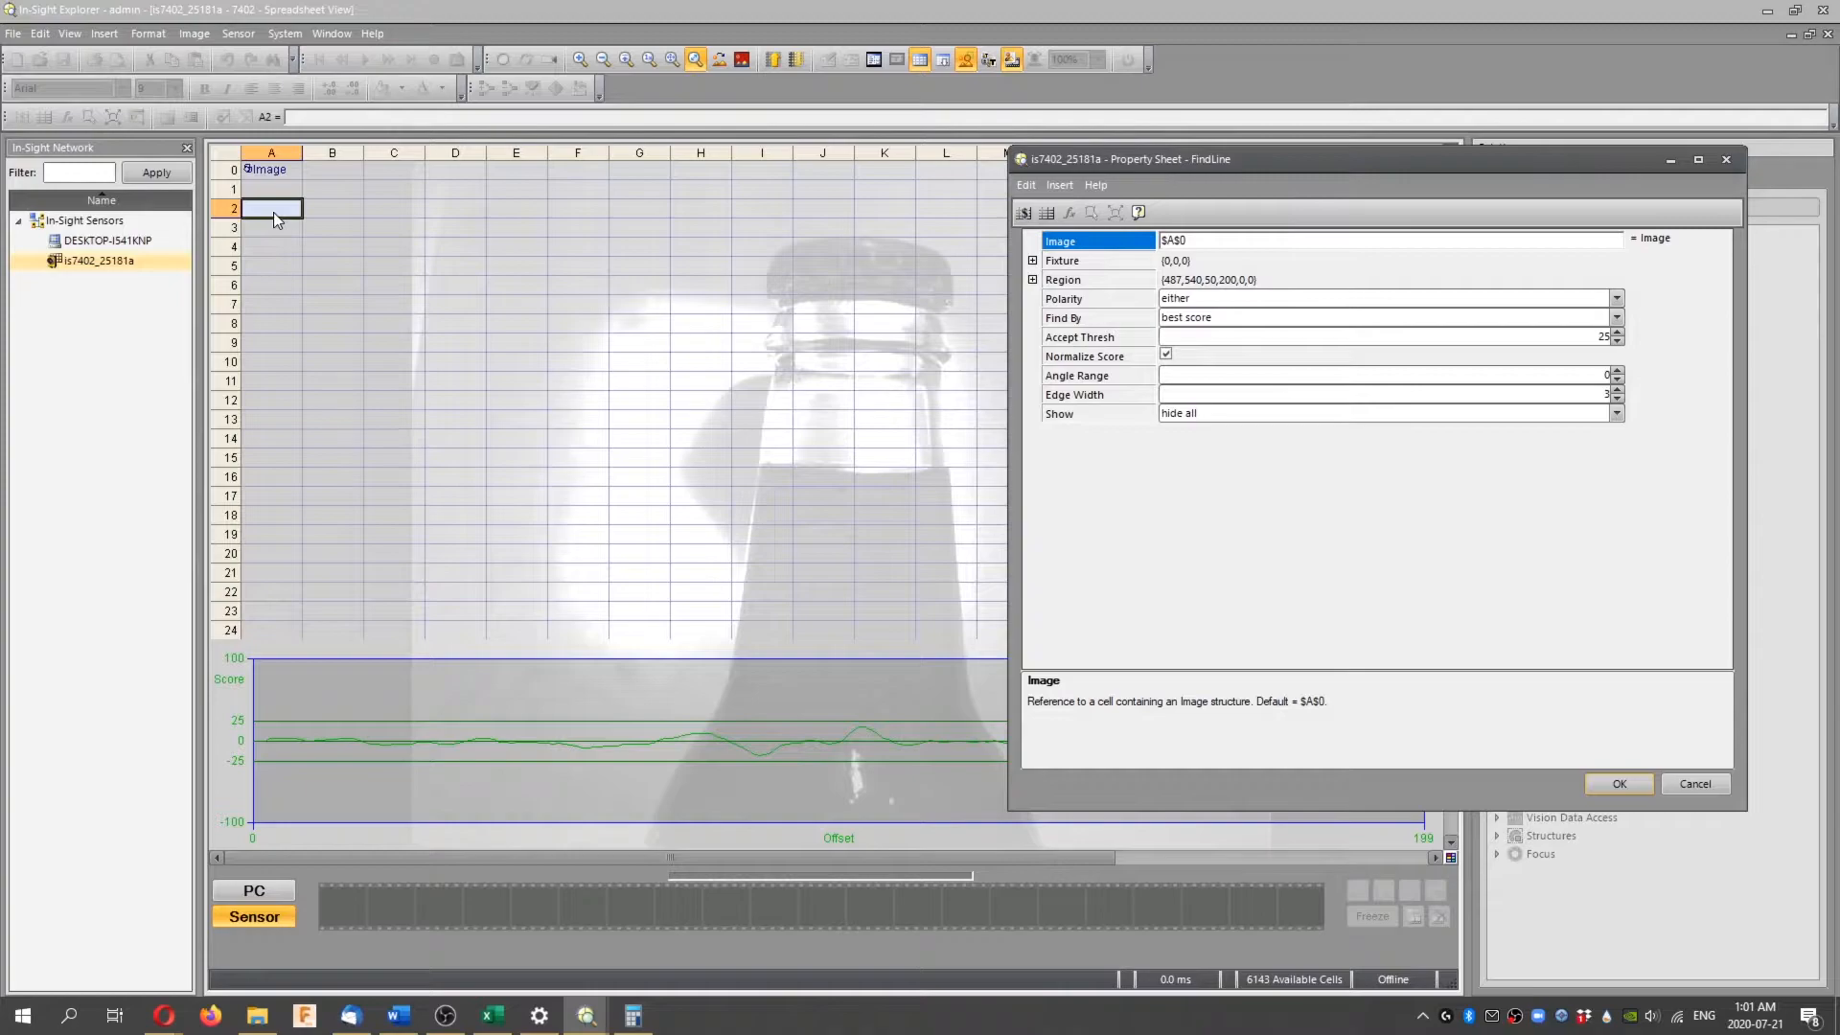
mouse_move(273, 226)
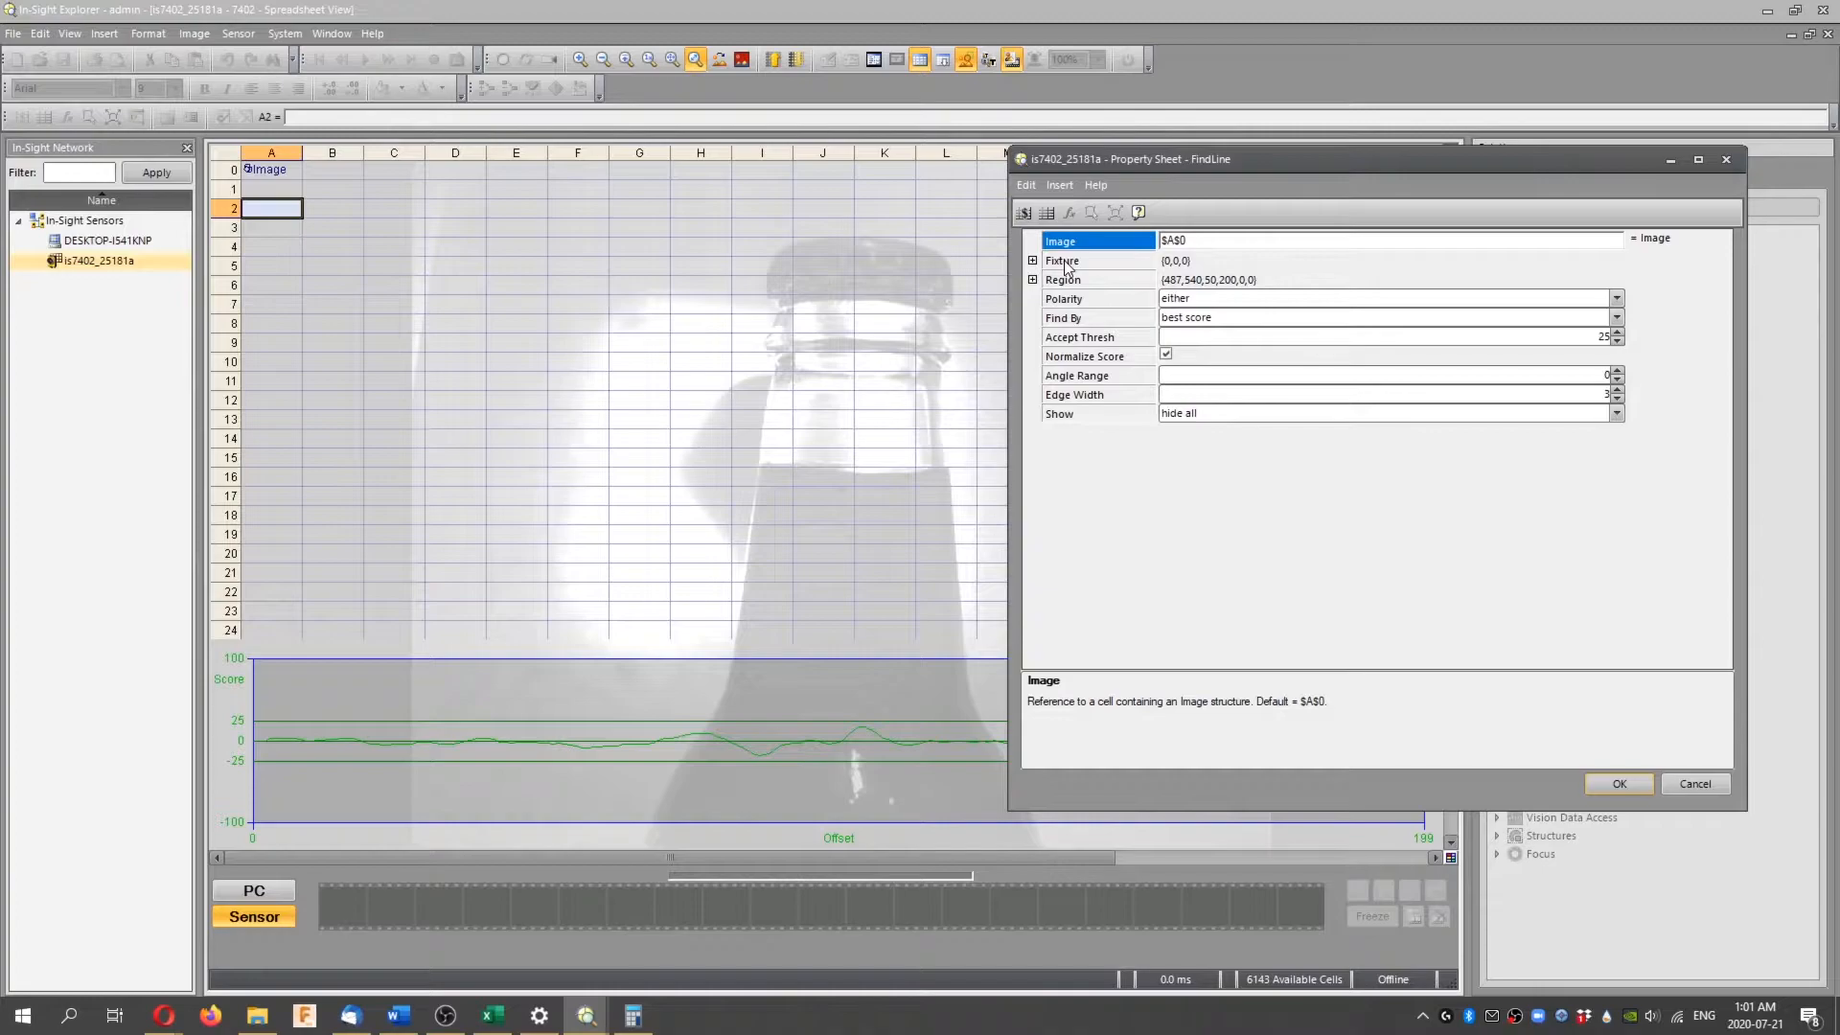
Maximize the FindLine search region under Region and confirm the settings
click(1033, 260)
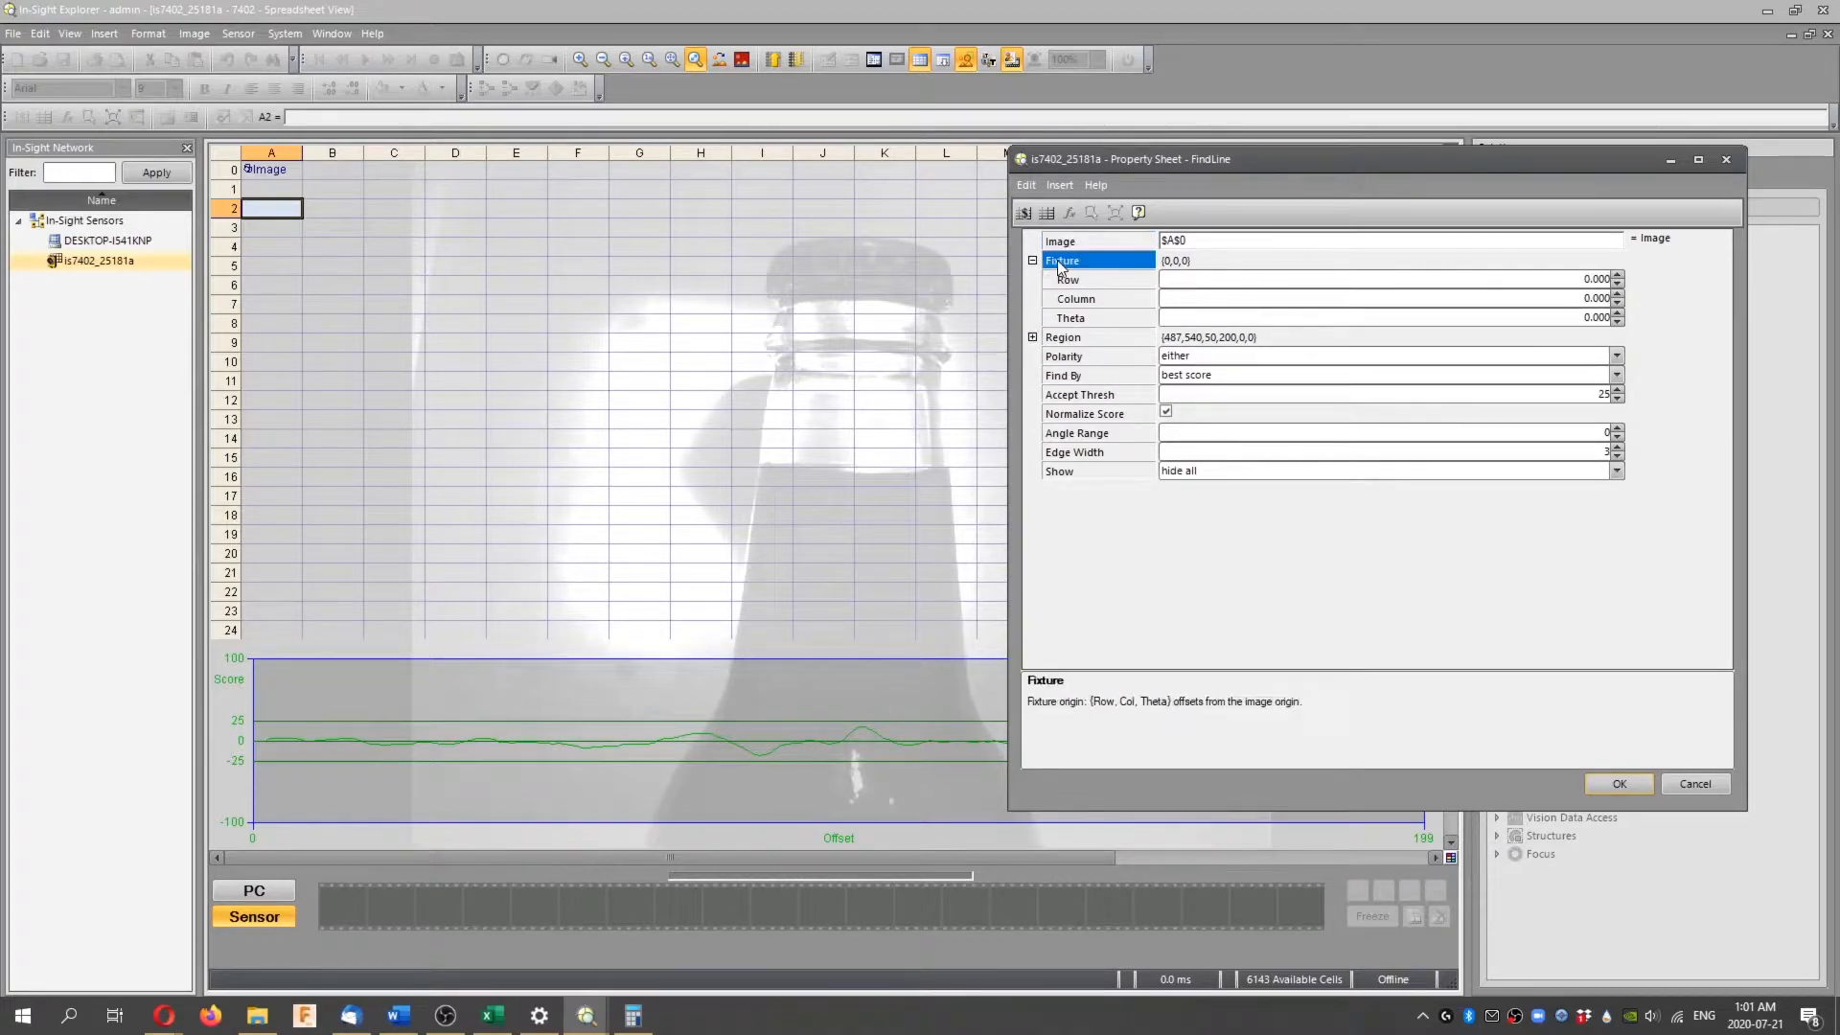
click(1031, 260)
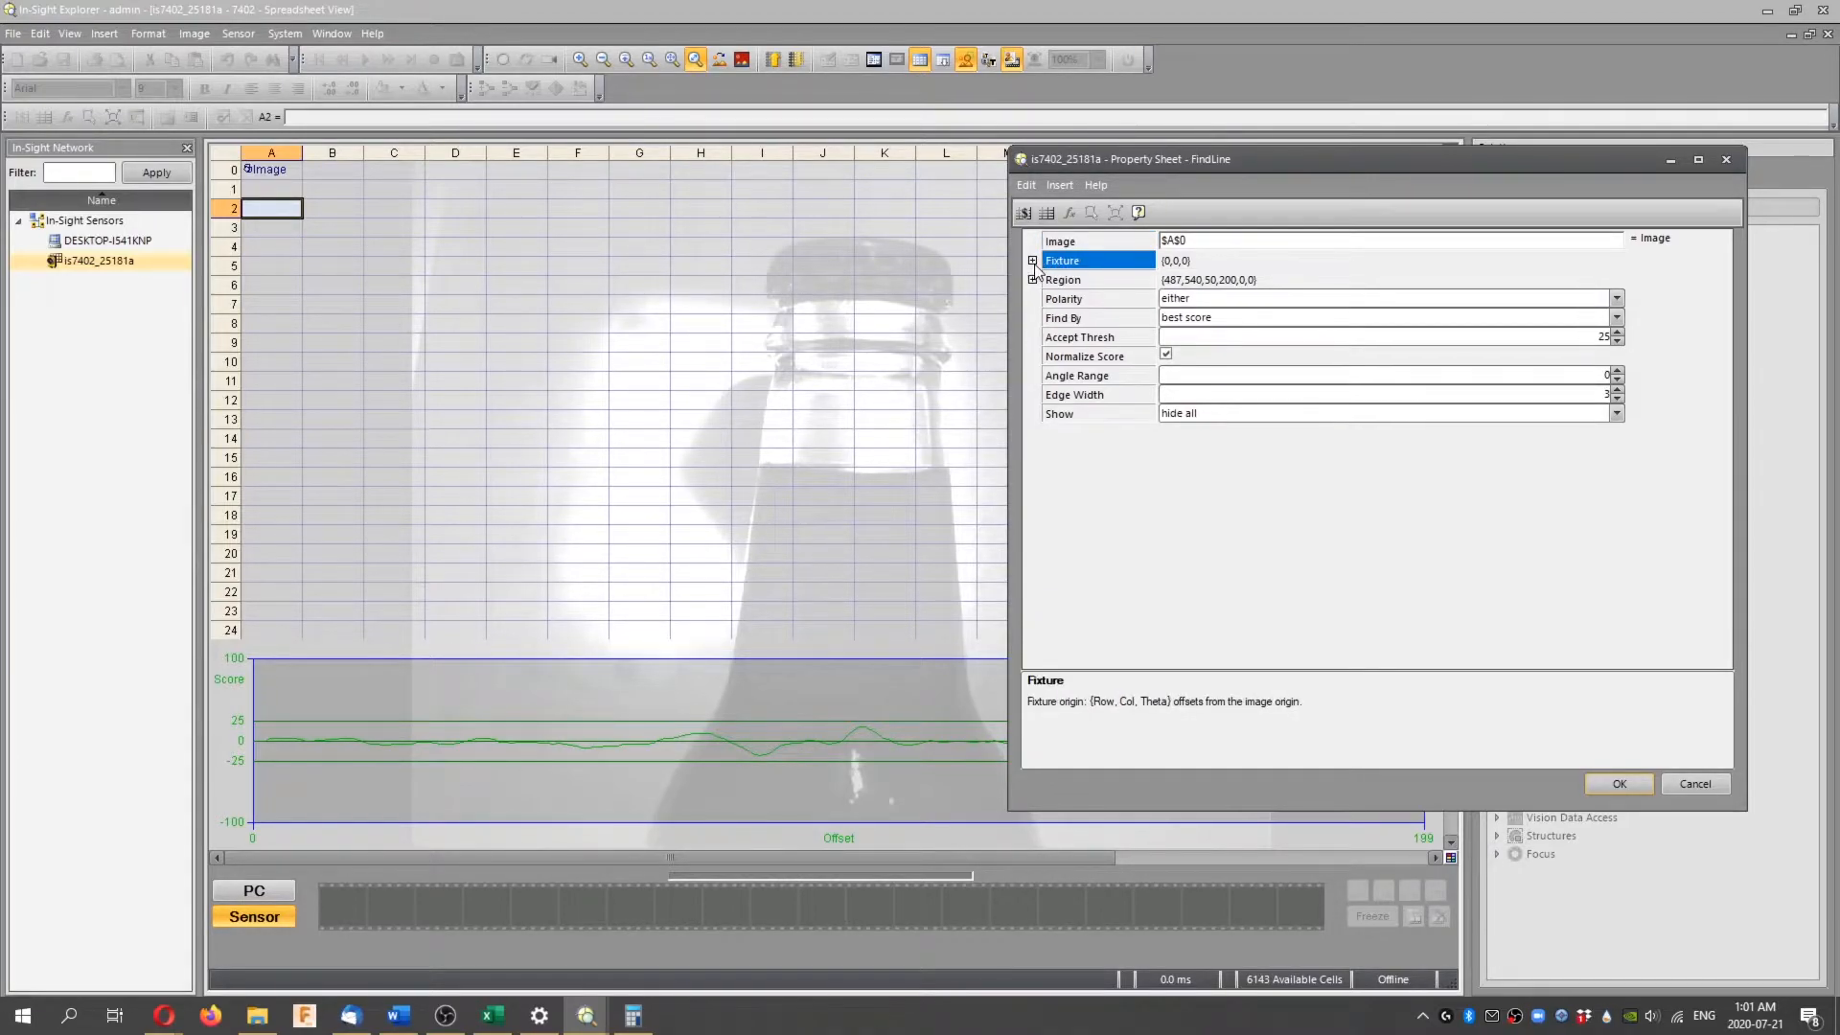
click(1062, 279)
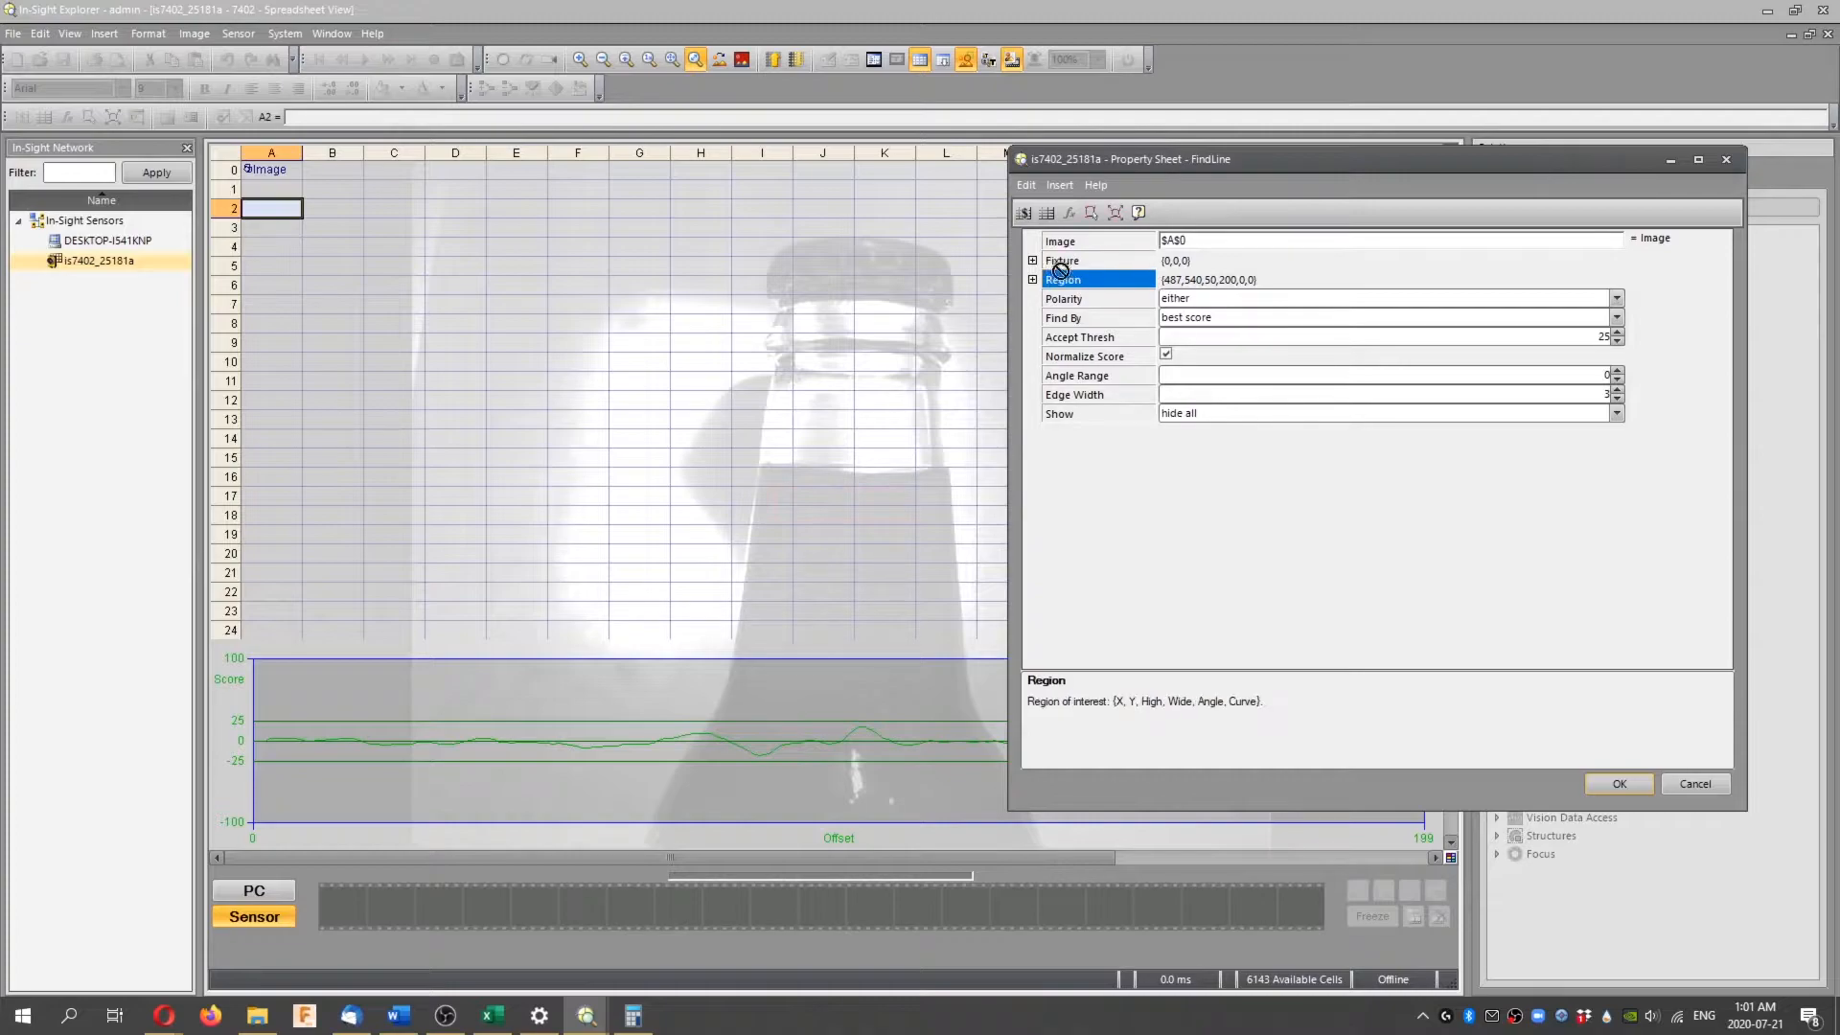
click(1061, 260)
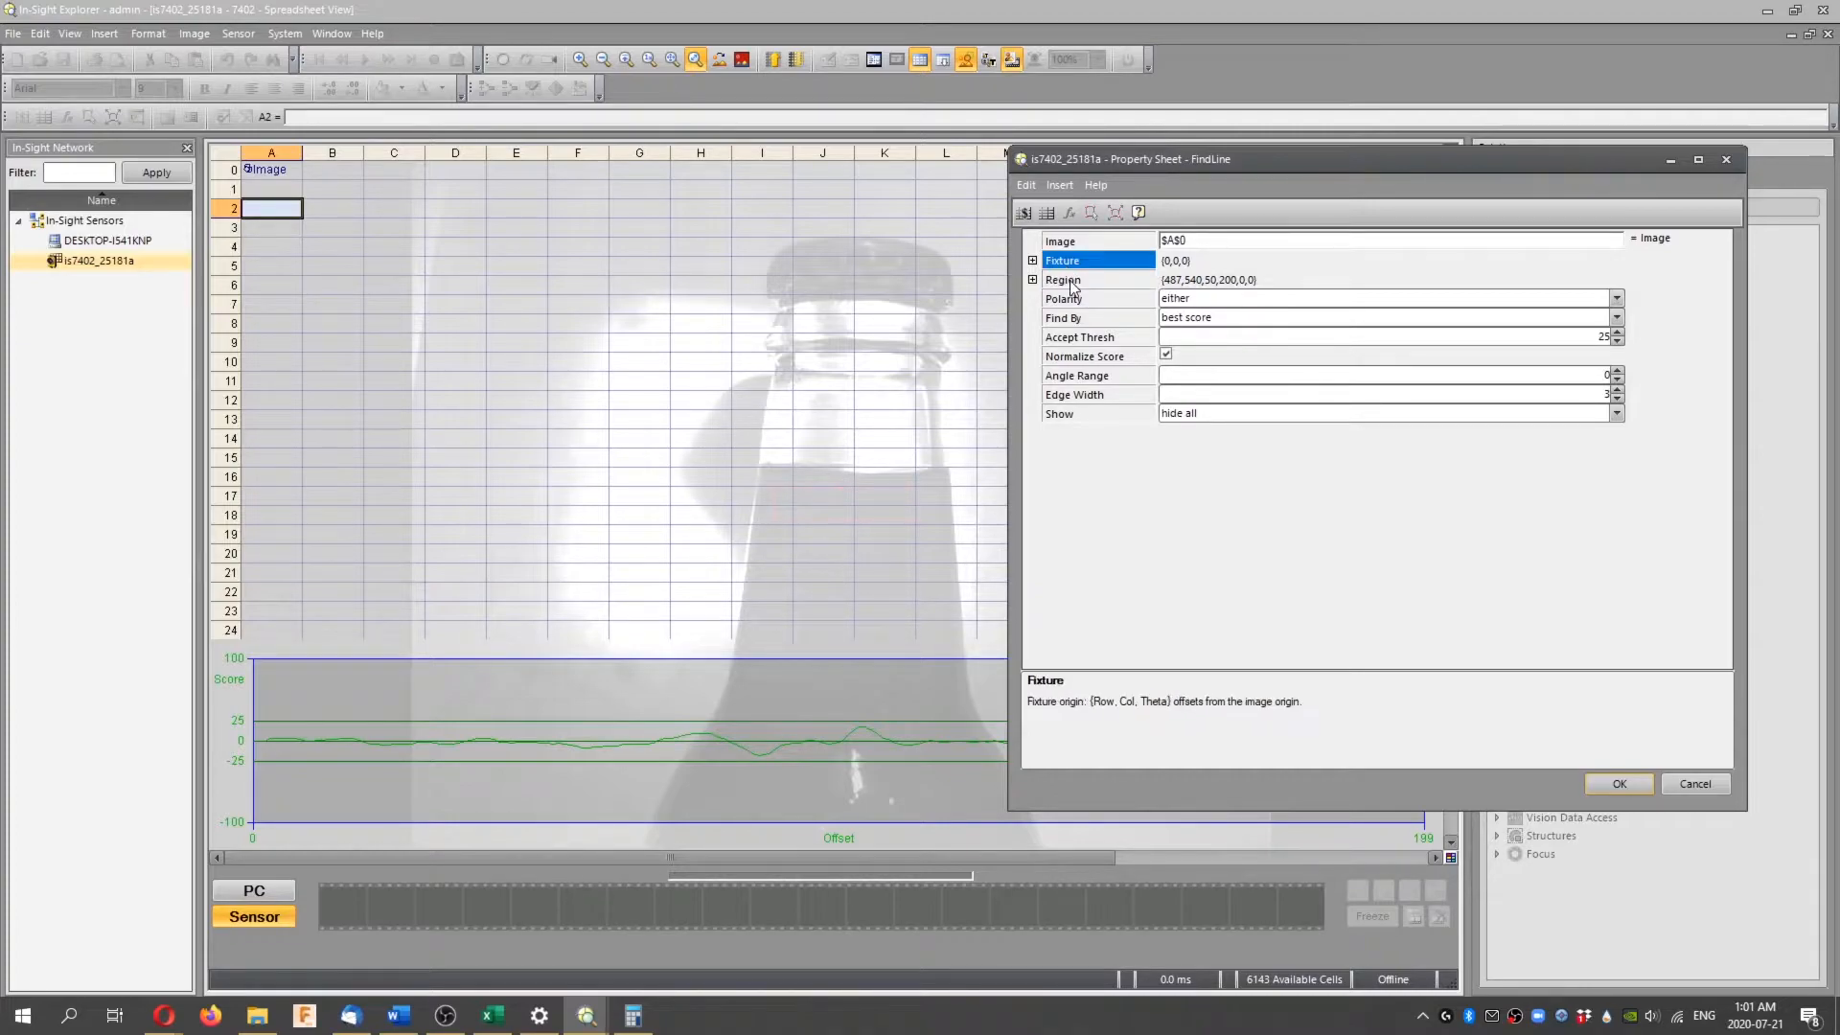
click(1062, 279)
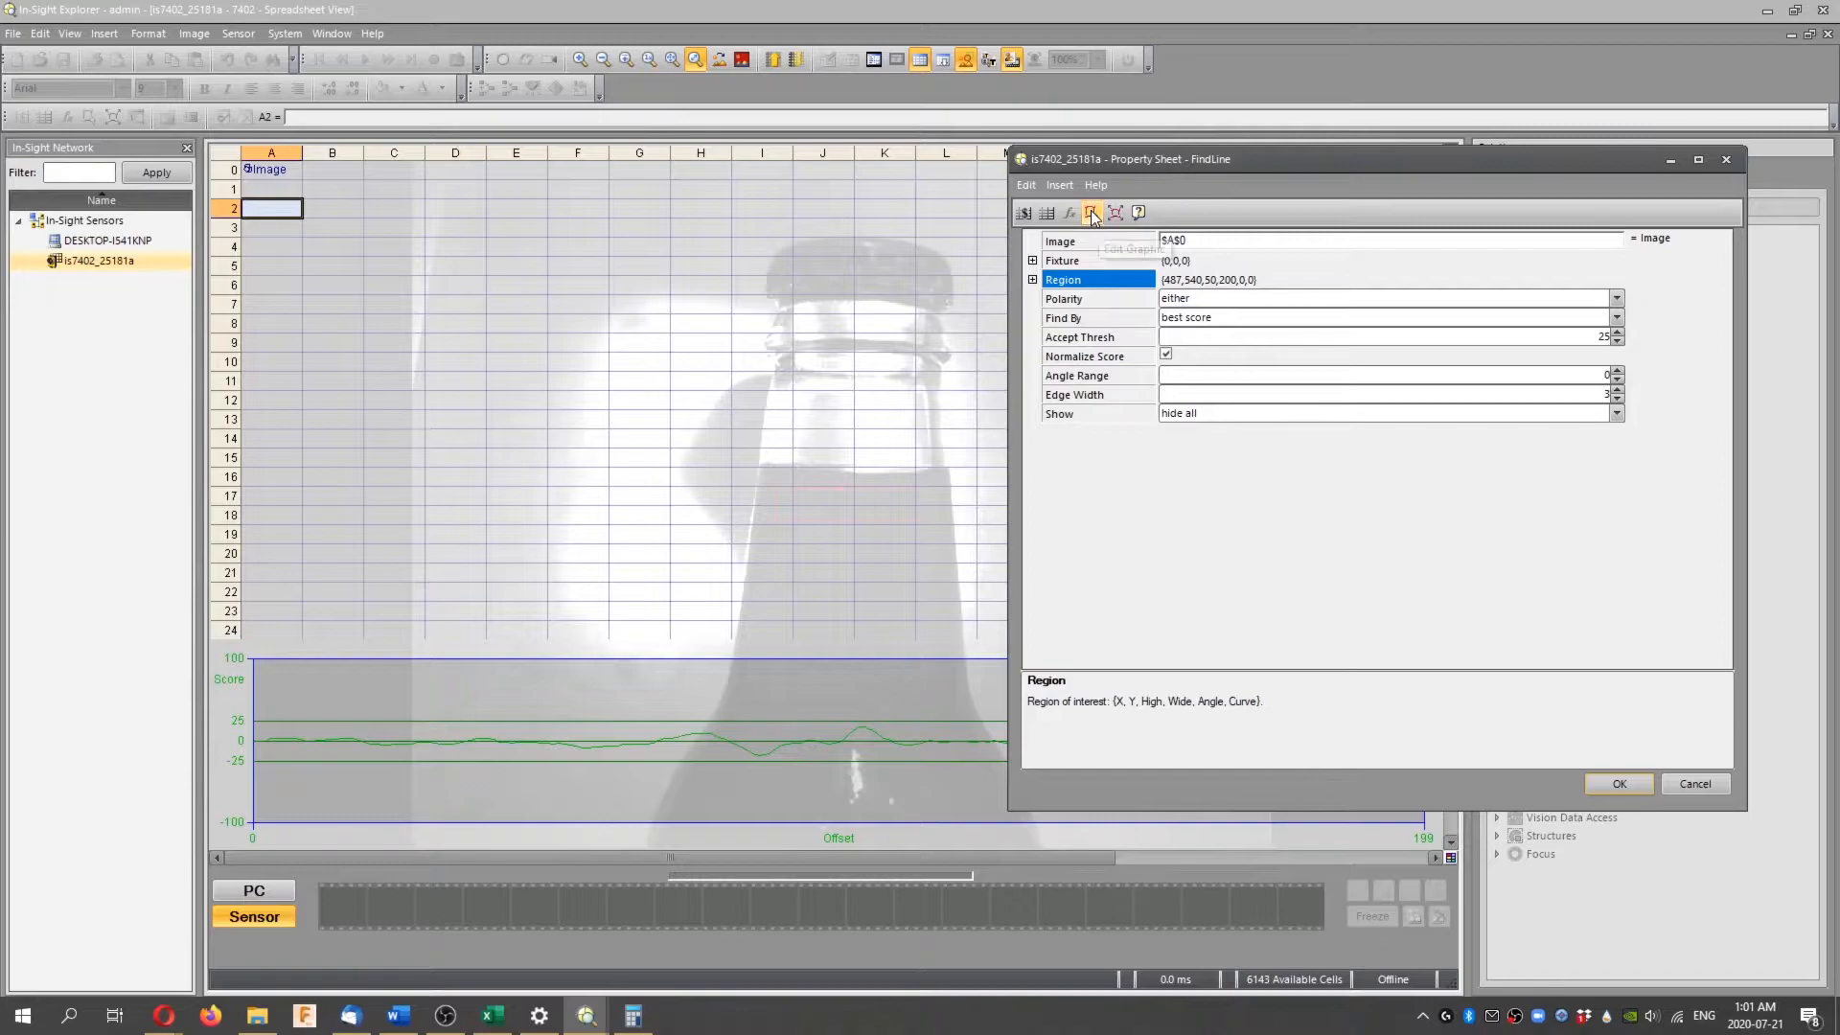
mouse_move(1114, 212)
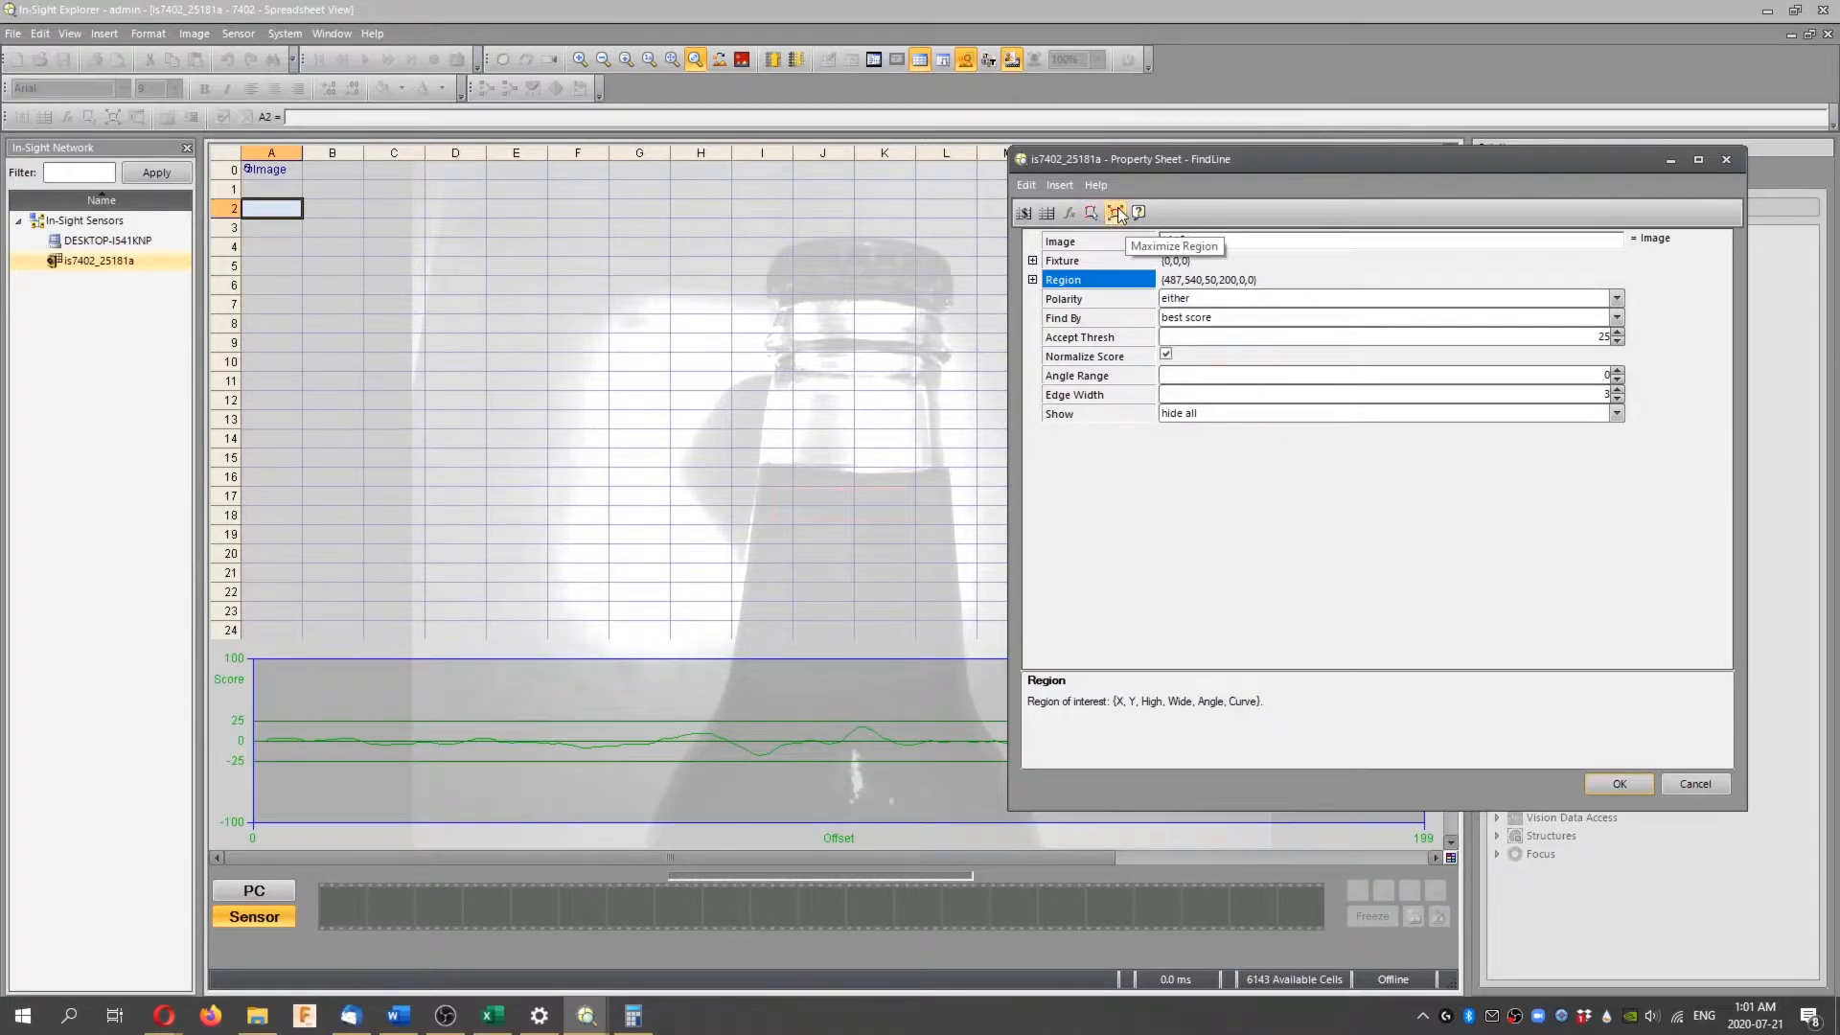
click(1618, 783)
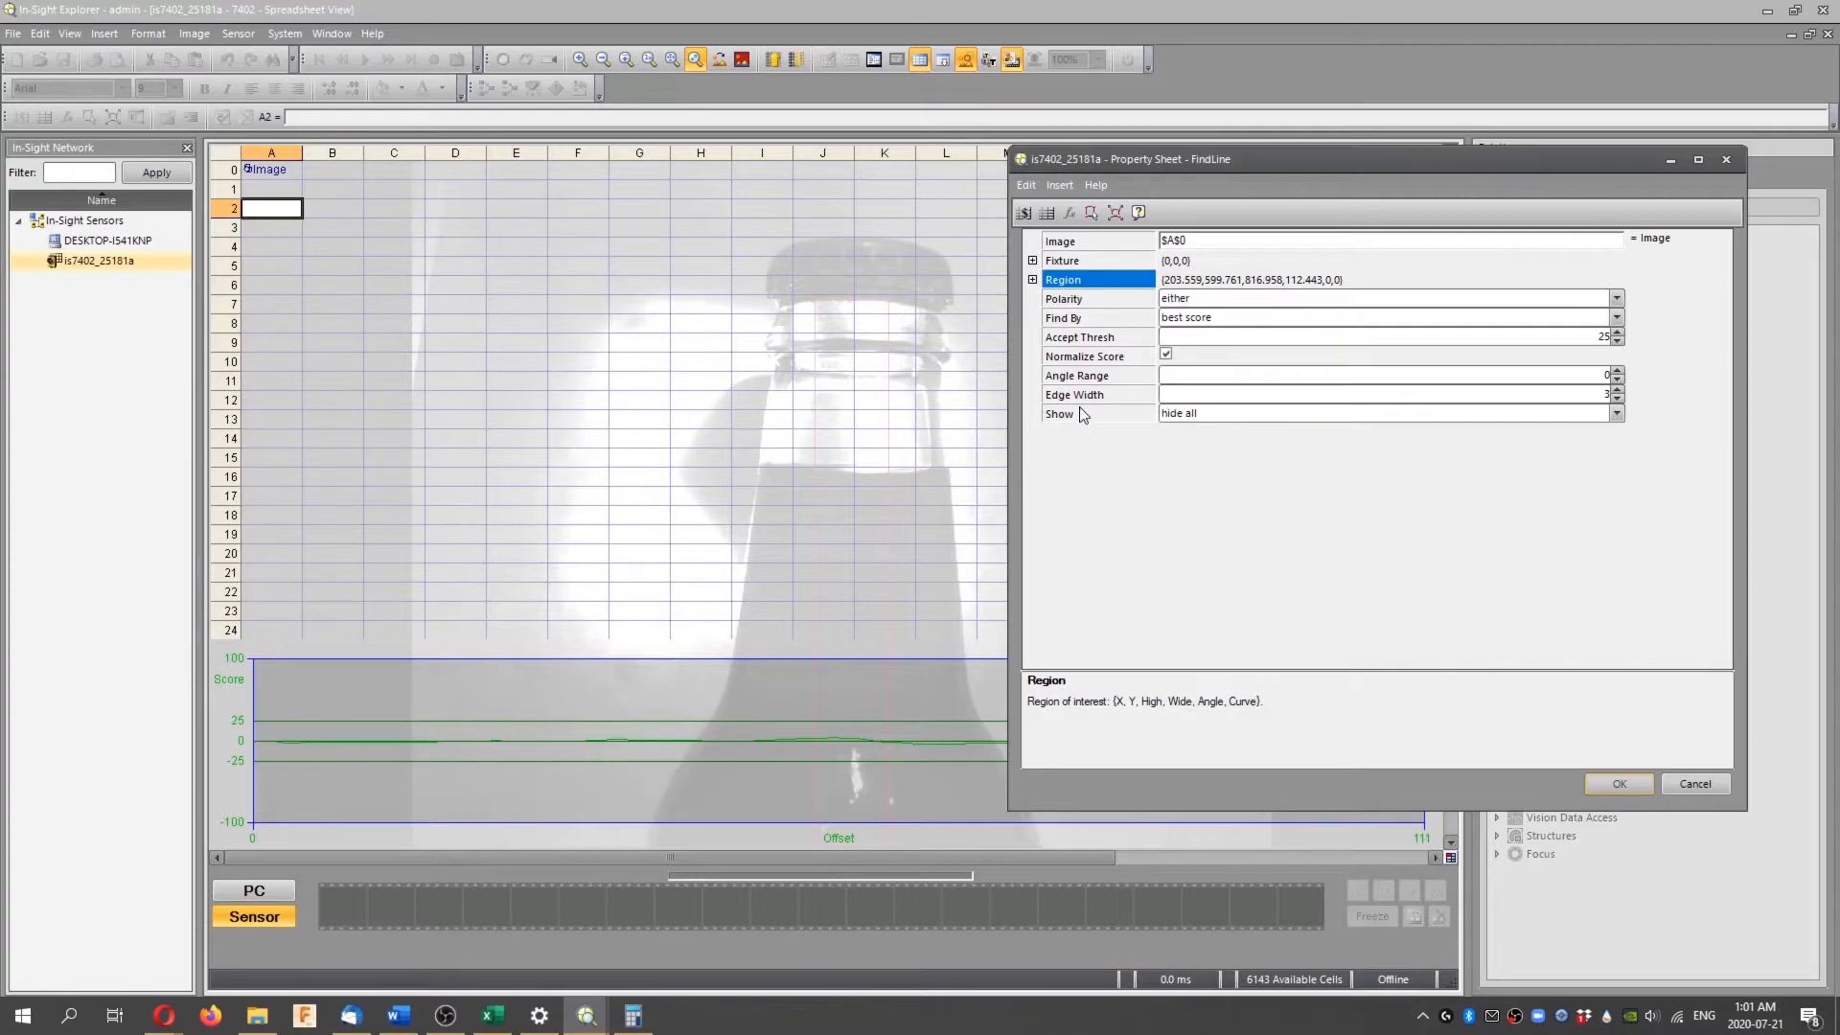
mouse_move(866, 501)
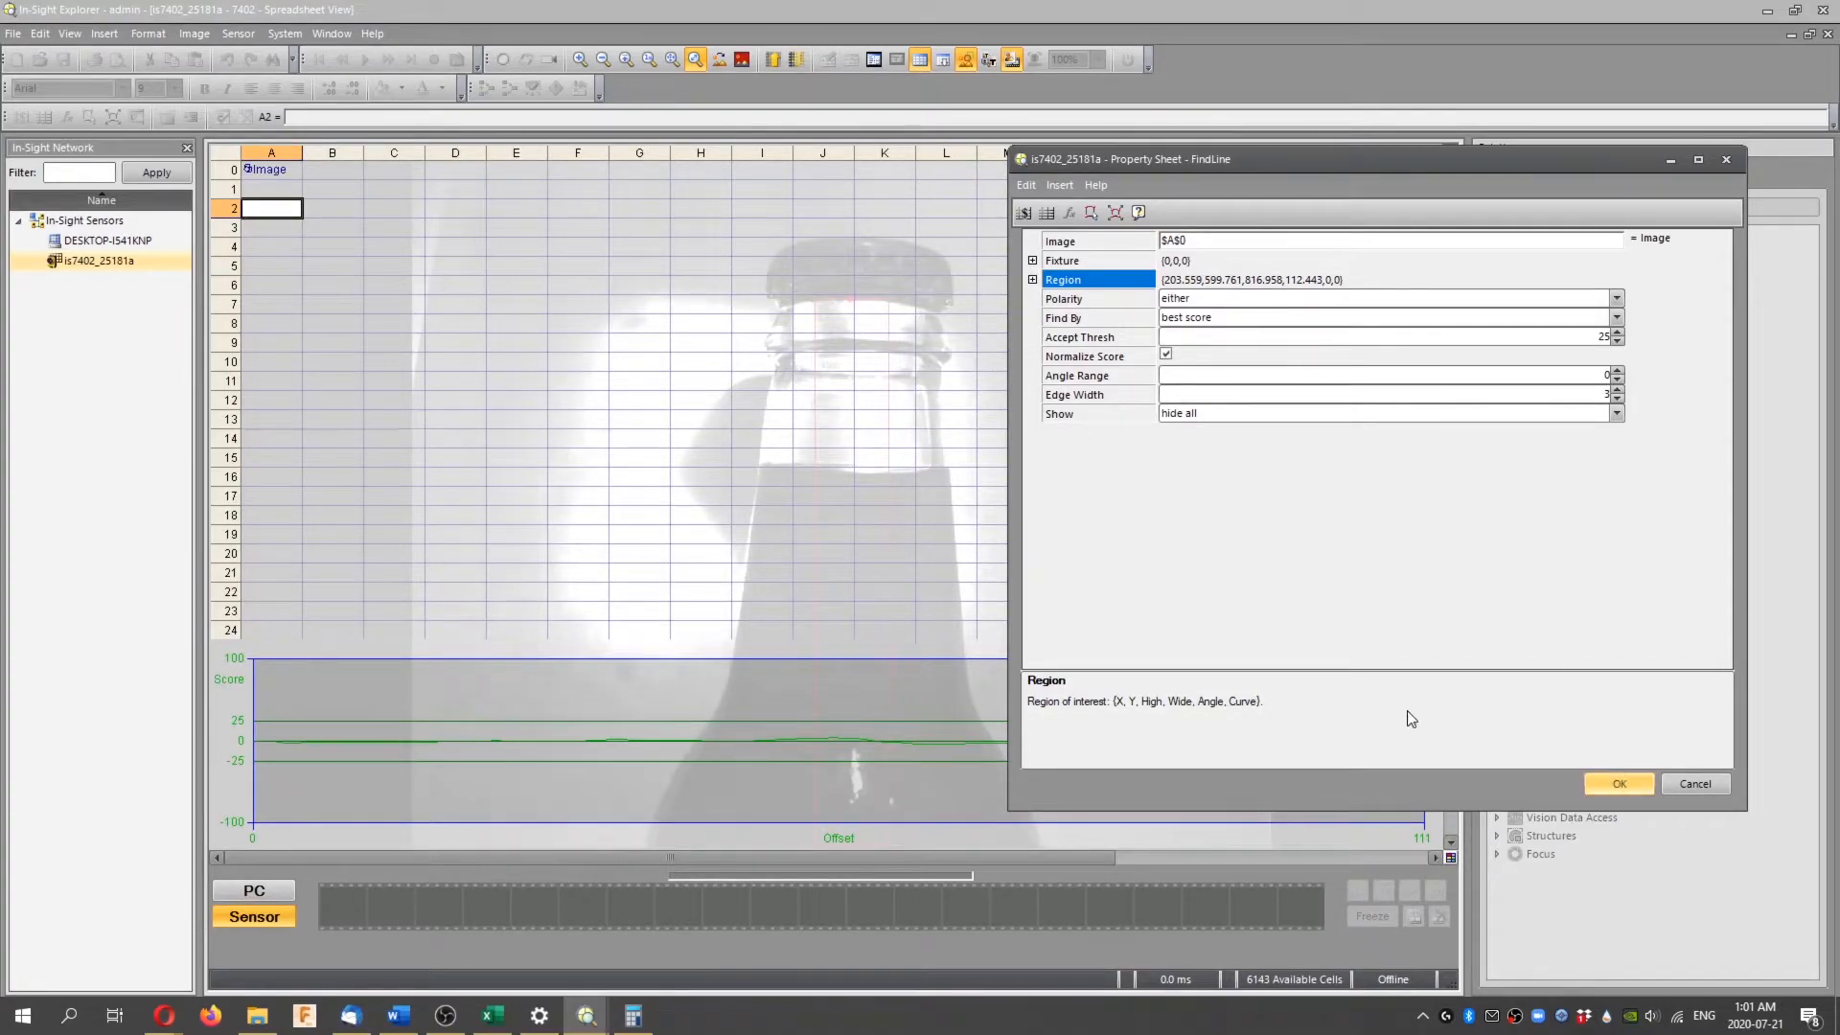
click(1619, 784)
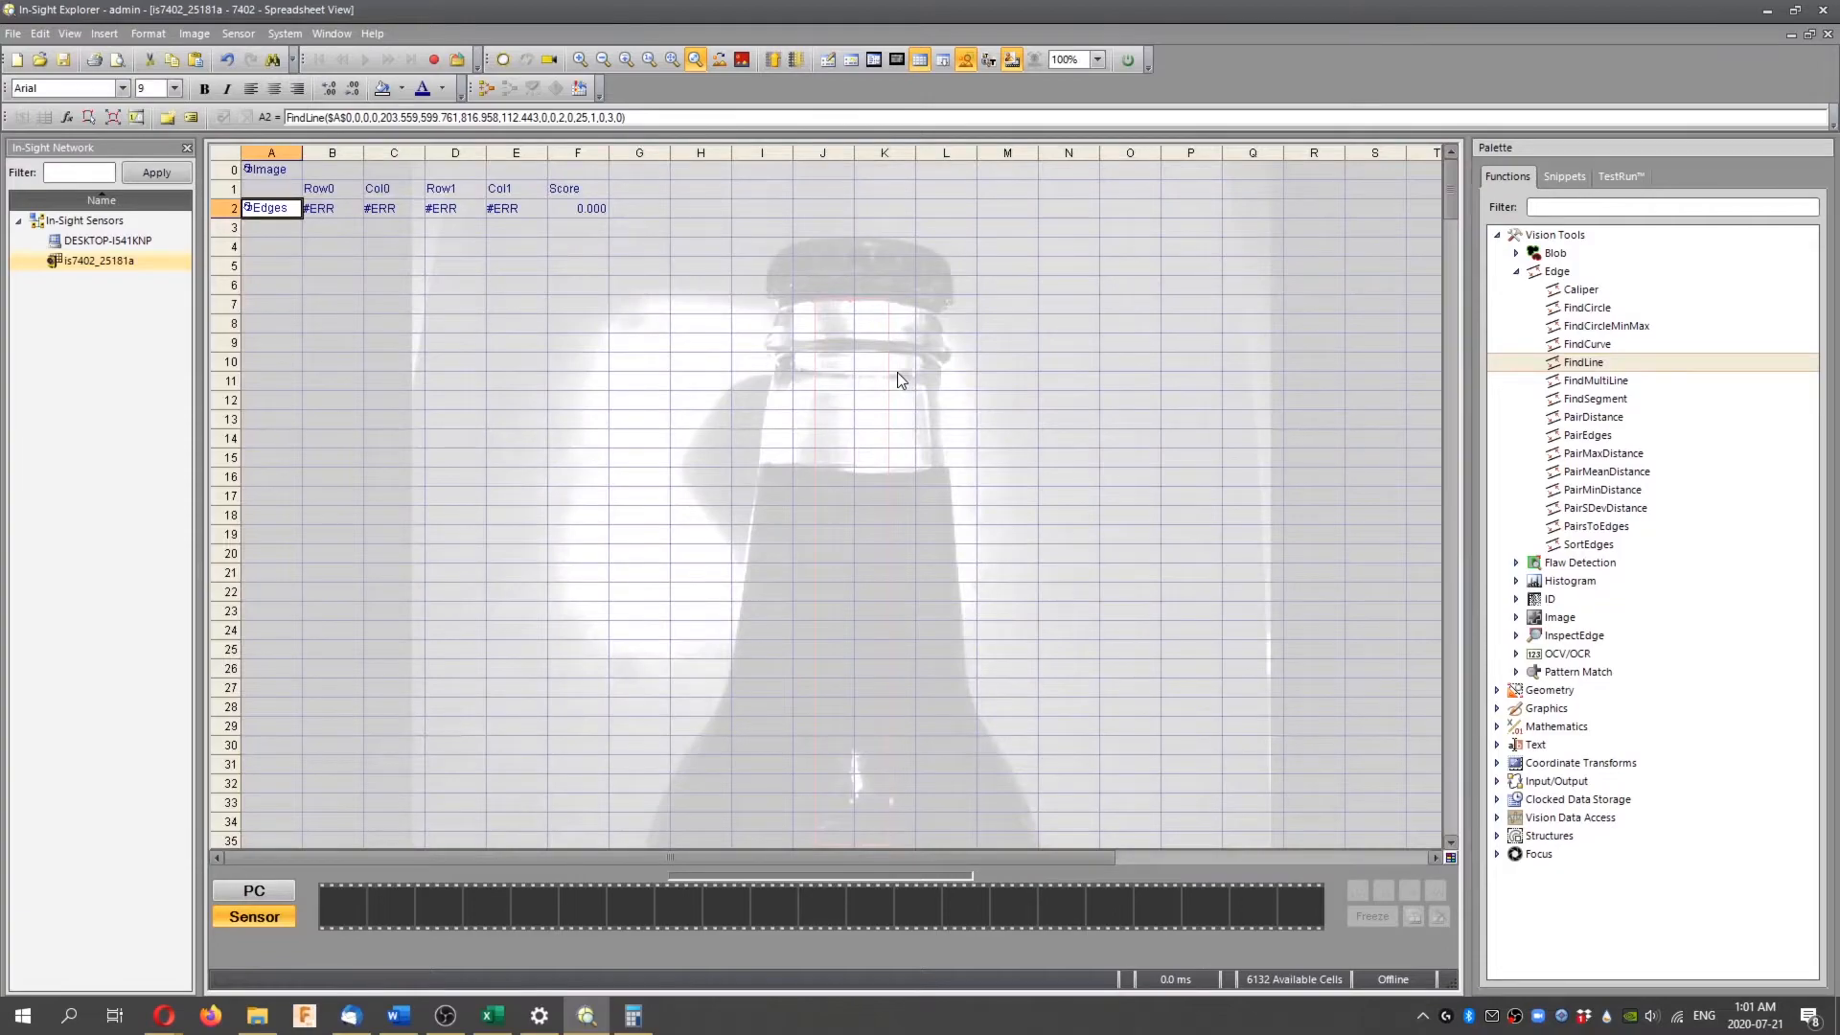
Reopen the A2 Edges cell's FindLine settings and edit its region graphic on the image
click(268, 208)
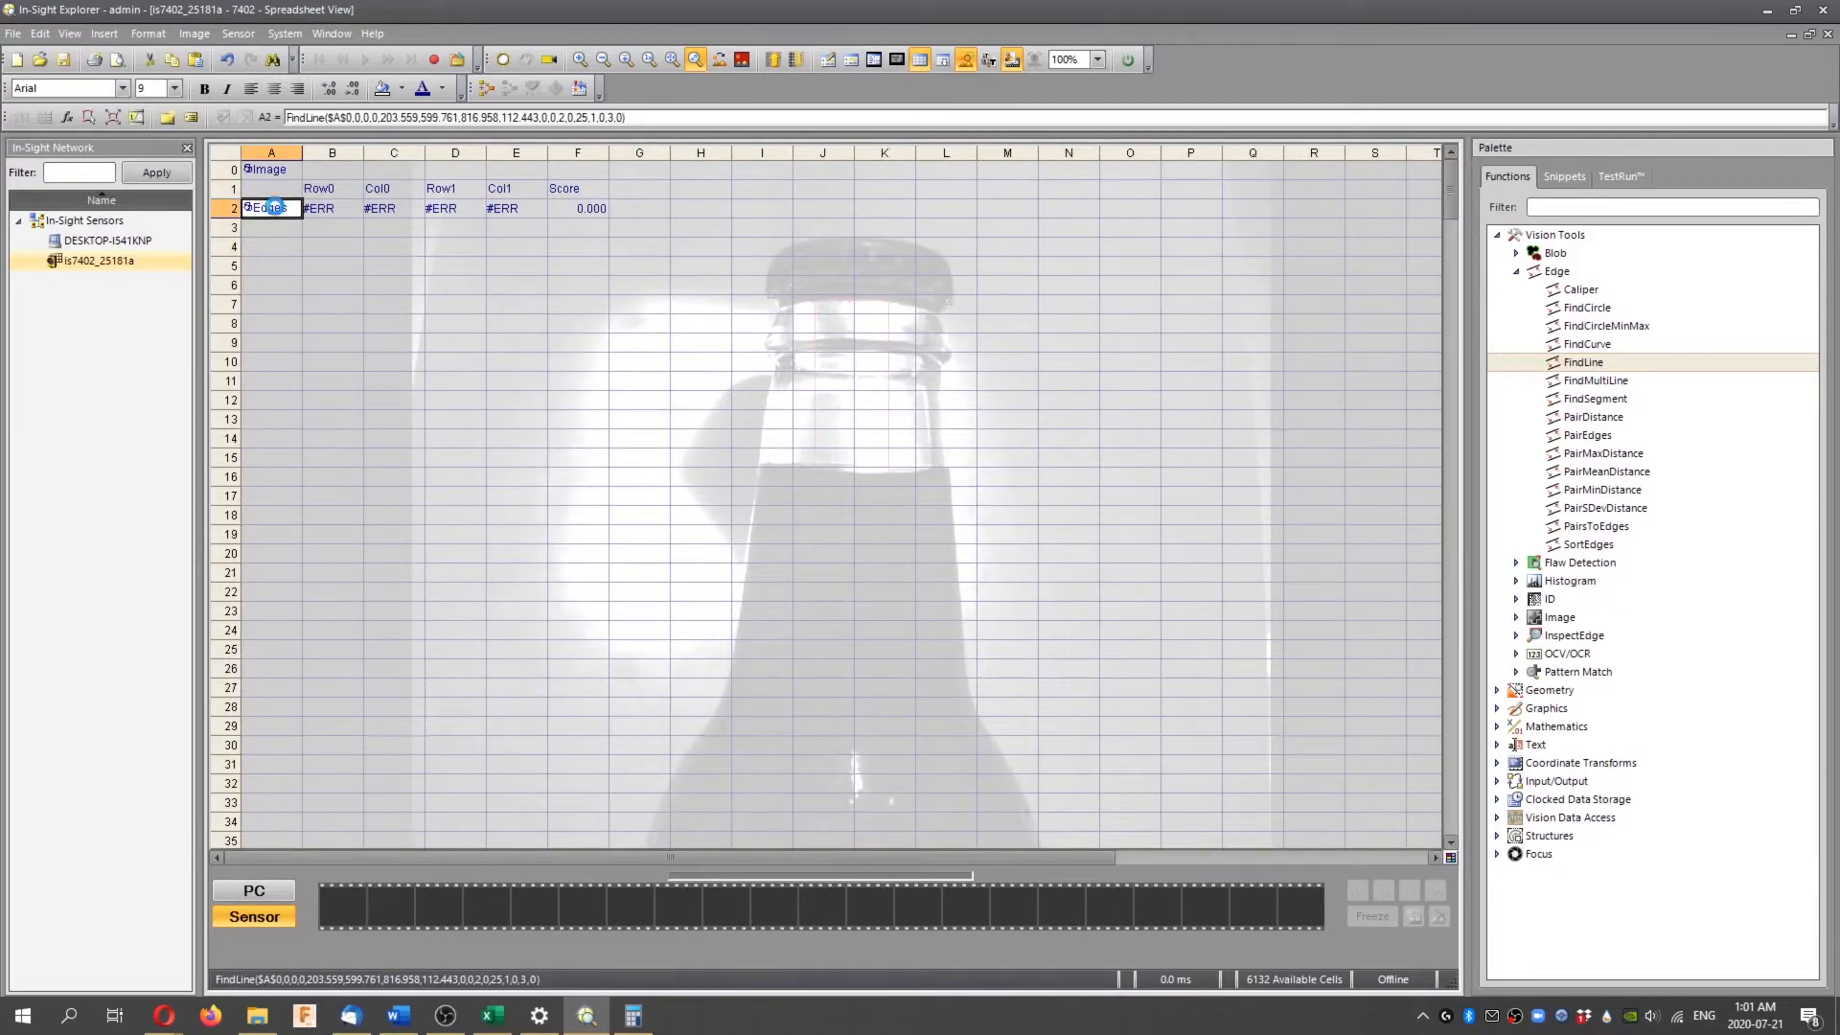
double_click(270, 208)
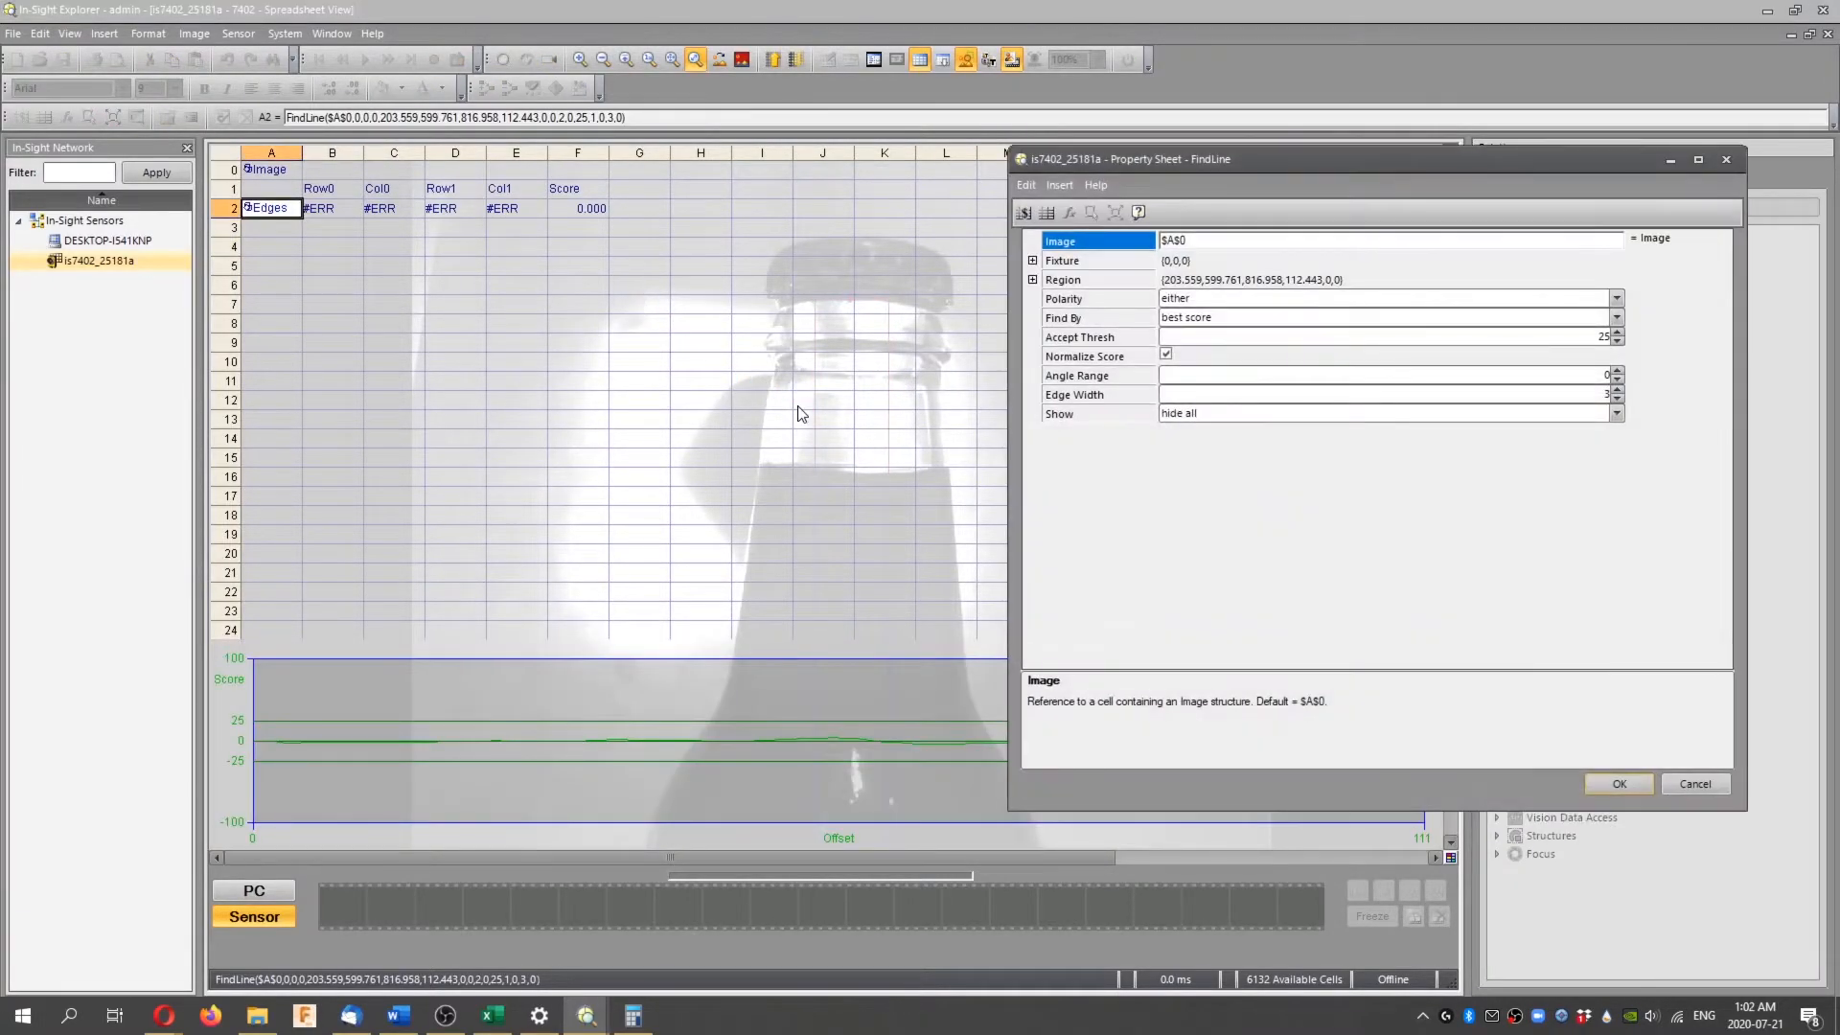
mouse_move(1317, 187)
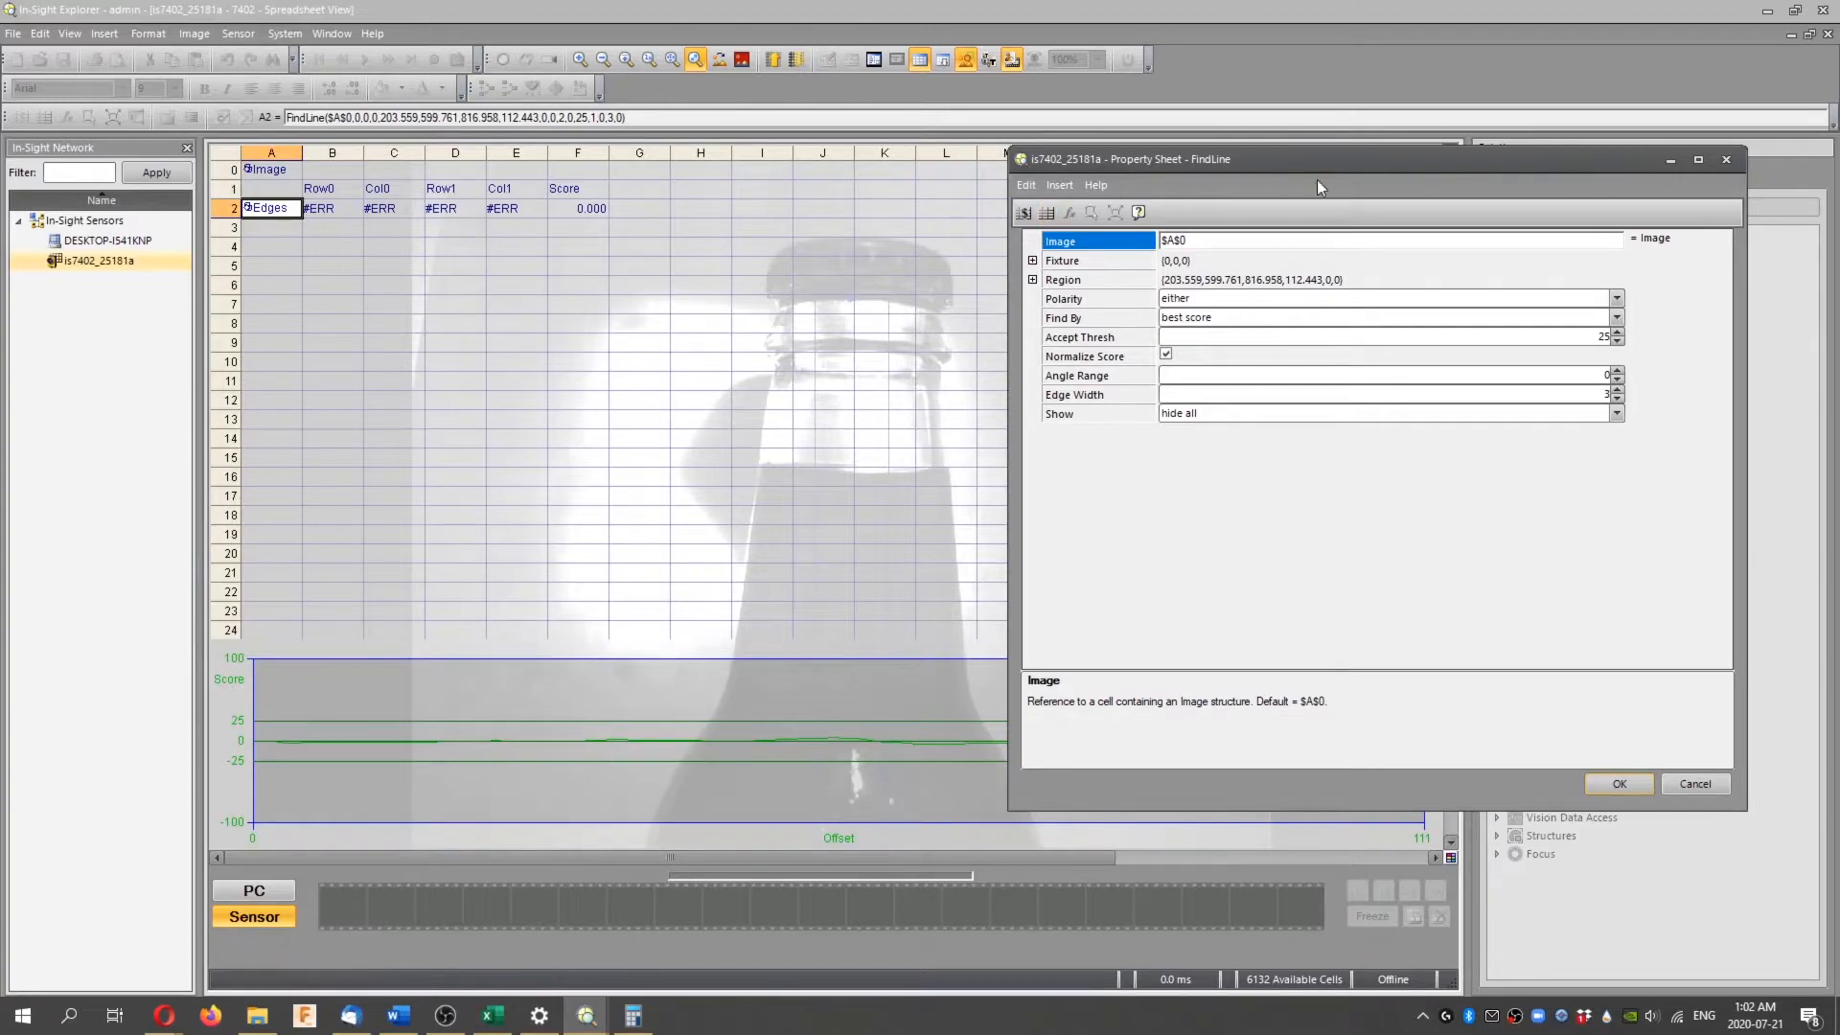
click(1618, 784)
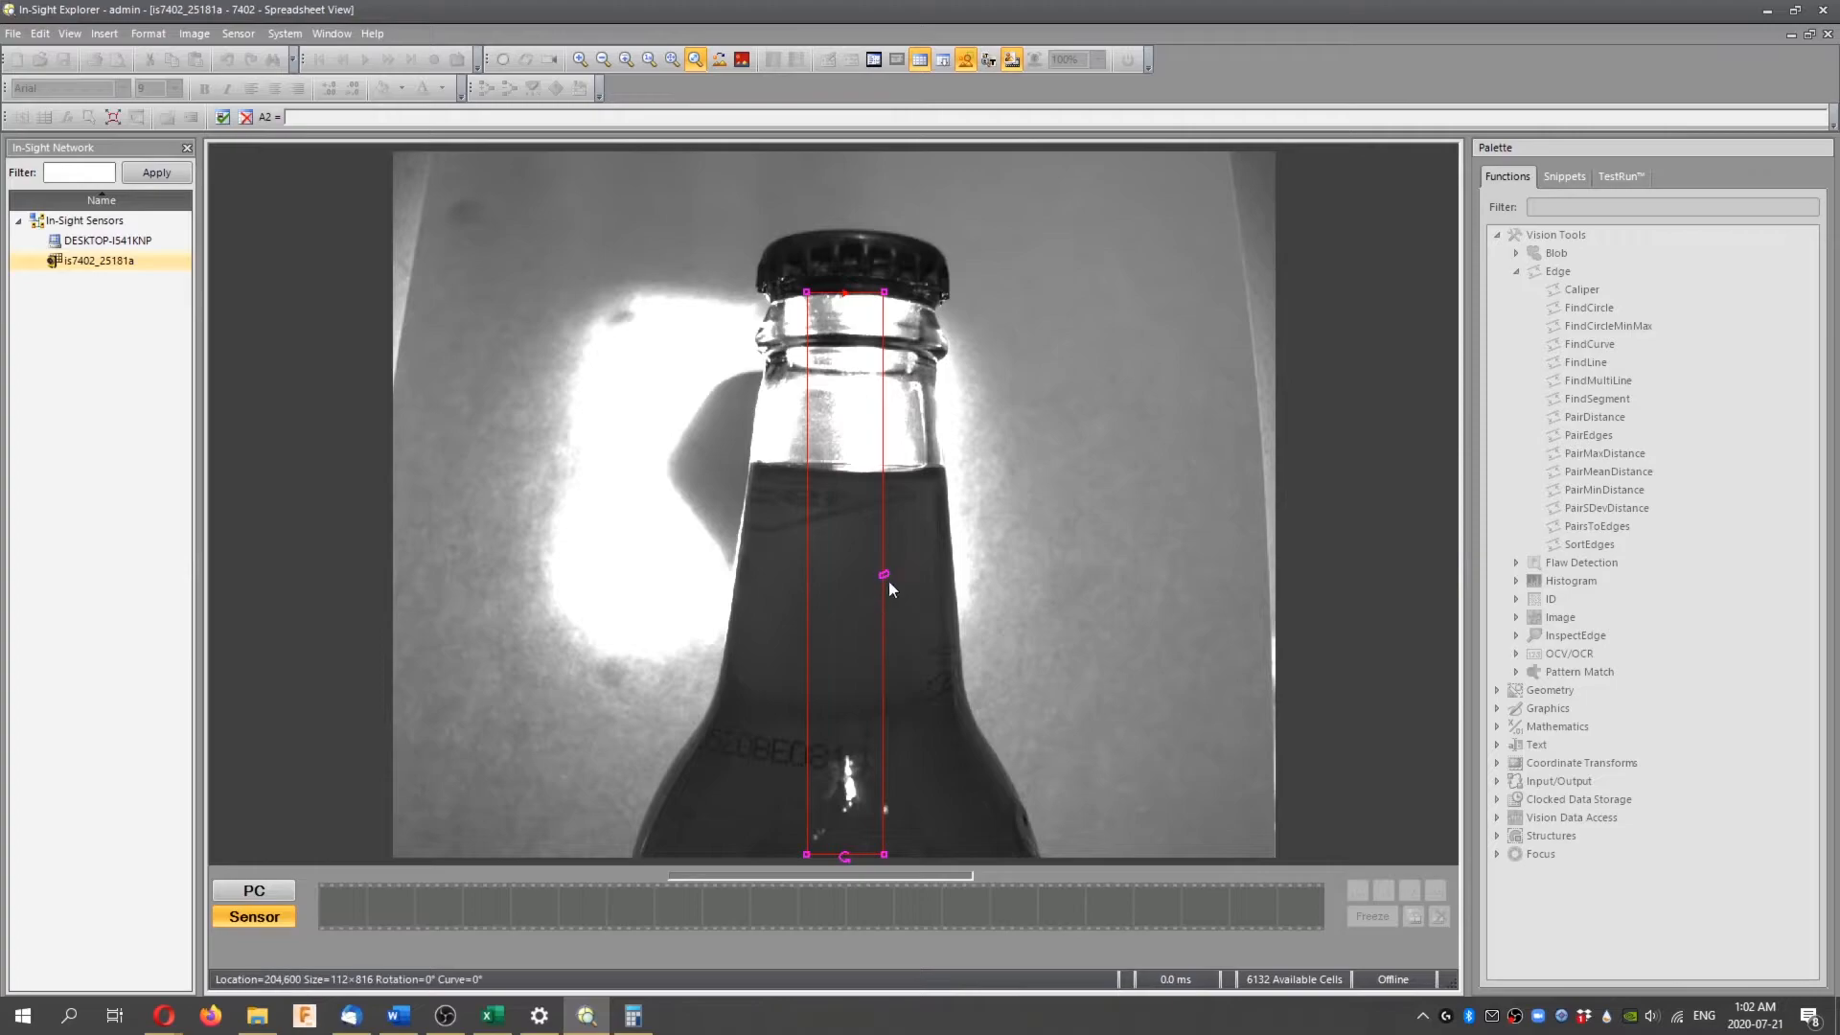
mouse_move(846, 296)
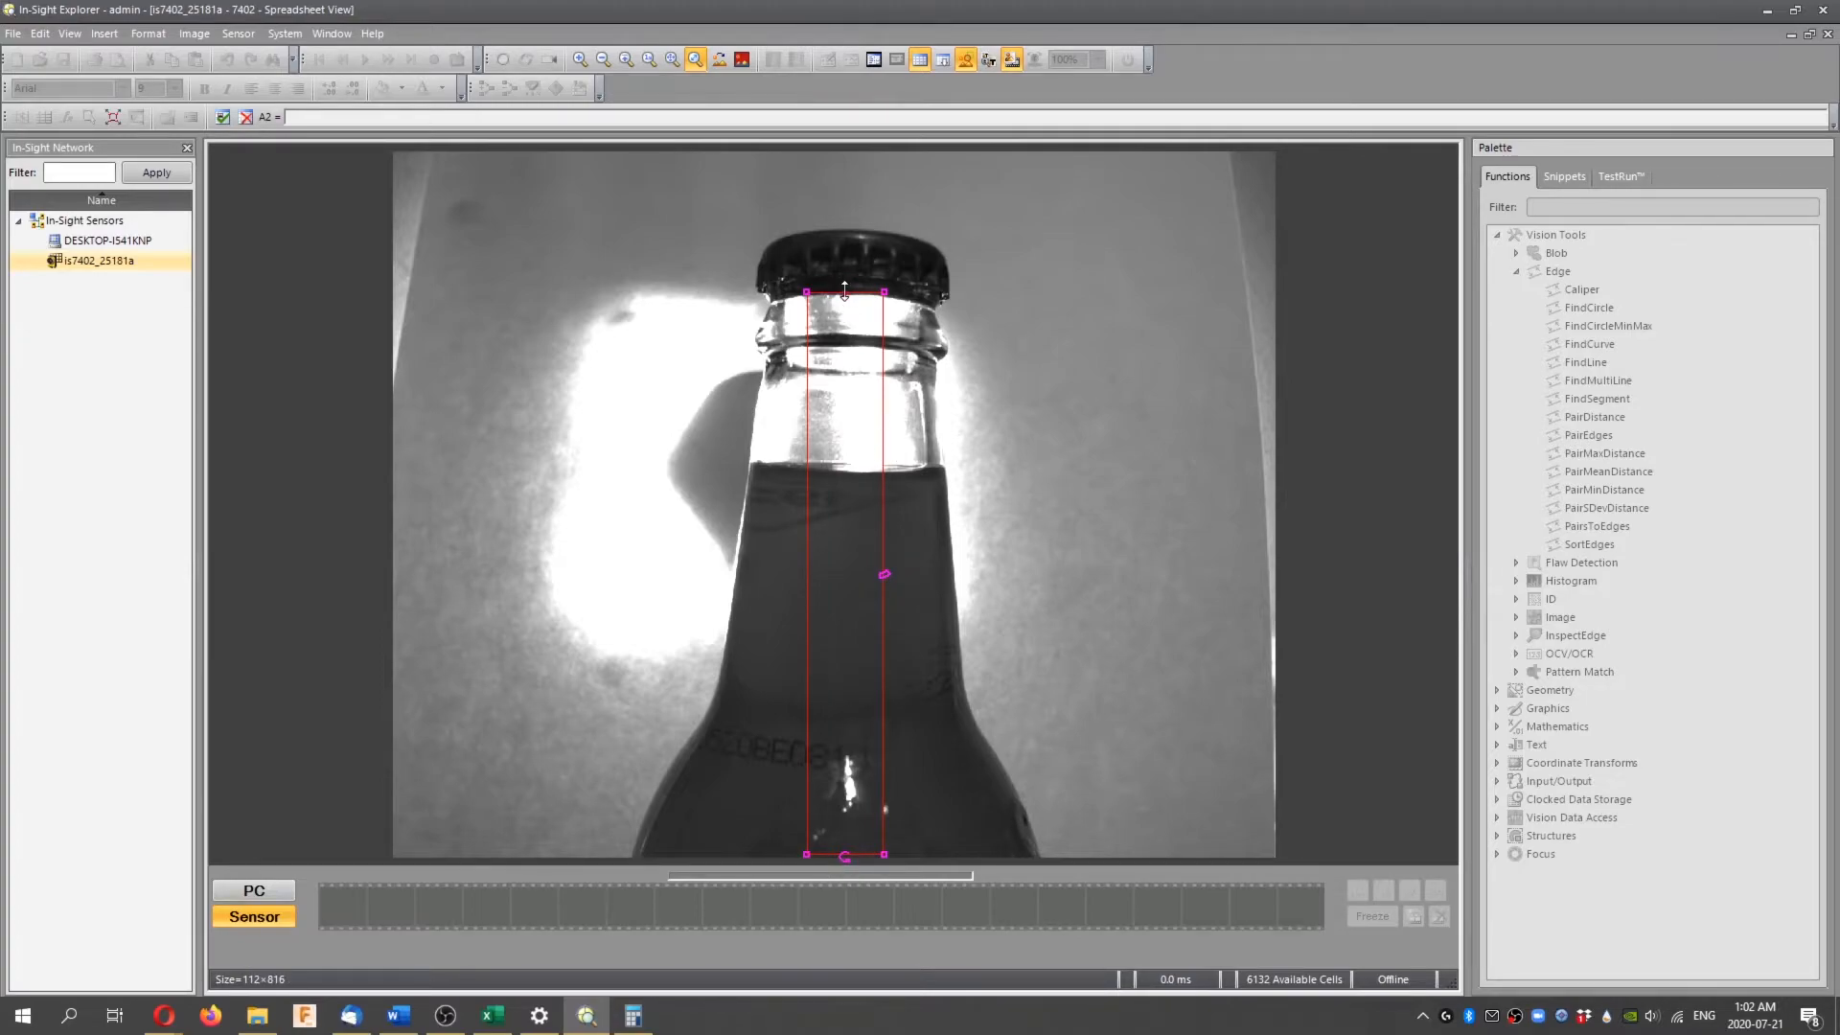
mouse_move(871, 410)
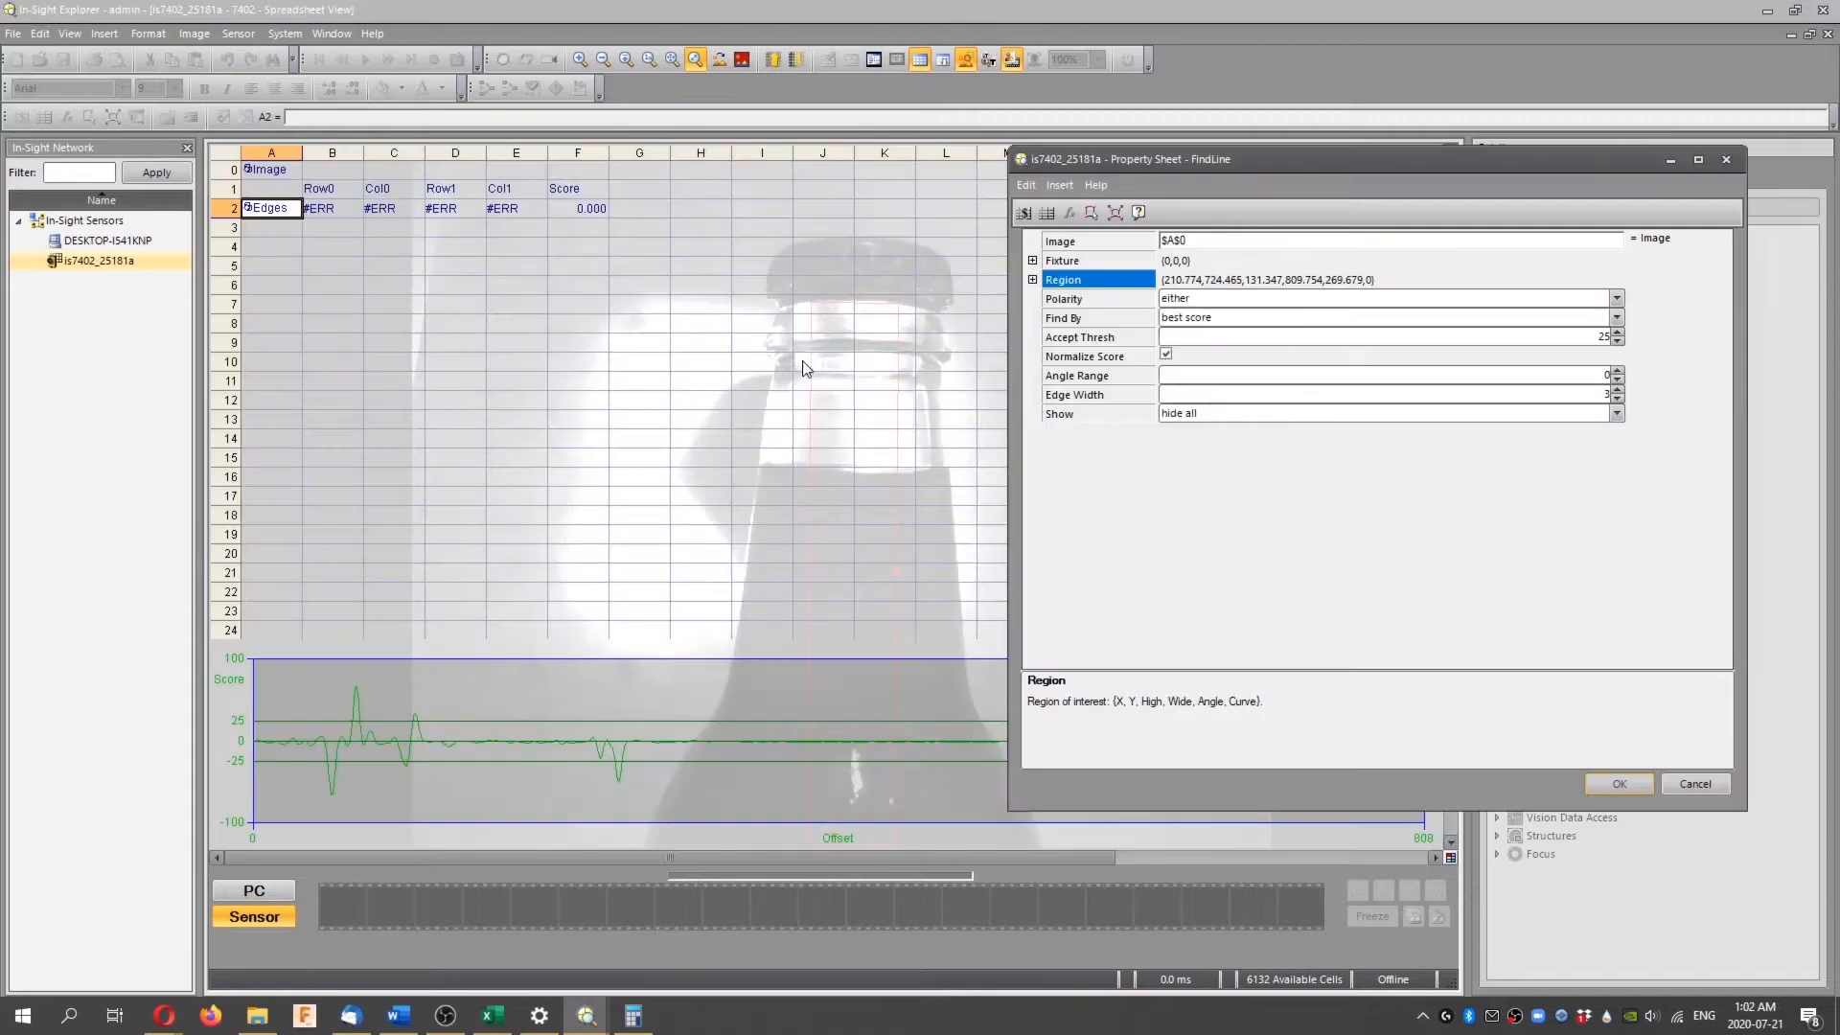
mouse_move(821, 360)
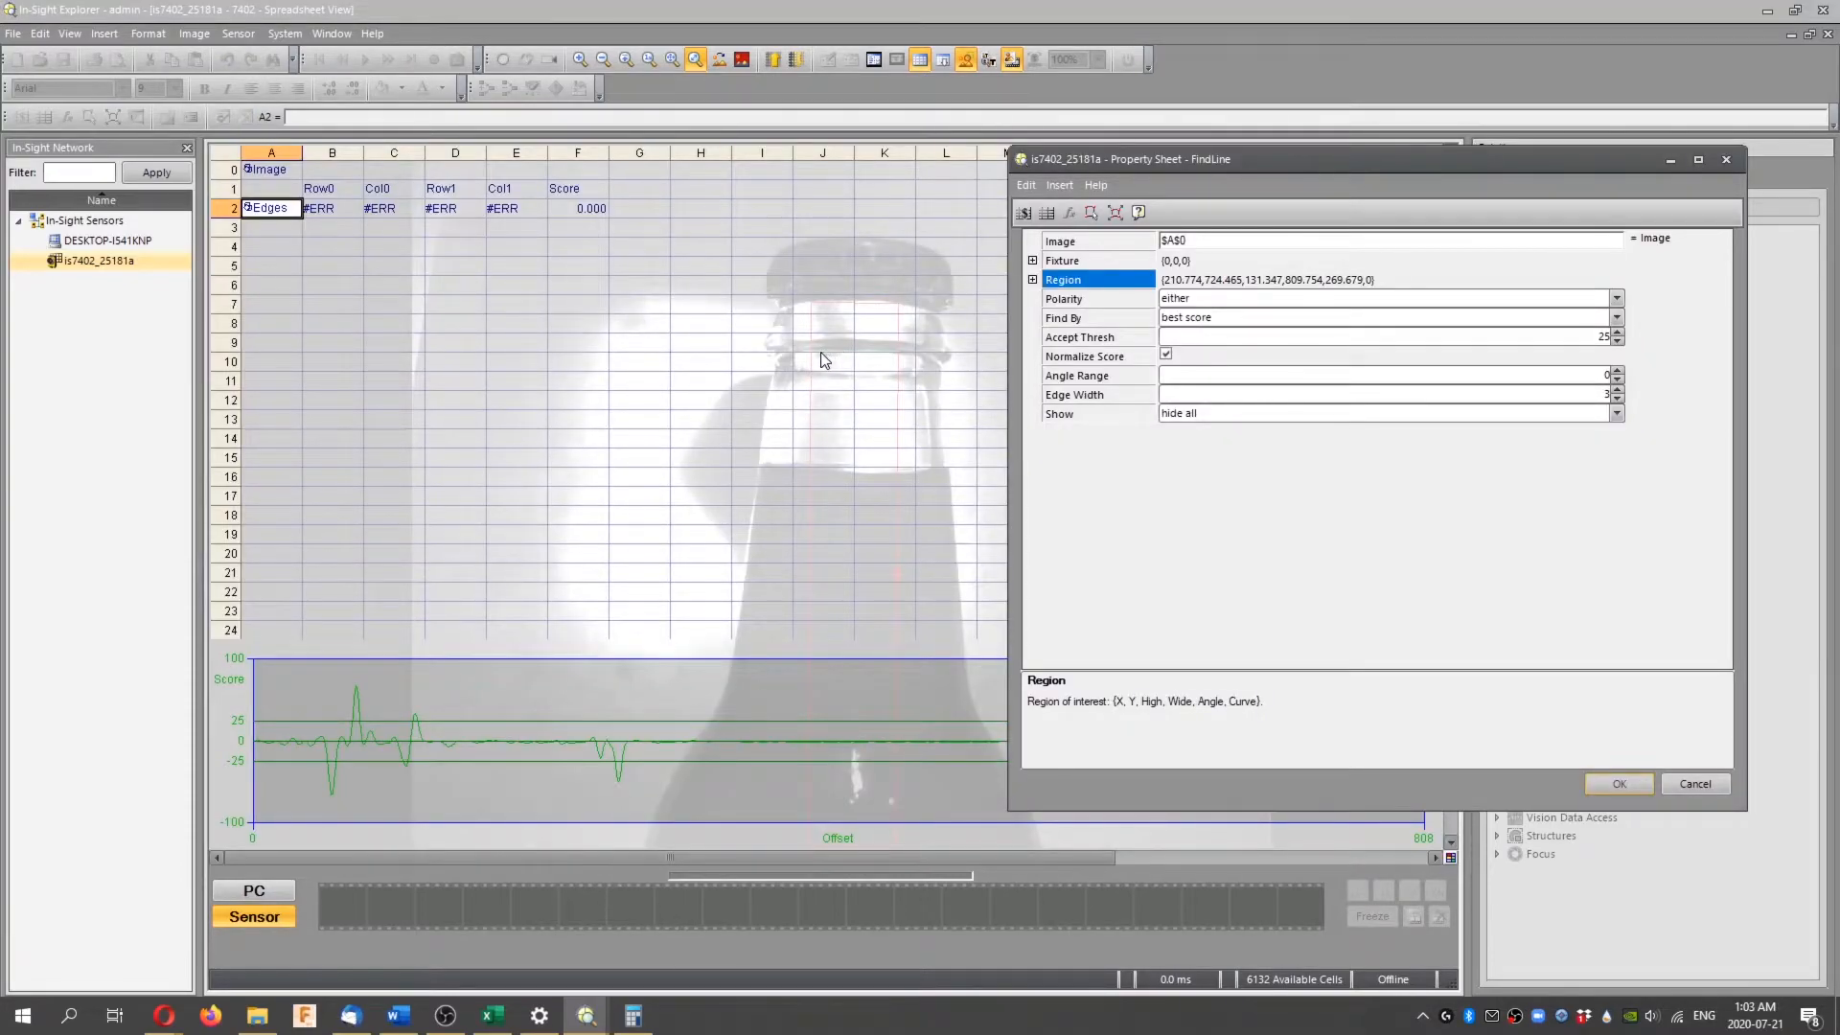
mouse_move(944, 361)
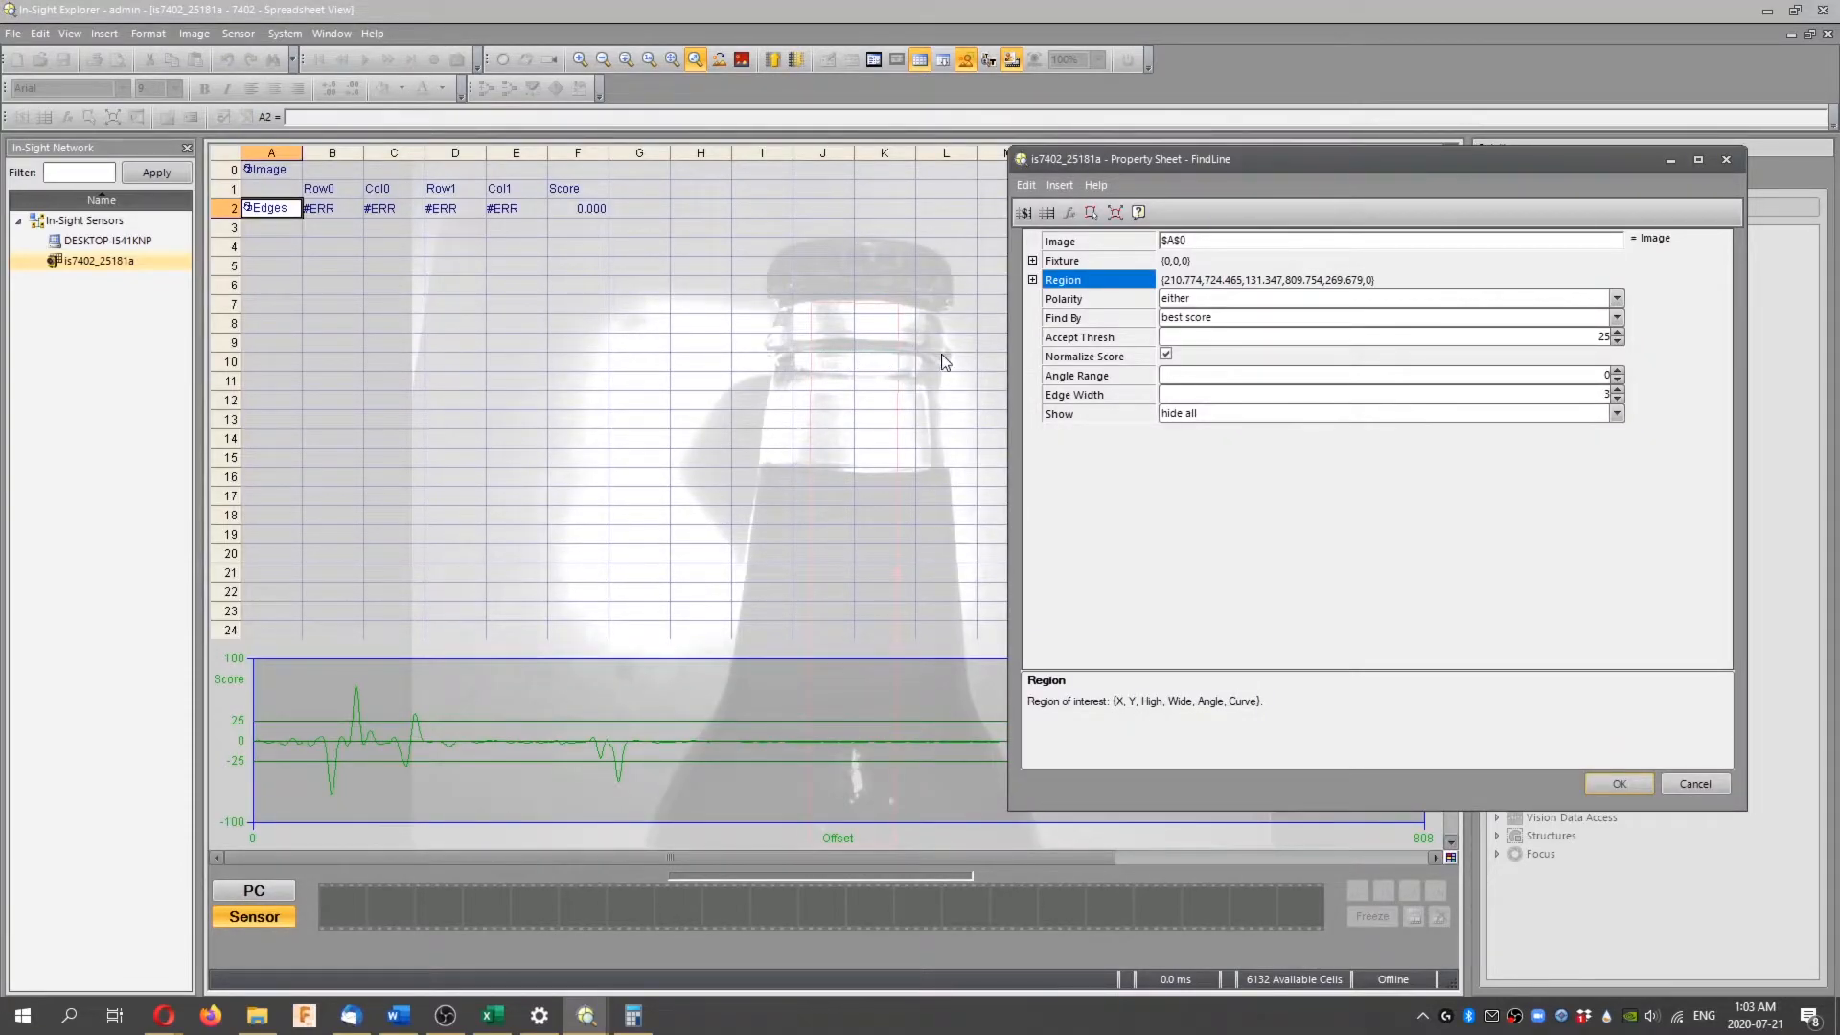
mouse_move(885, 367)
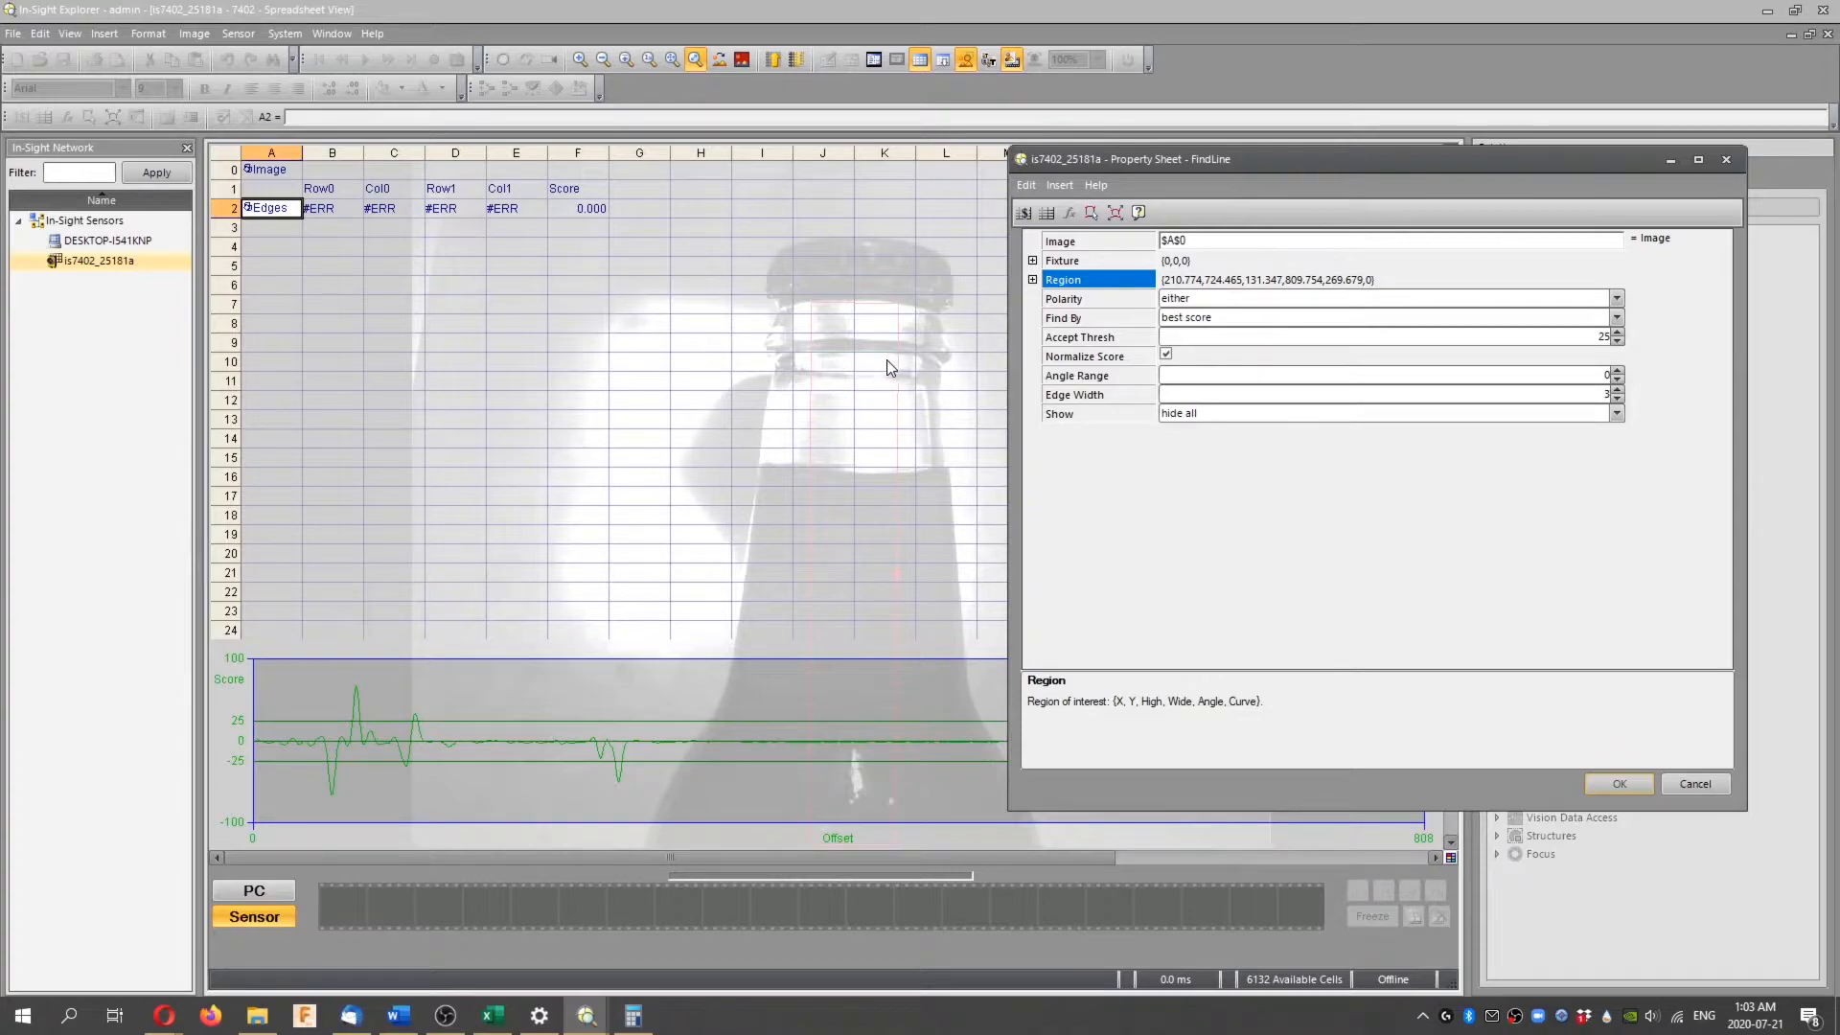
mouse_move(1097, 324)
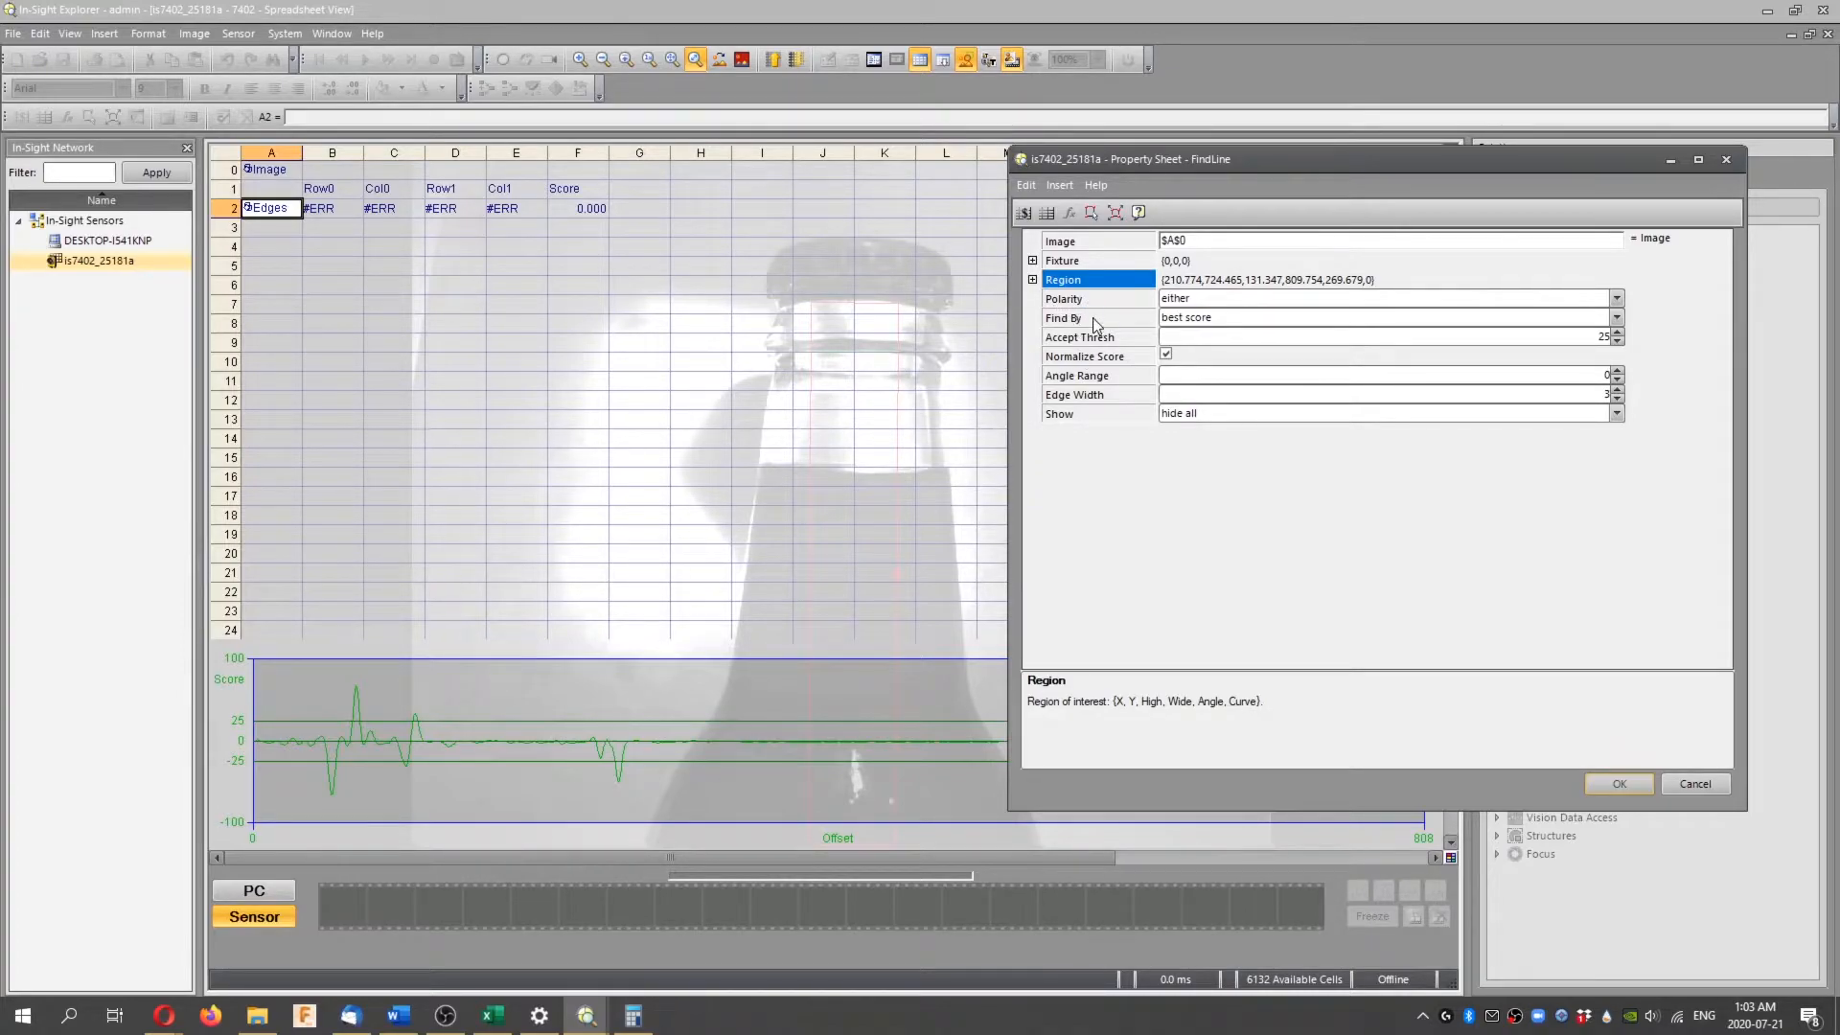
mouse_move(1082, 320)
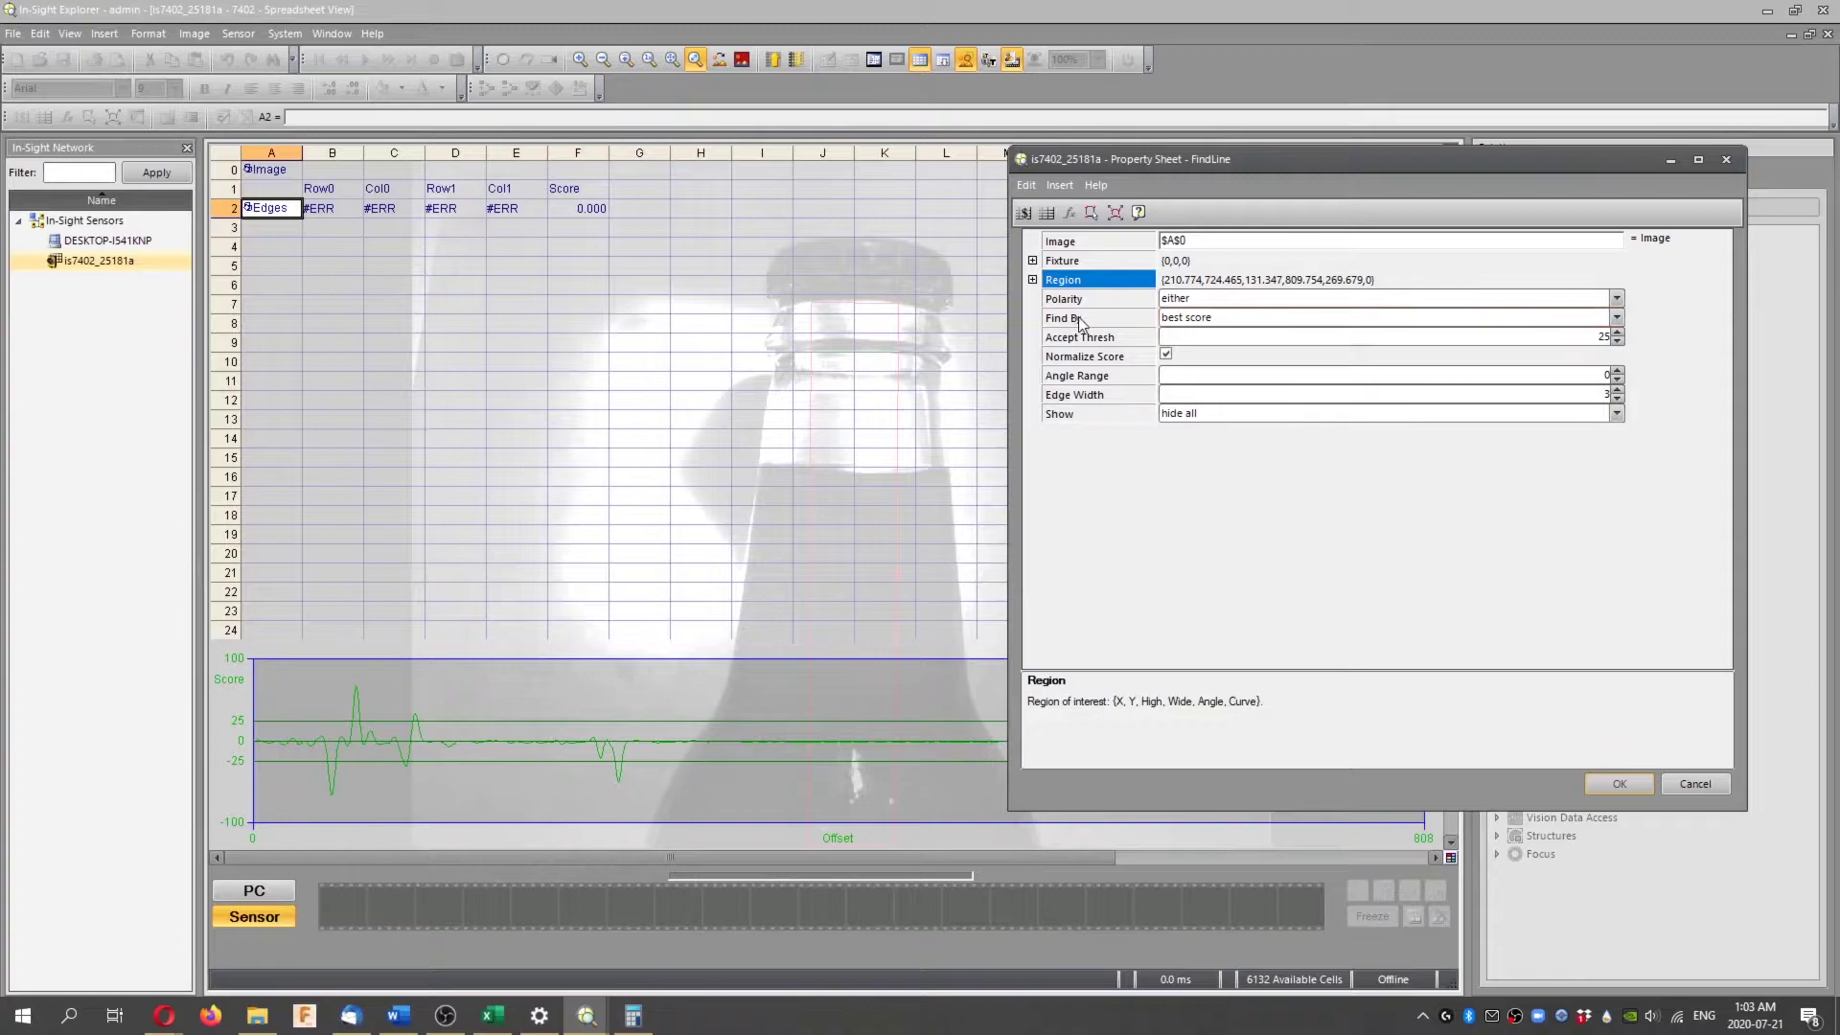
Set FindLine to find the last edge with a 10-degree angle range
click(1616, 317)
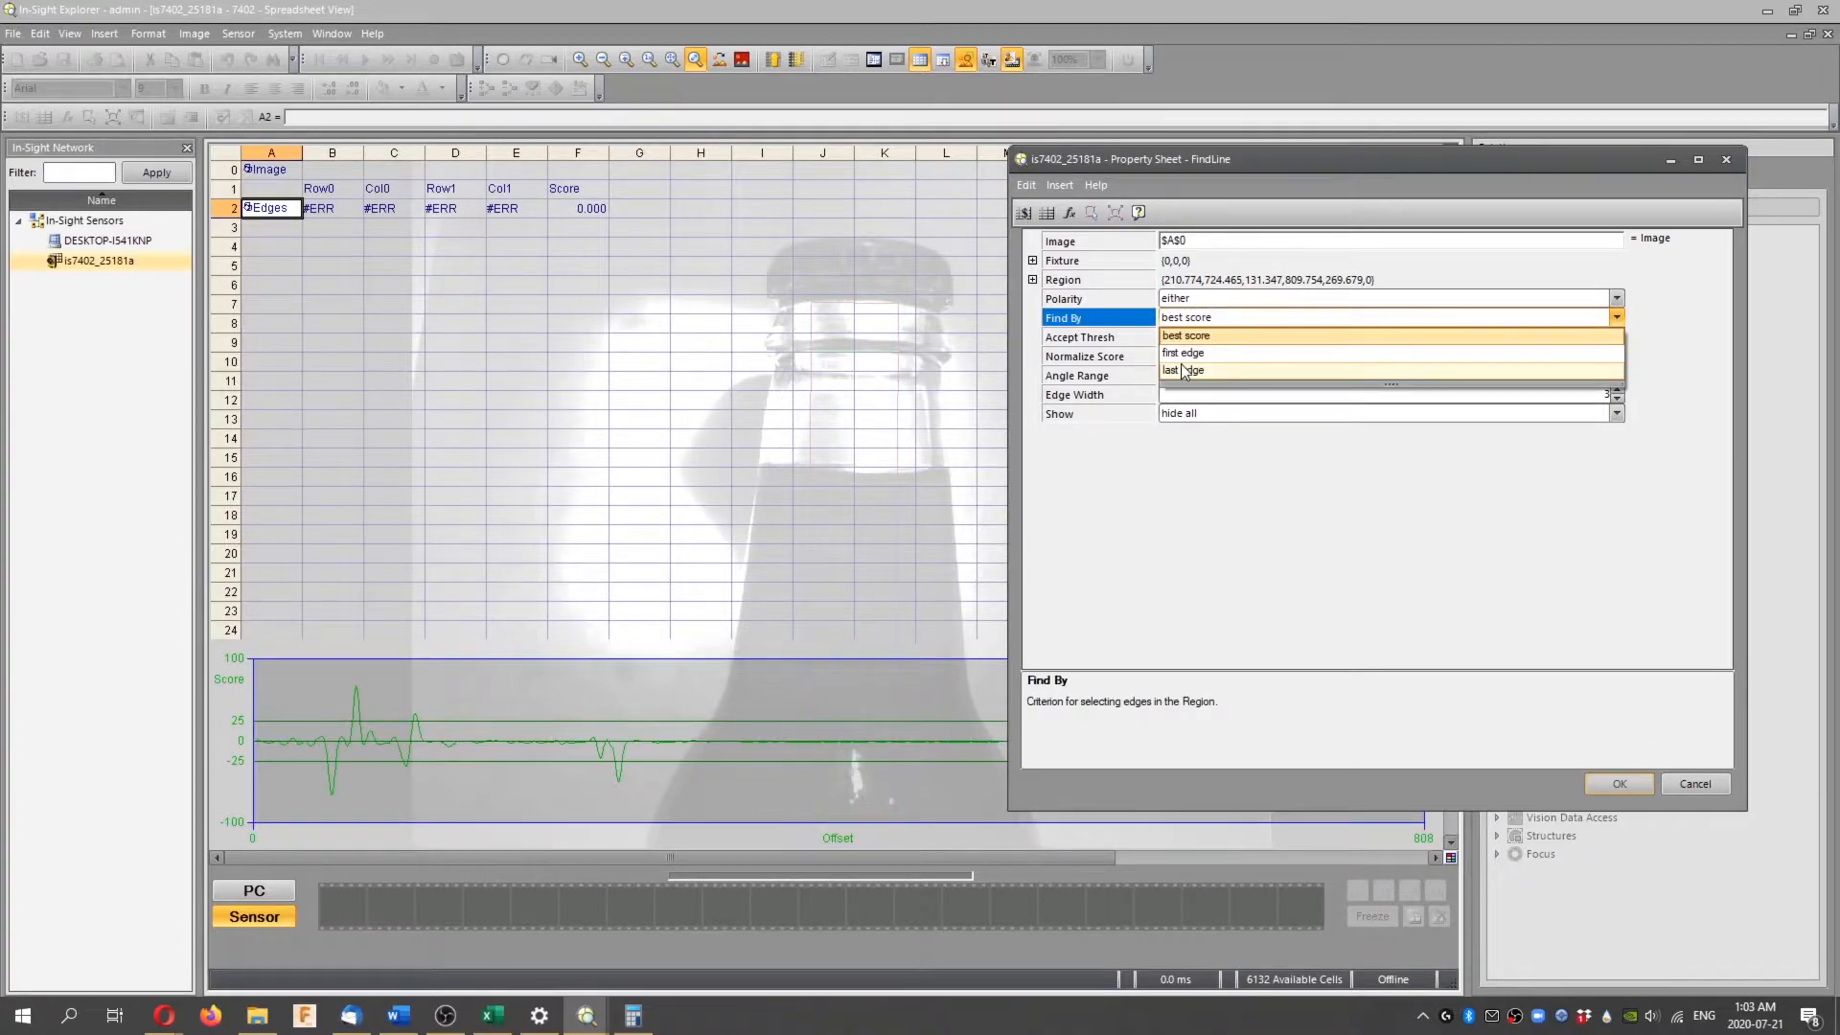
click(1182, 370)
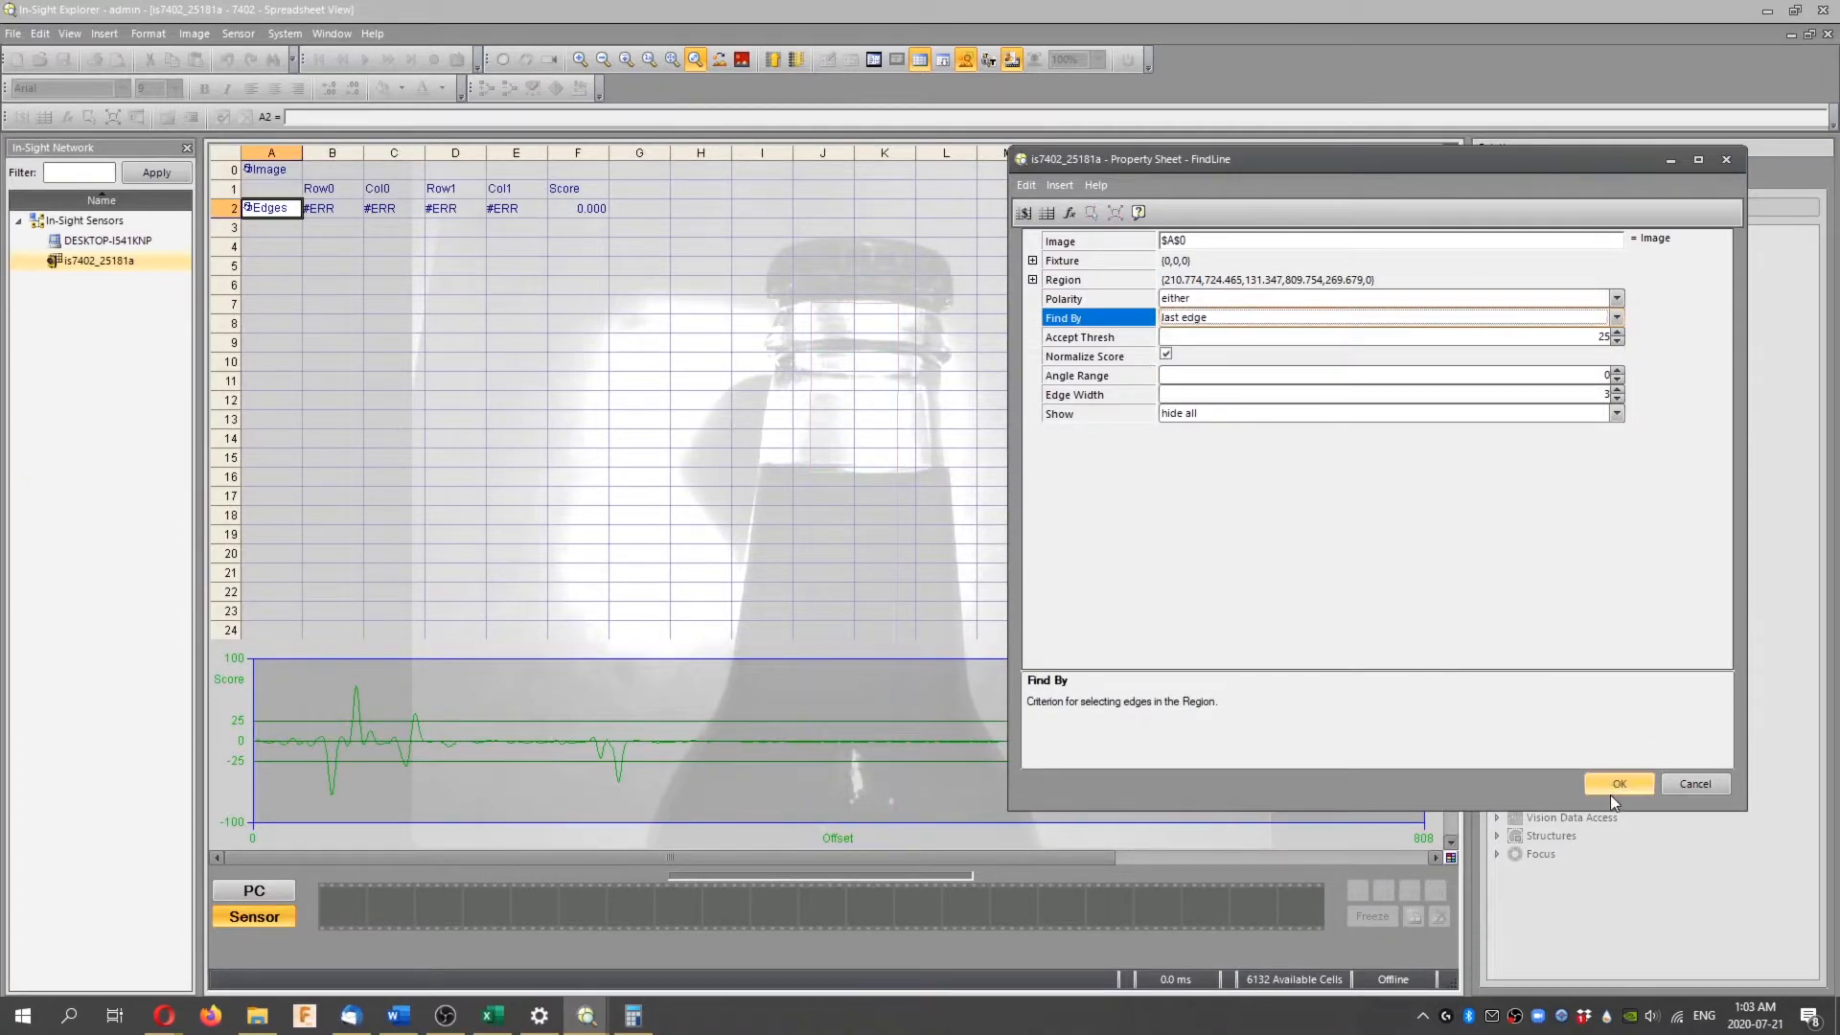
mouse_move(853, 450)
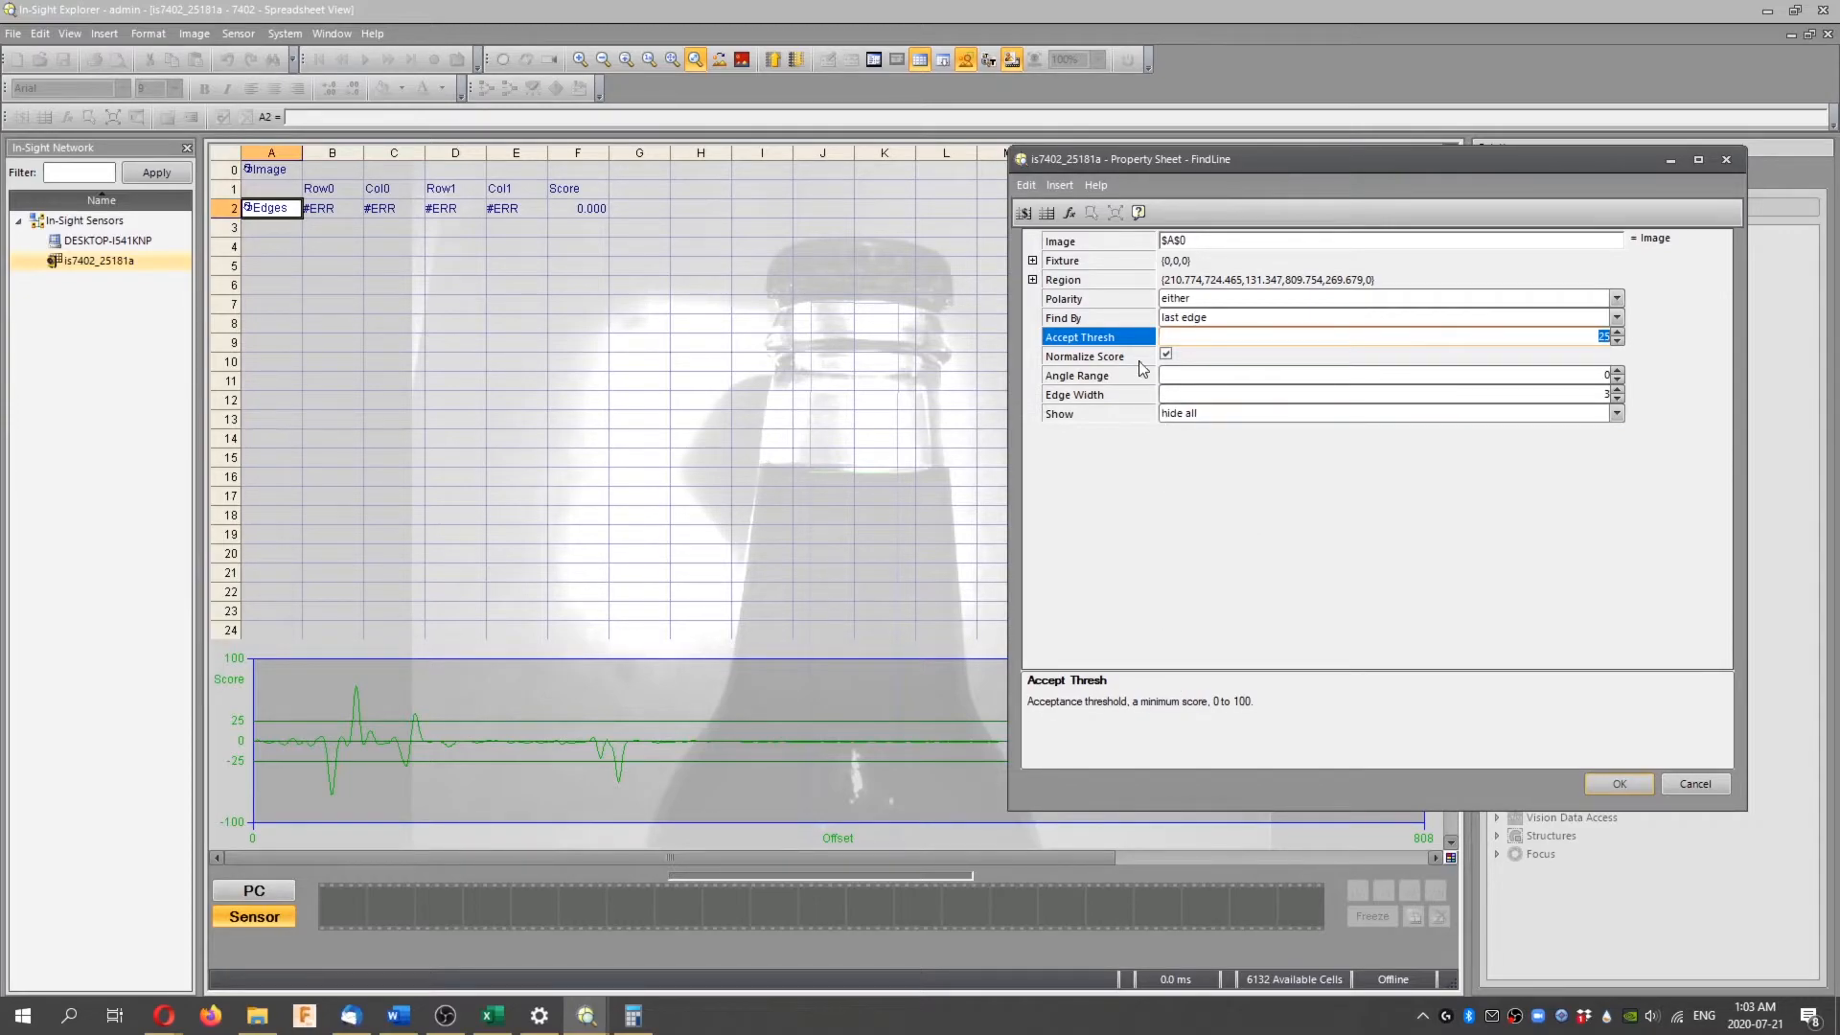
mouse_move(1137, 372)
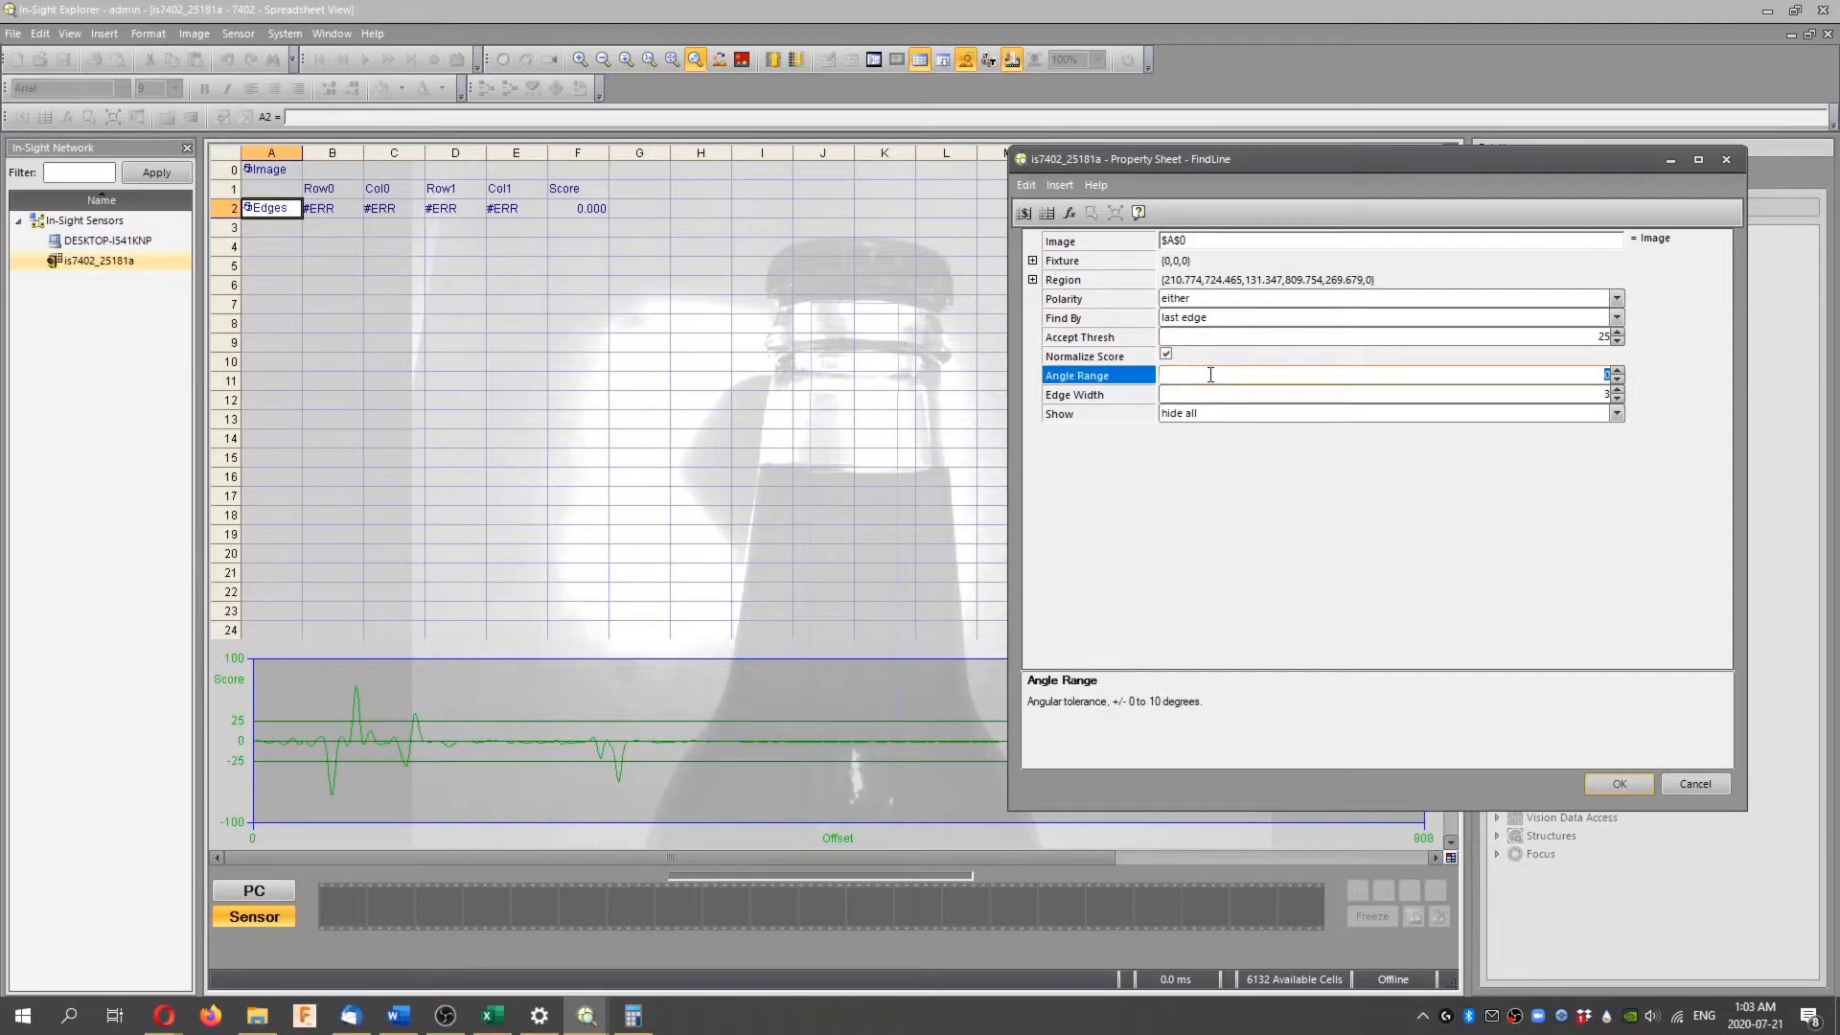
mouse_move(1216, 377)
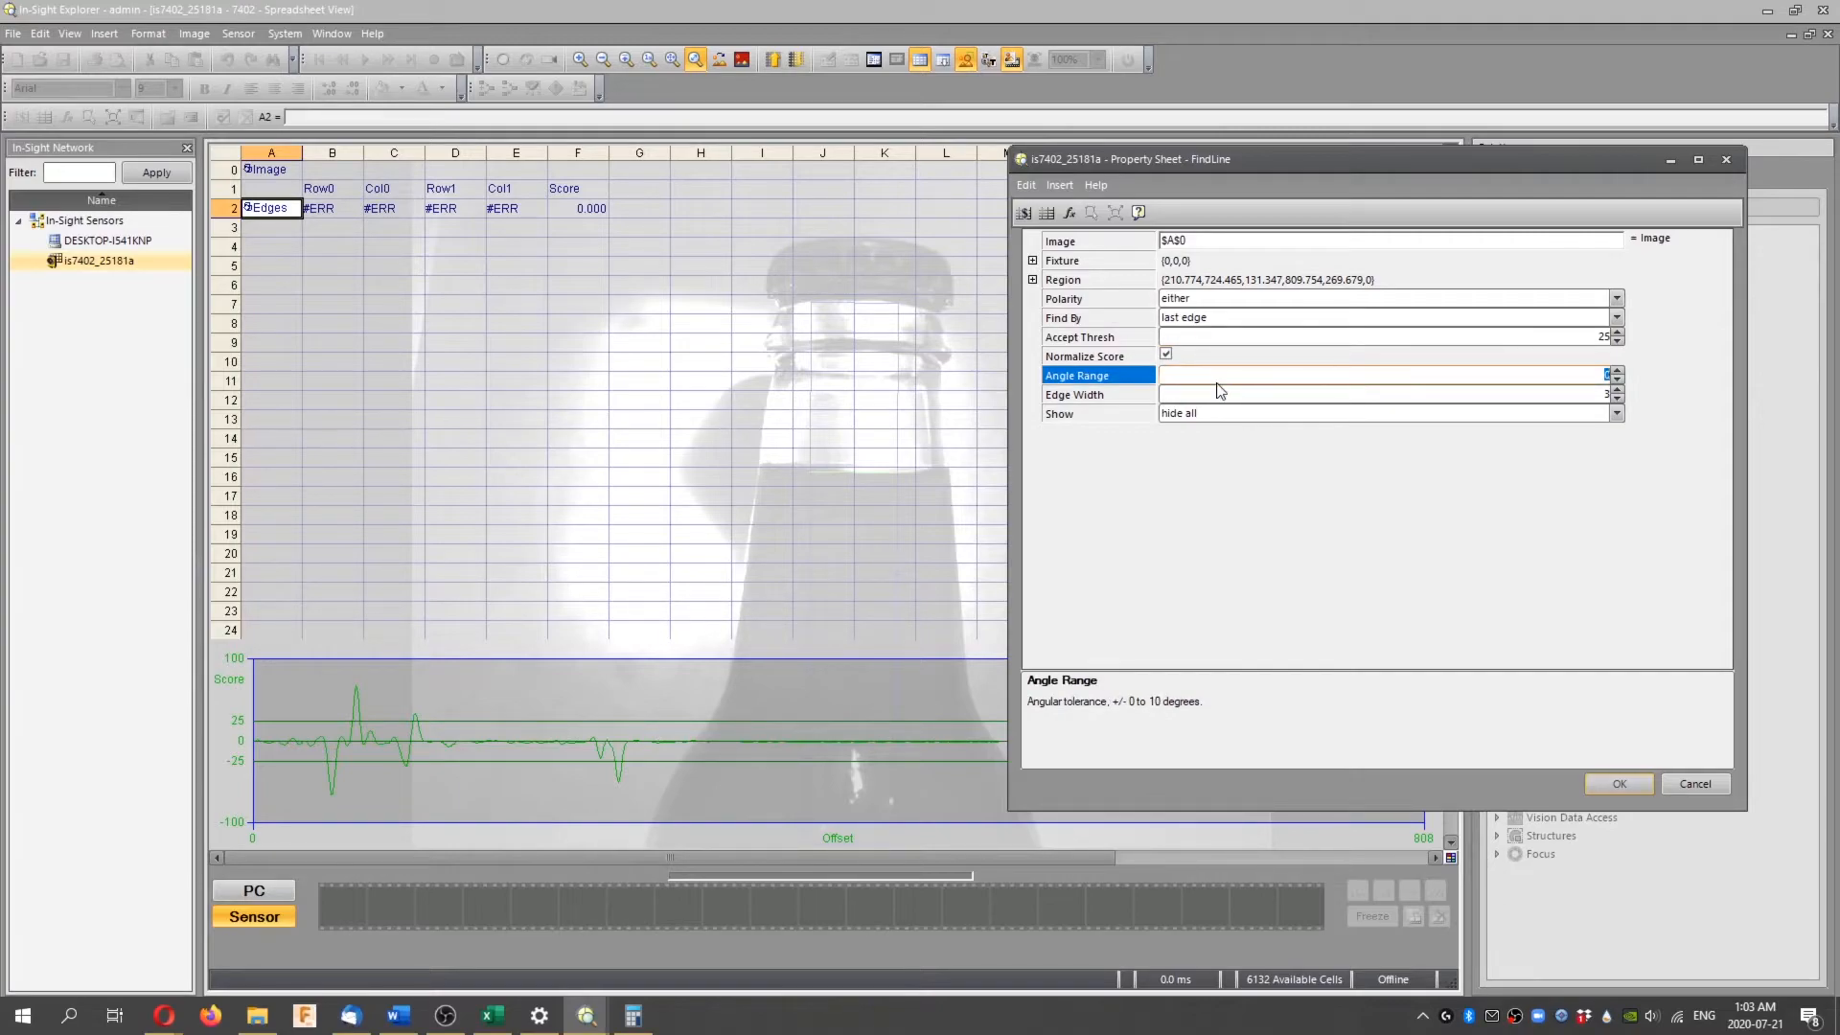
mouse_move(1255, 375)
text(10)
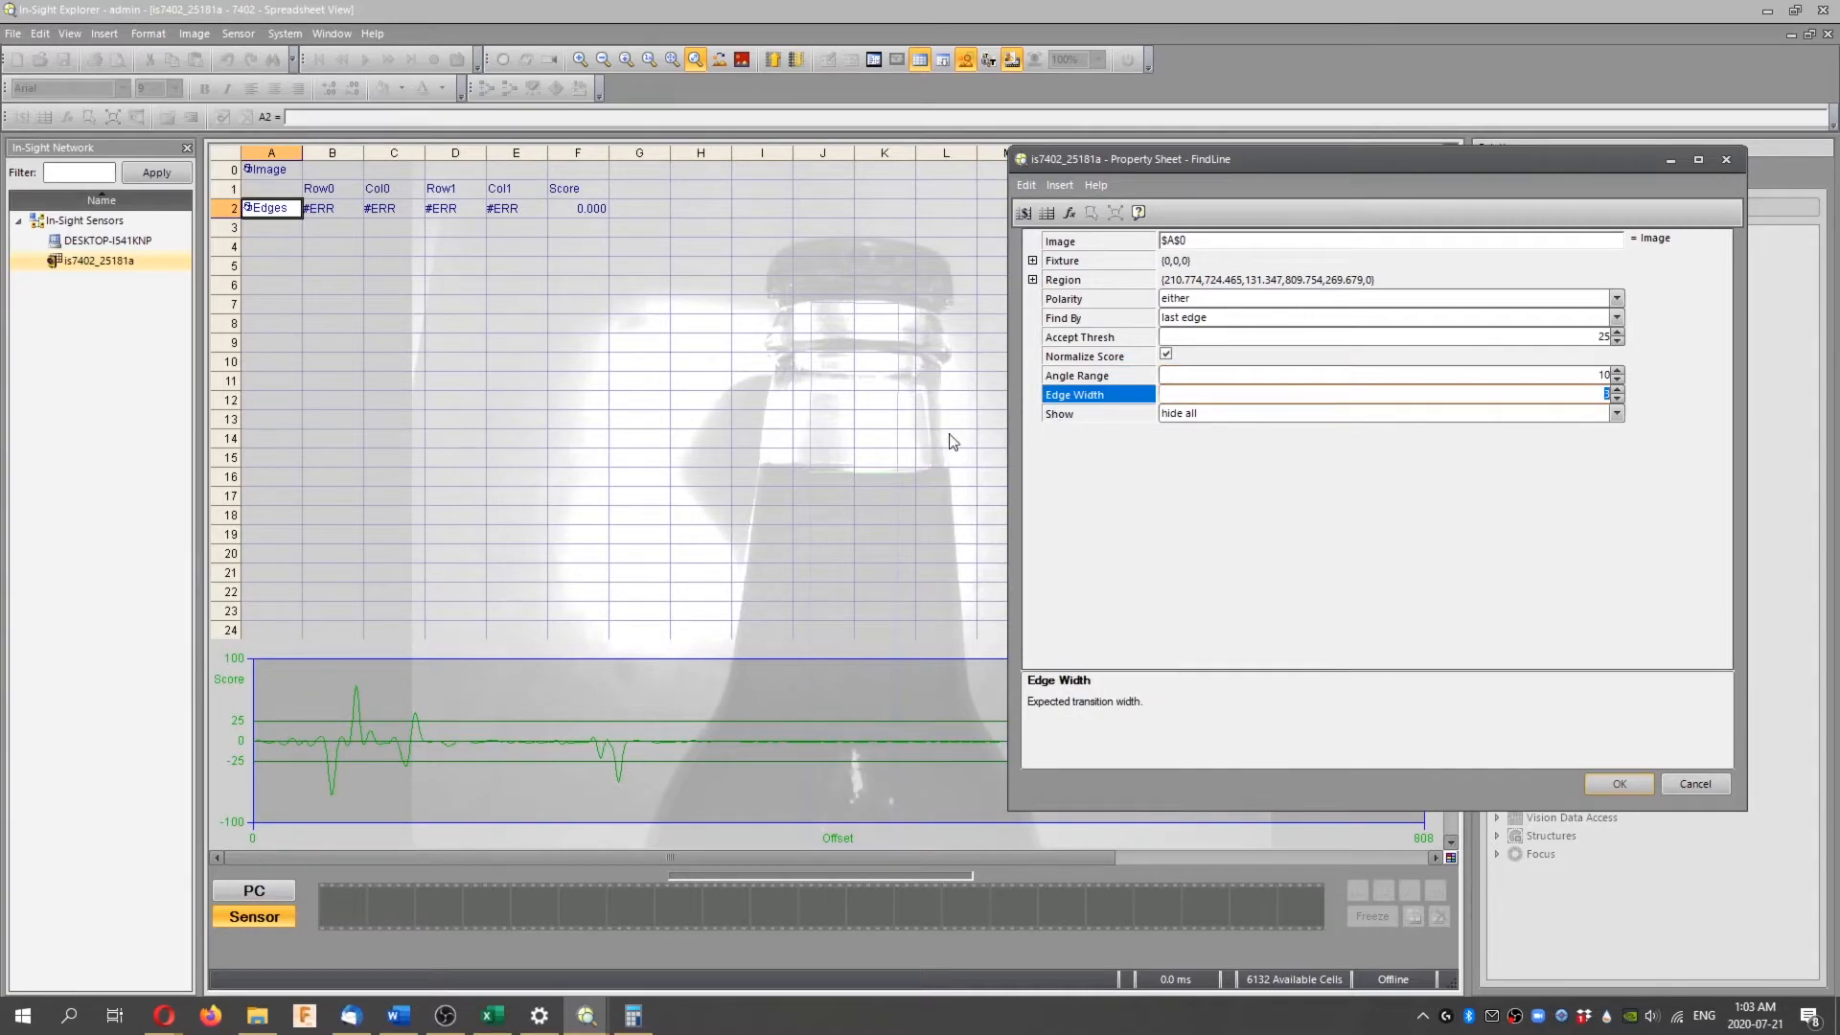
mouse_move(898, 477)
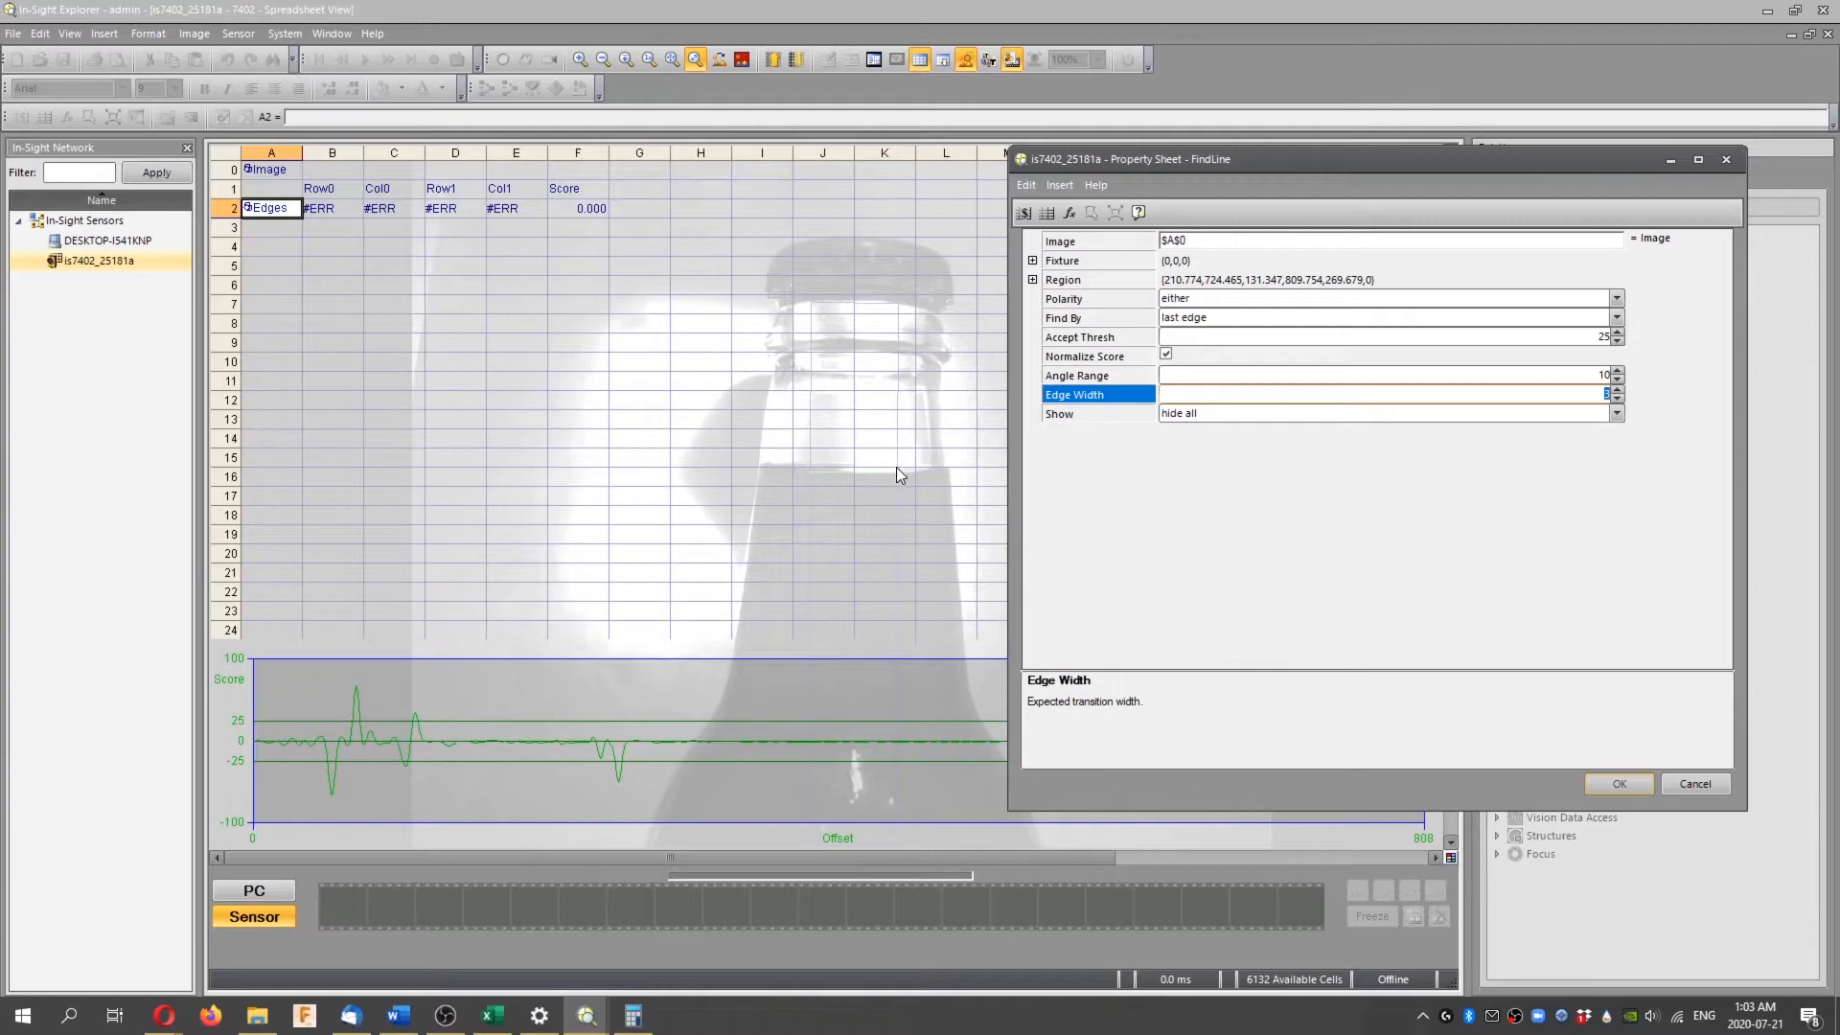
mouse_move(914, 454)
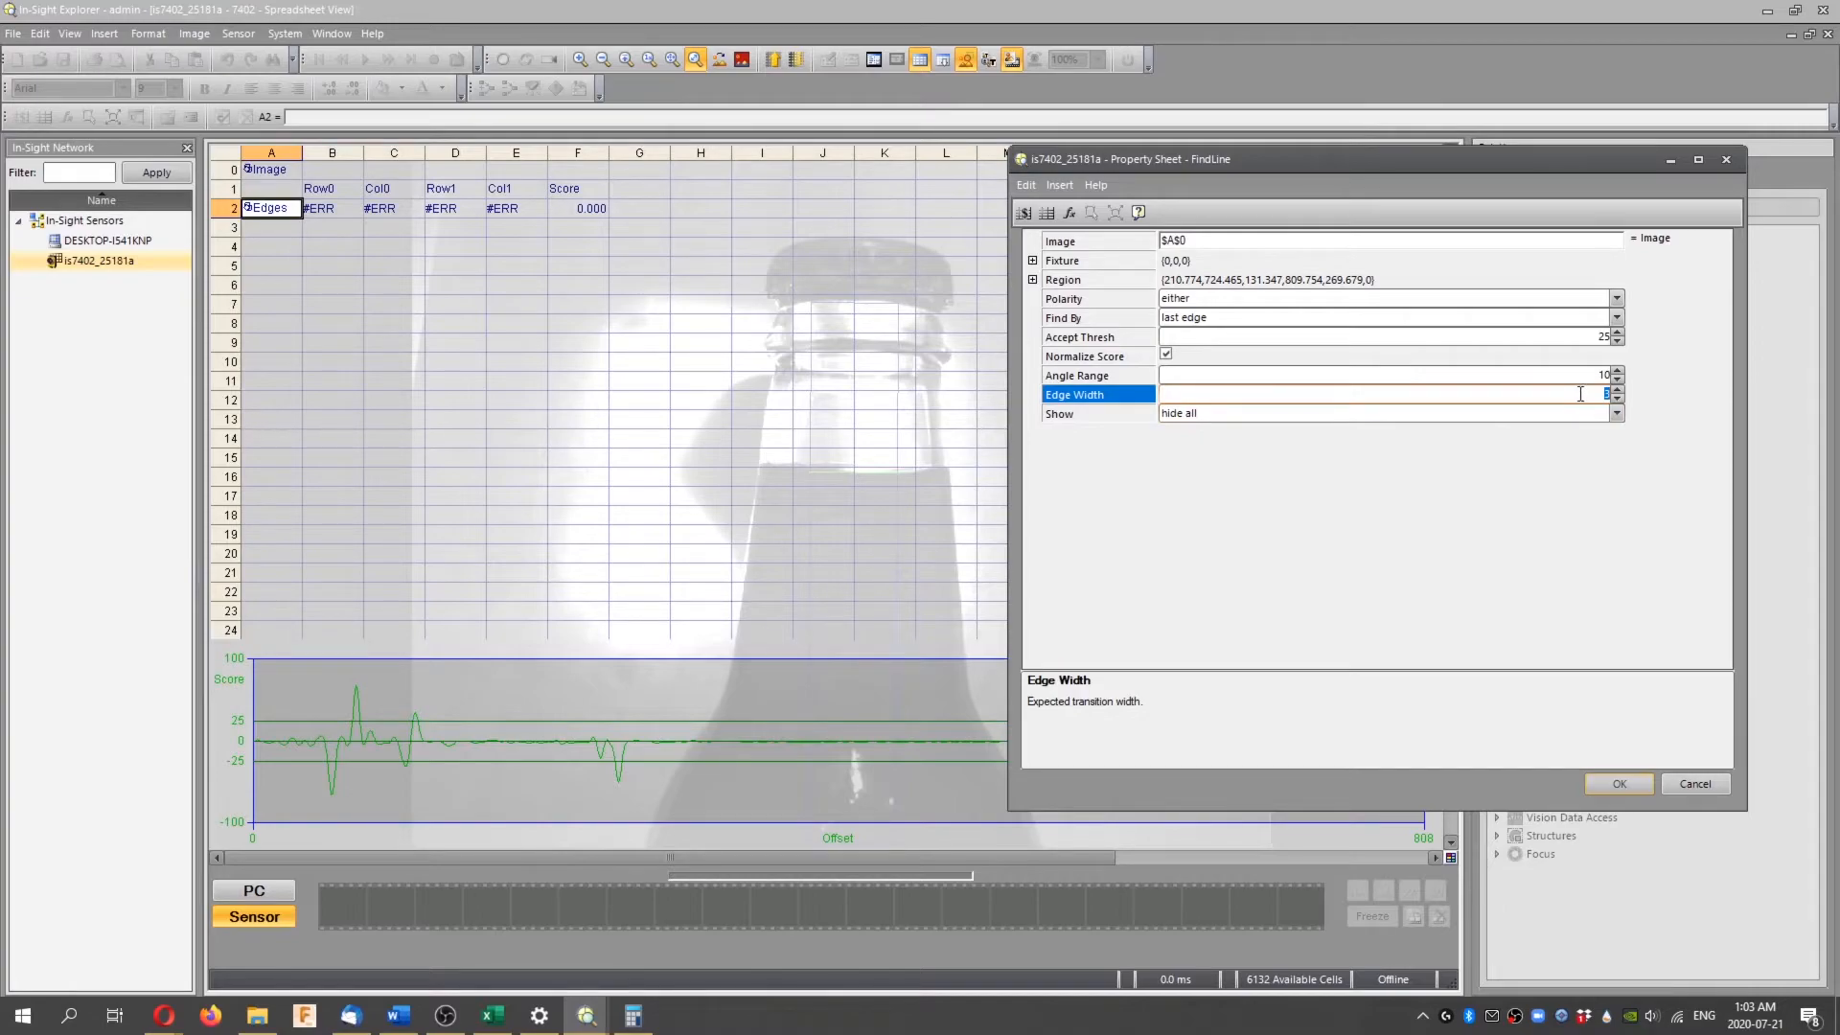
click(1615, 412)
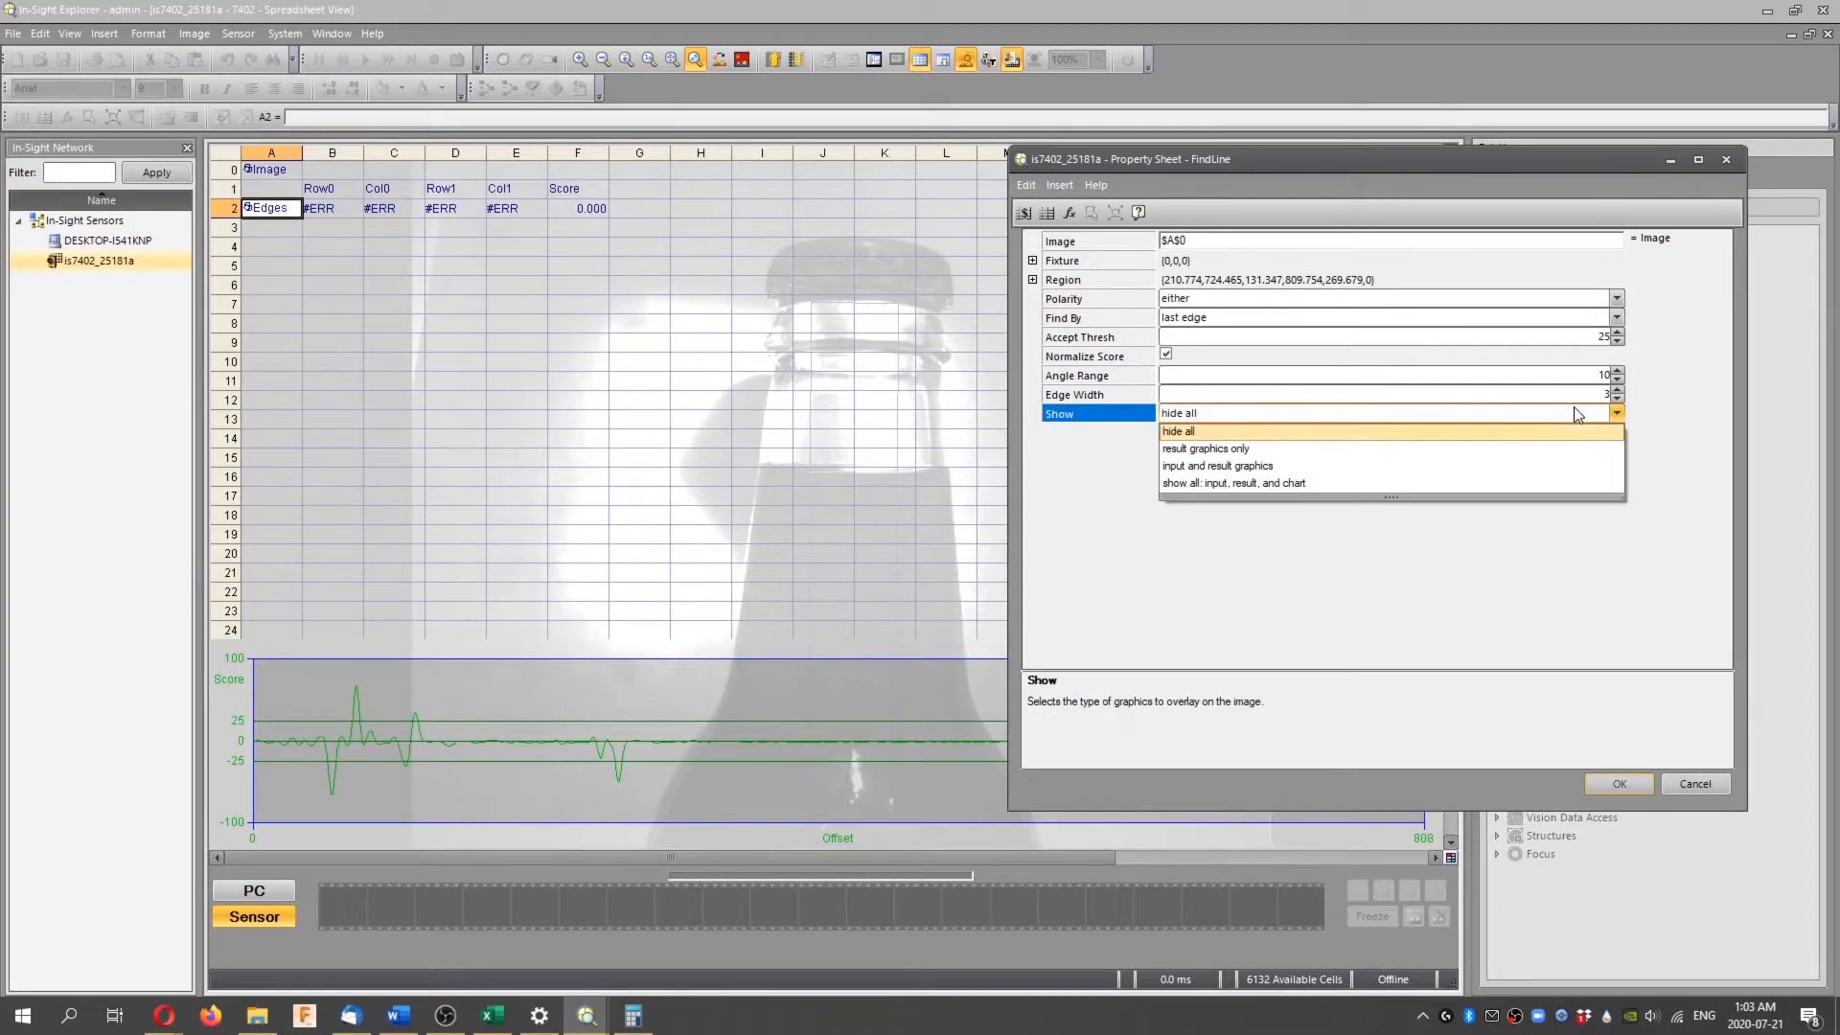
mouse_move(1479, 412)
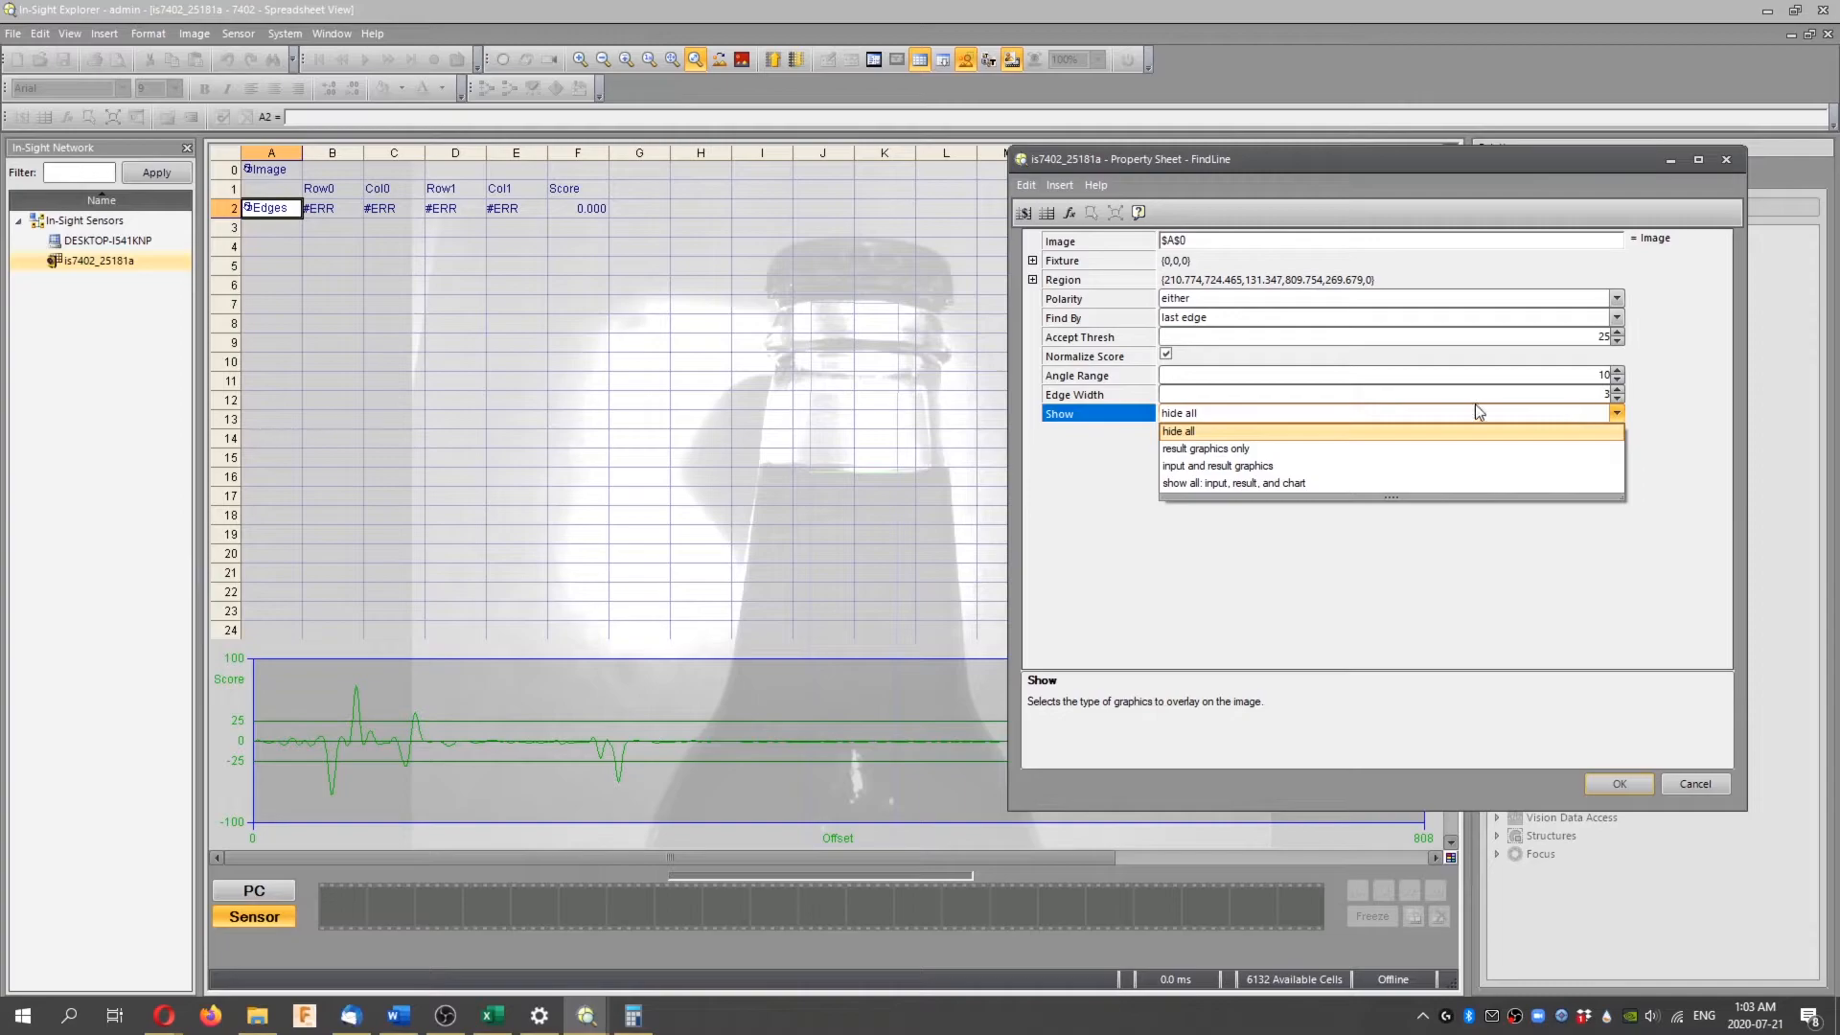
mouse_move(1296, 437)
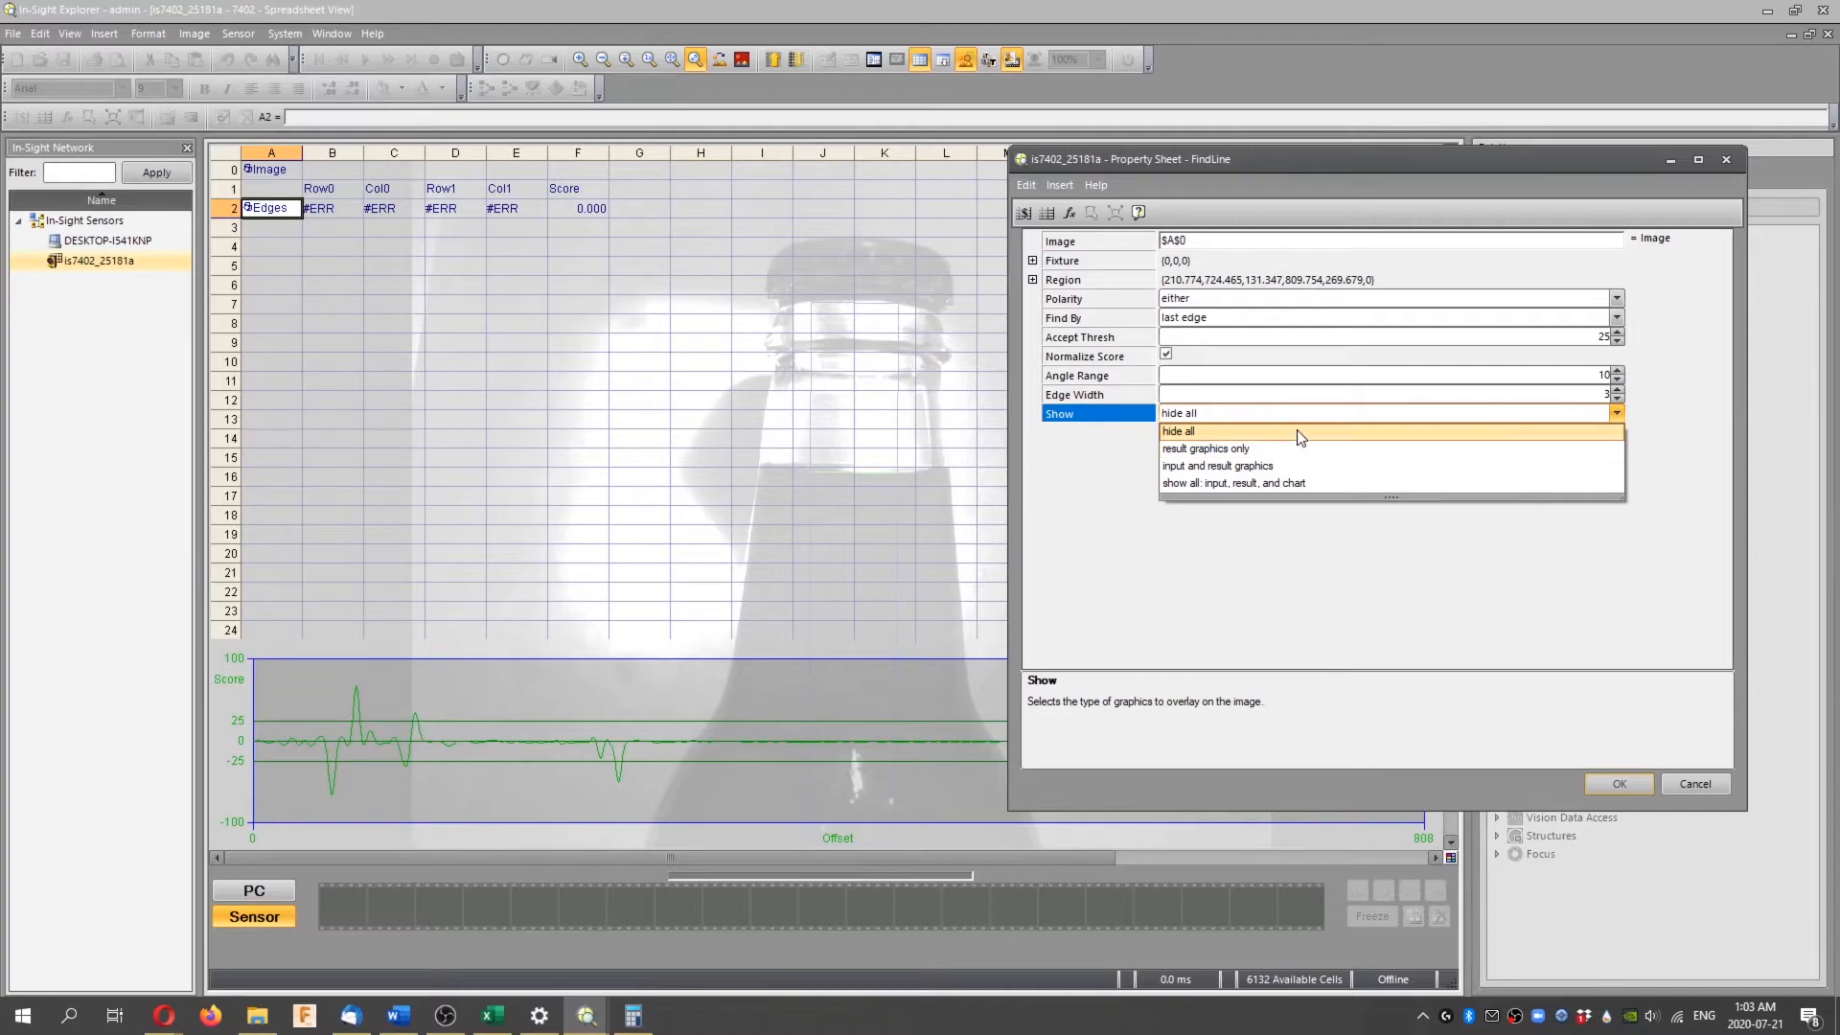
mouse_move(1305, 483)
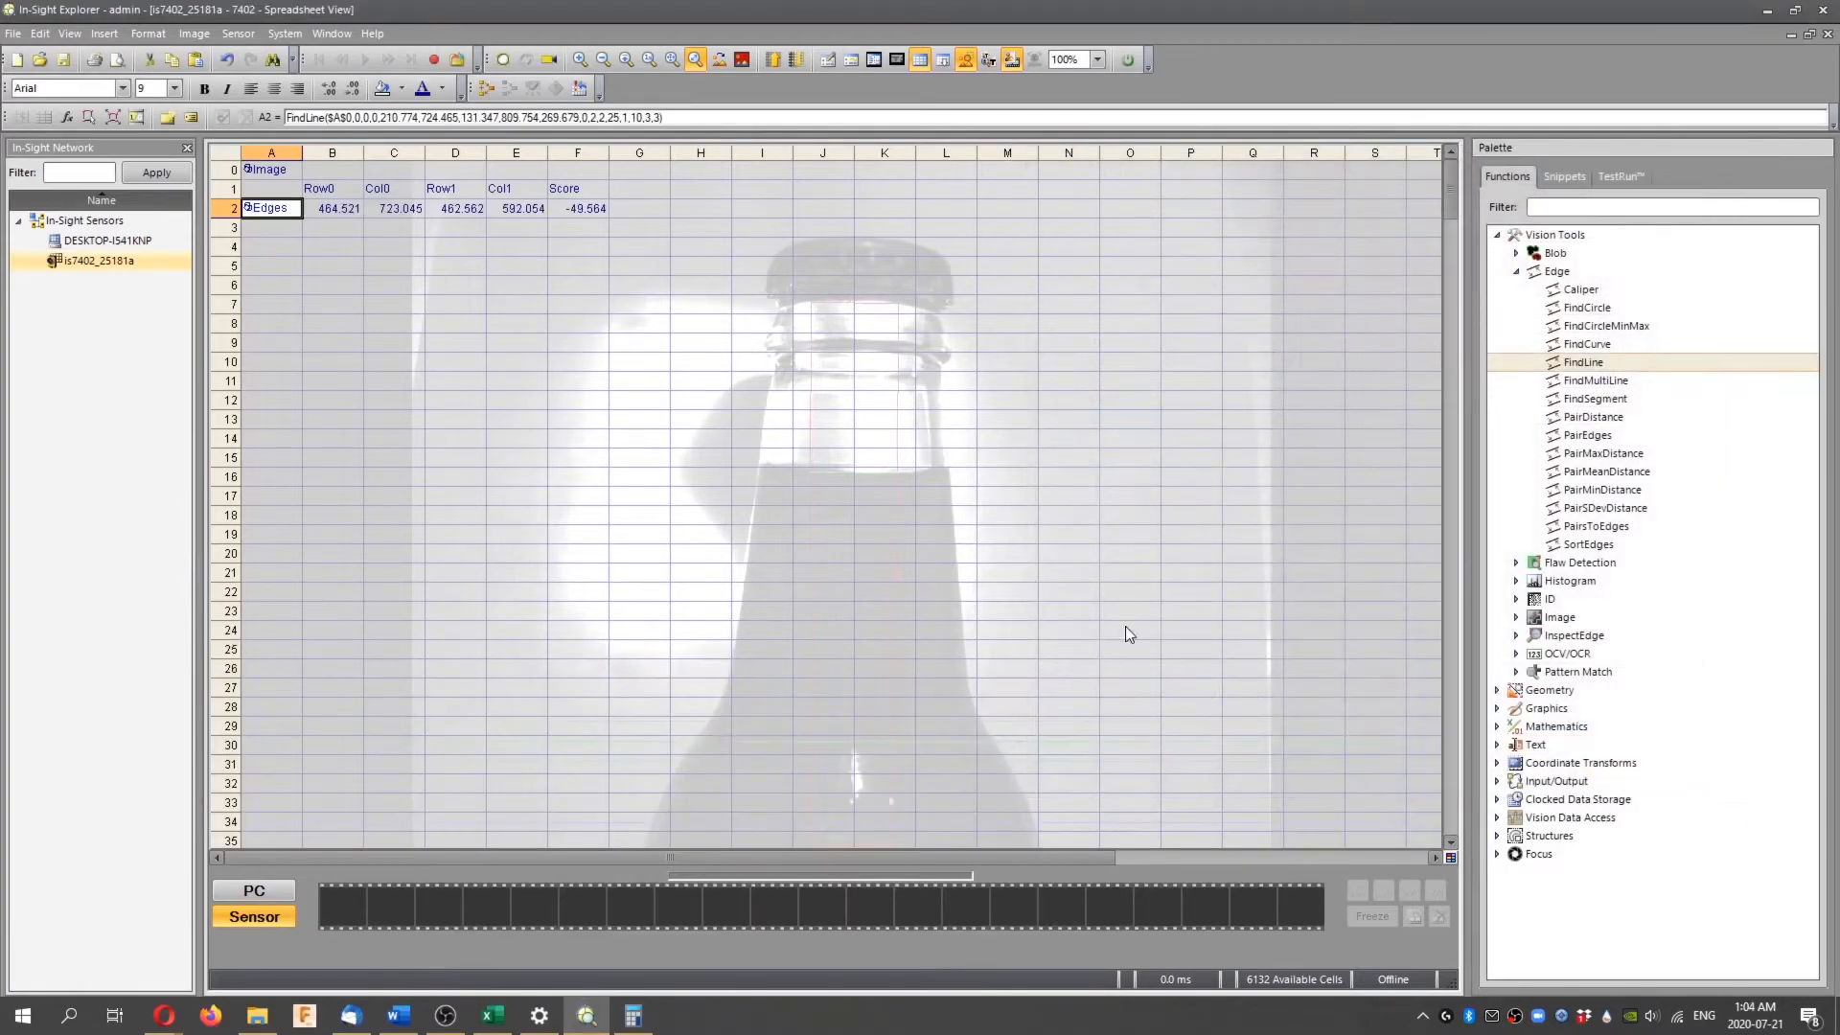
click(762, 456)
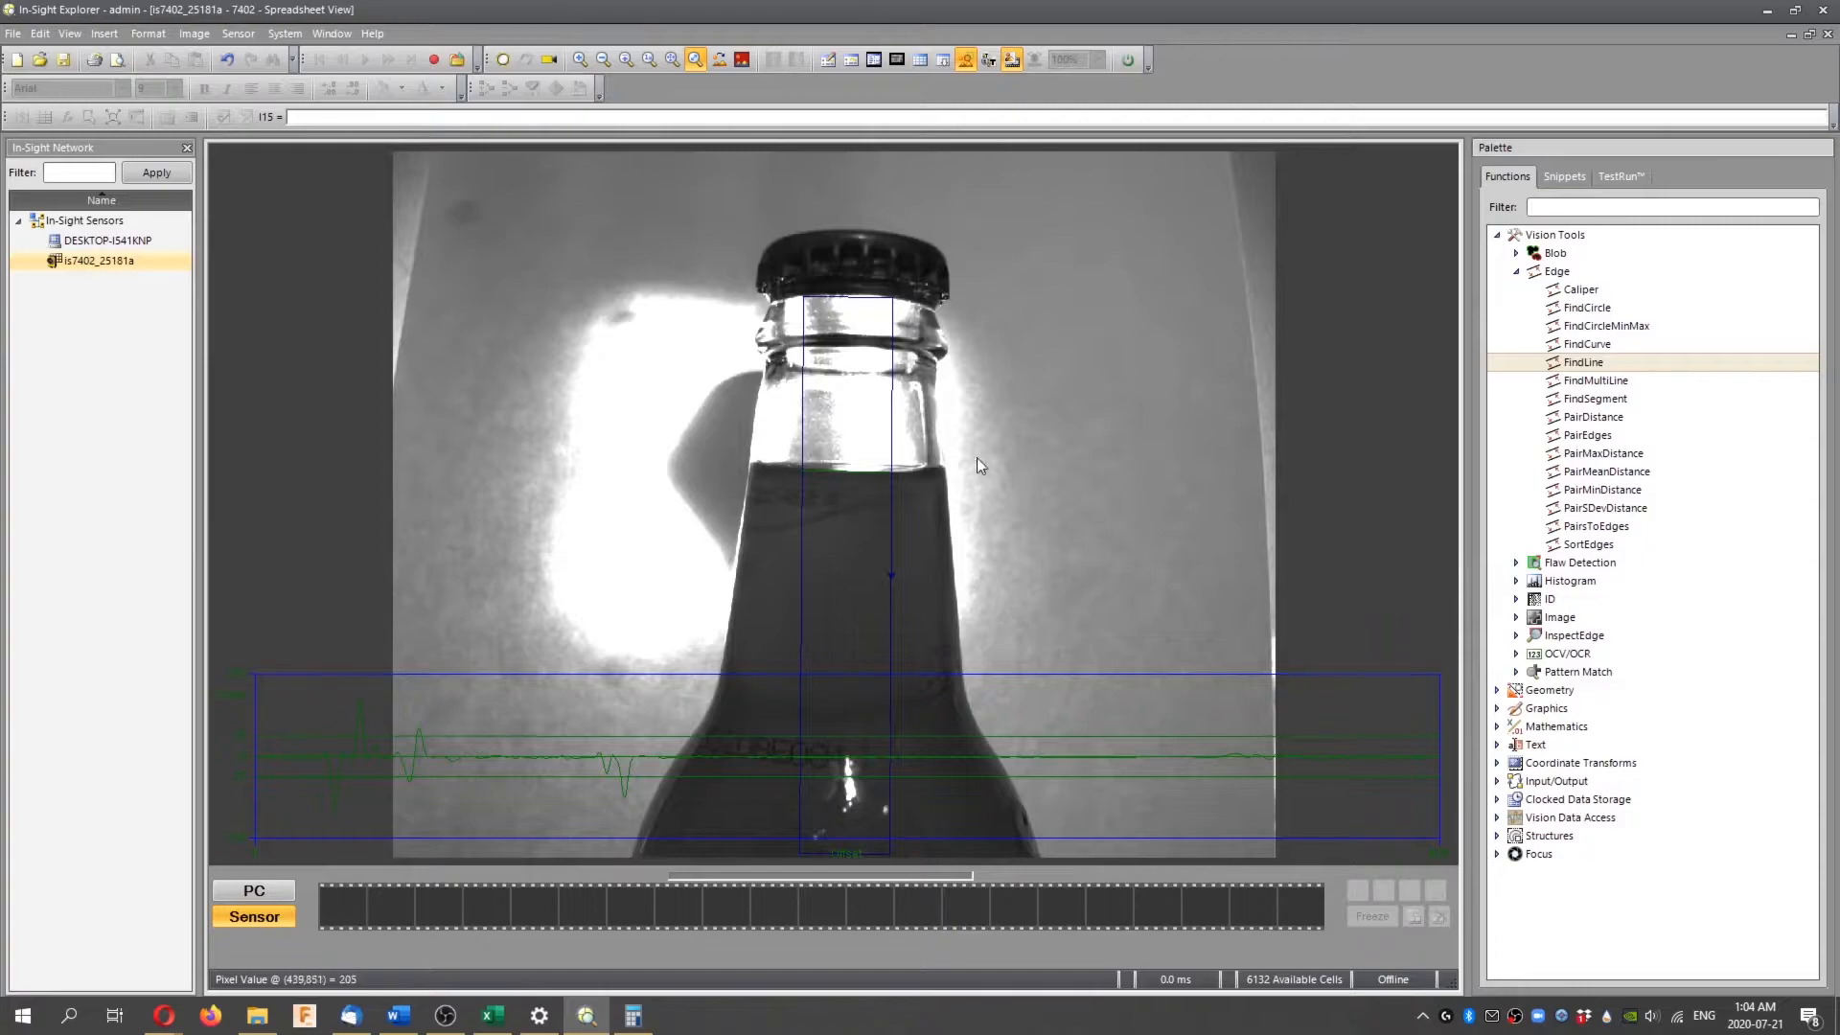
mouse_move(868, 302)
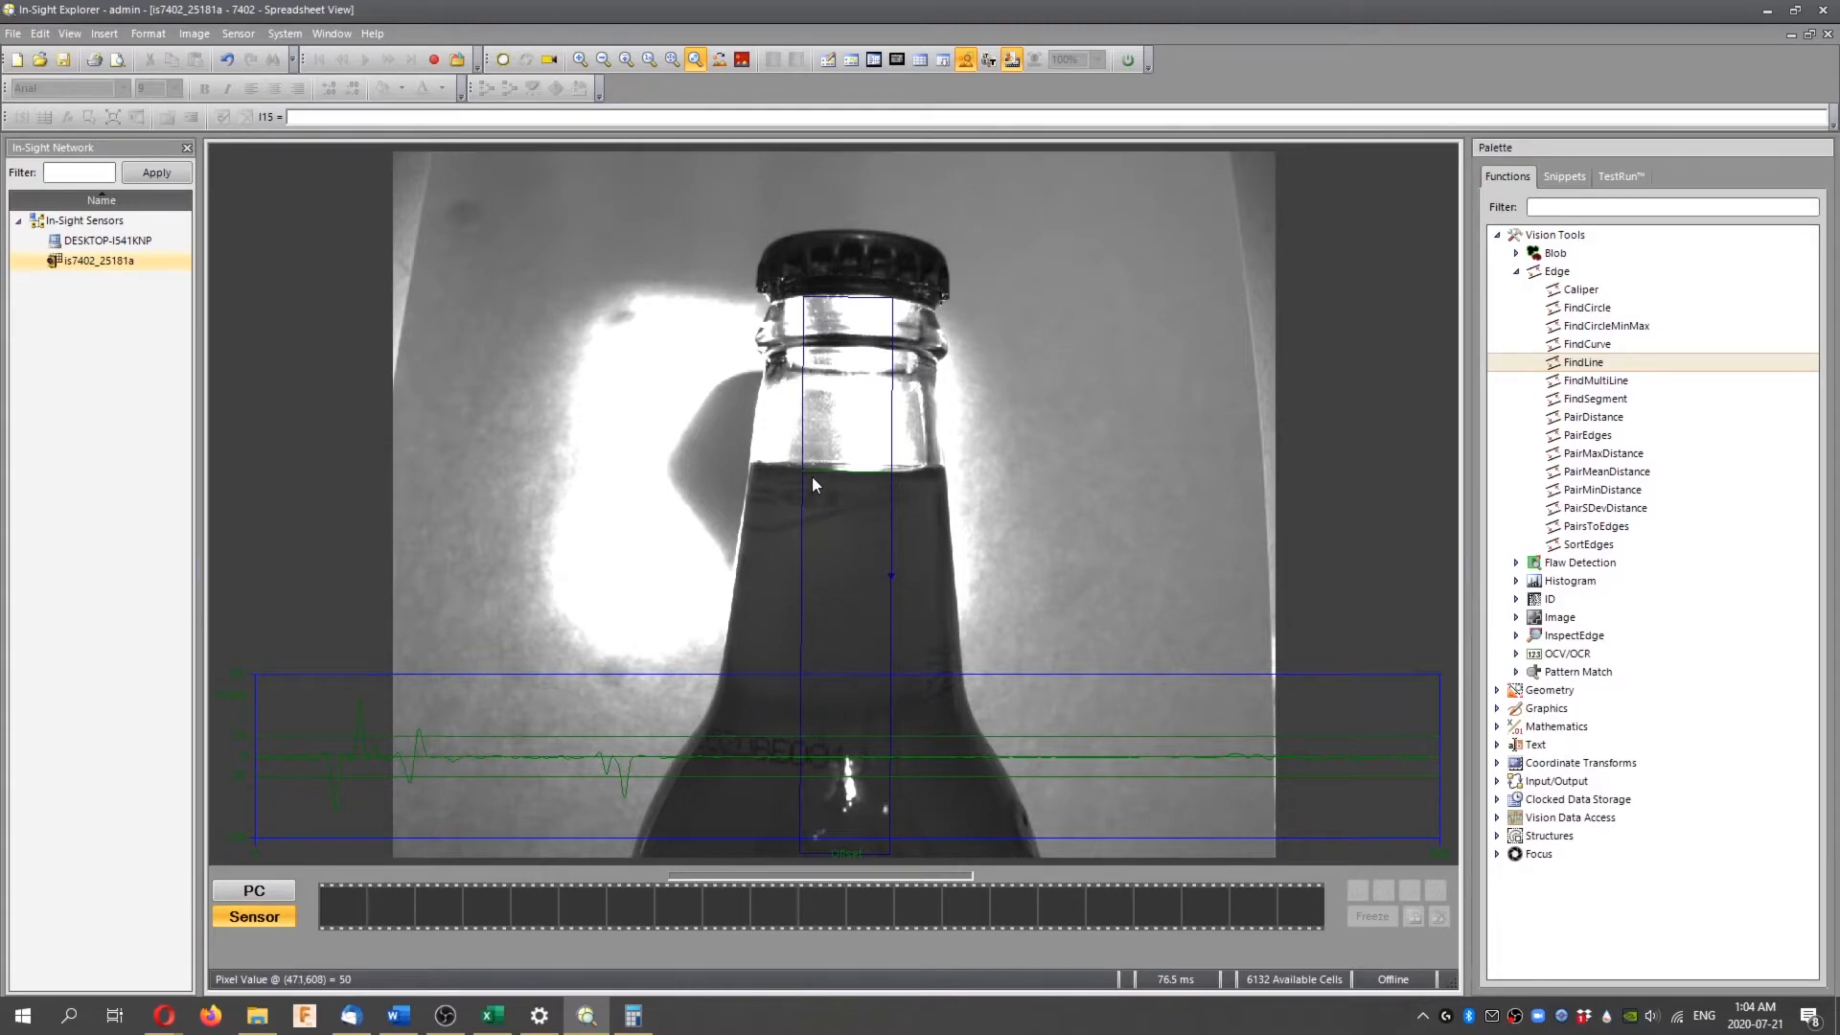
mouse_move(806, 305)
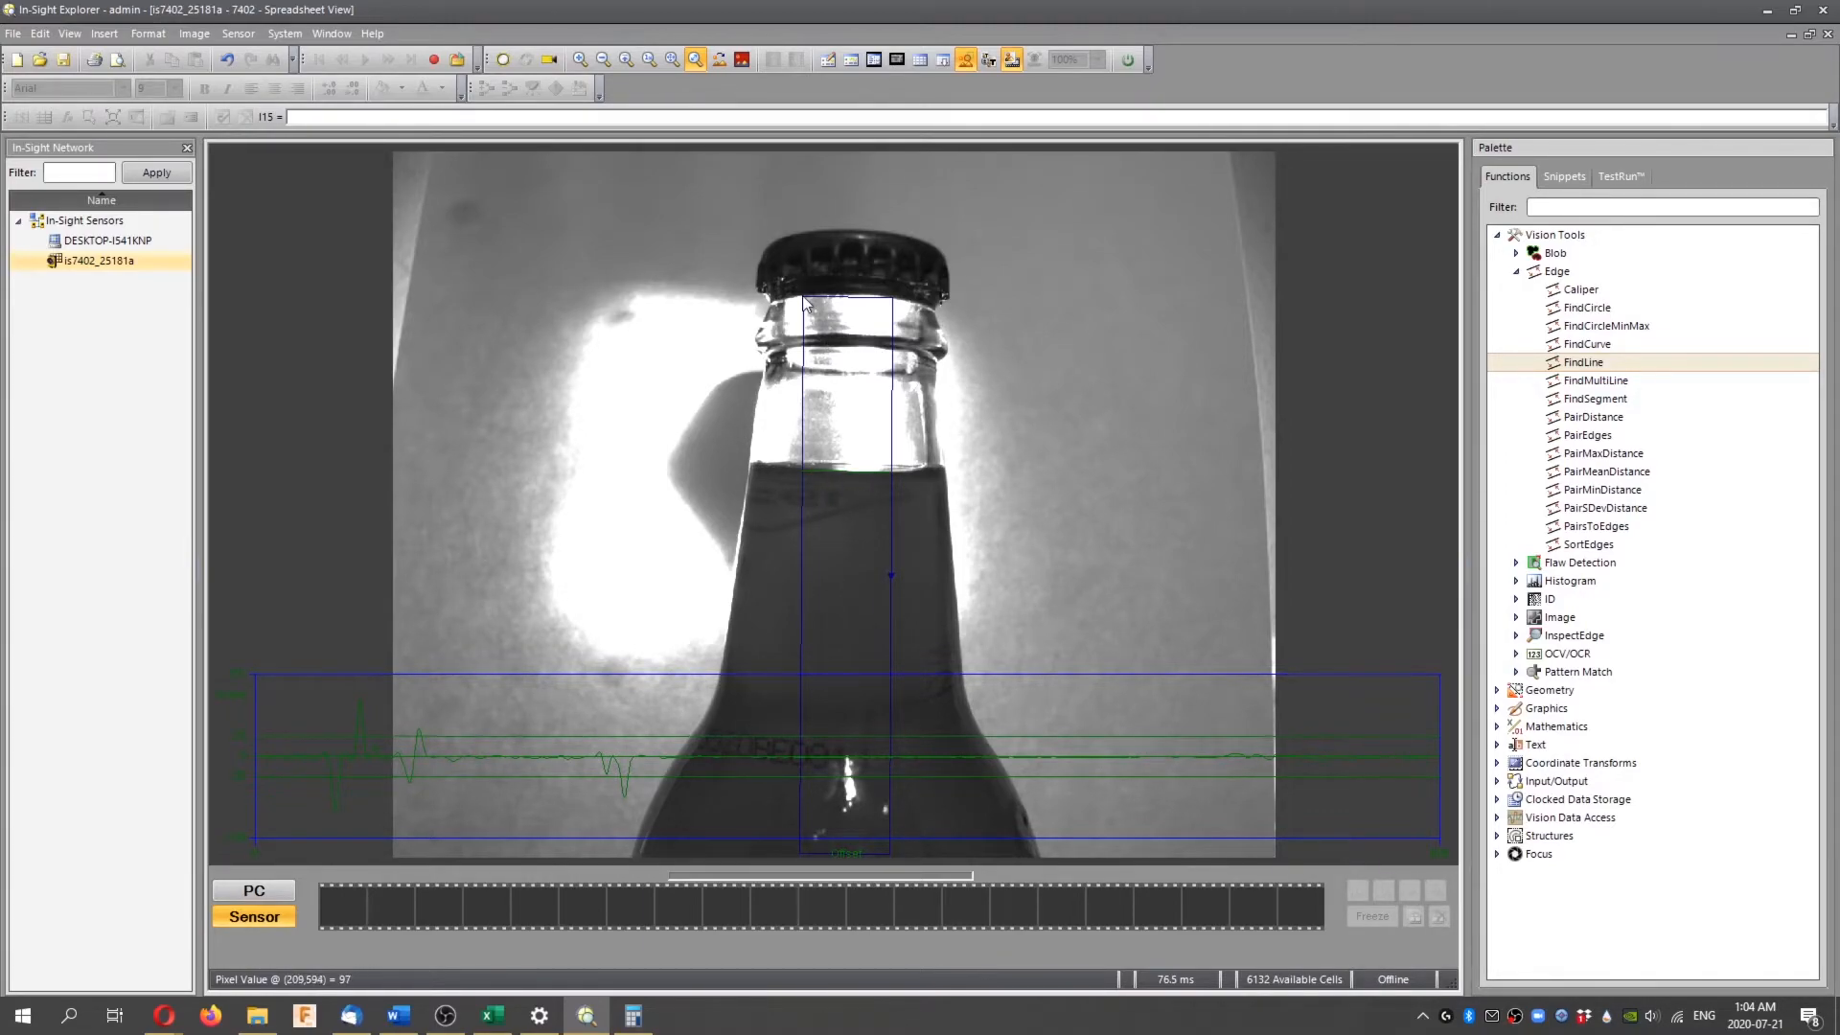
mouse_move(820, 505)
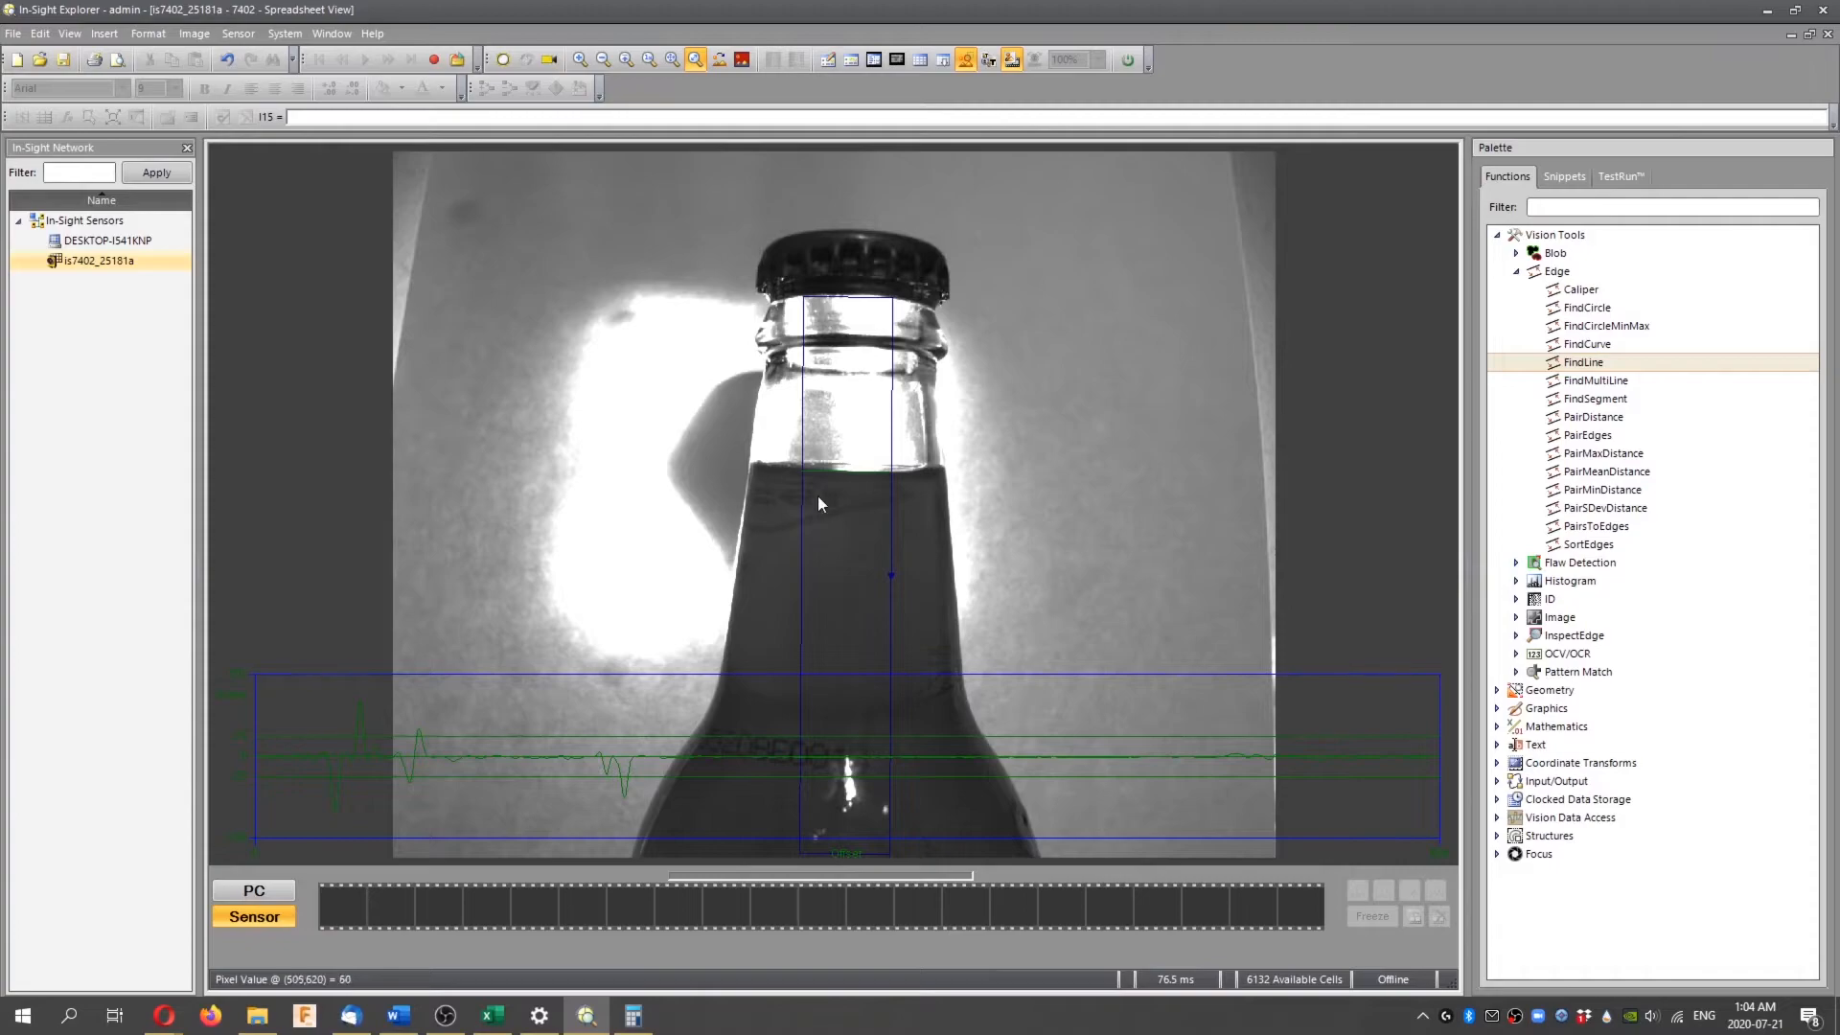
mouse_move(810, 482)
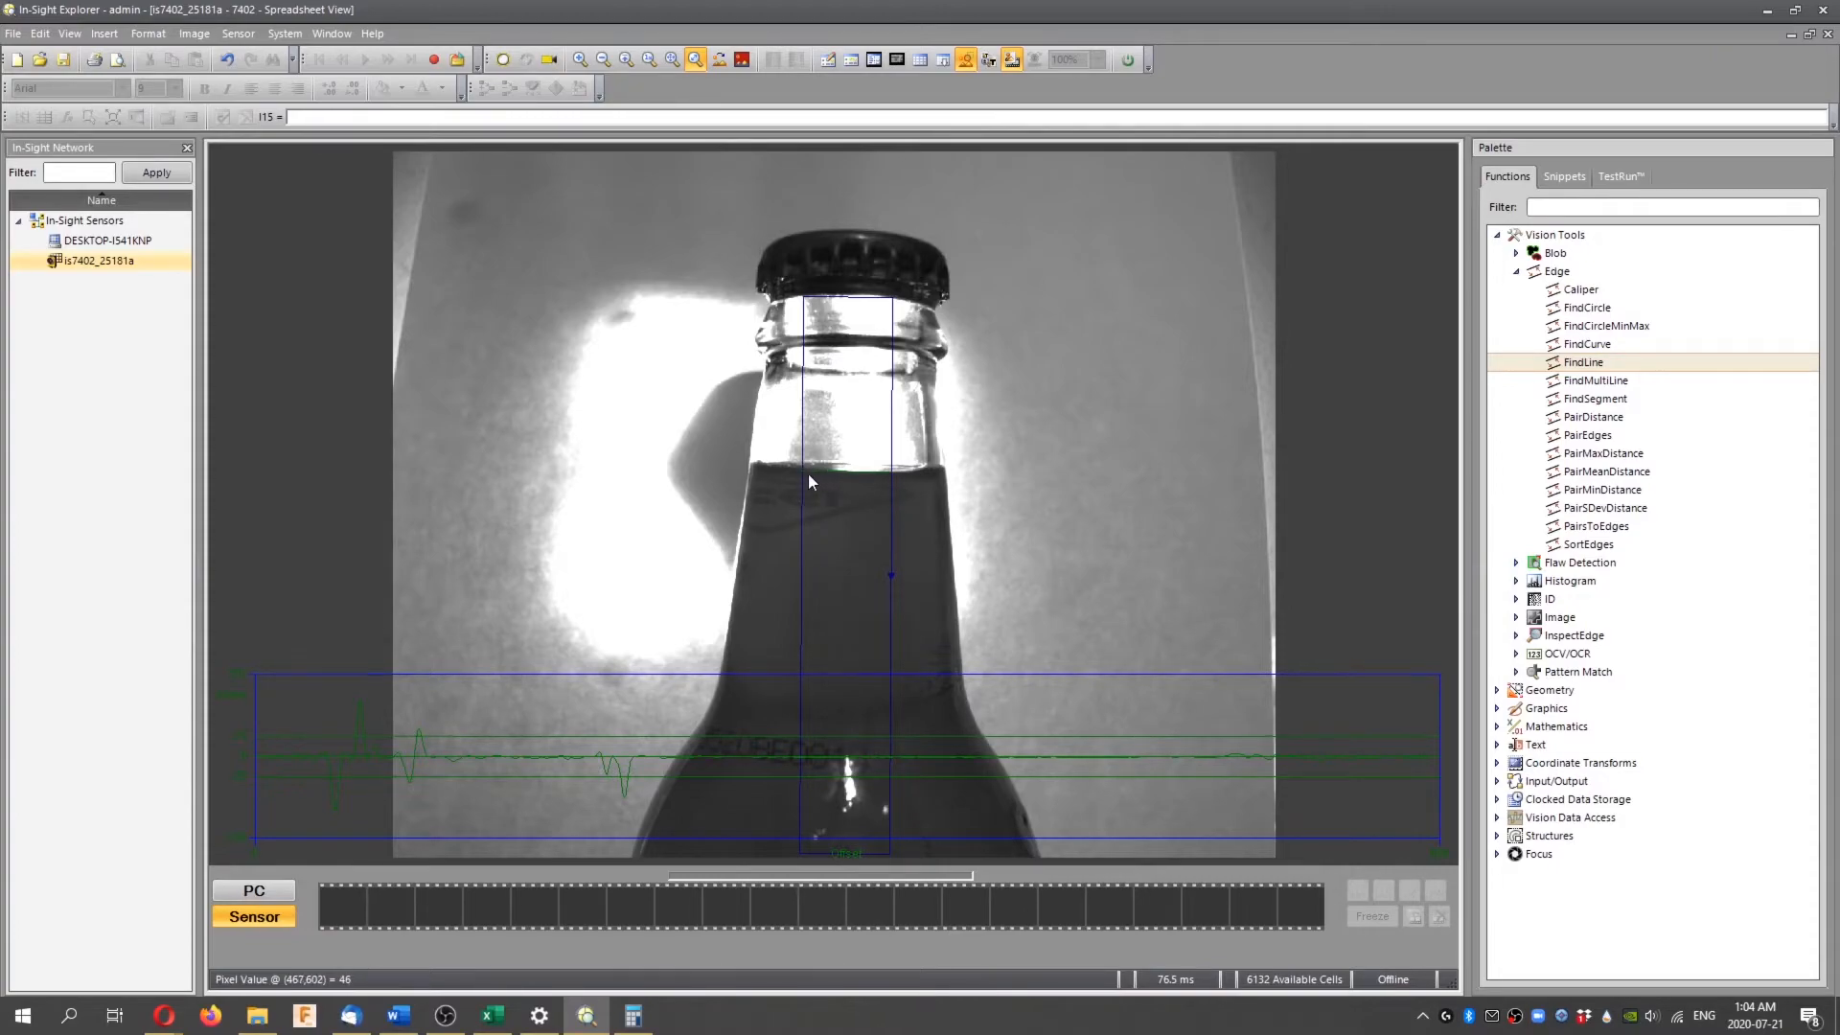
mouse_move(890, 484)
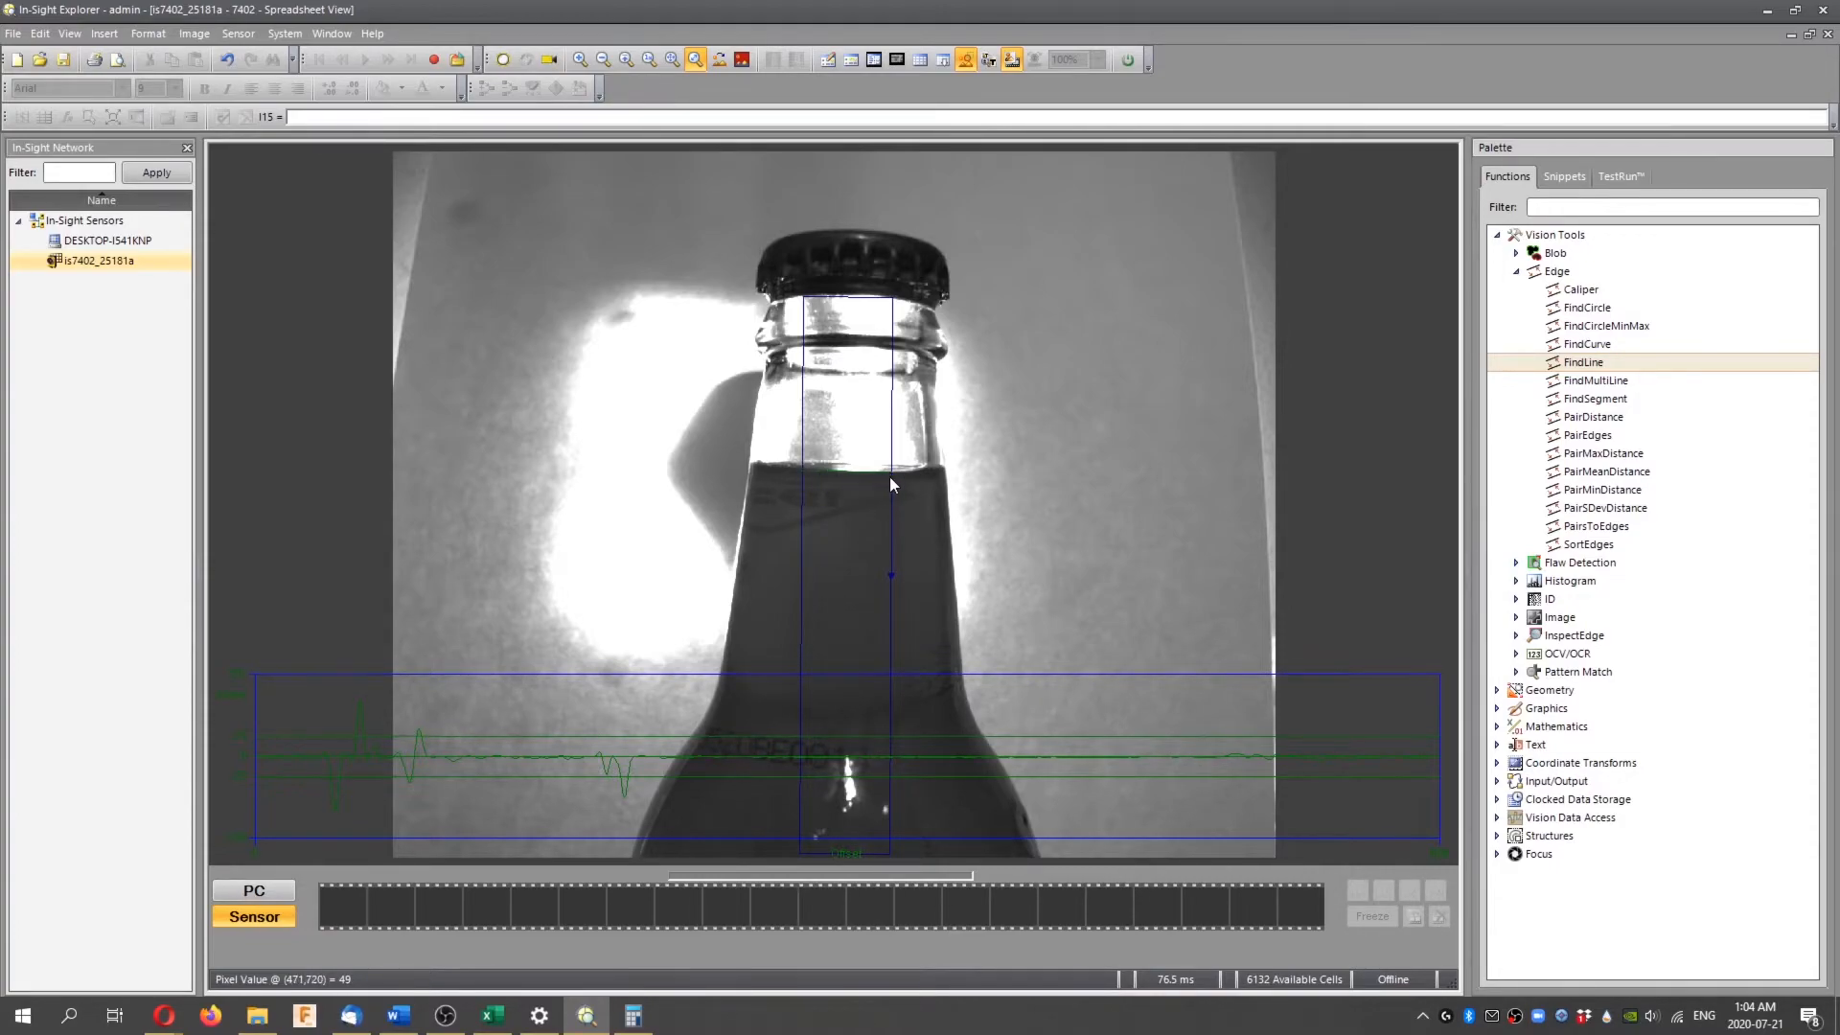
mouse_move(868, 491)
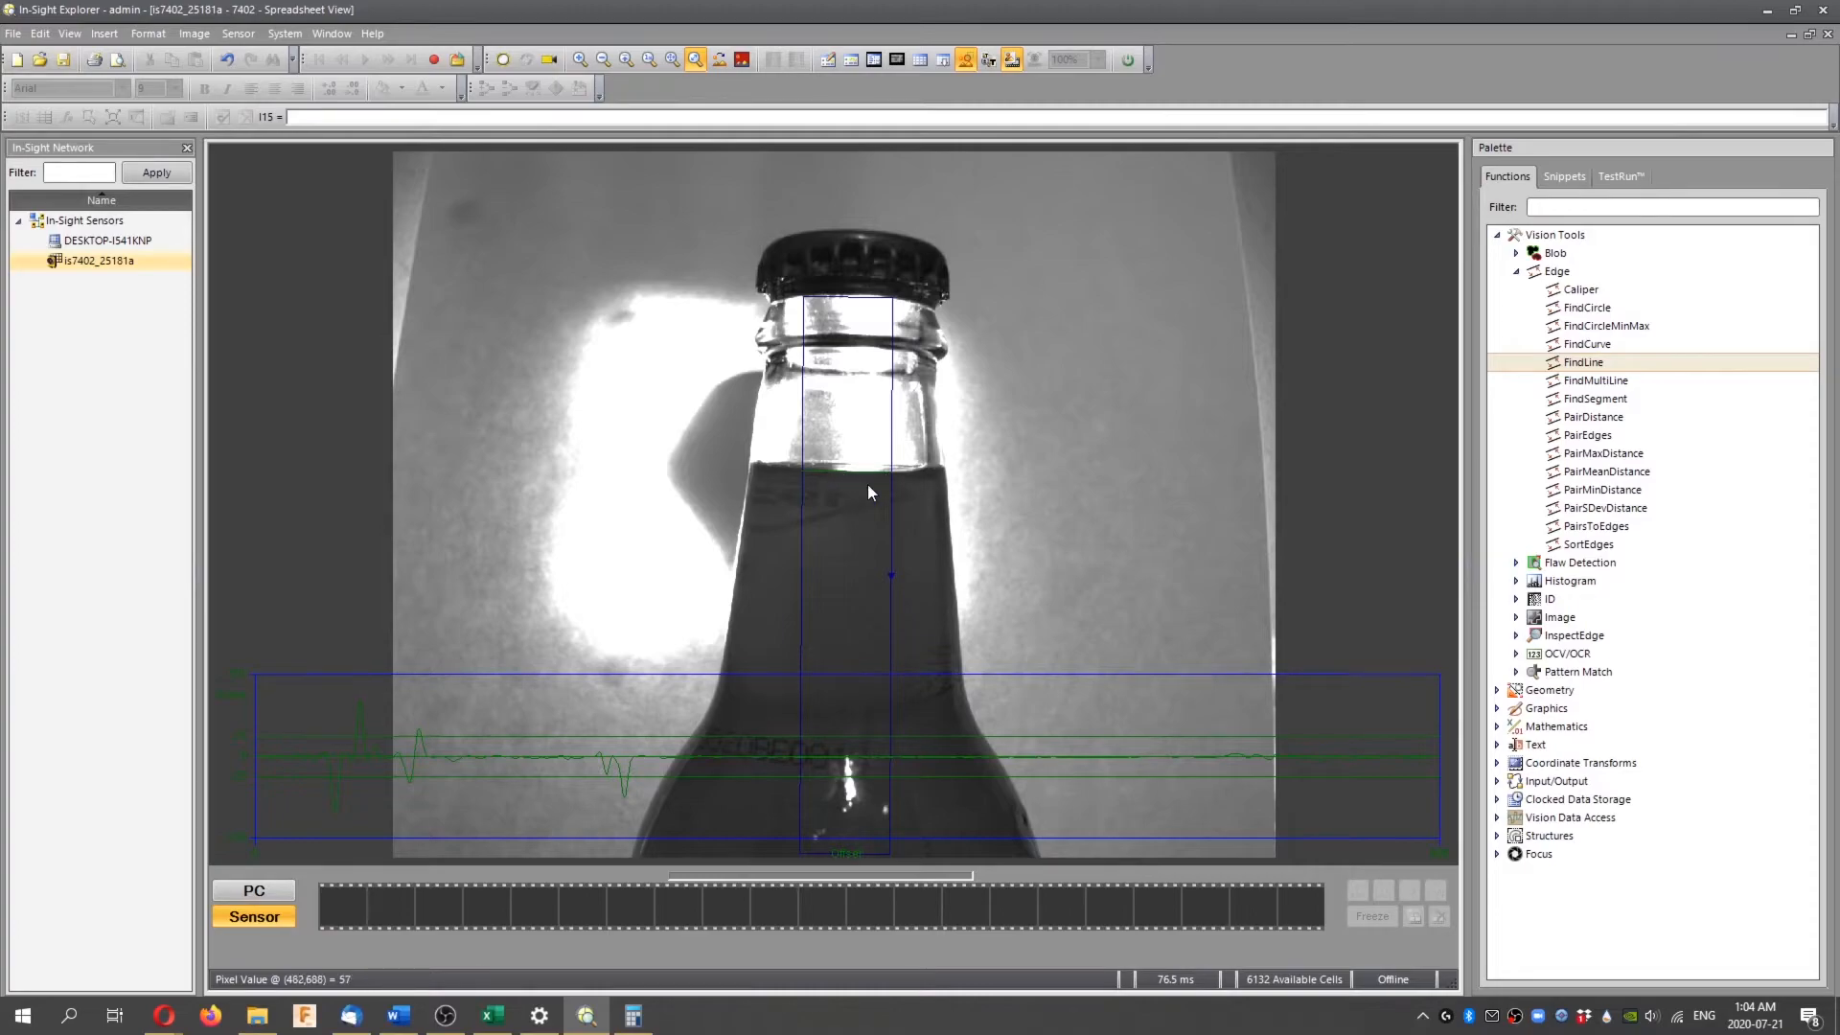
mouse_move(596, 689)
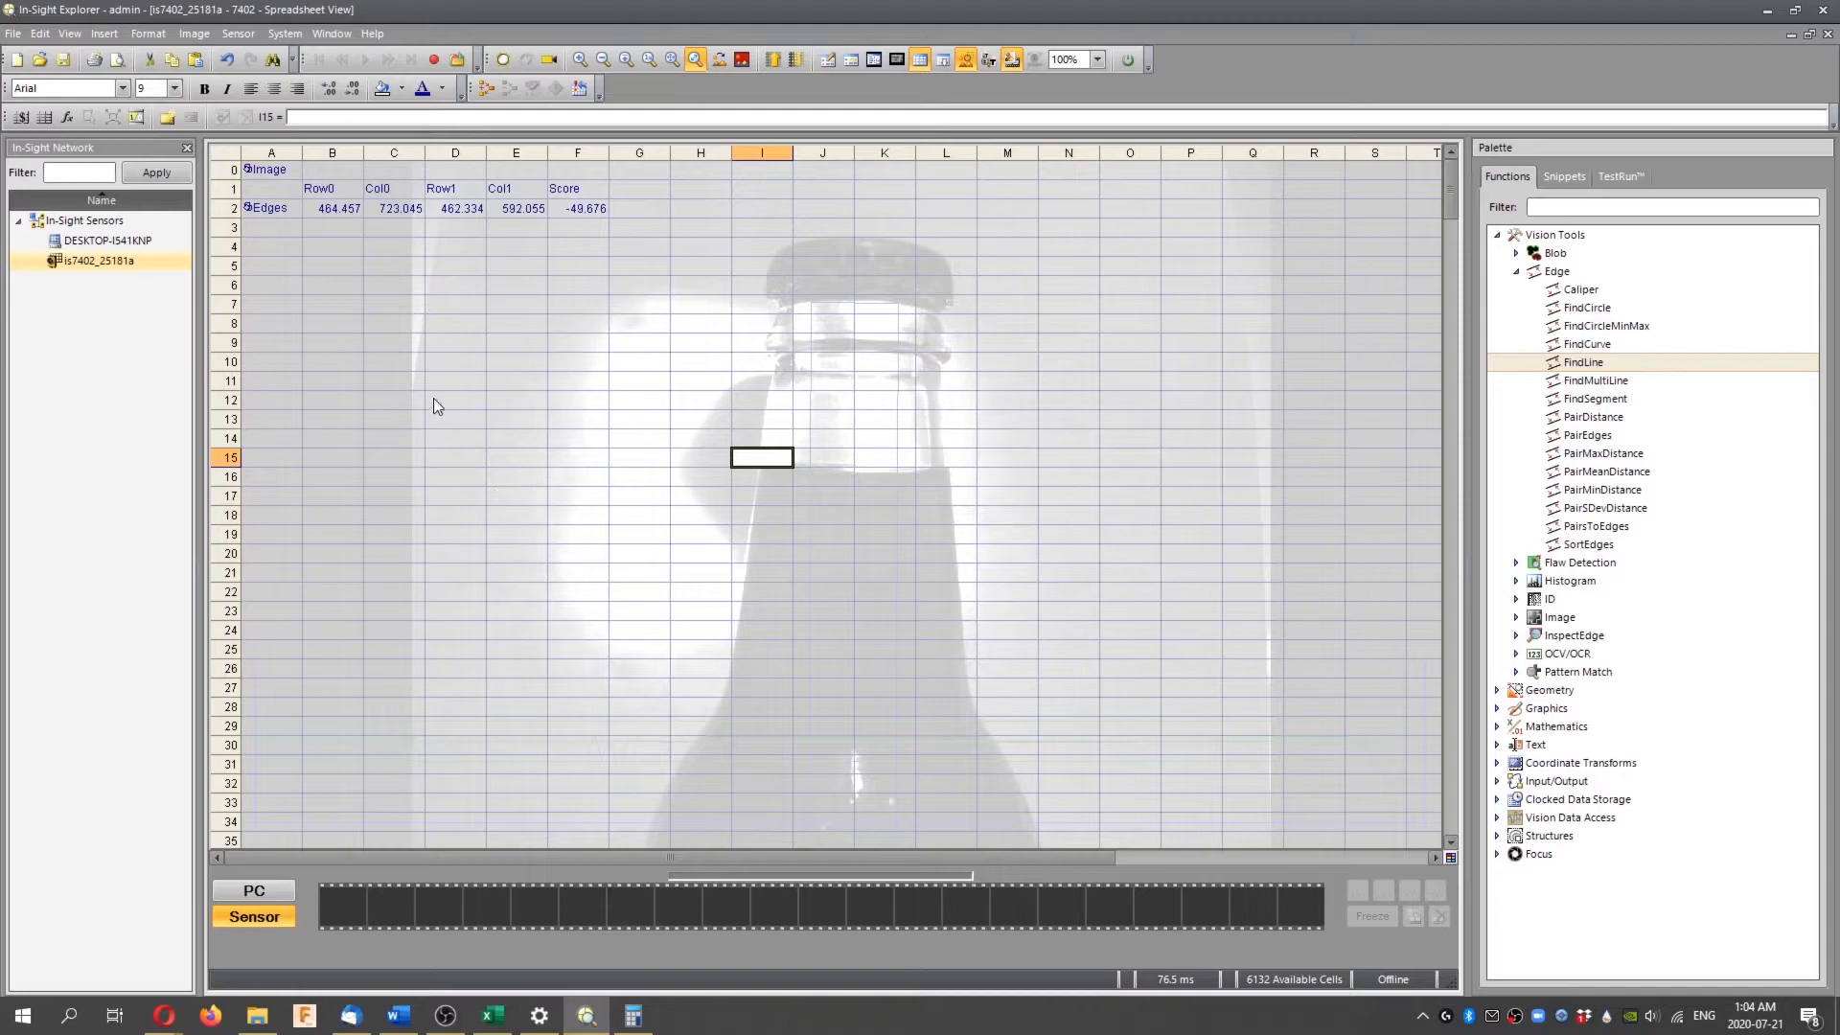
click(455, 246)
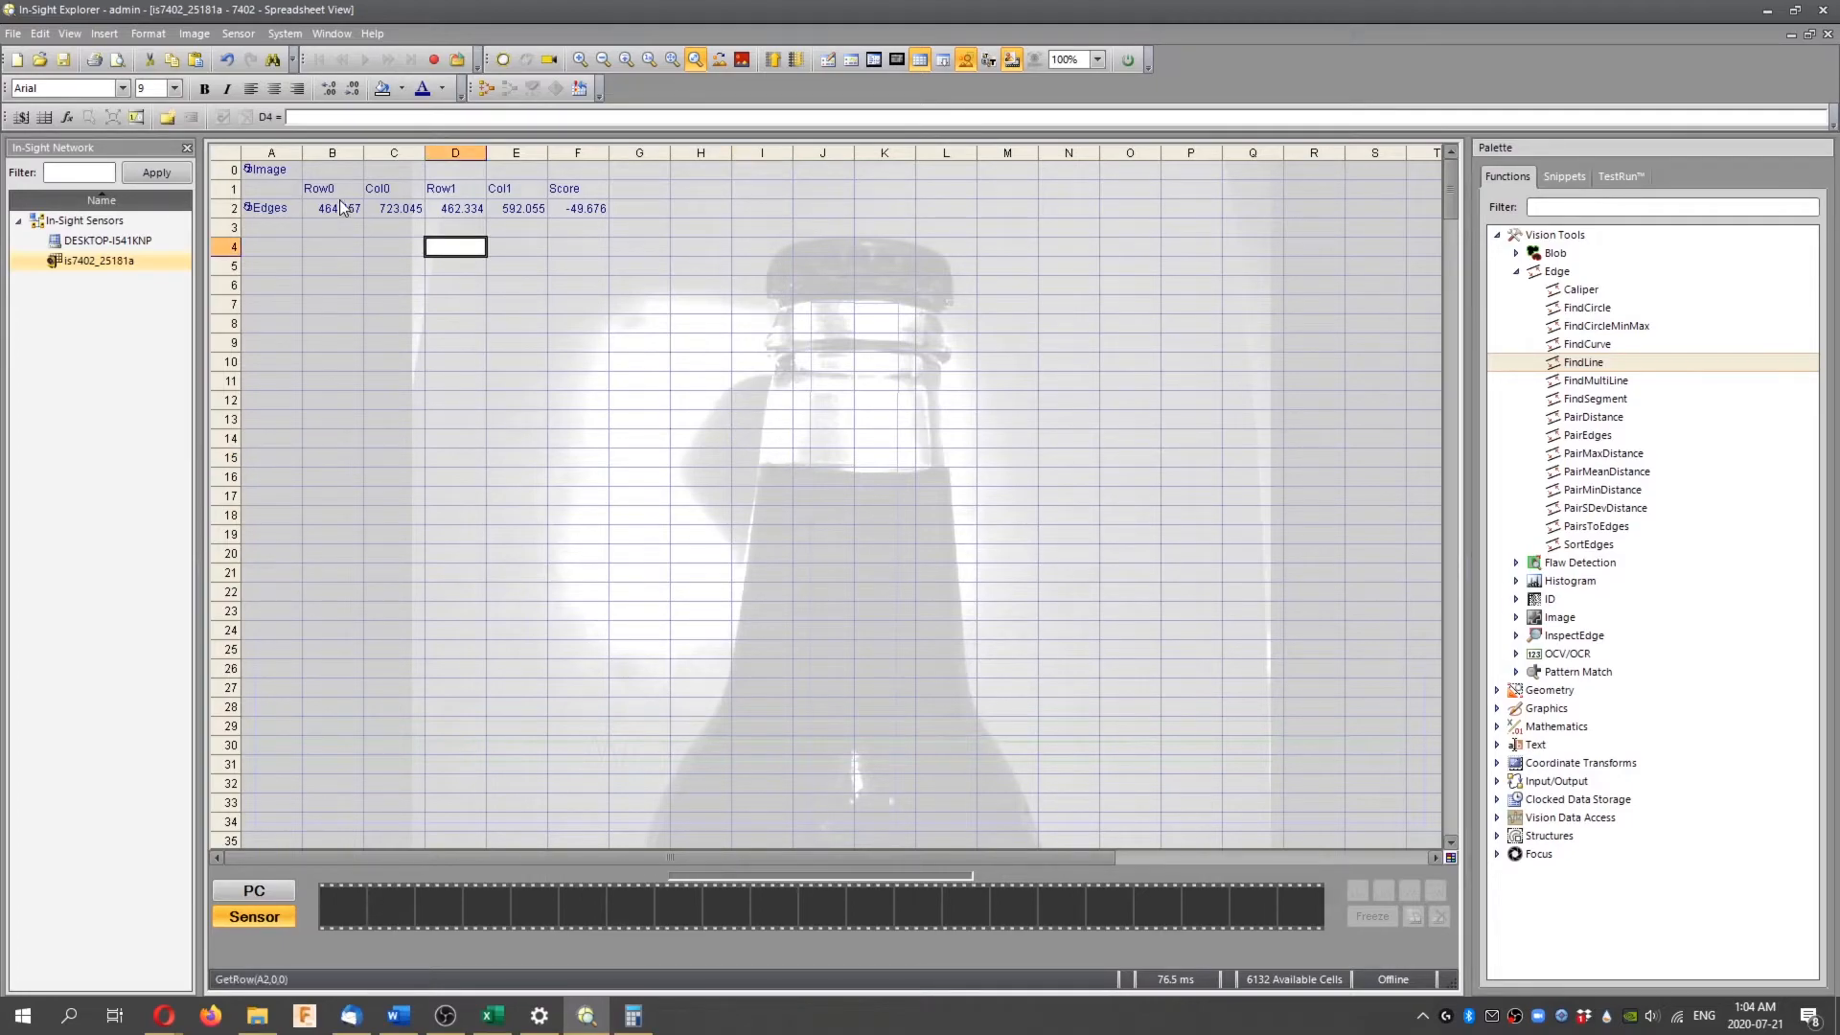
click(515, 189)
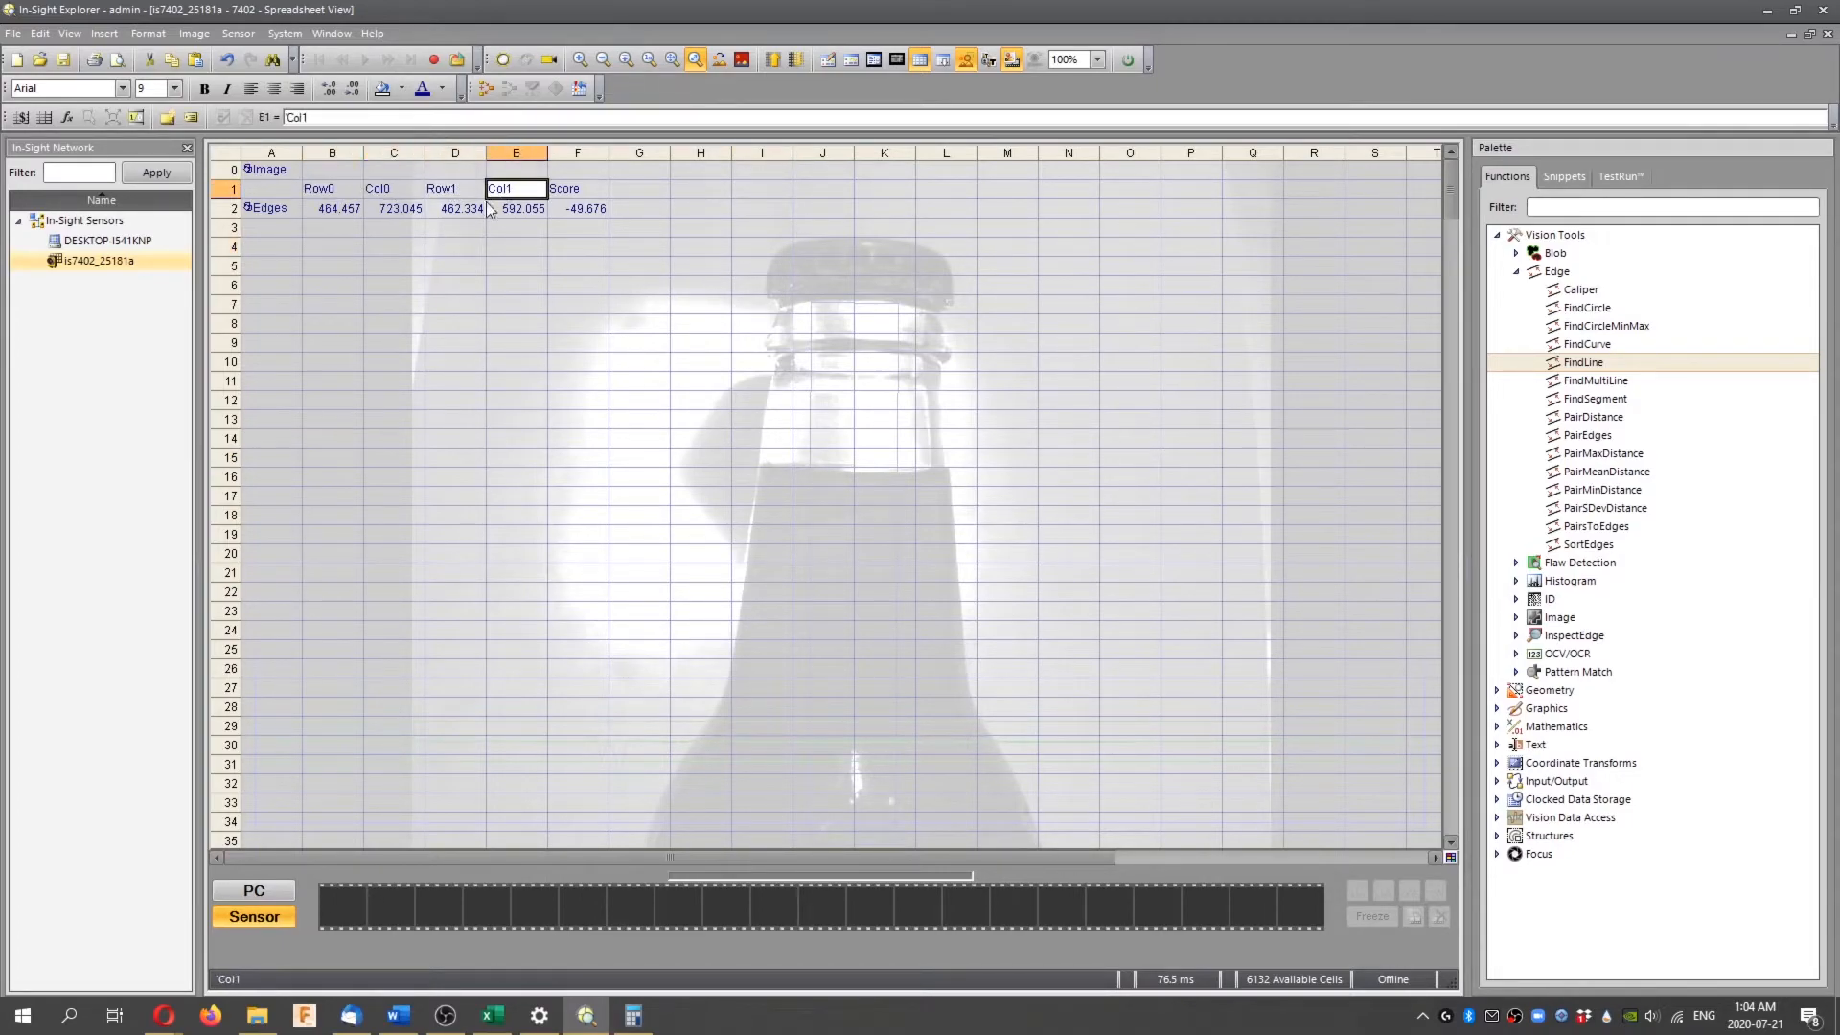
click(333, 207)
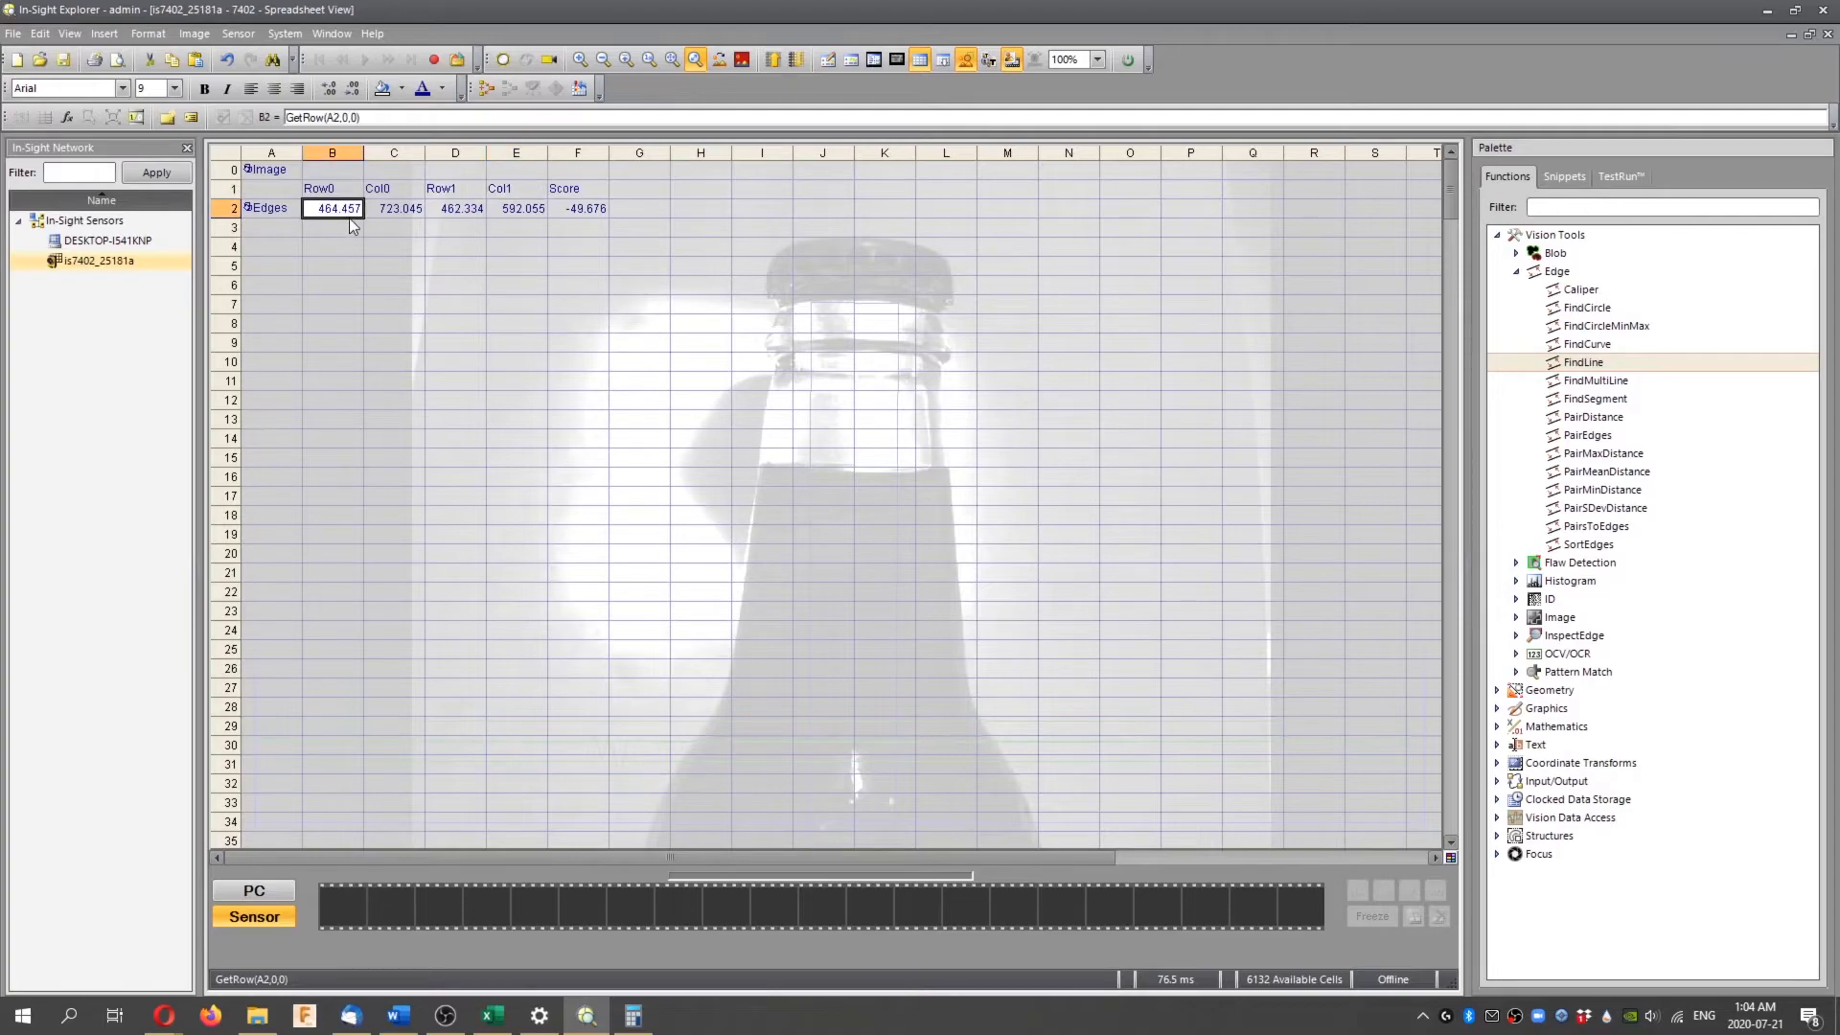
mouse_move(352, 231)
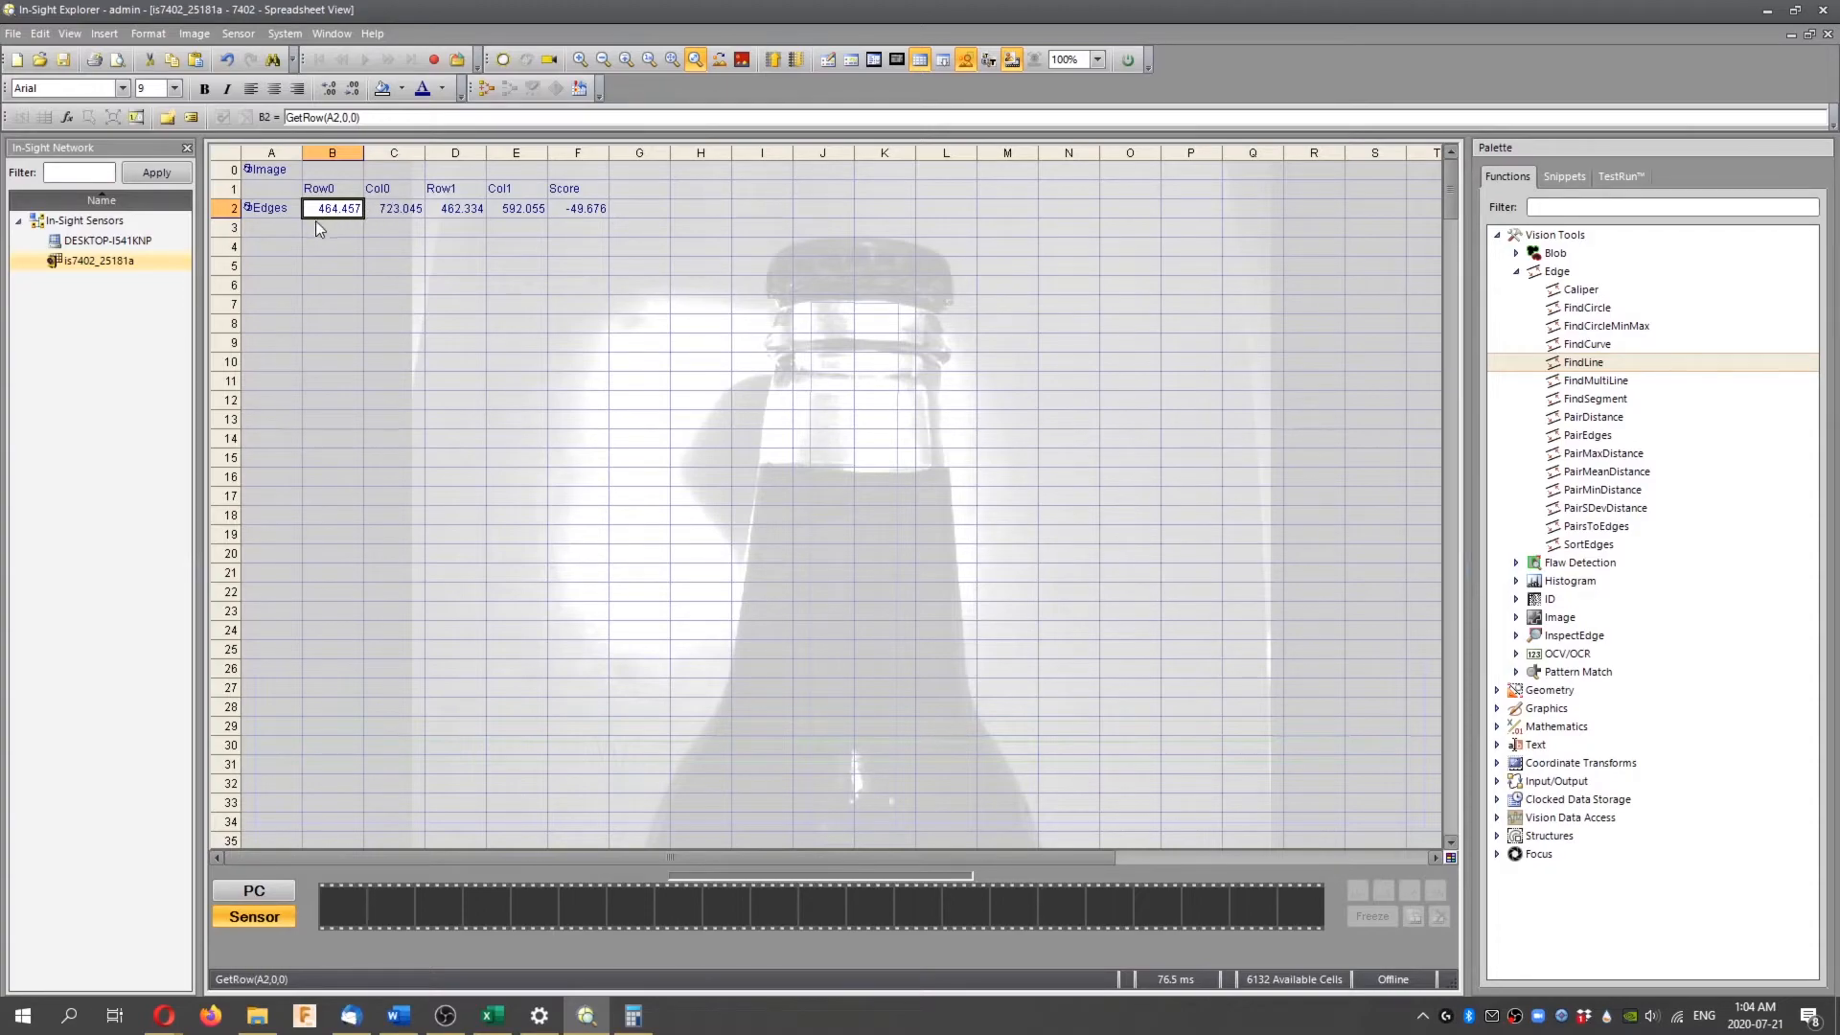
mouse_move(333, 227)
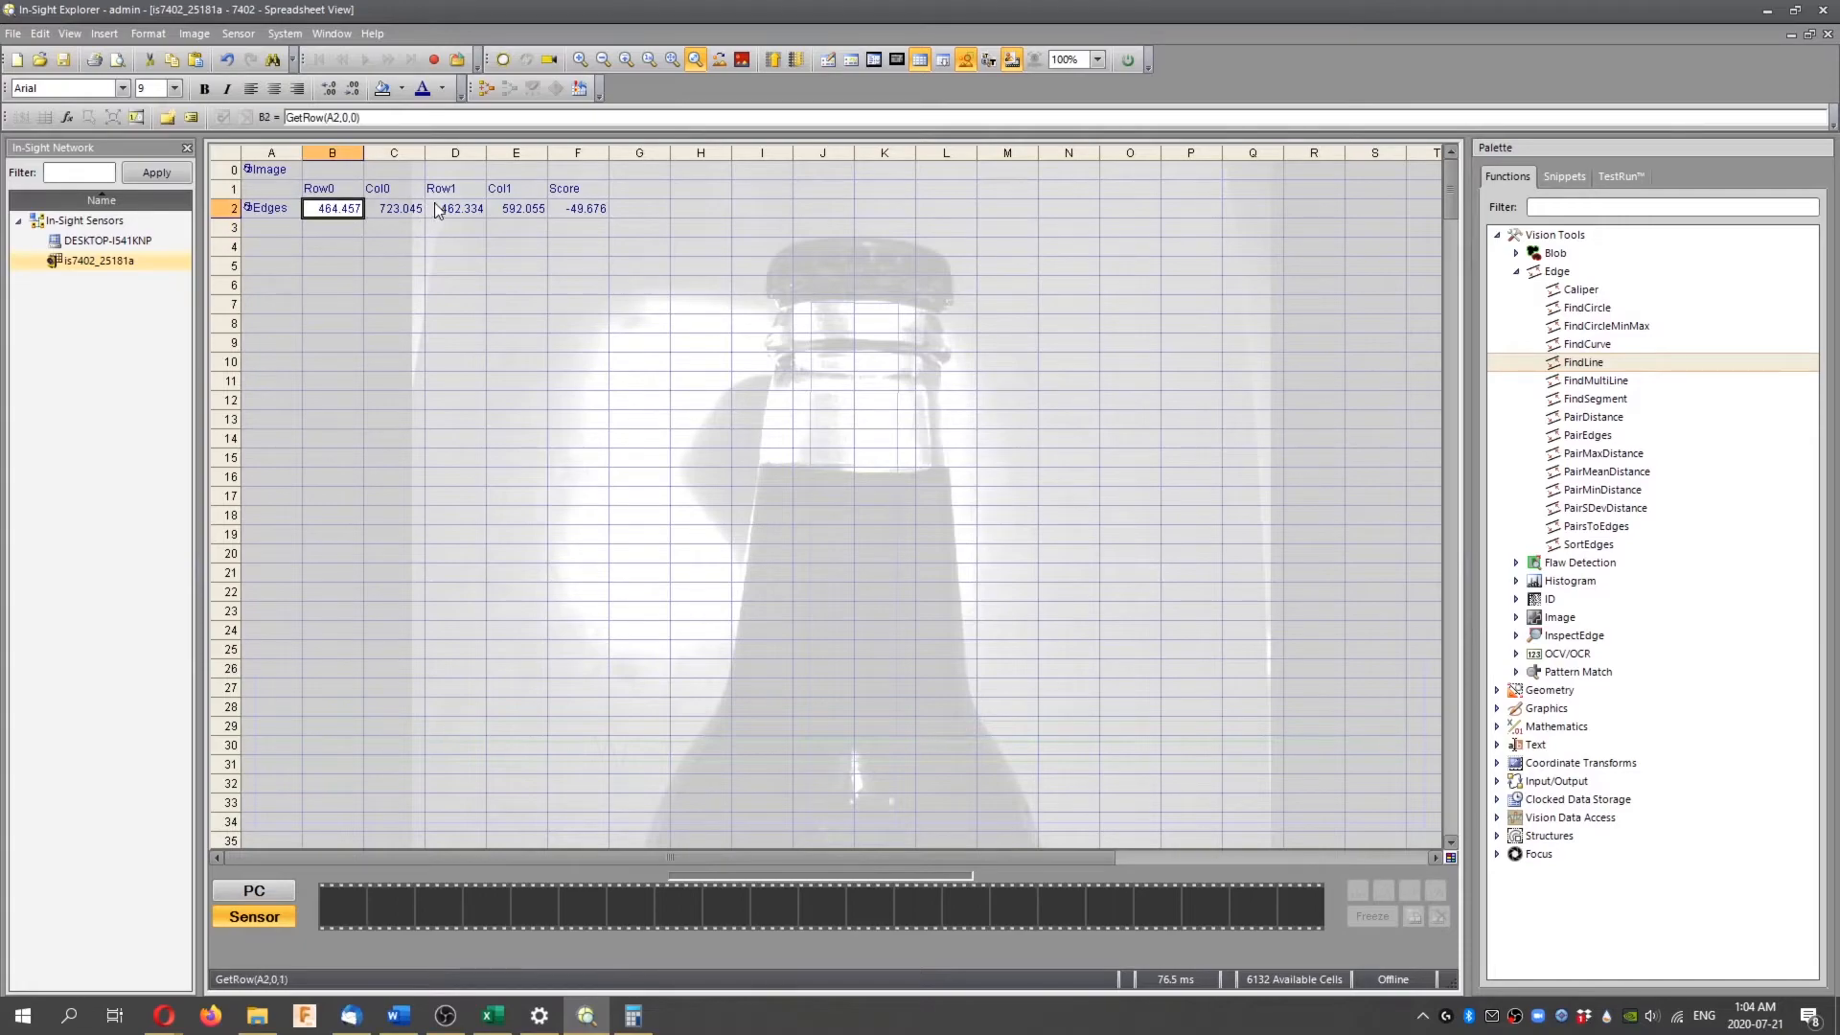
click(393, 208)
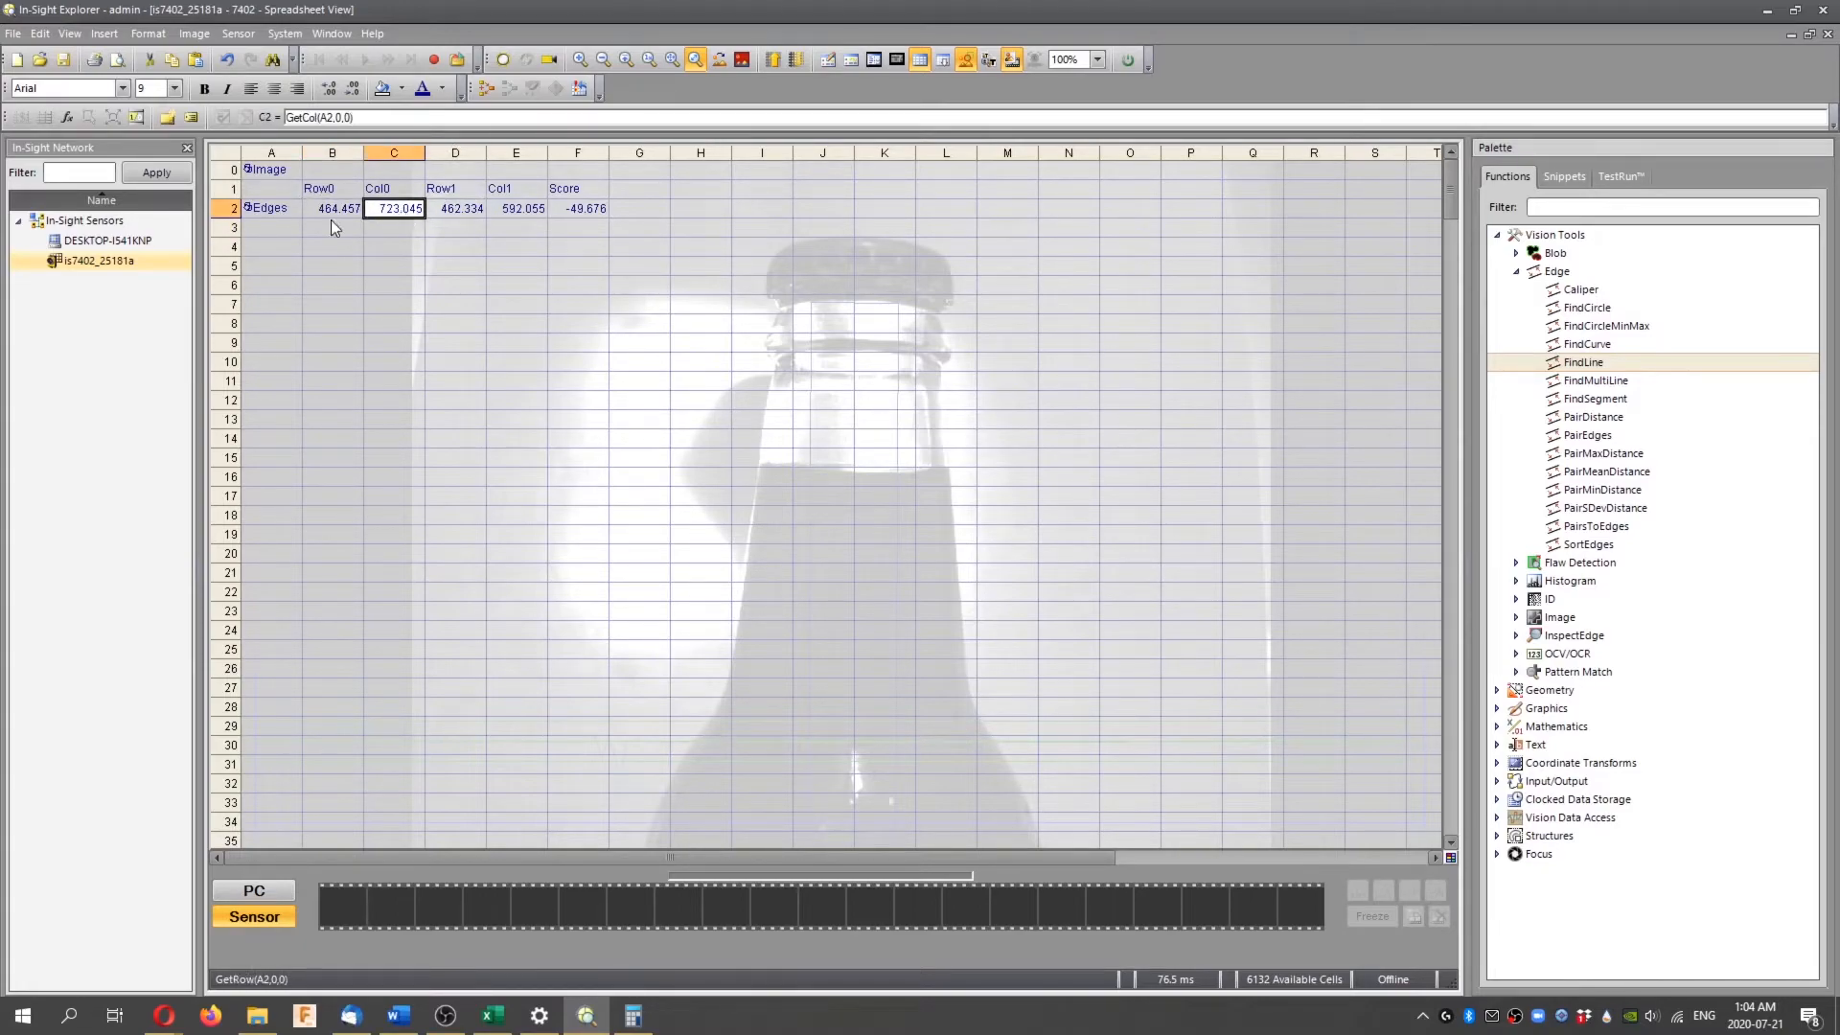
click(332, 208)
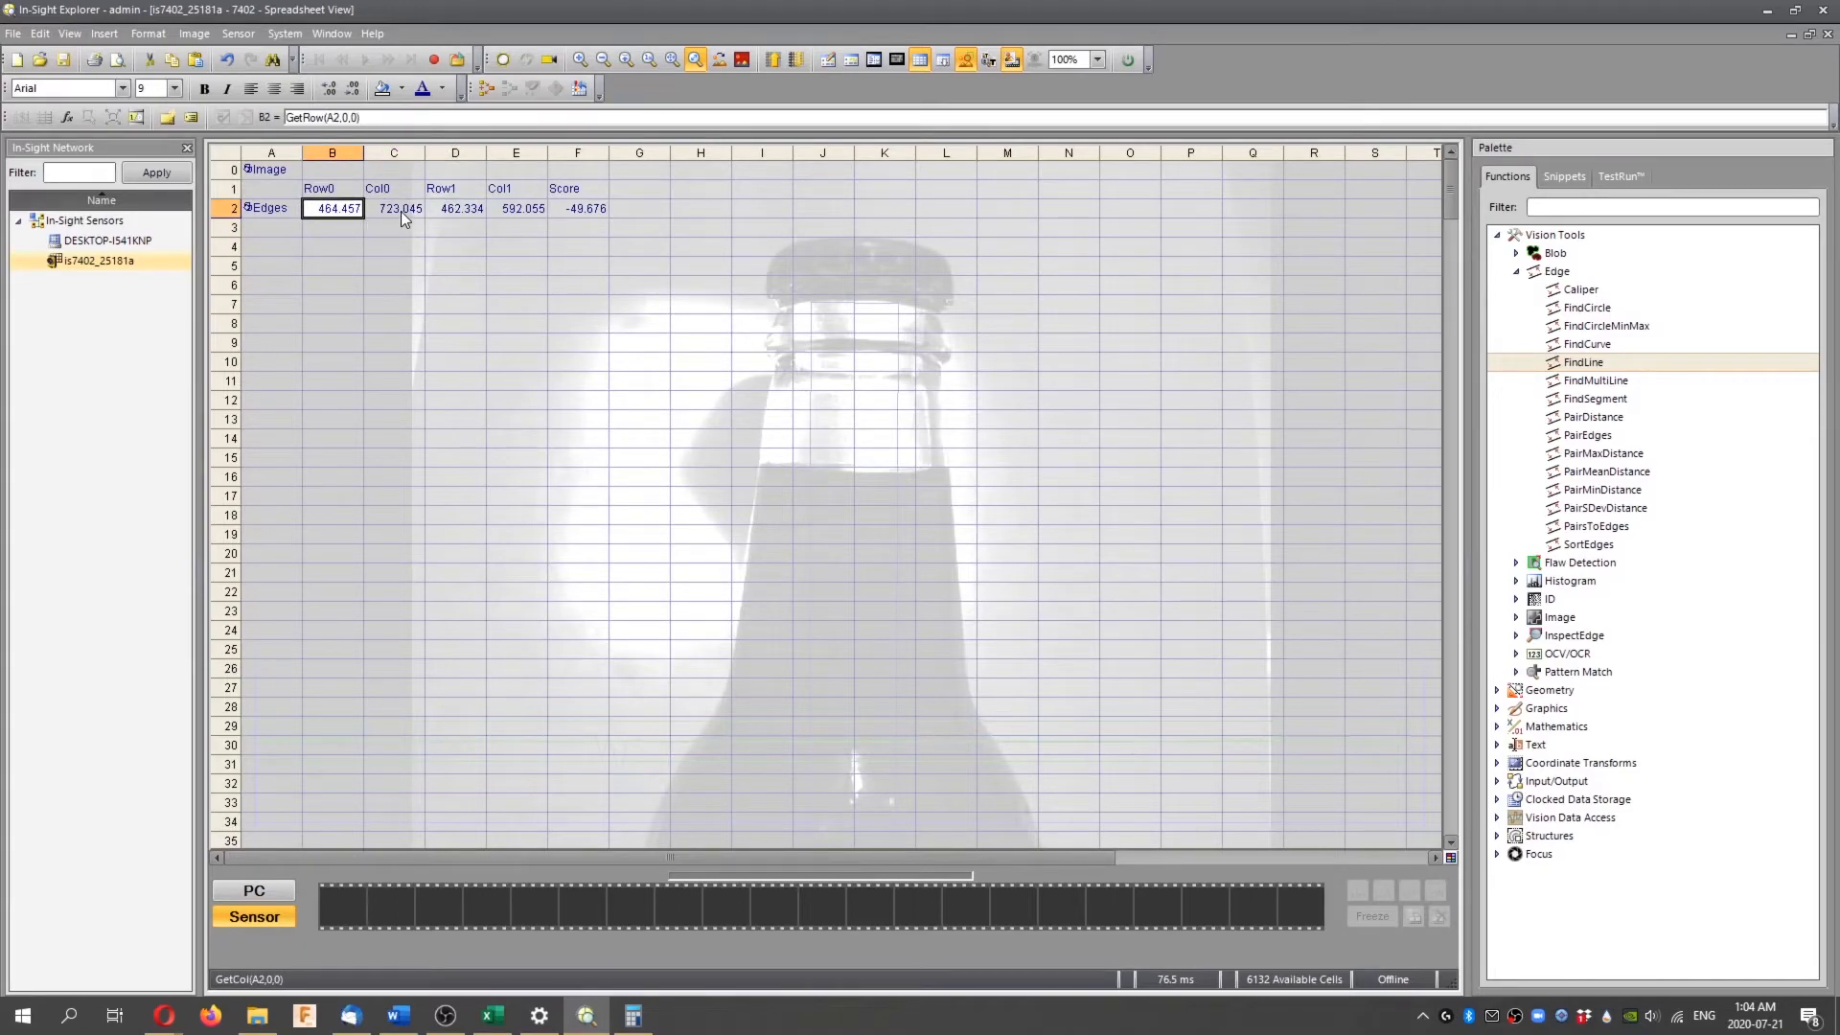
click(392, 208)
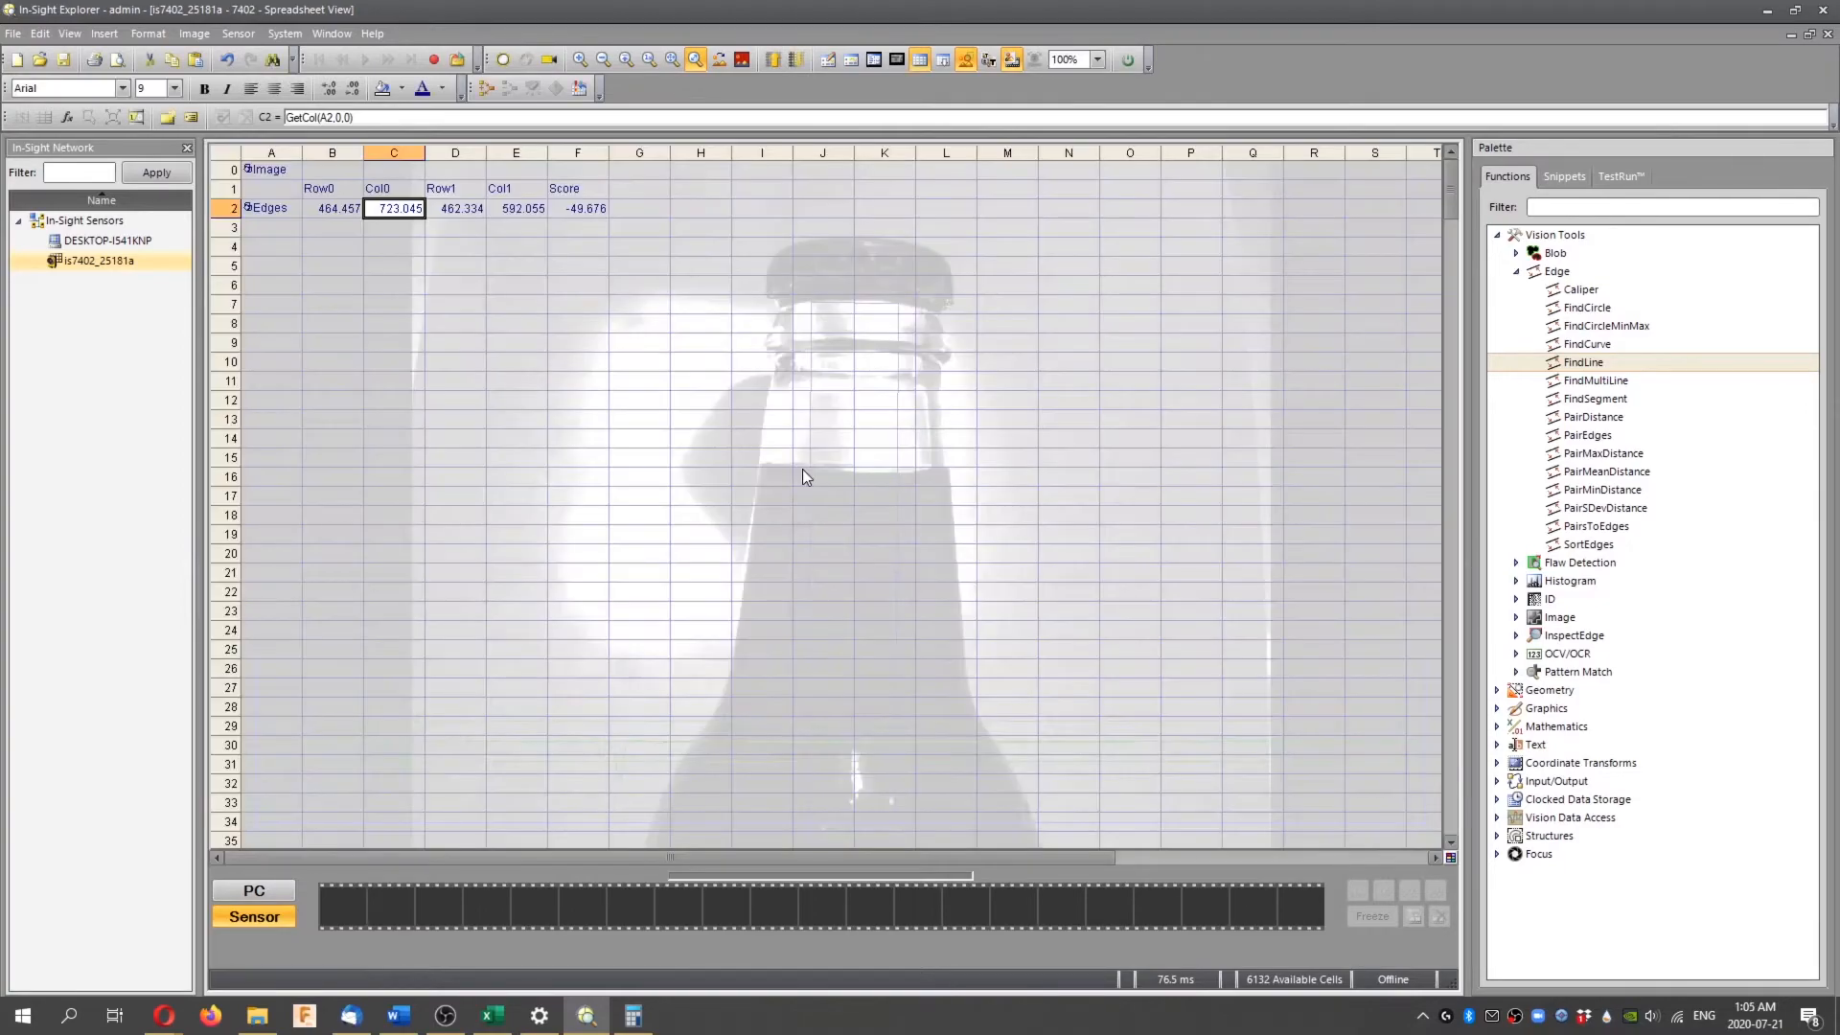
click(455, 208)
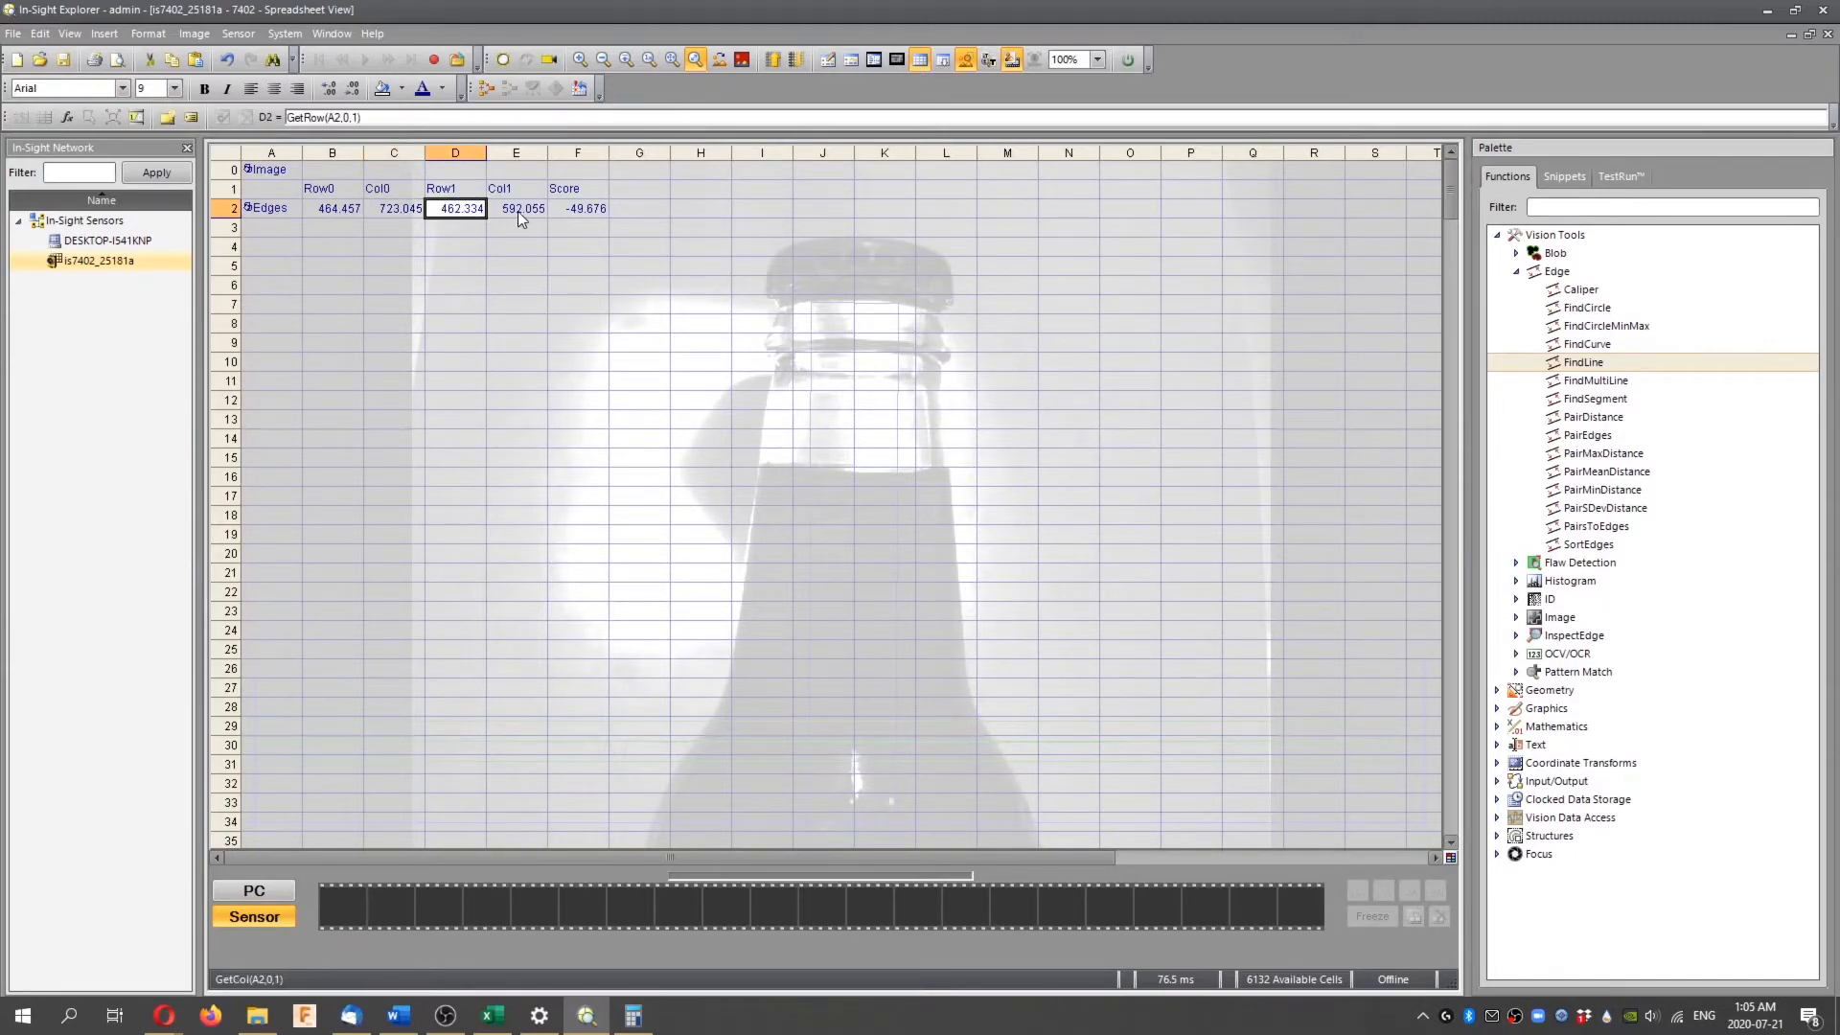
click(517, 208)
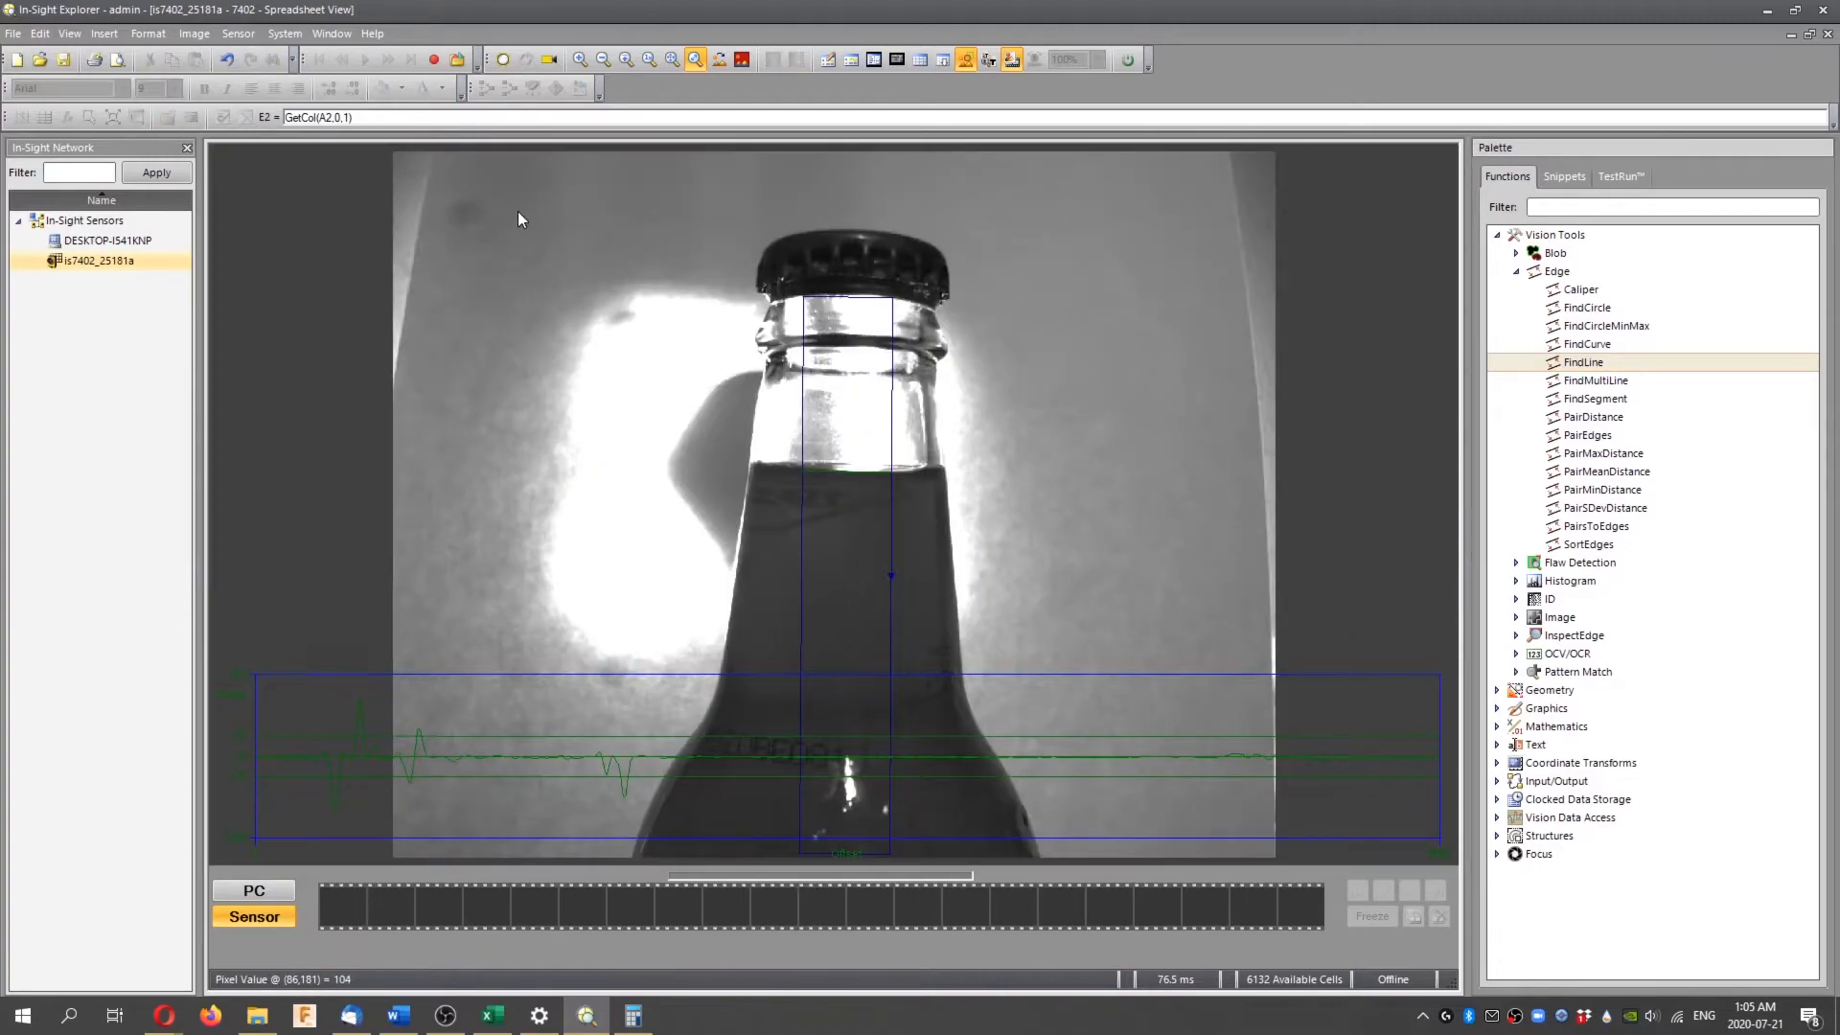
mouse_move(892, 477)
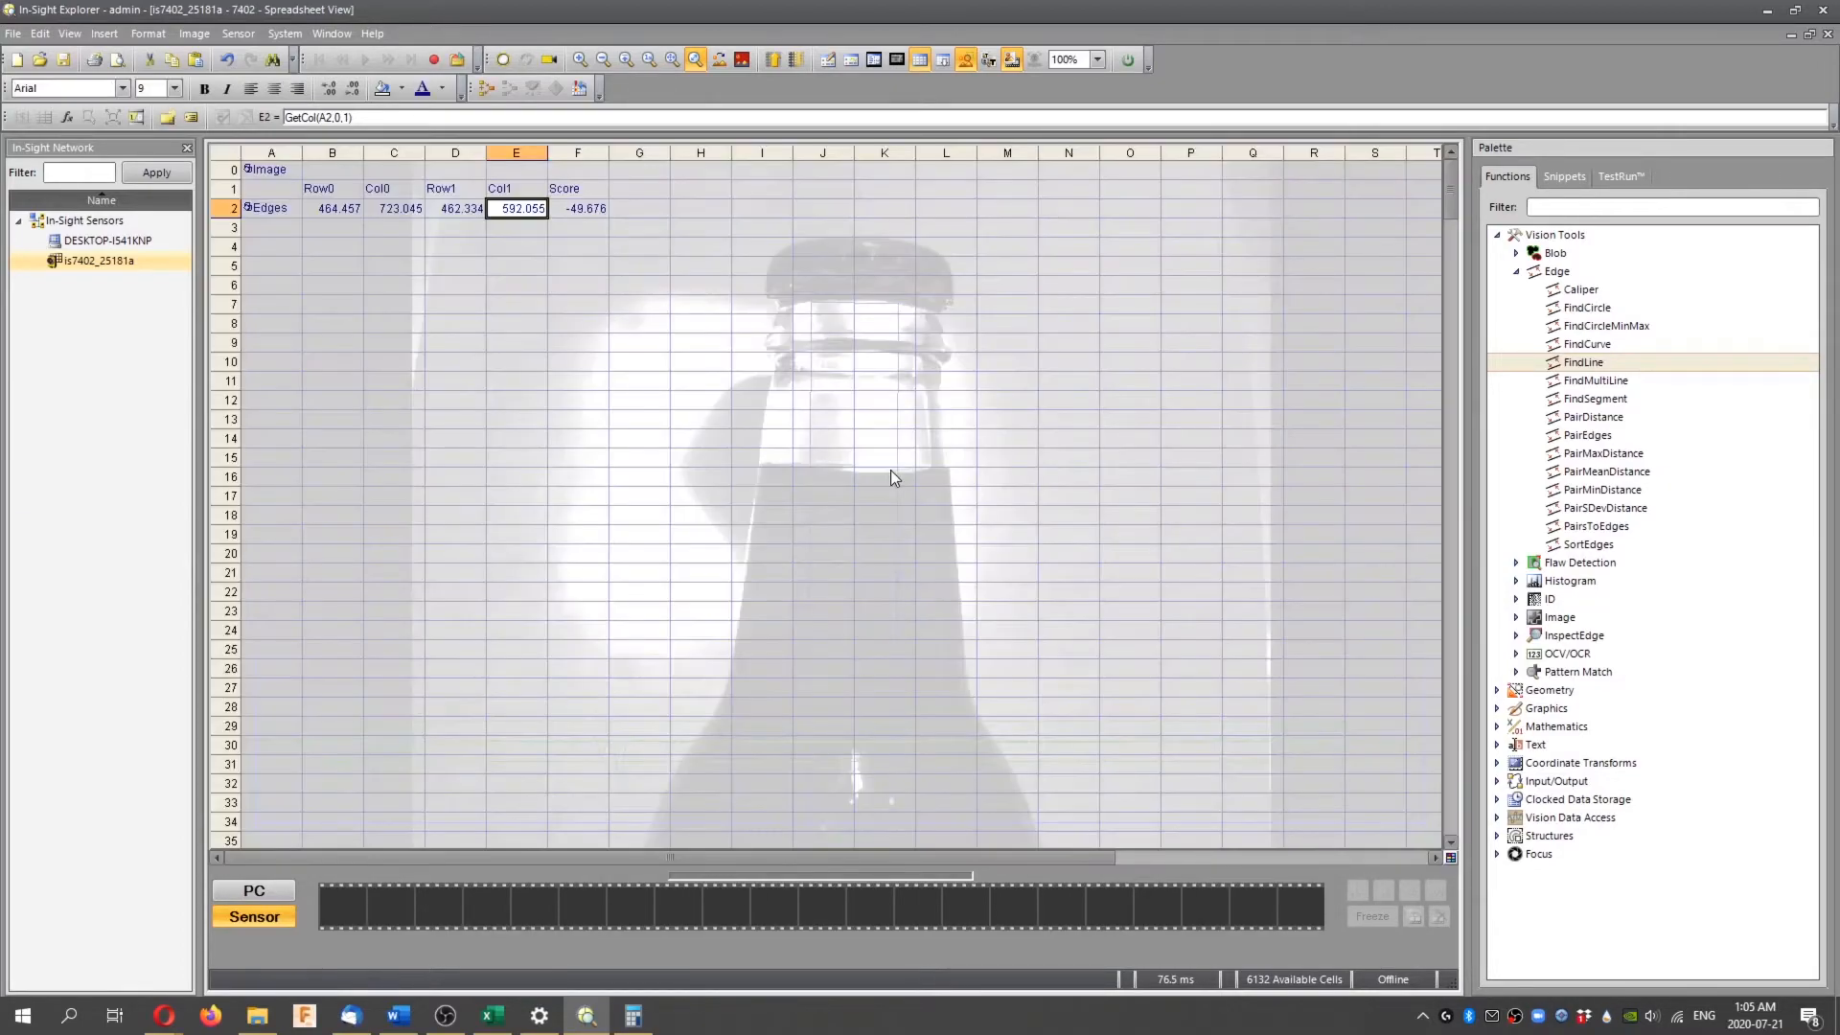
click(333, 208)
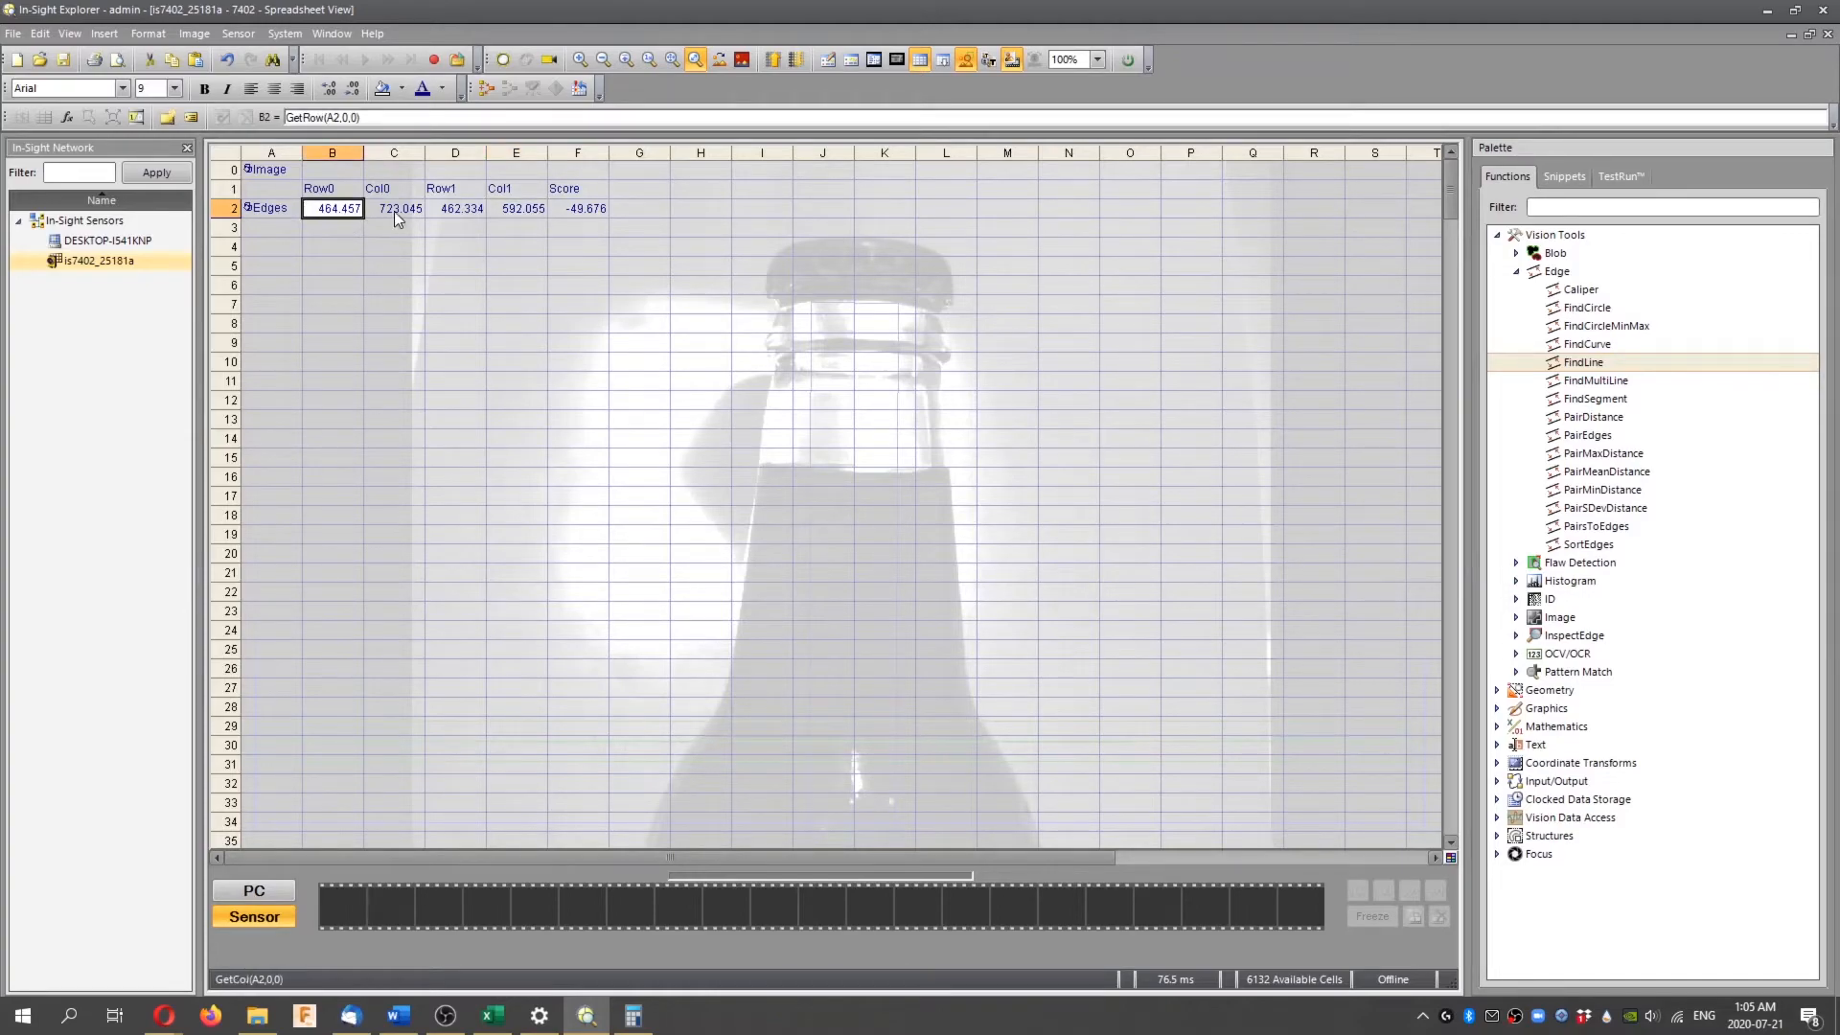
click(393, 208)
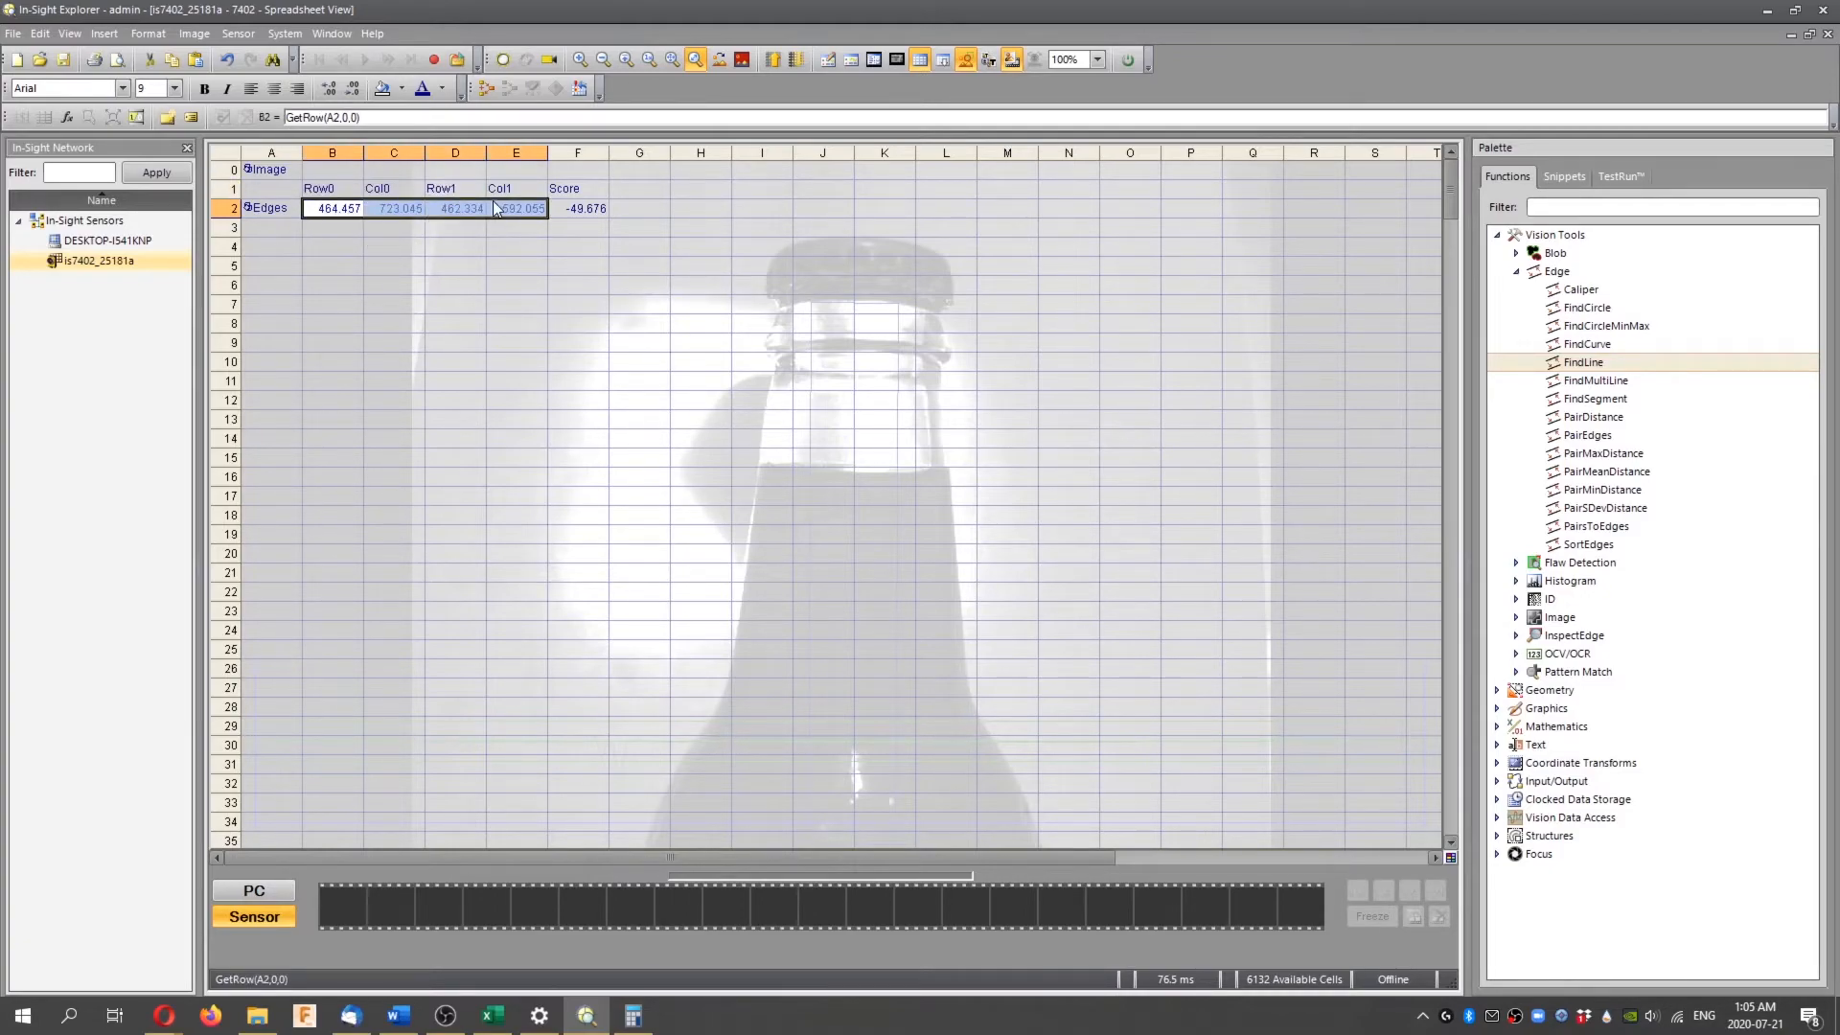
click(455, 246)
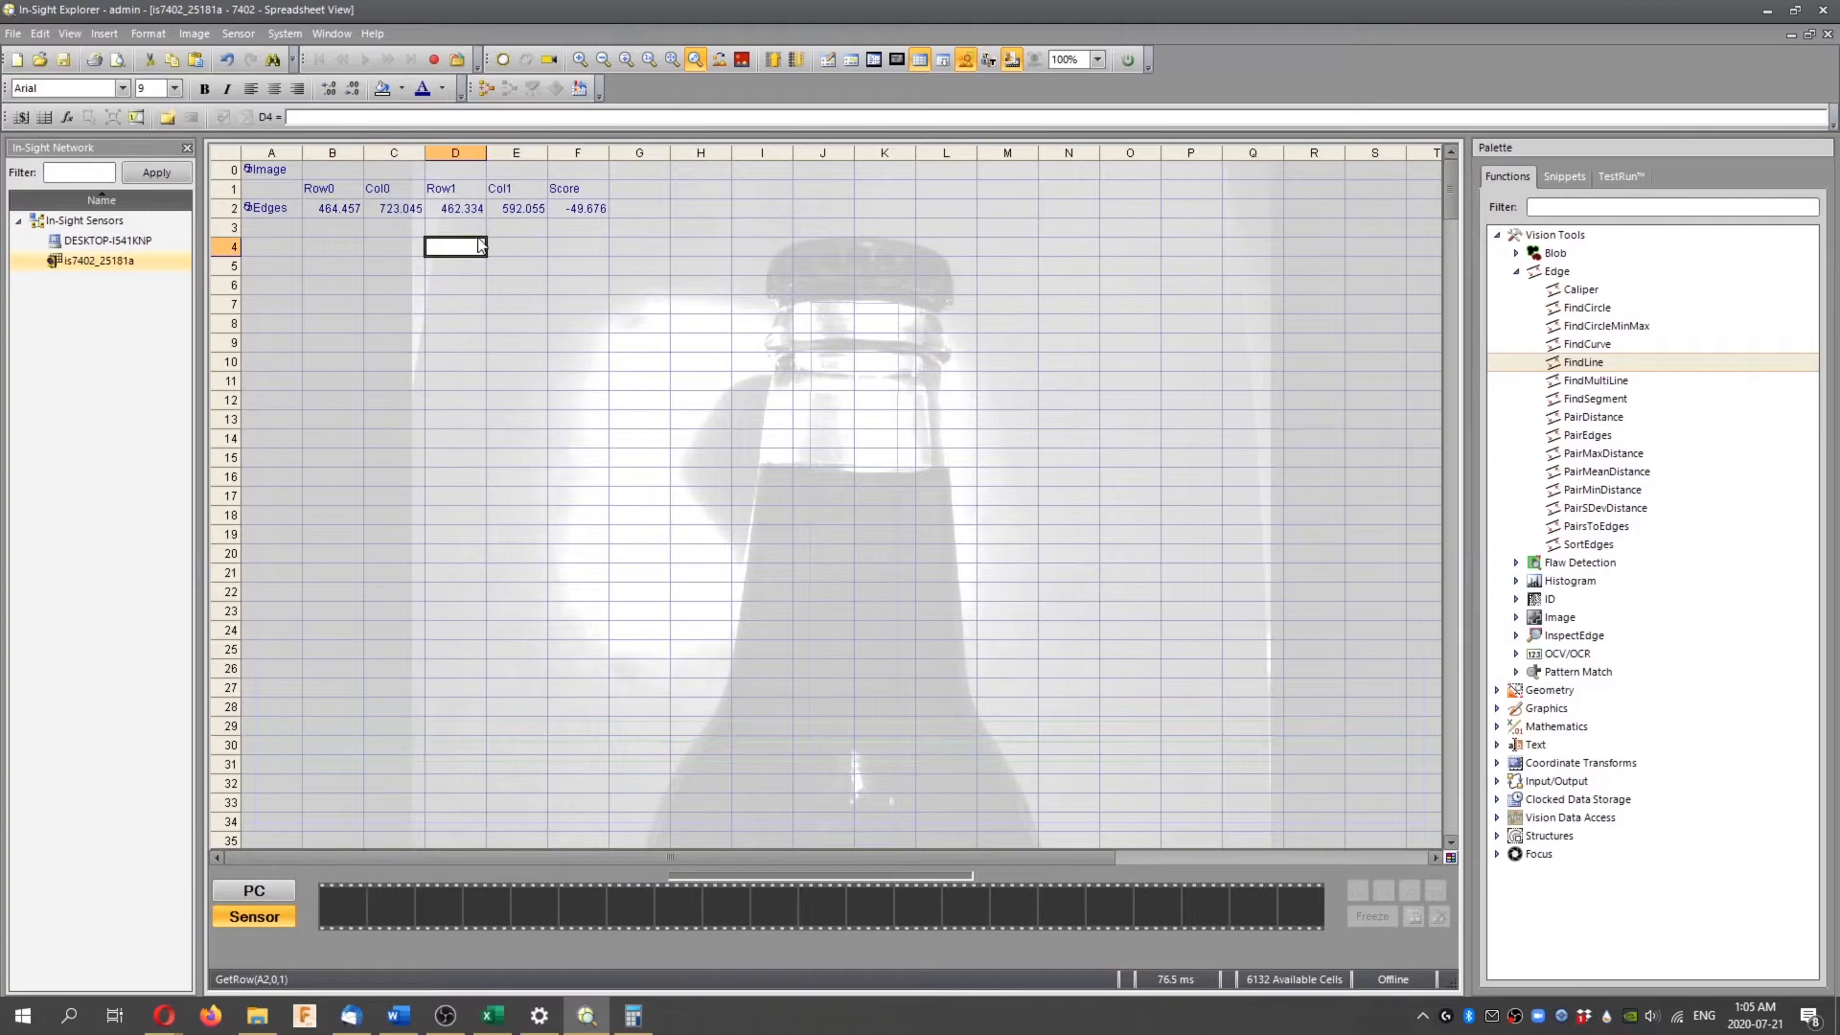
click(576, 246)
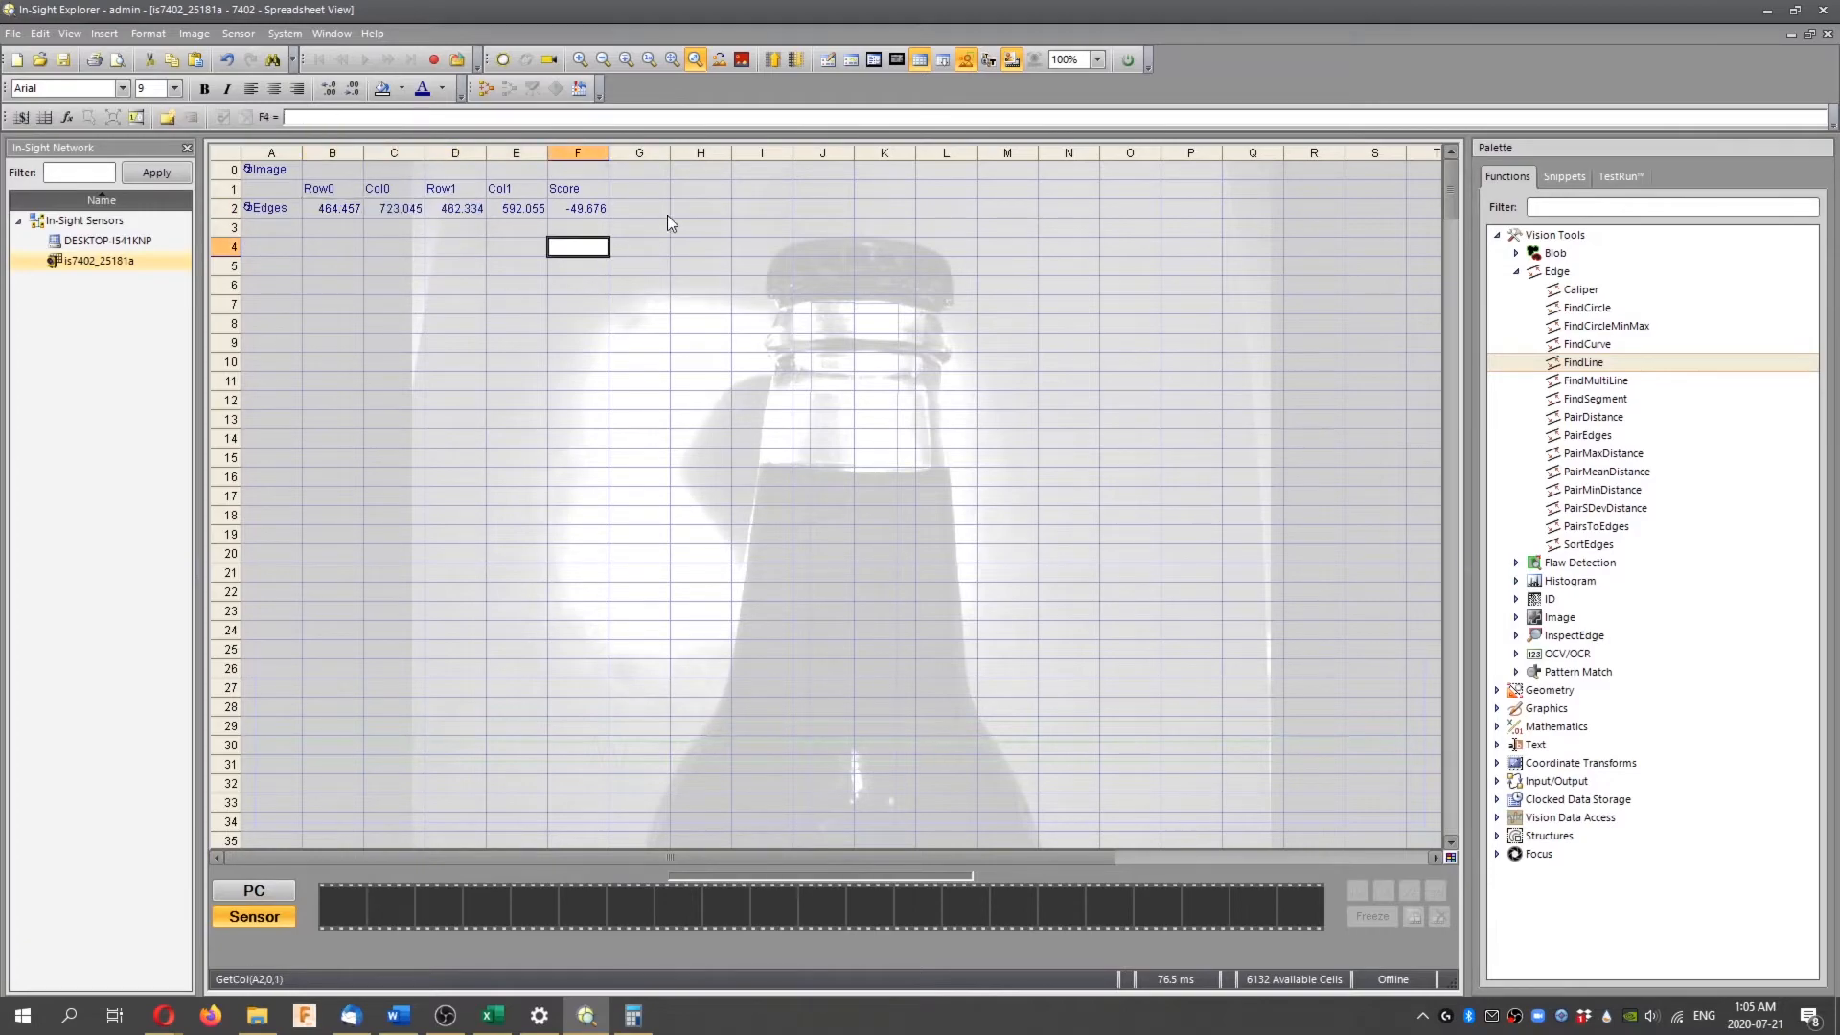
click(640, 188)
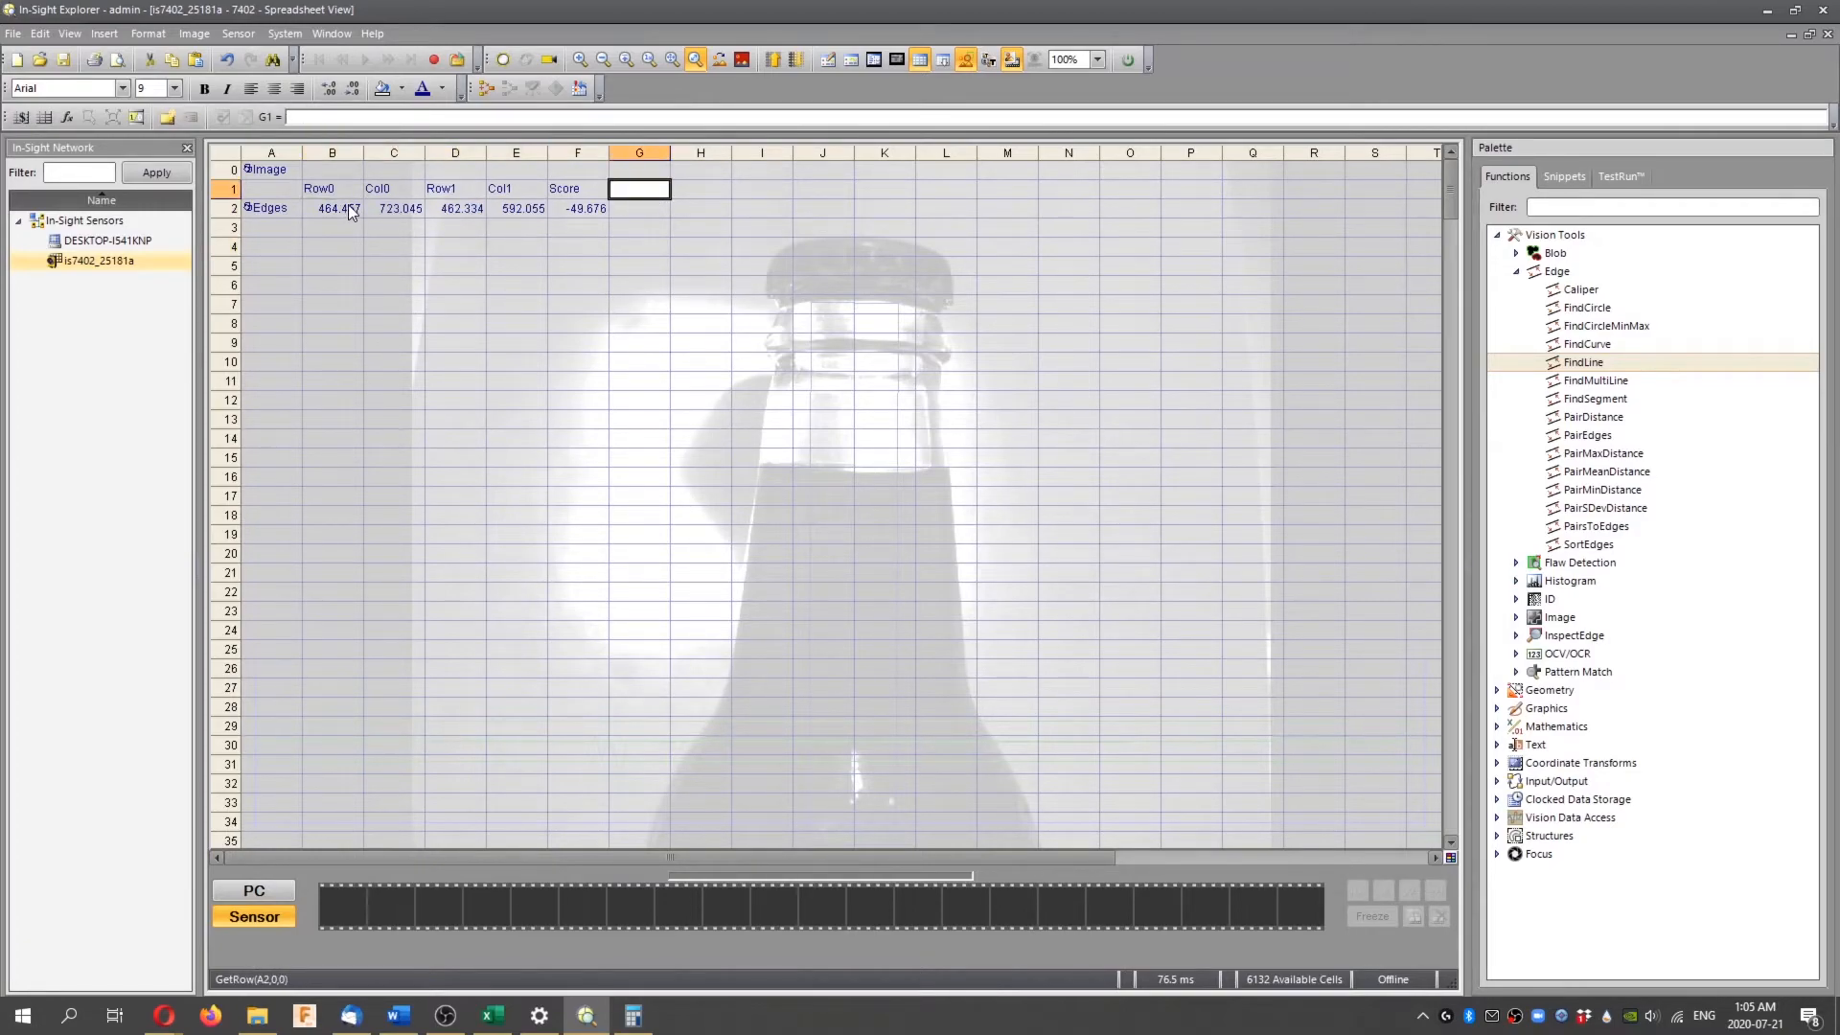
mouse_move(393, 240)
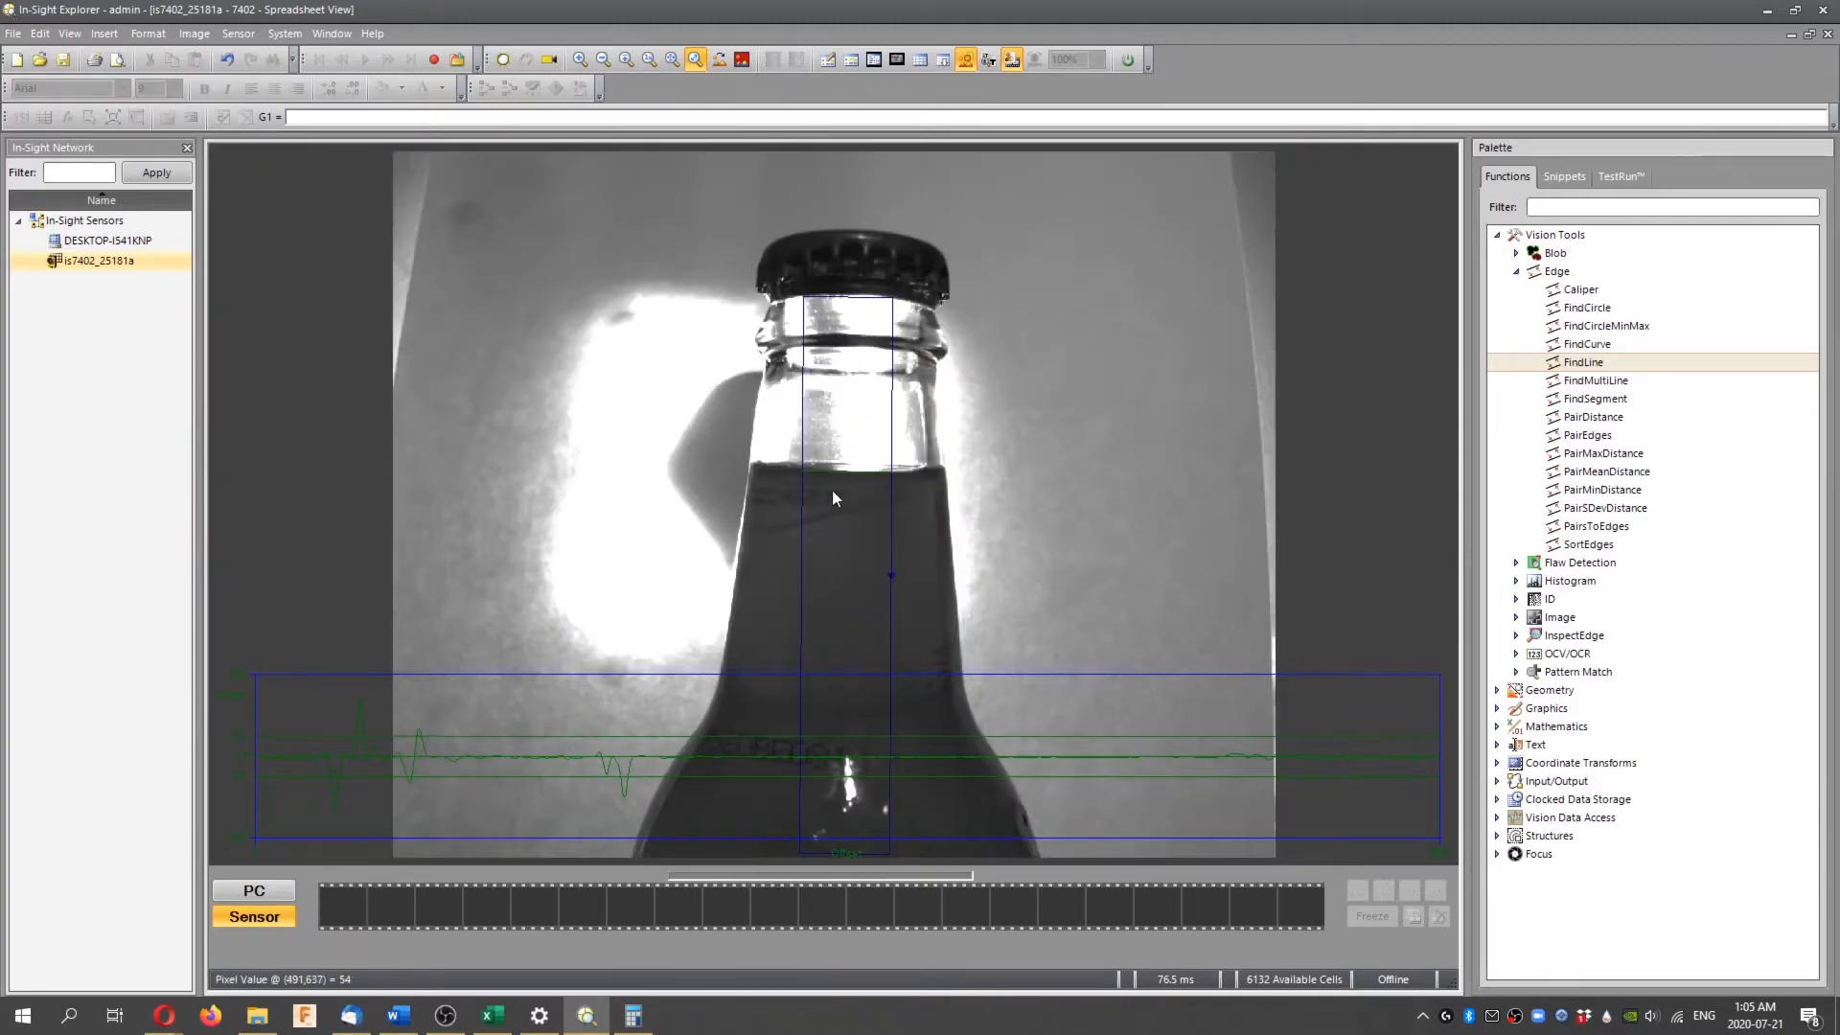
mouse_move(880, 469)
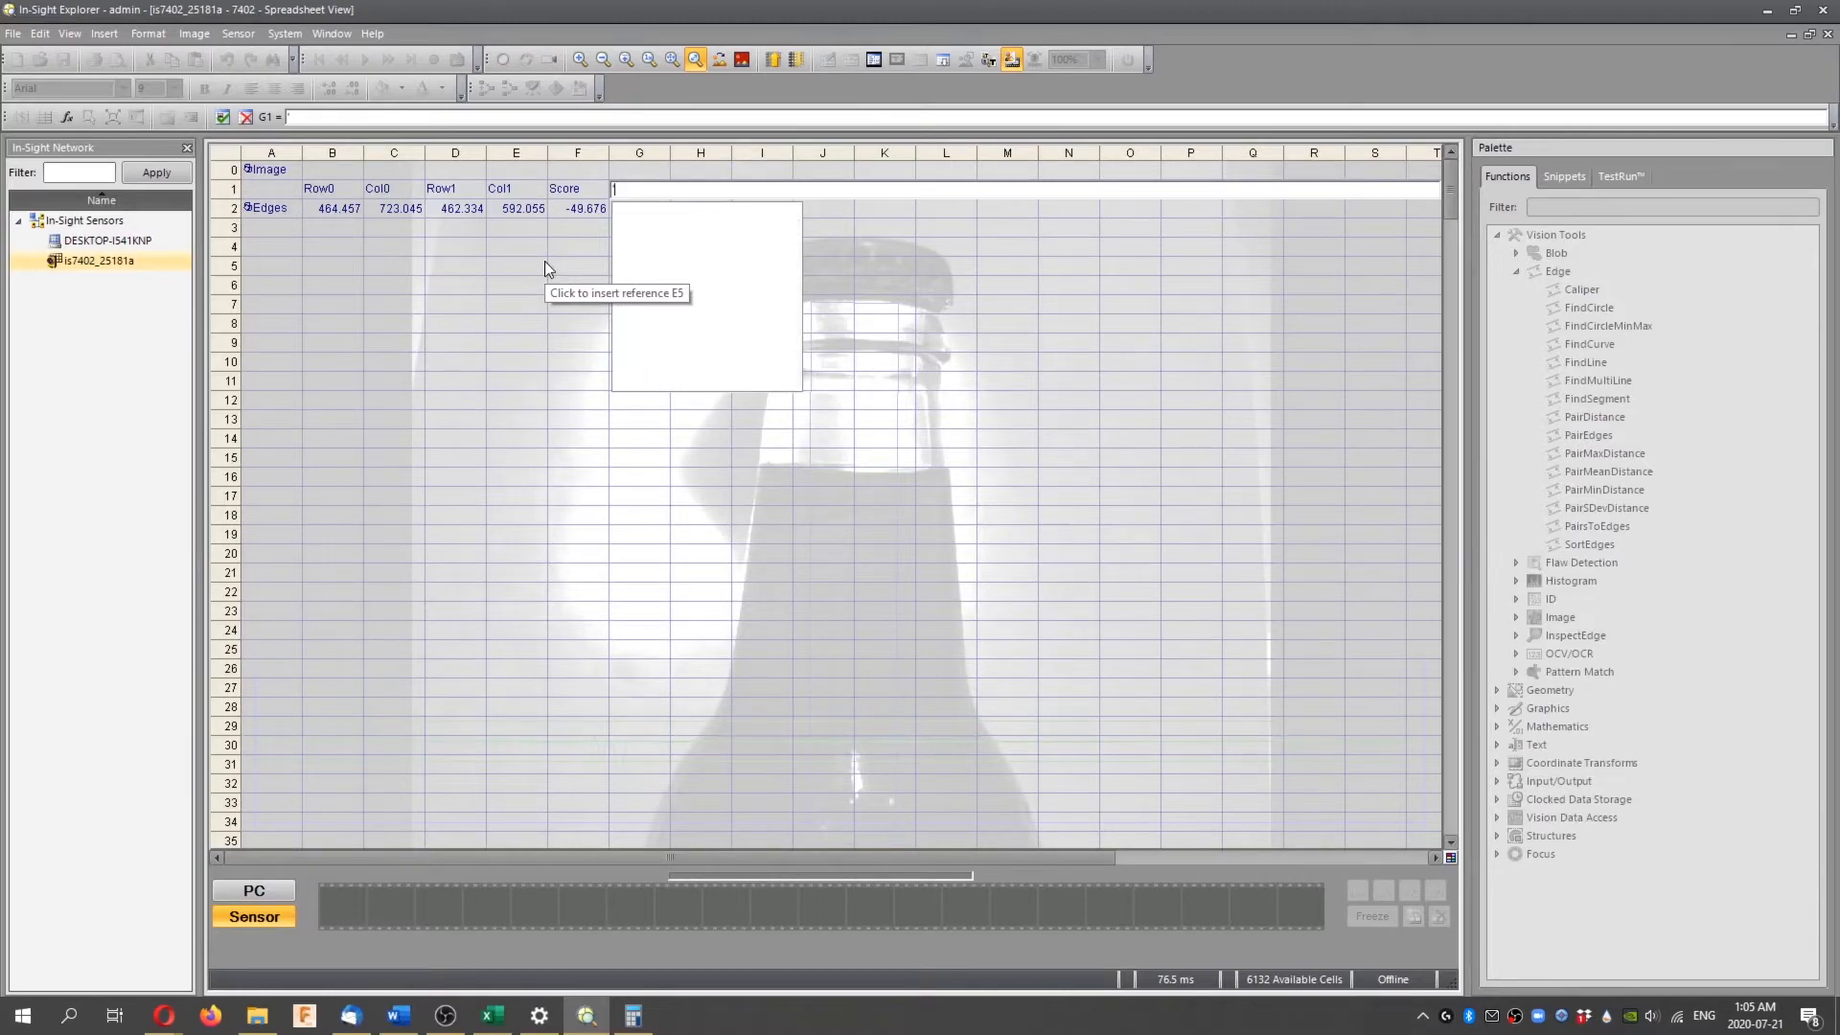
Label column G 'Average Row' and select the cell below for the formula
text(A)
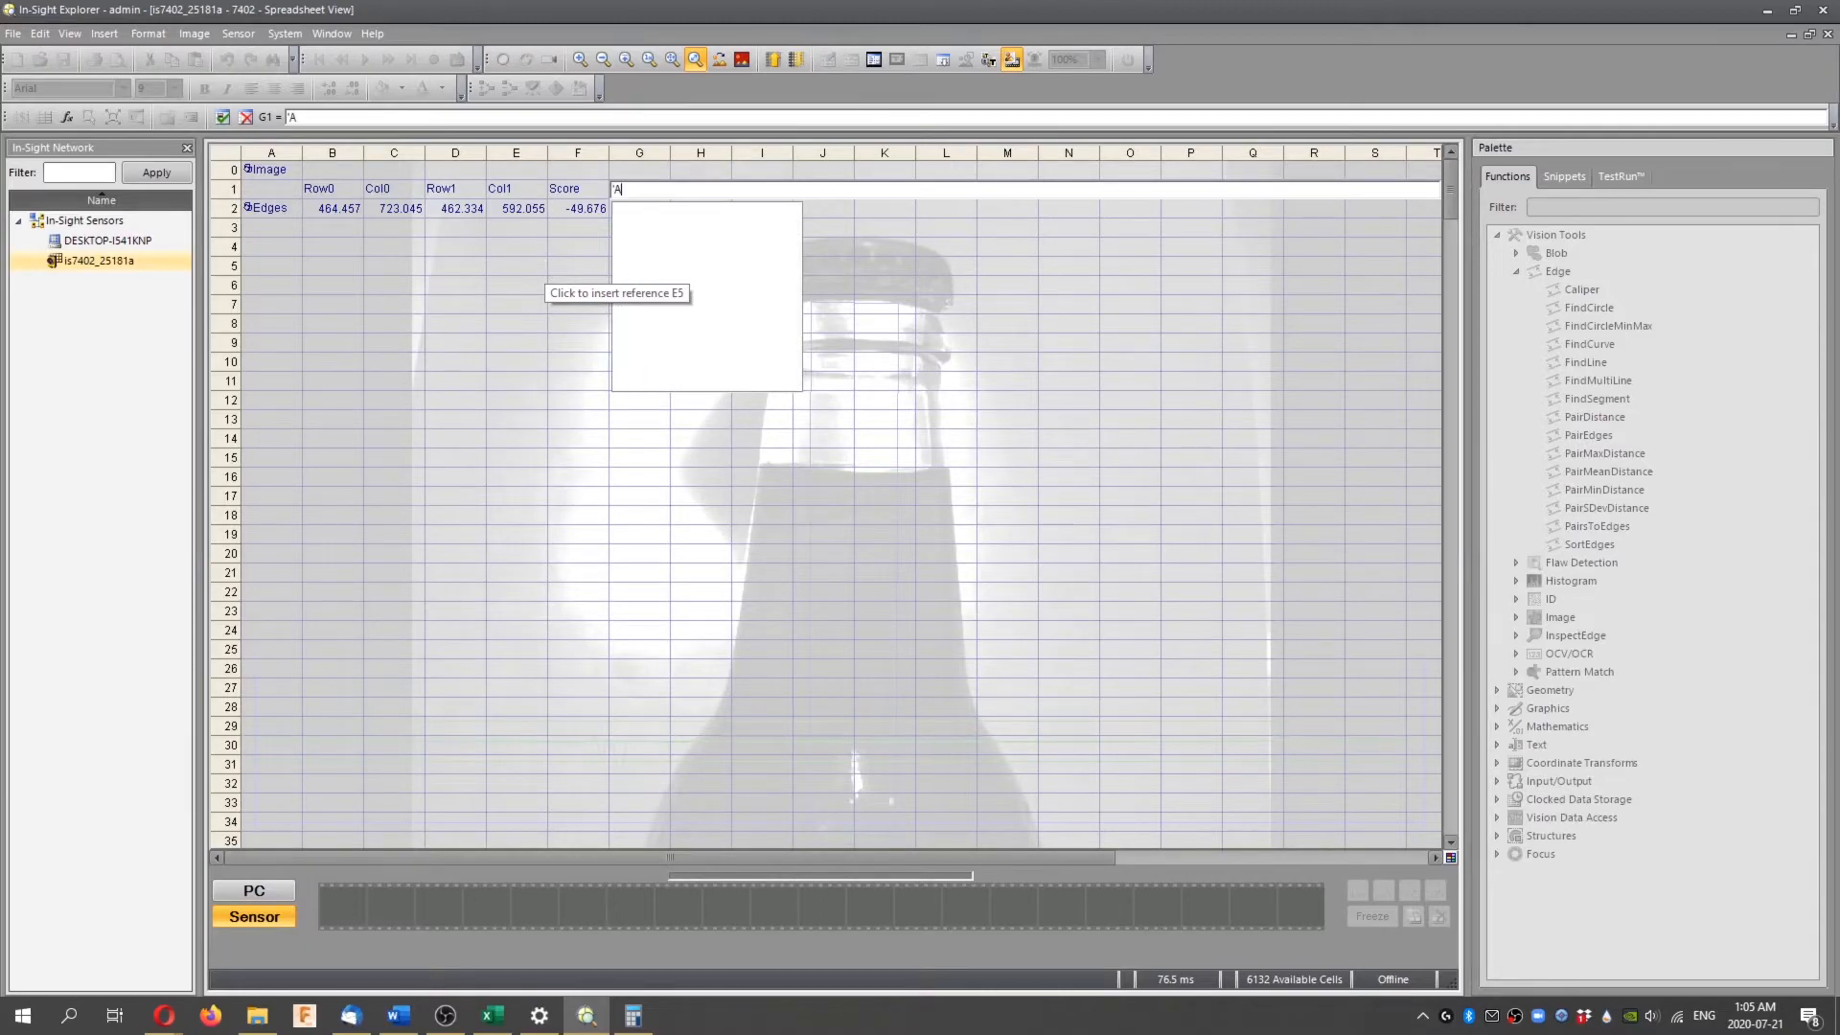
text(verage Row)
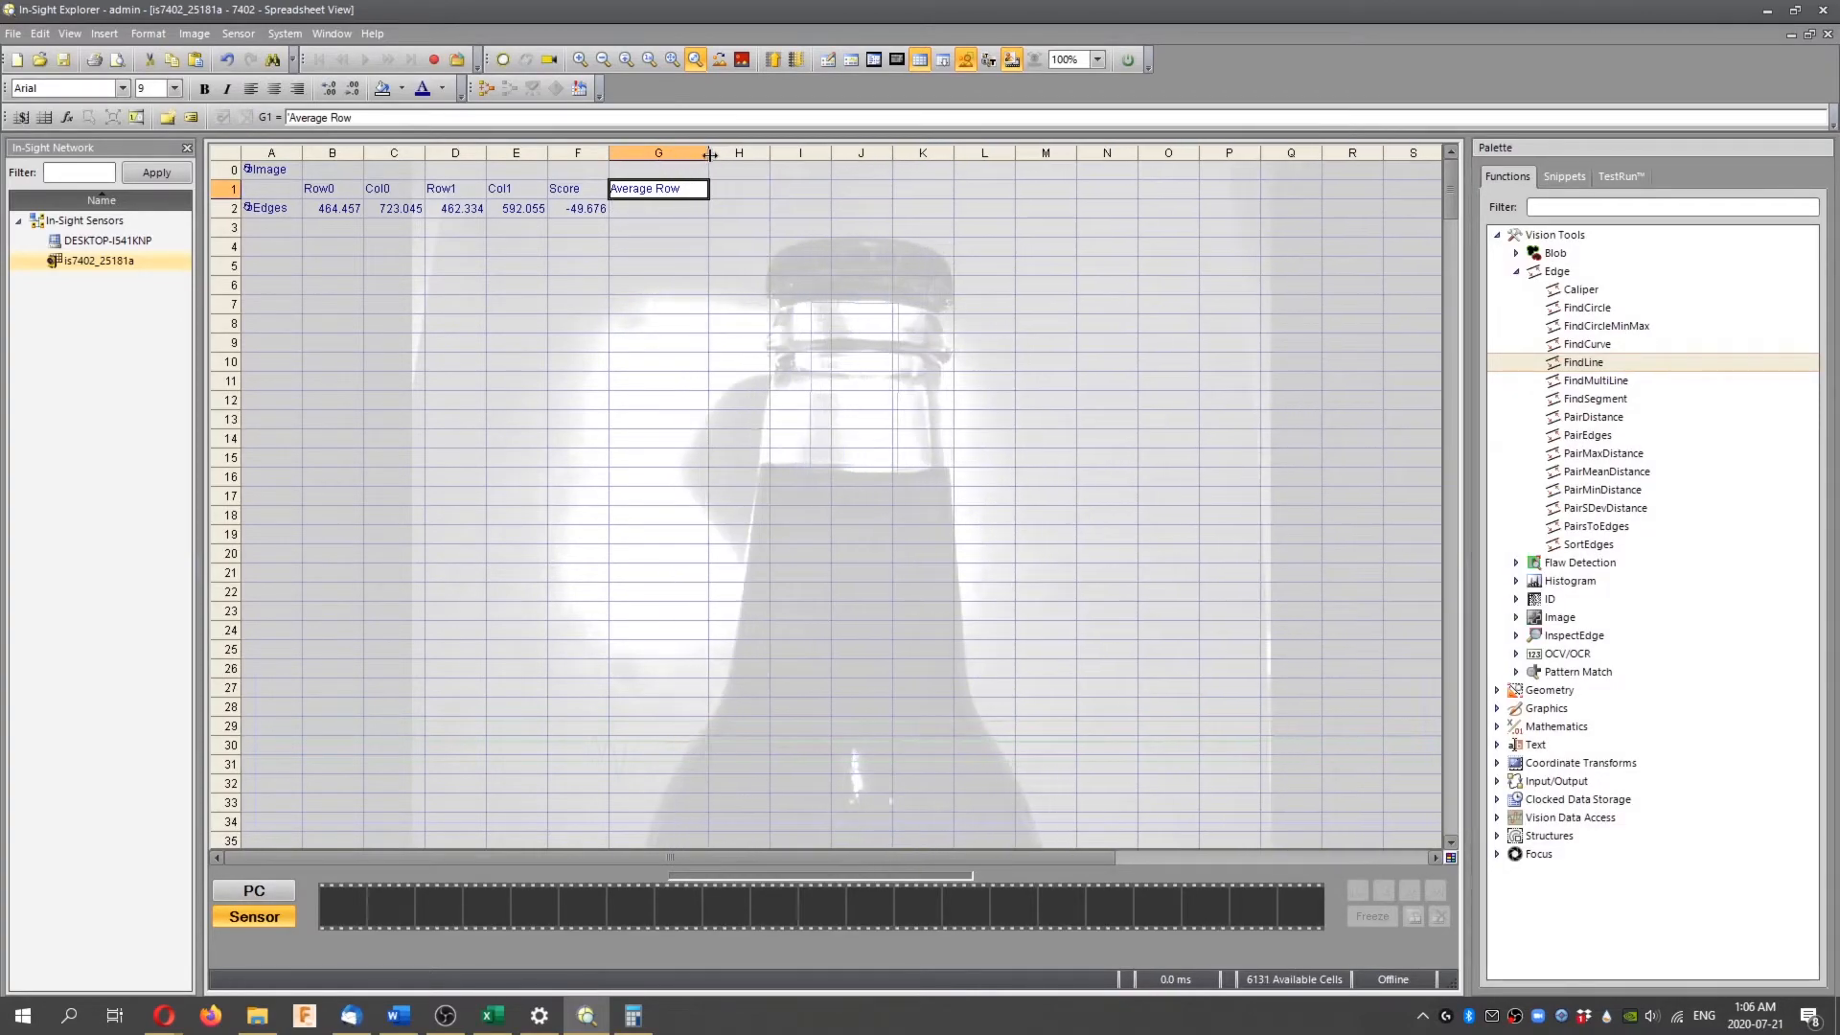
click(657, 208)
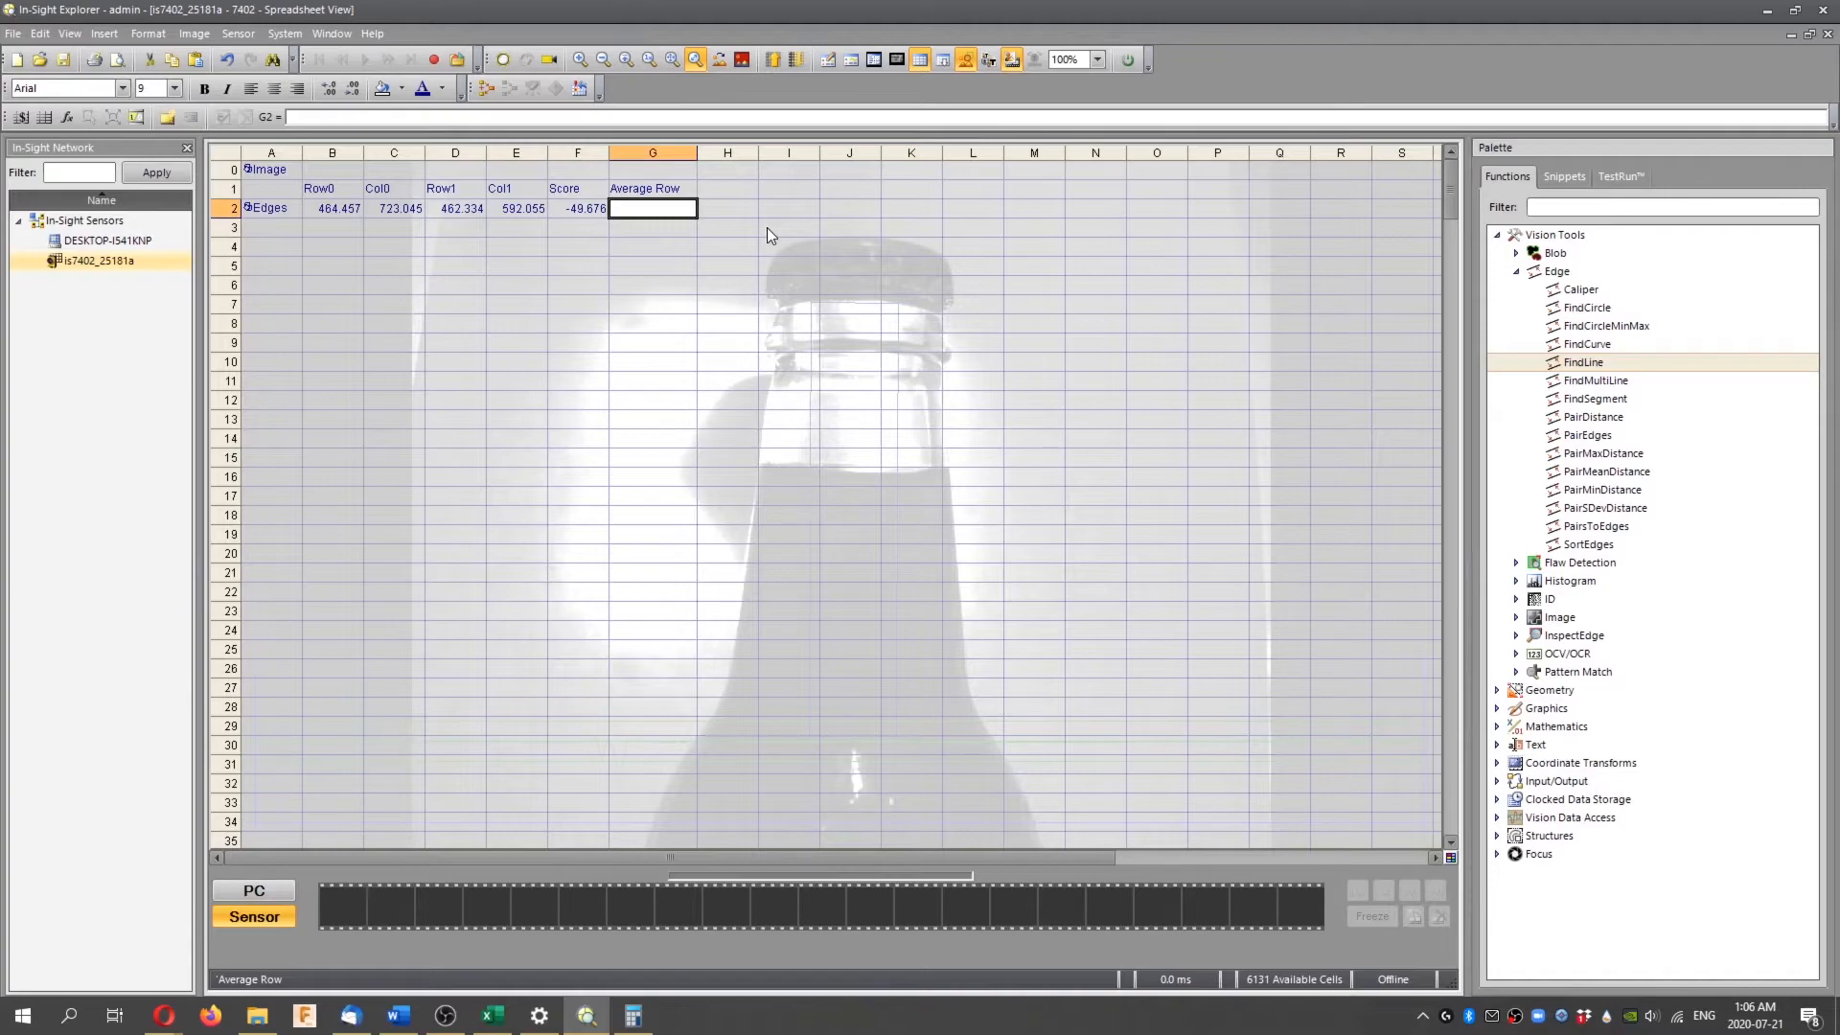
Enter =Mean(B2,D2) in G2 to average the Row0 and Row1 edge values (463.395)
text(mean)
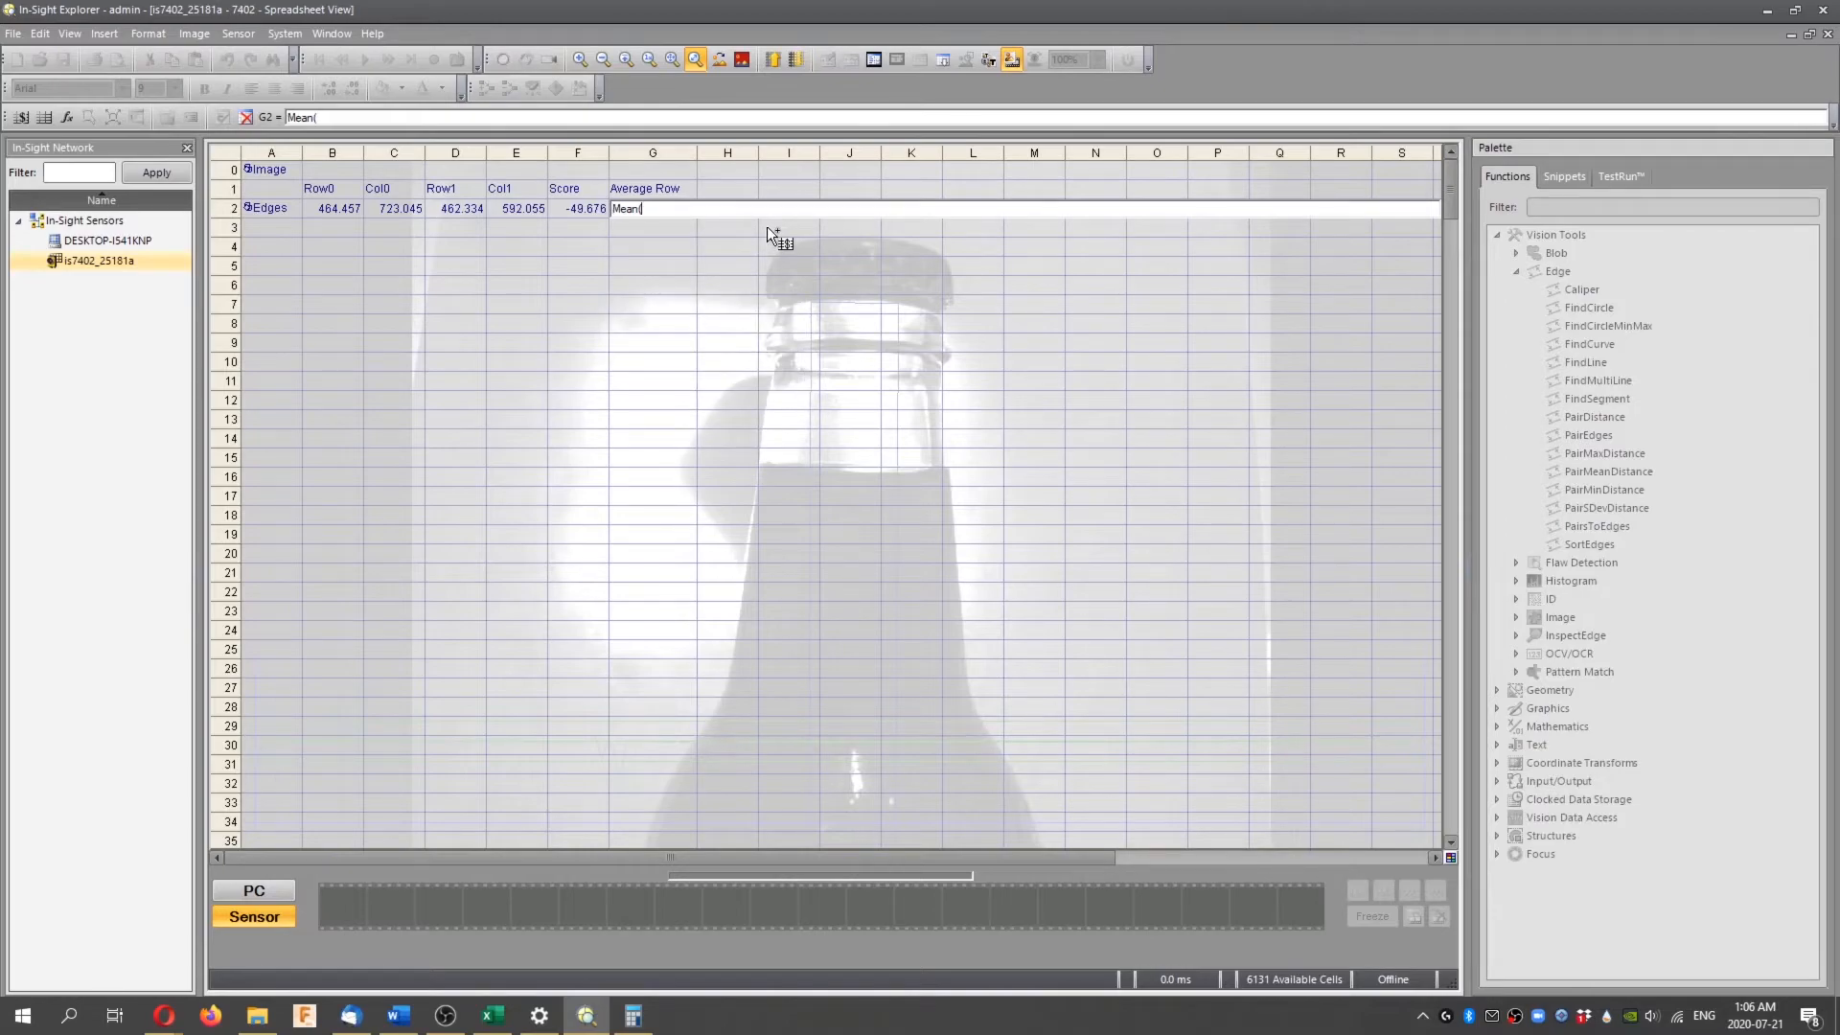
mouse_move(352, 209)
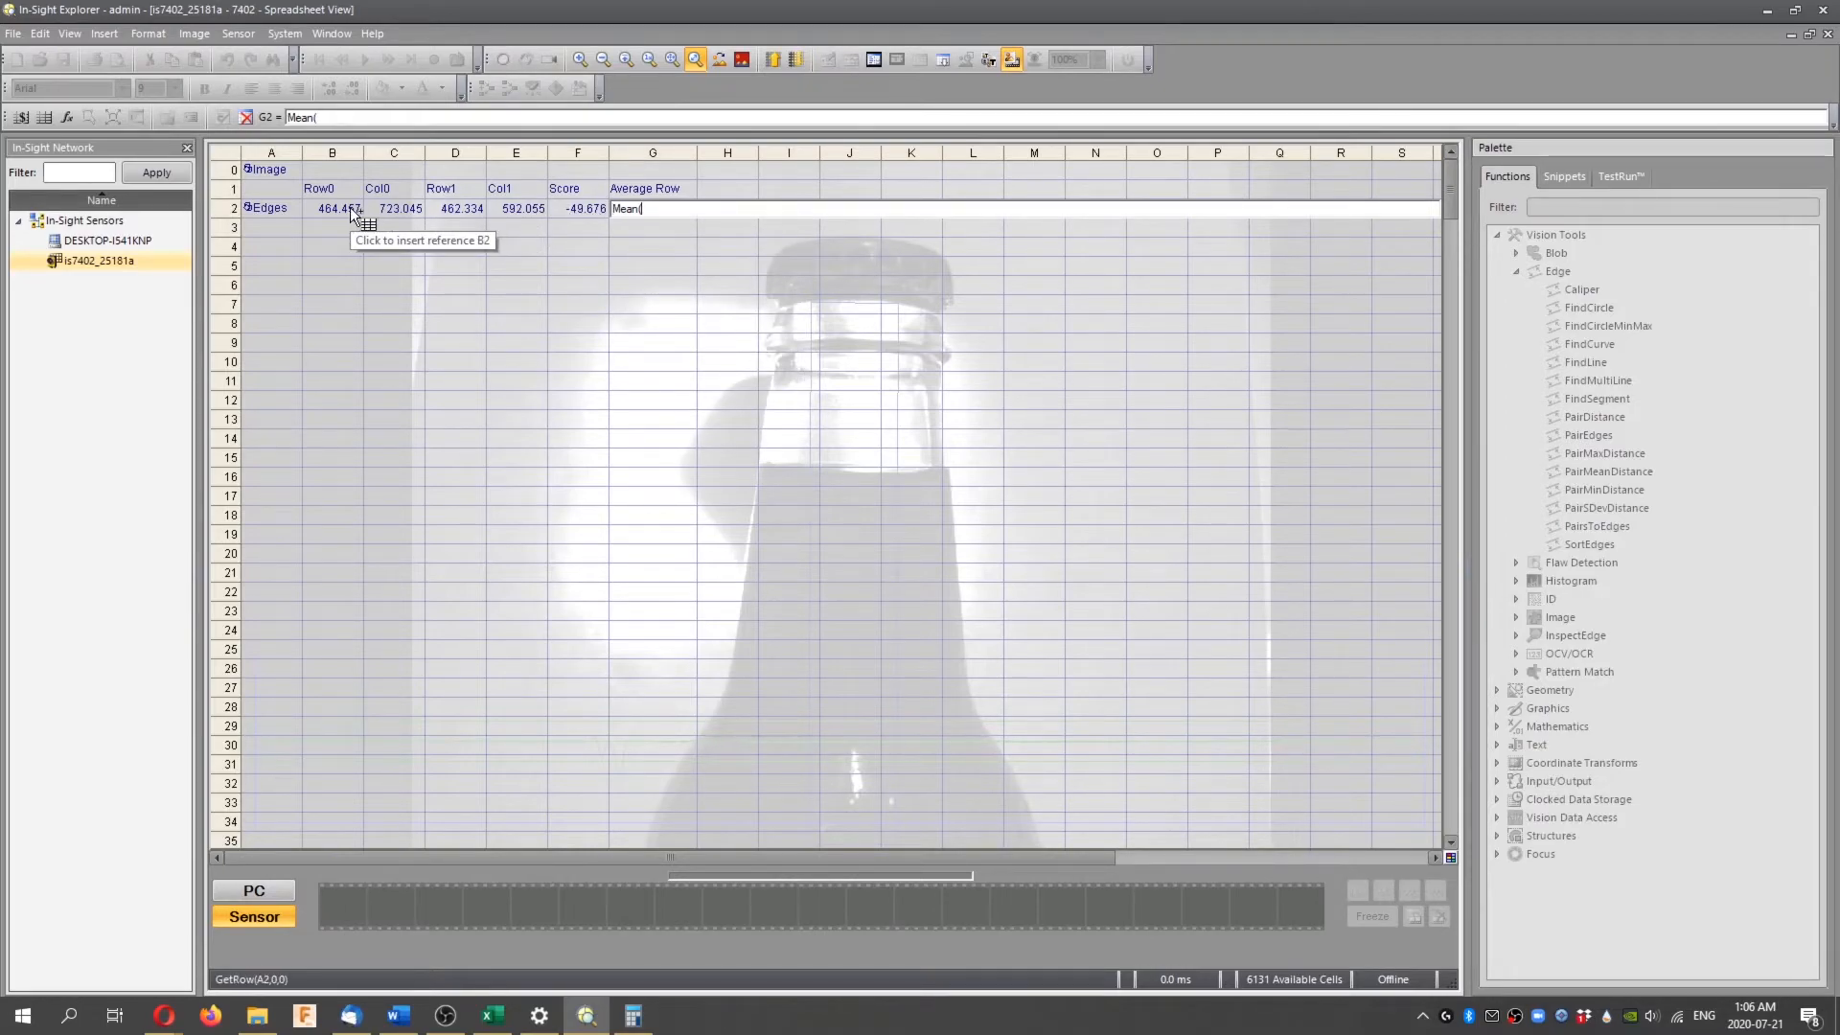
click(332, 208)
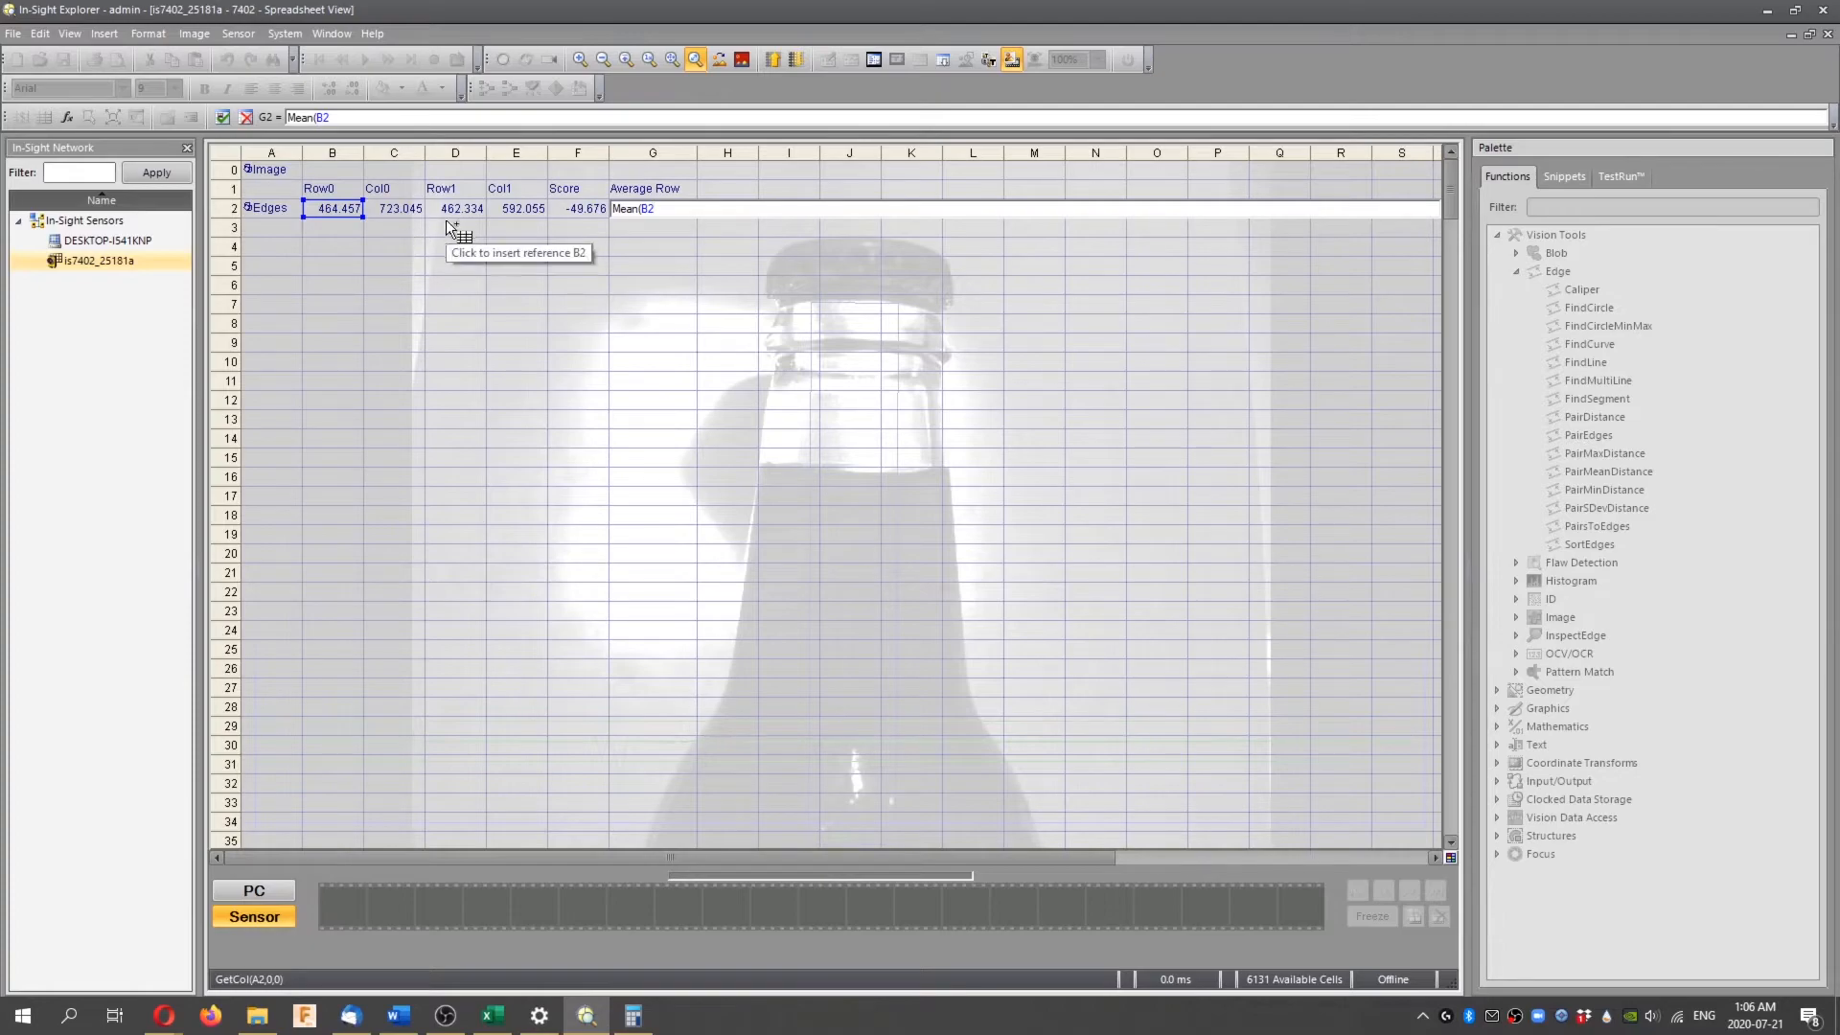
click(455, 208)
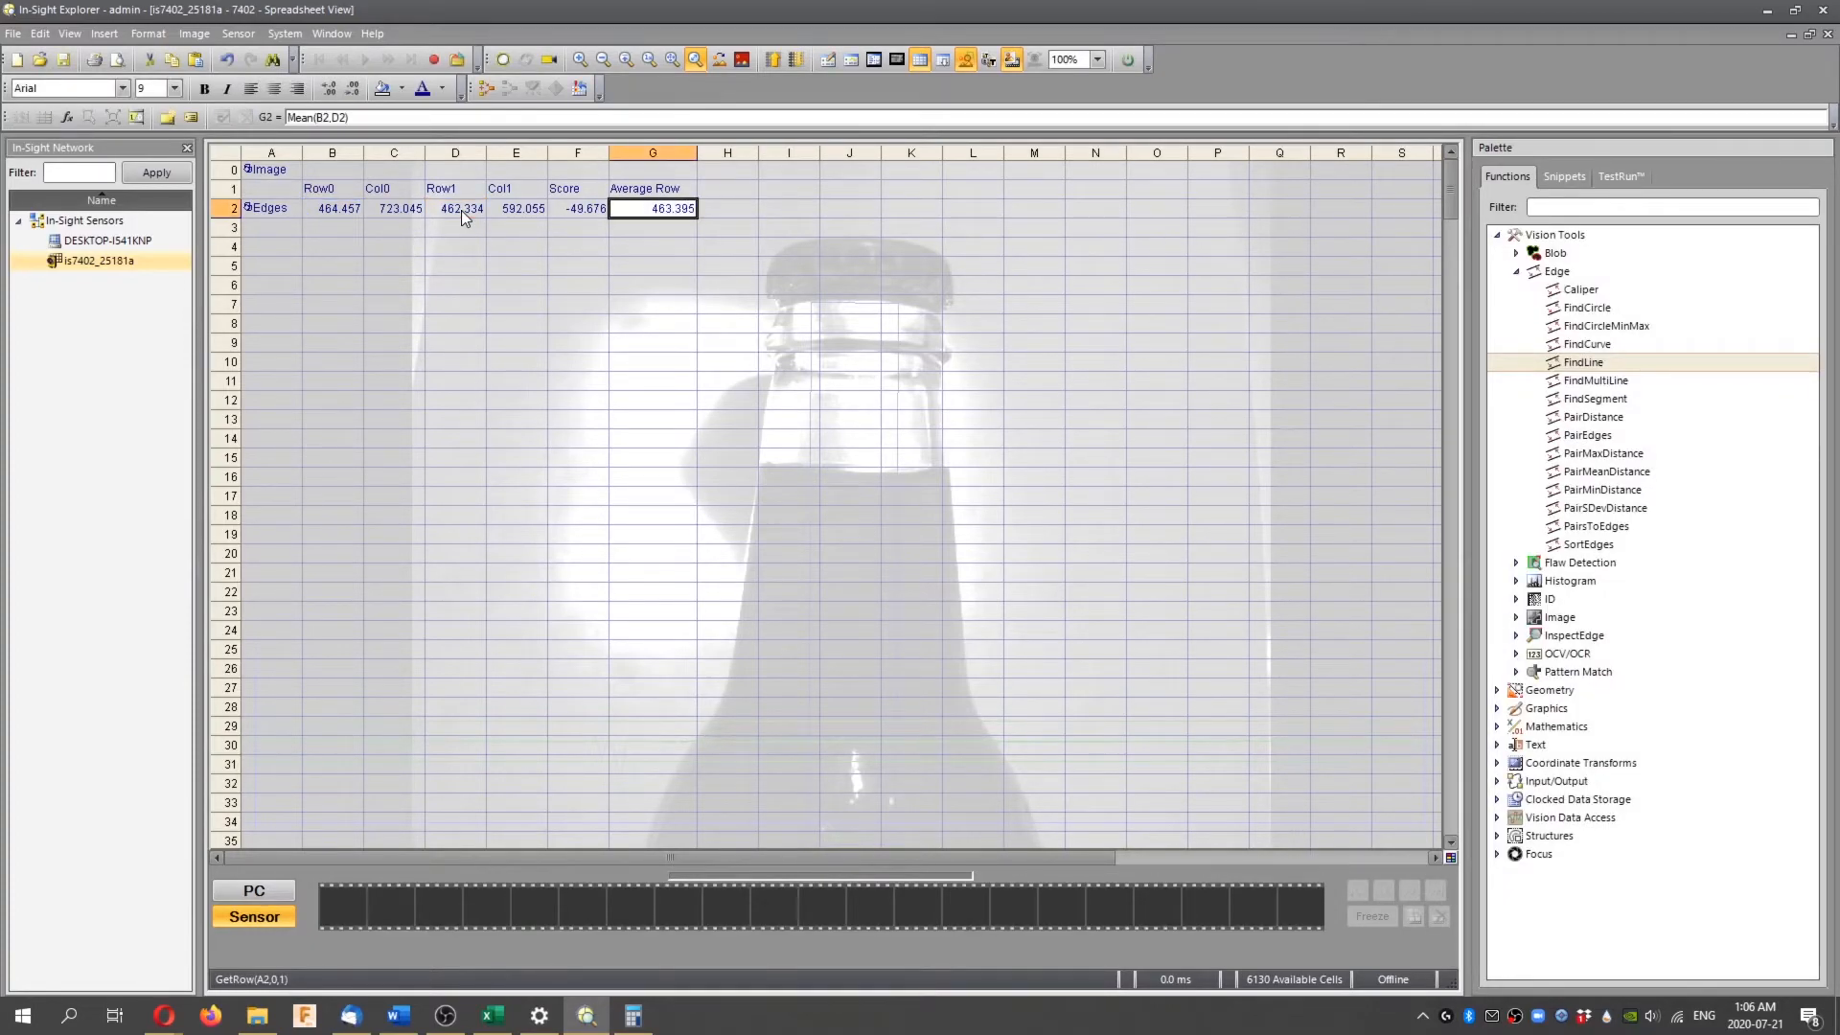
click(652, 246)
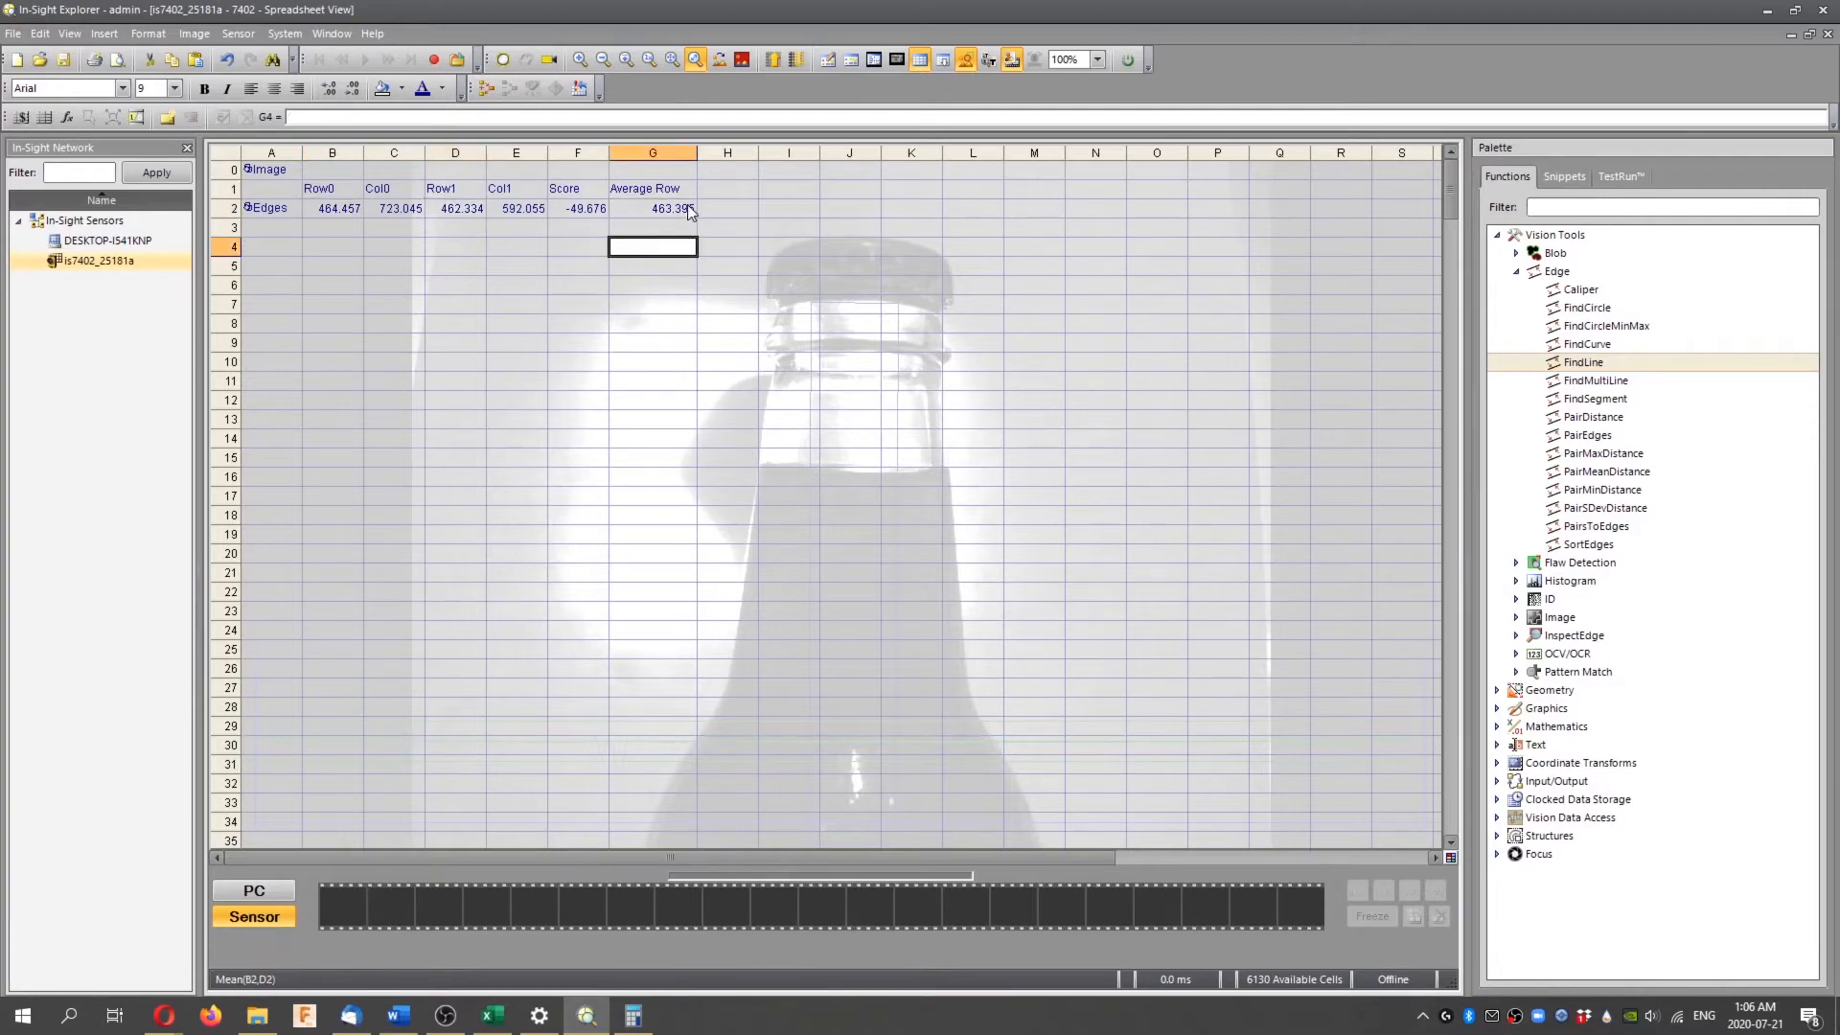
click(334, 208)
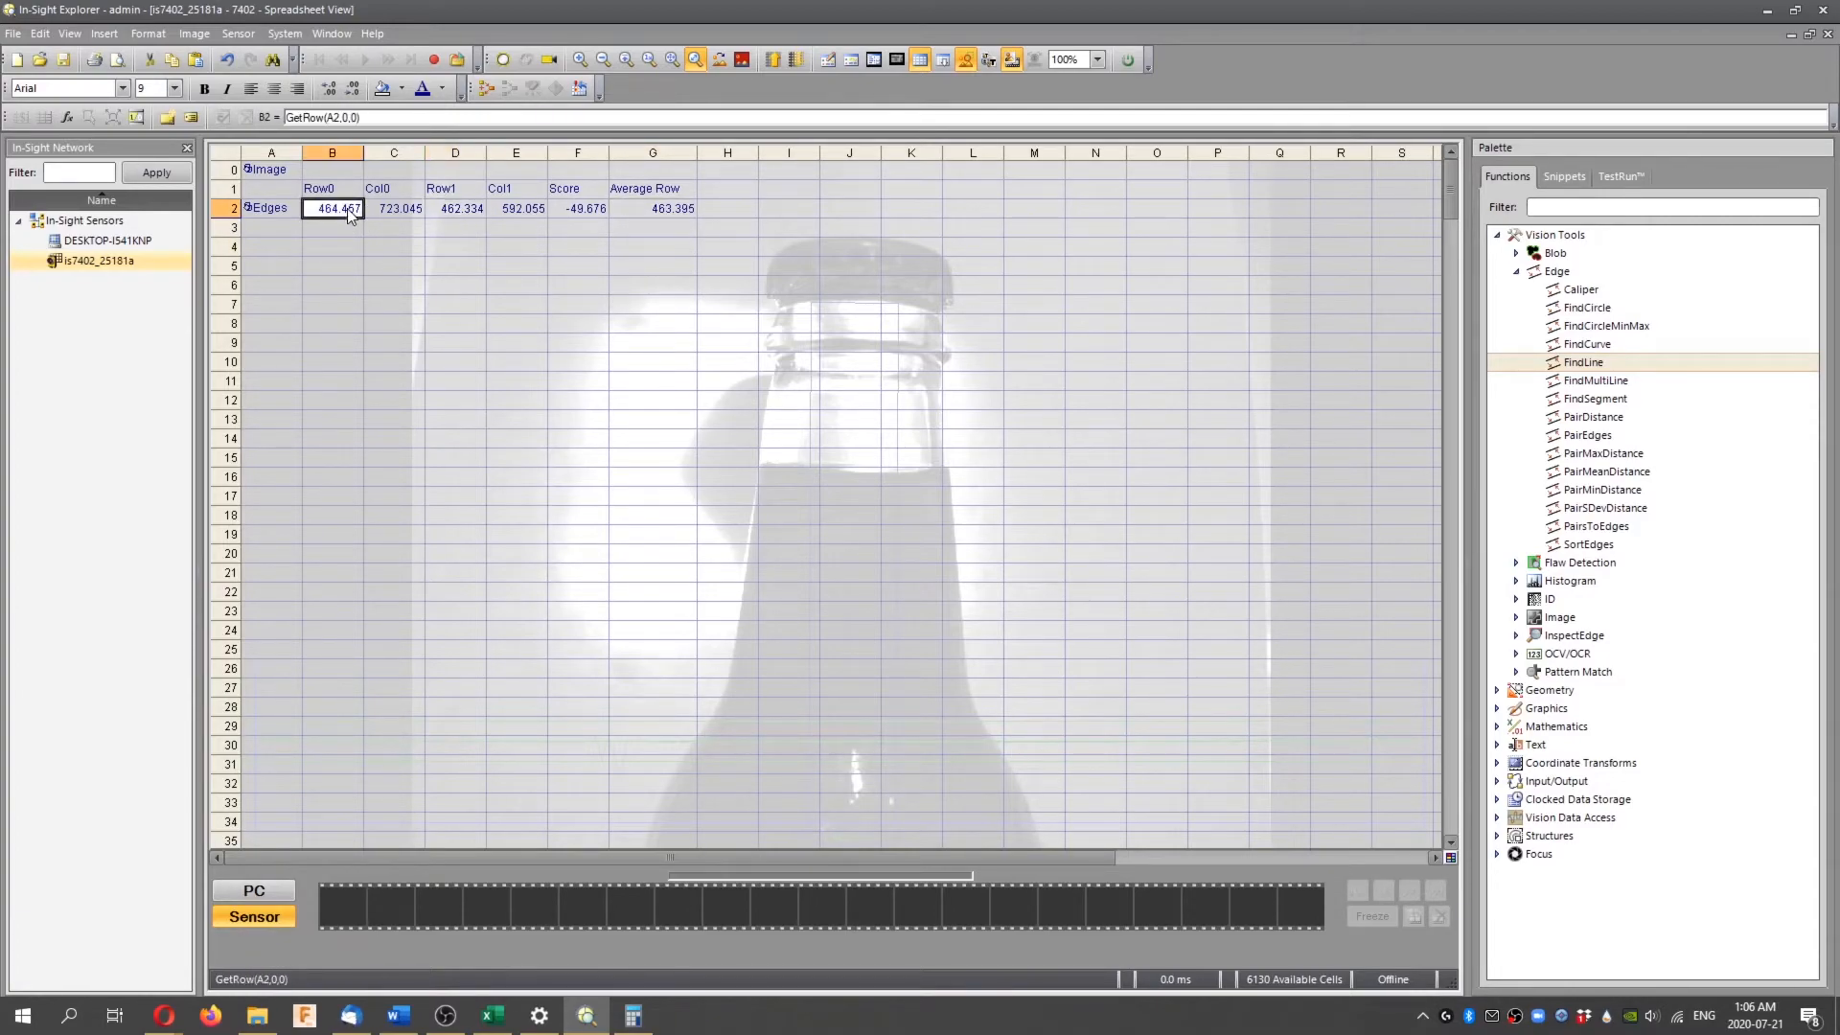
click(653, 208)
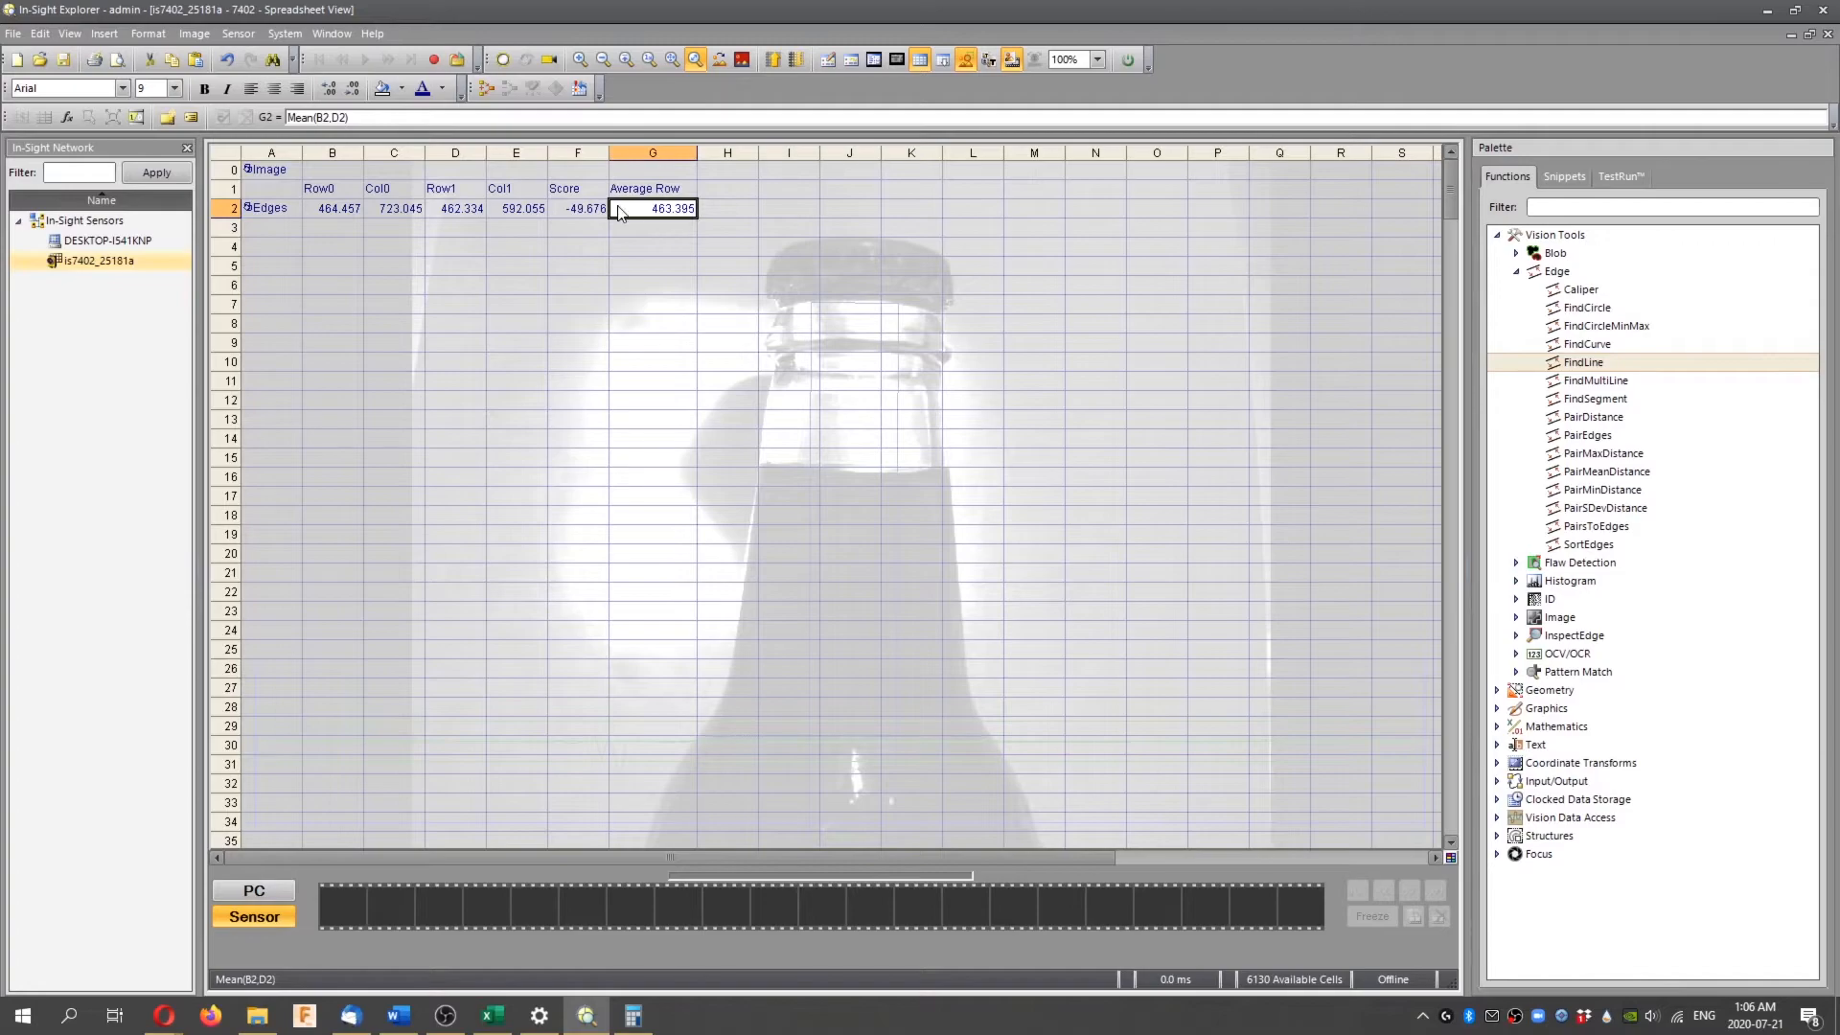
Add the Pass/Fail heading in H1
click(788, 265)
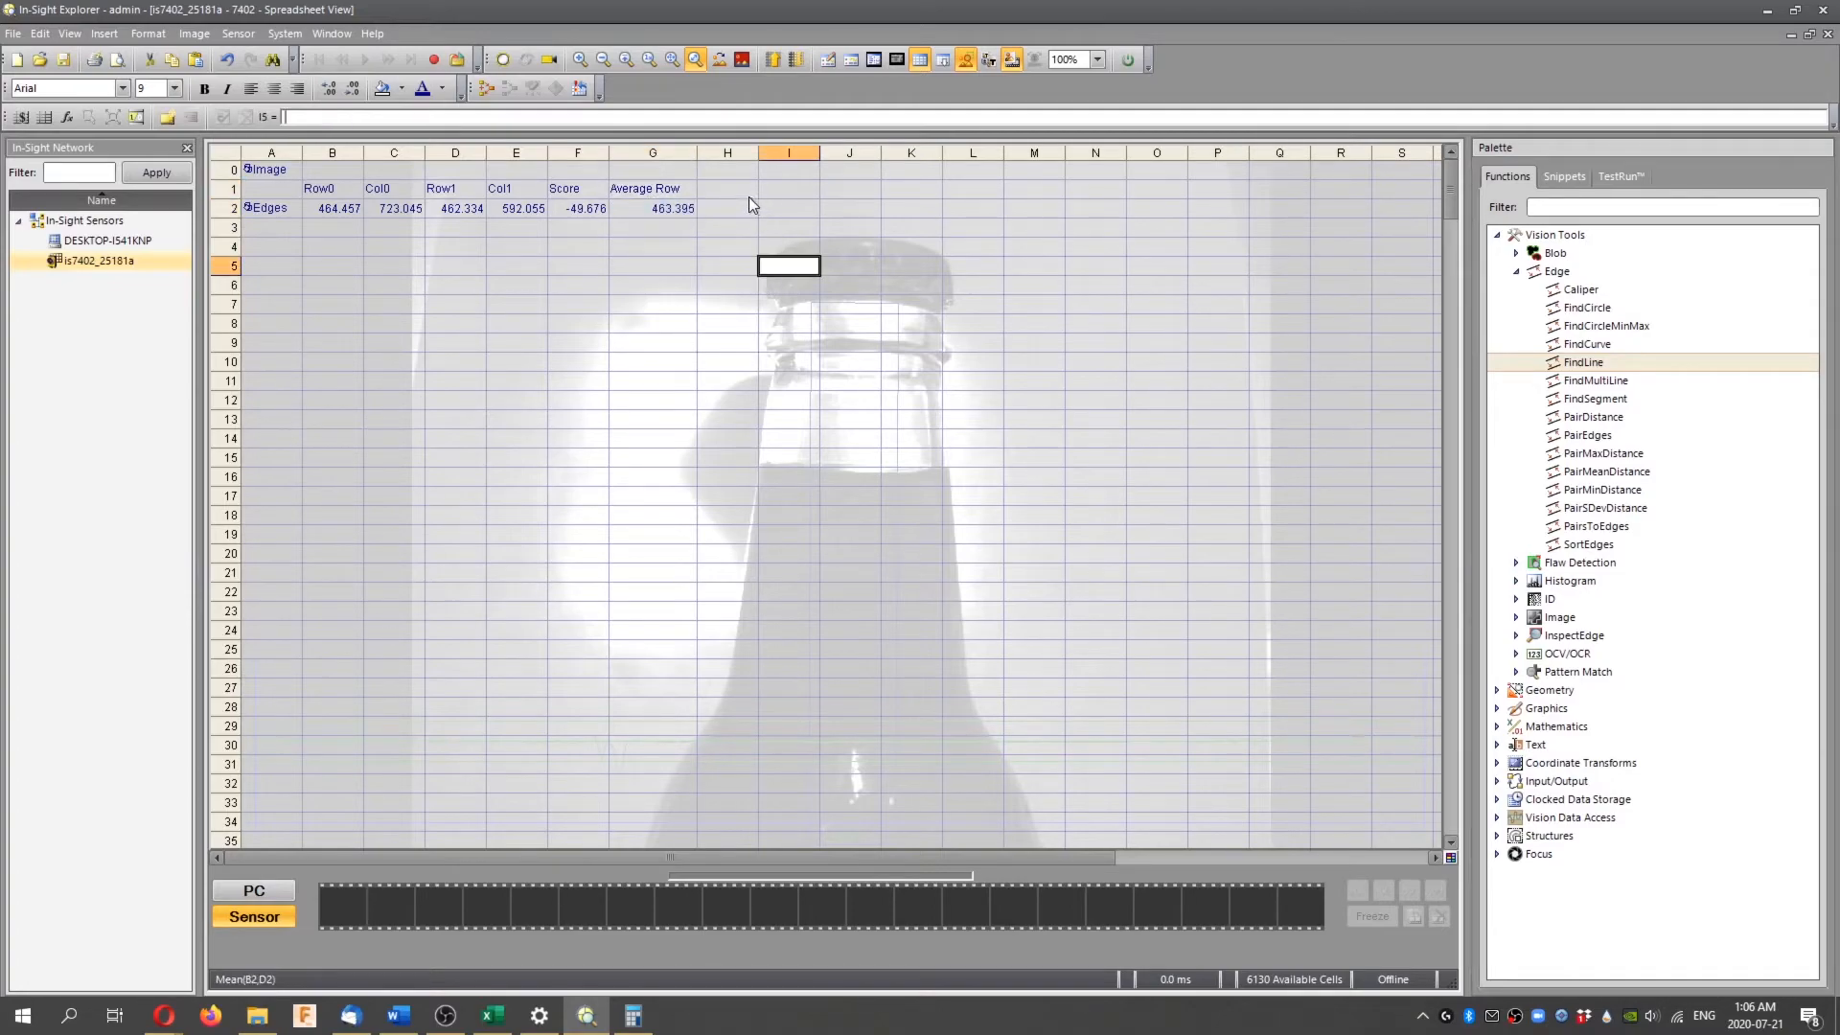
text(Pass/)
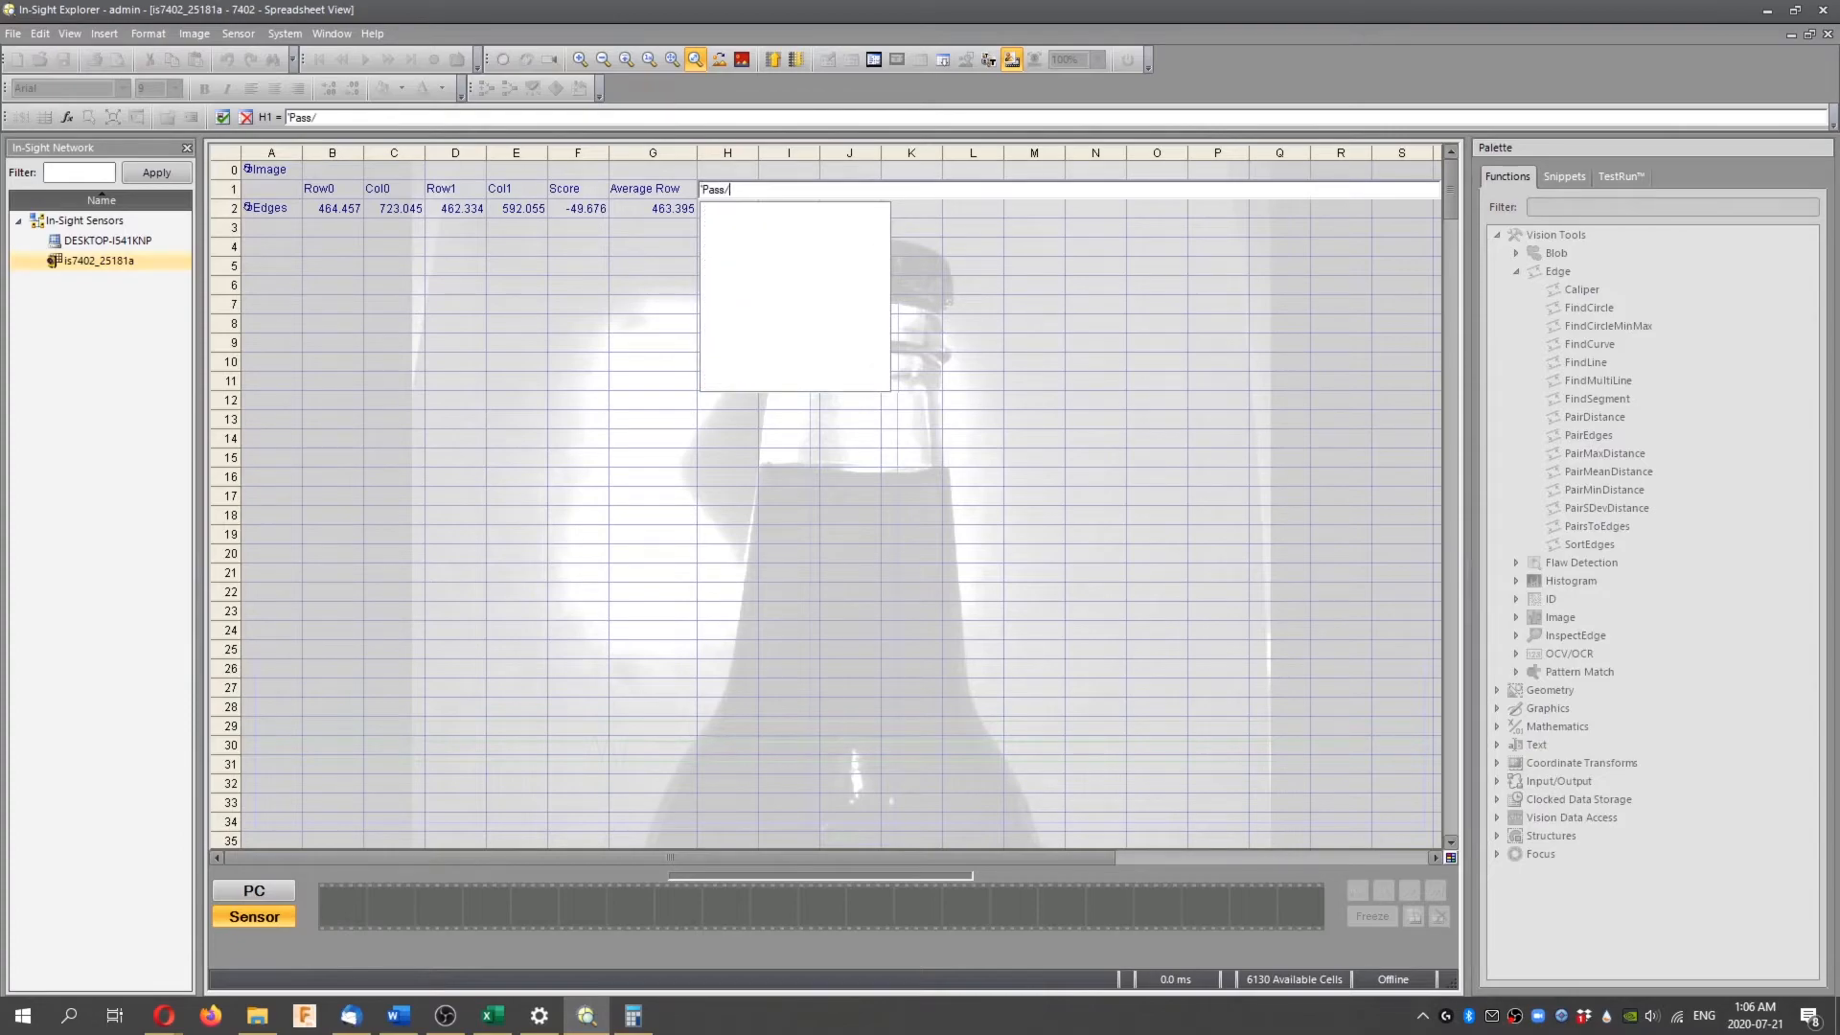
text(Fail)
key(Return)
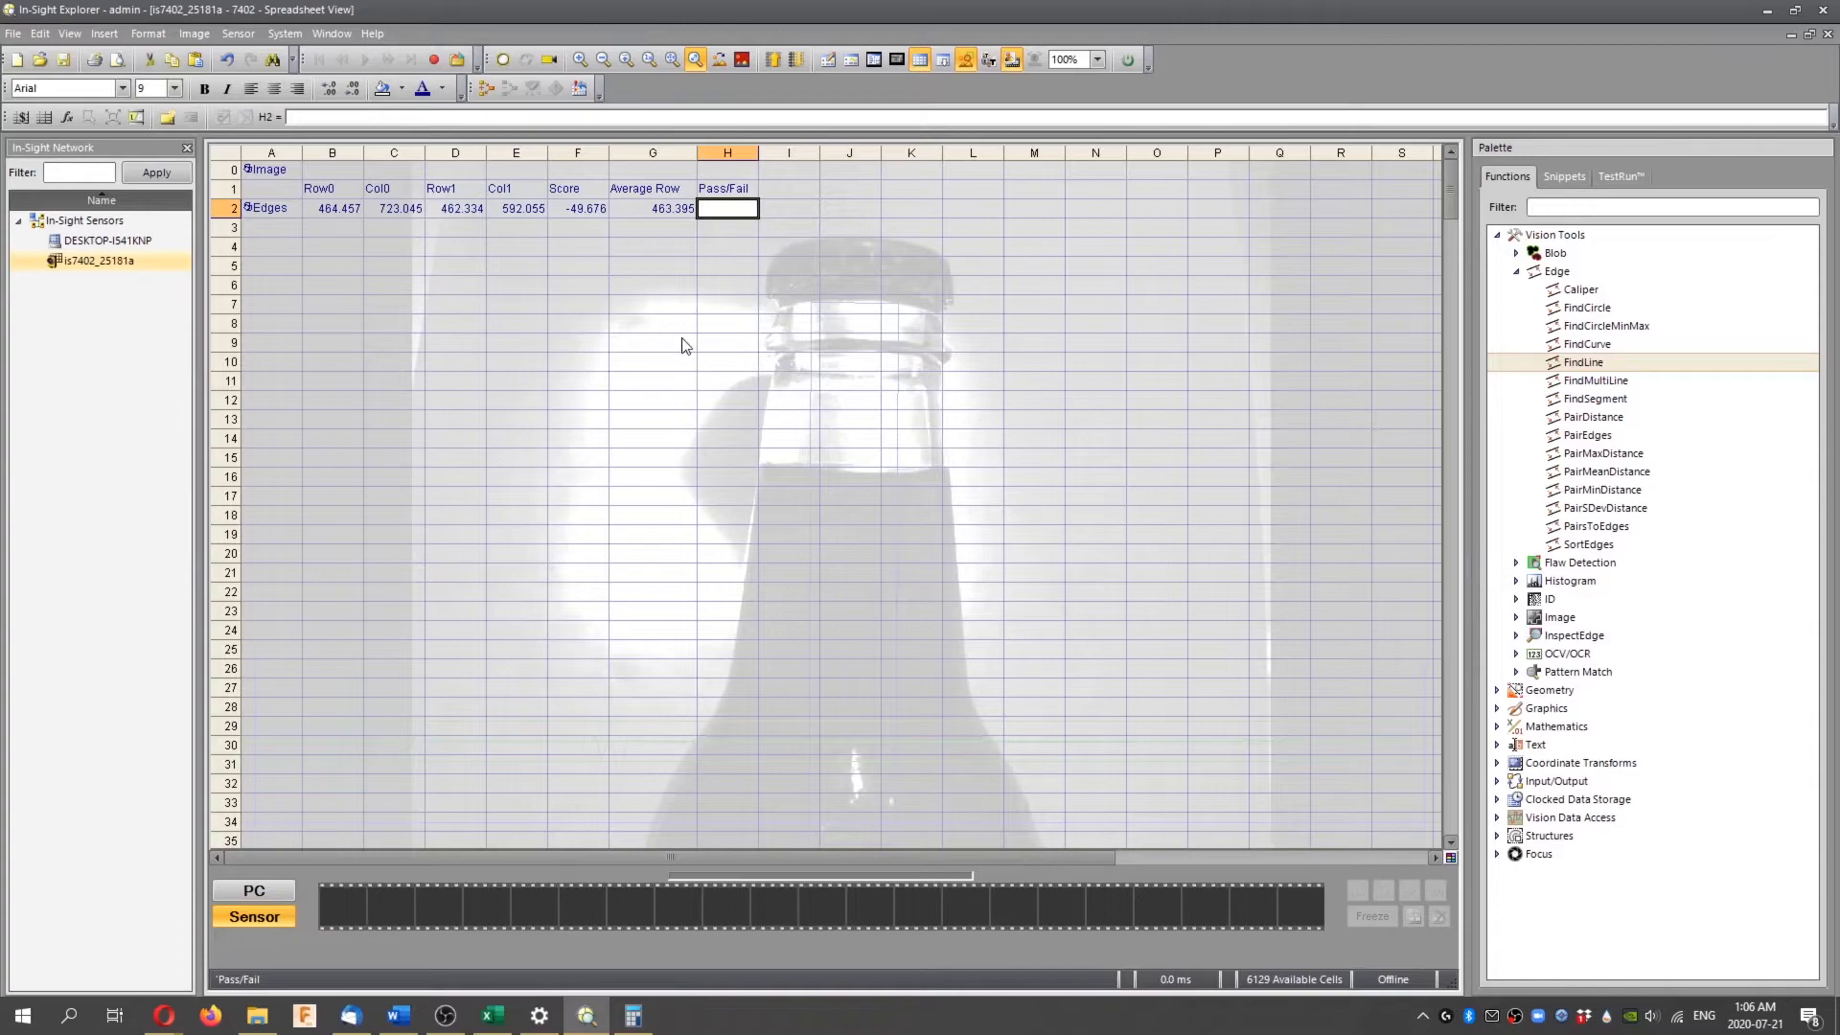
mouse_move(381, 268)
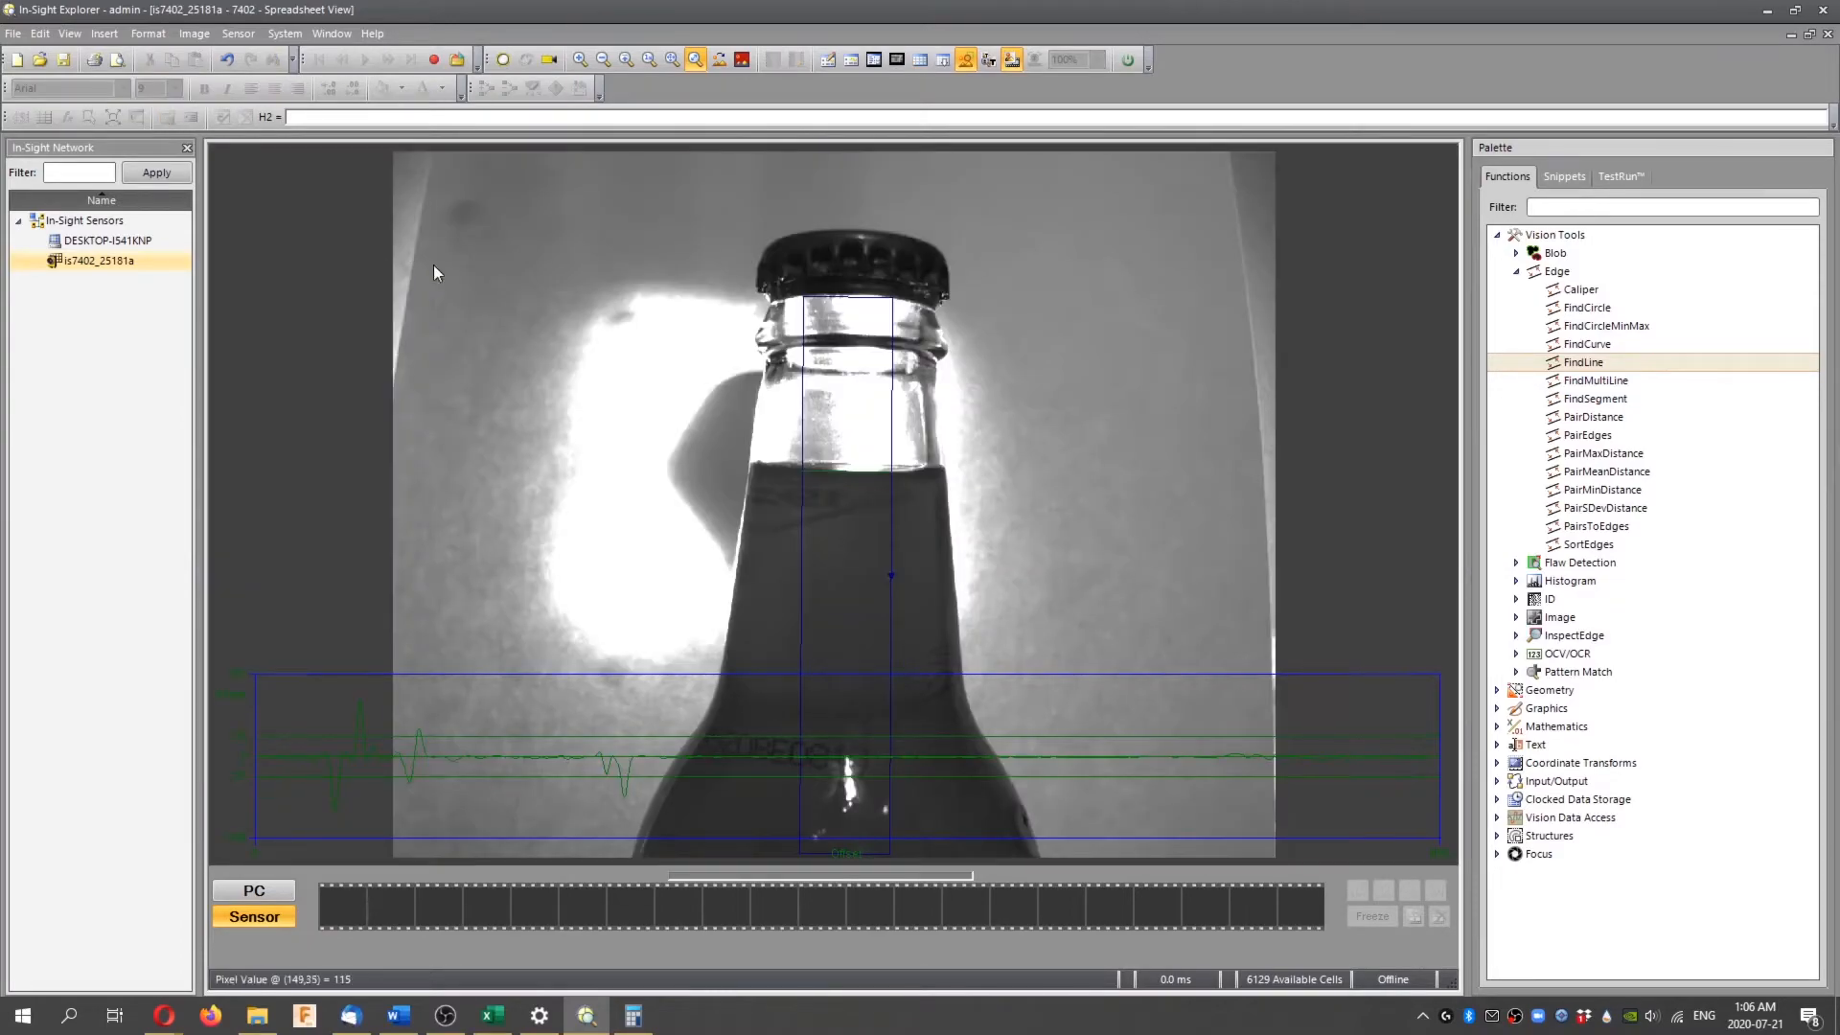
mouse_move(941, 690)
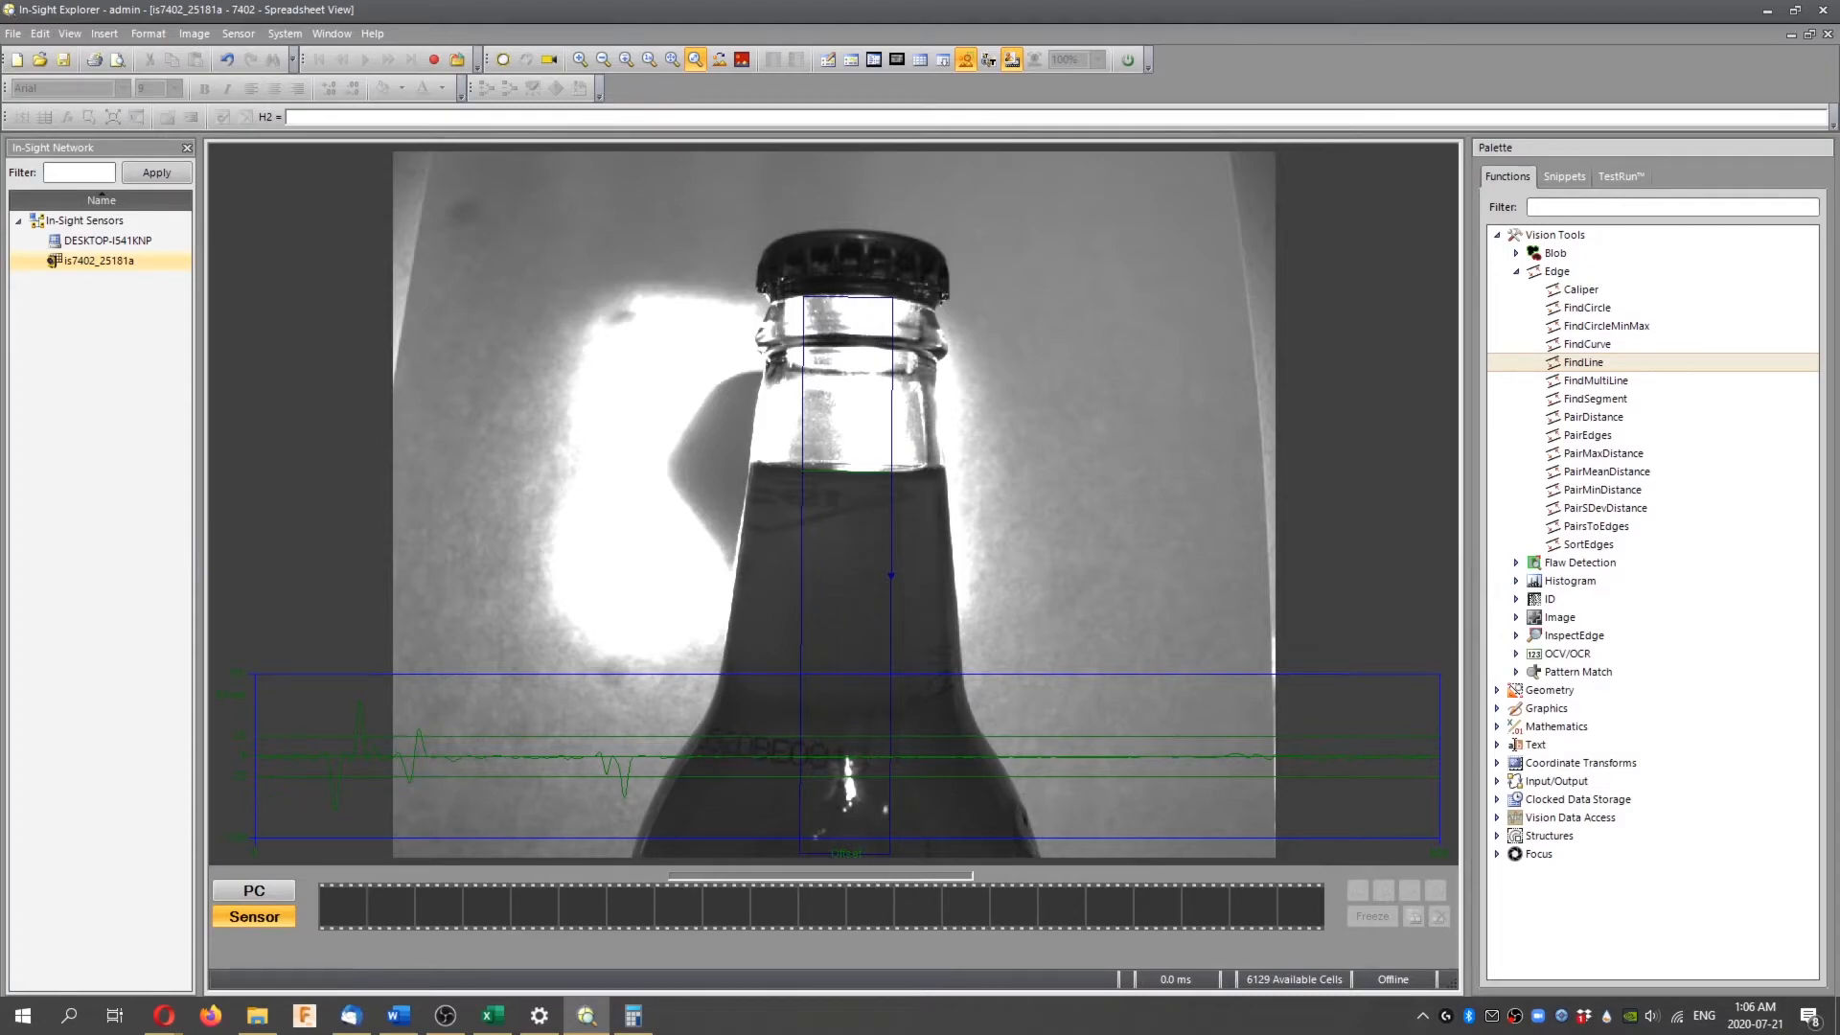
mouse_move(675, 496)
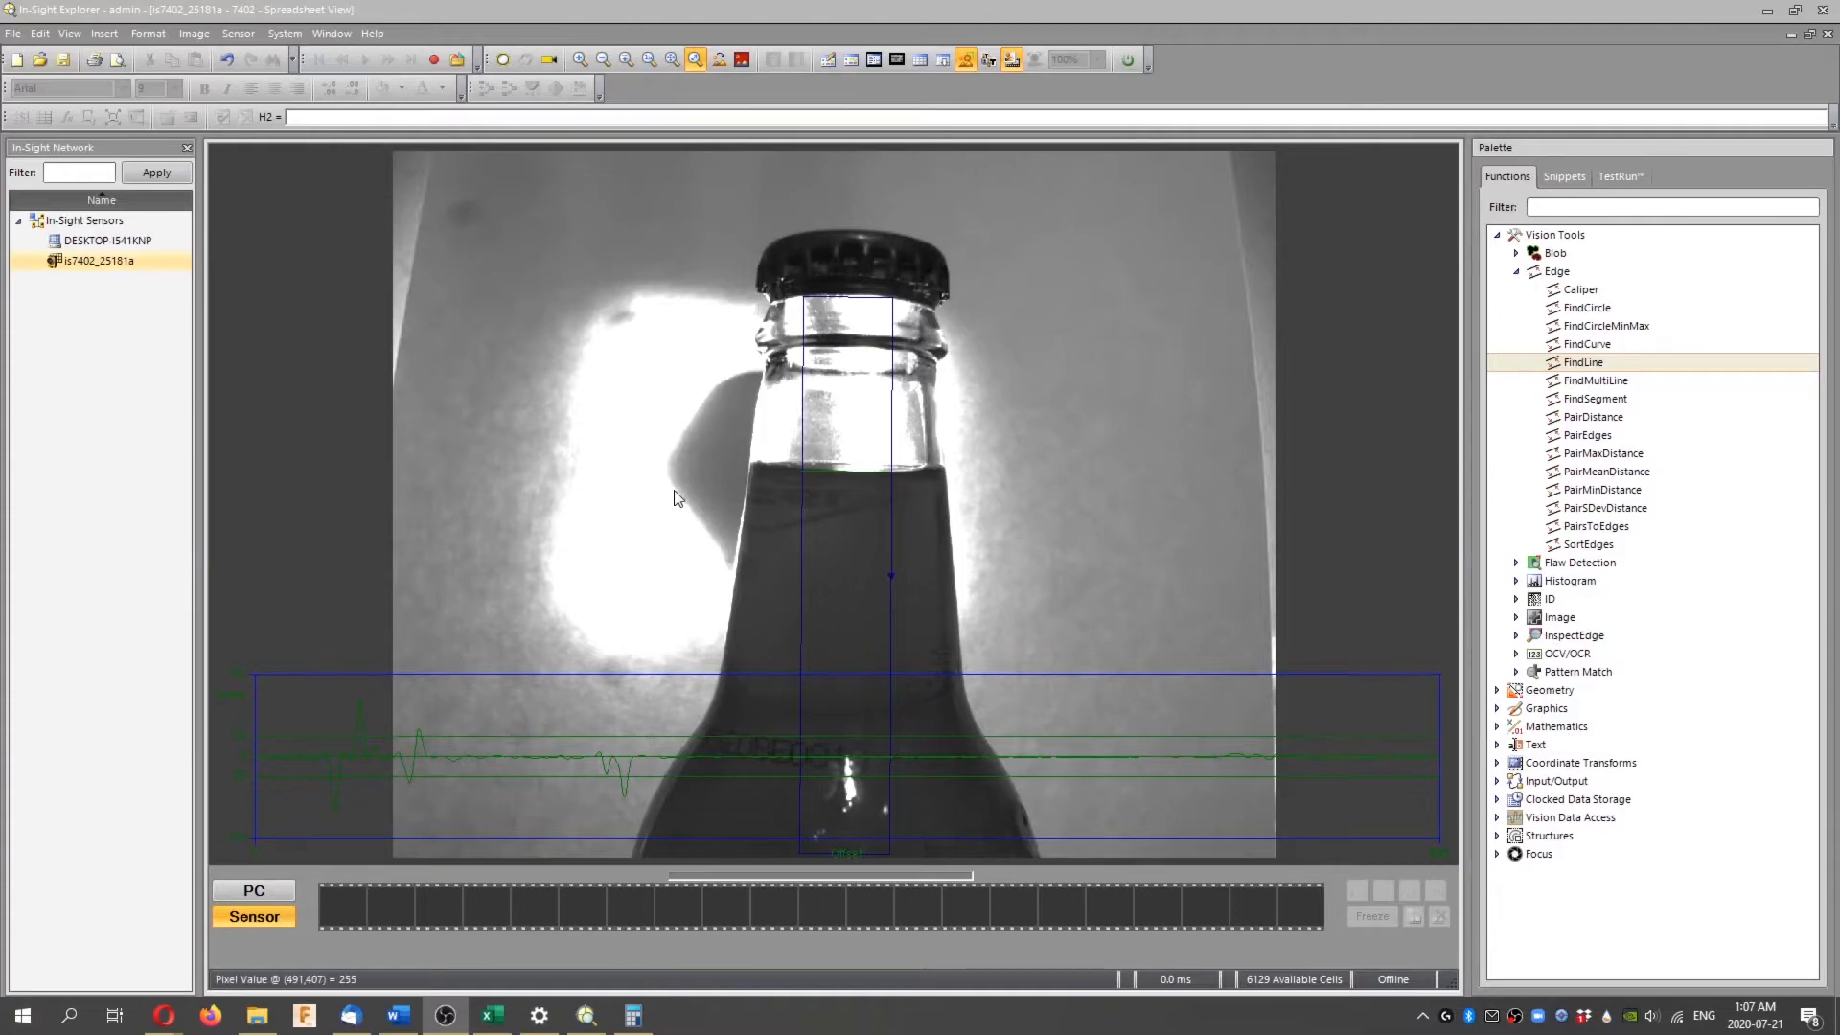
mouse_move(898, 686)
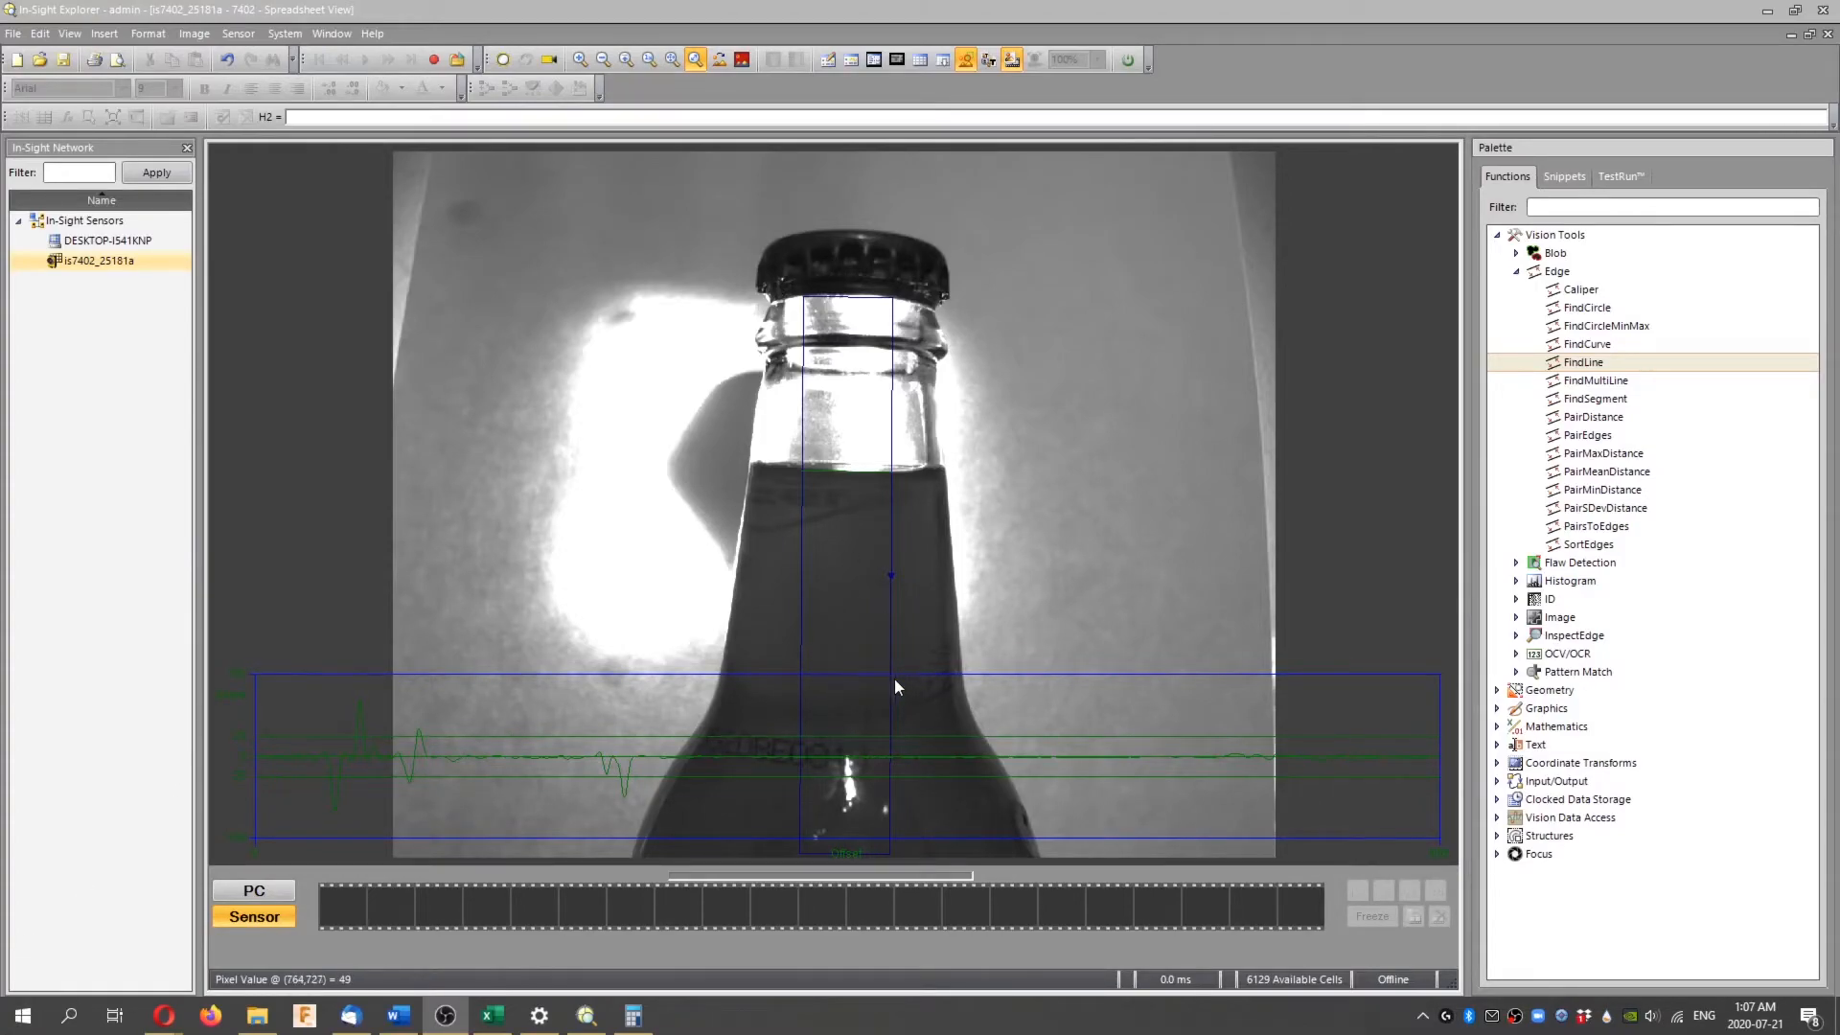
mouse_move(895, 683)
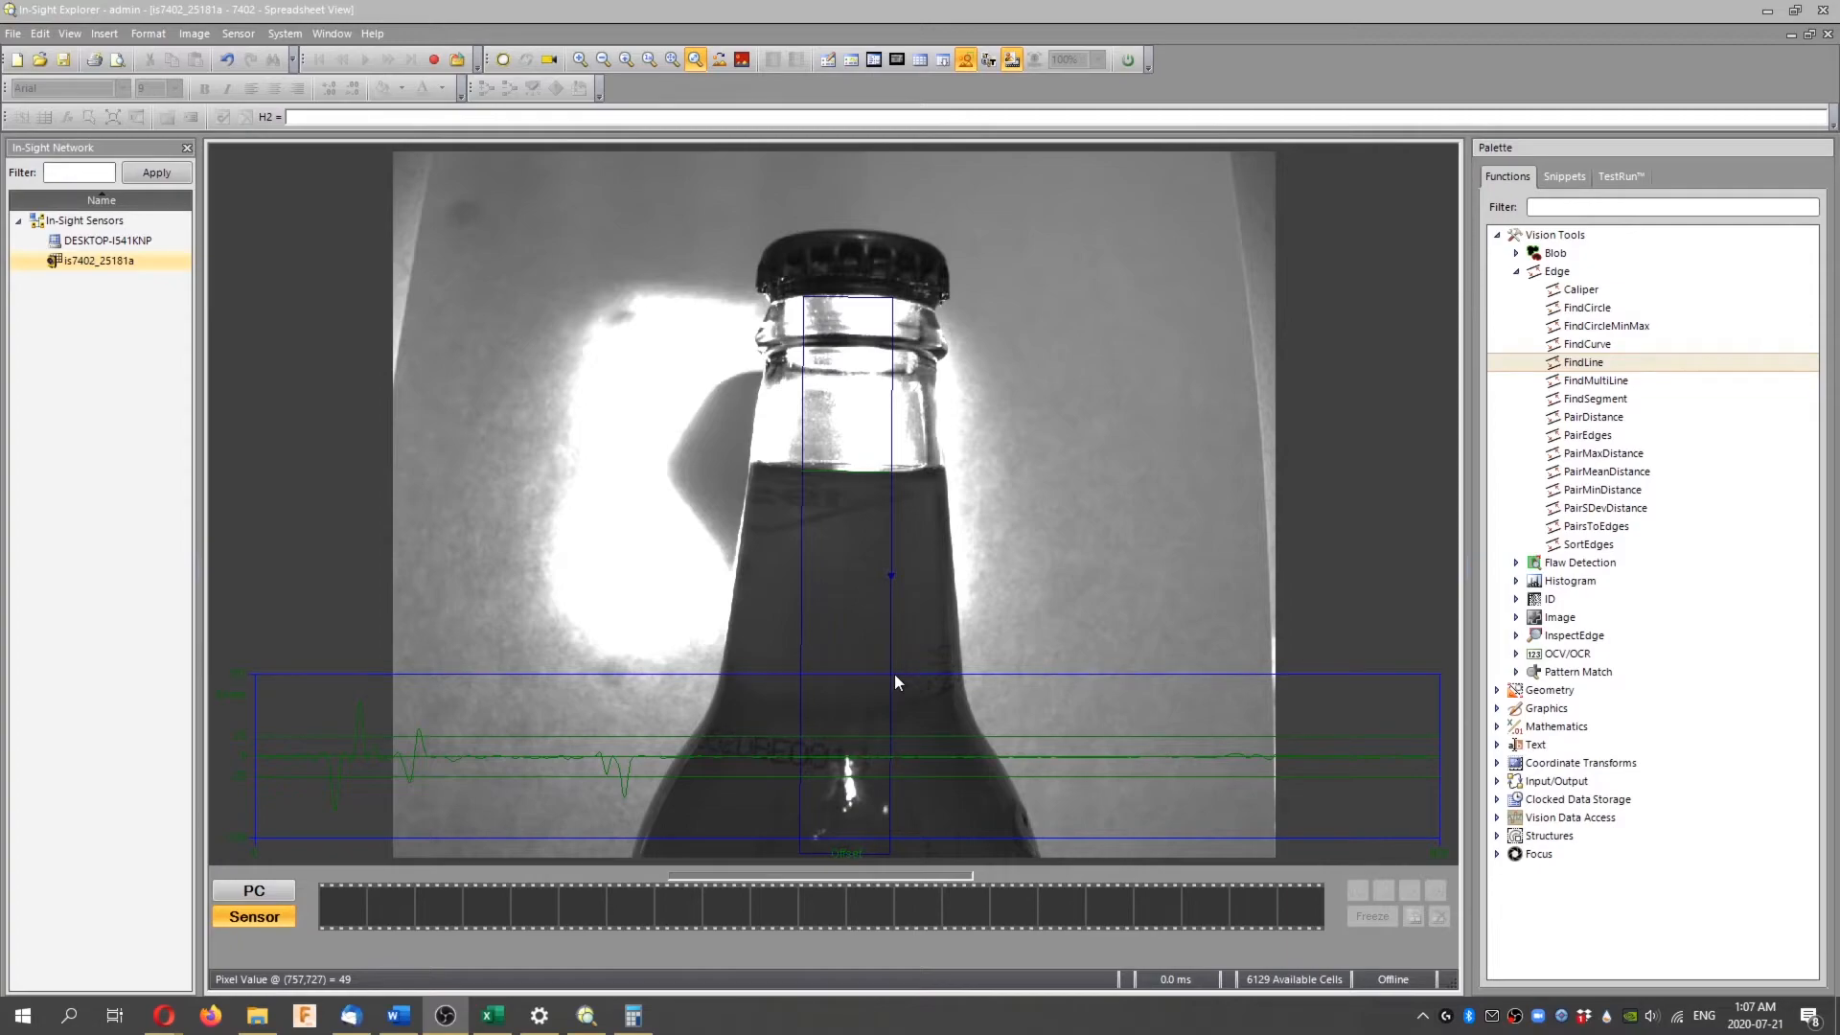
mouse_move(898, 667)
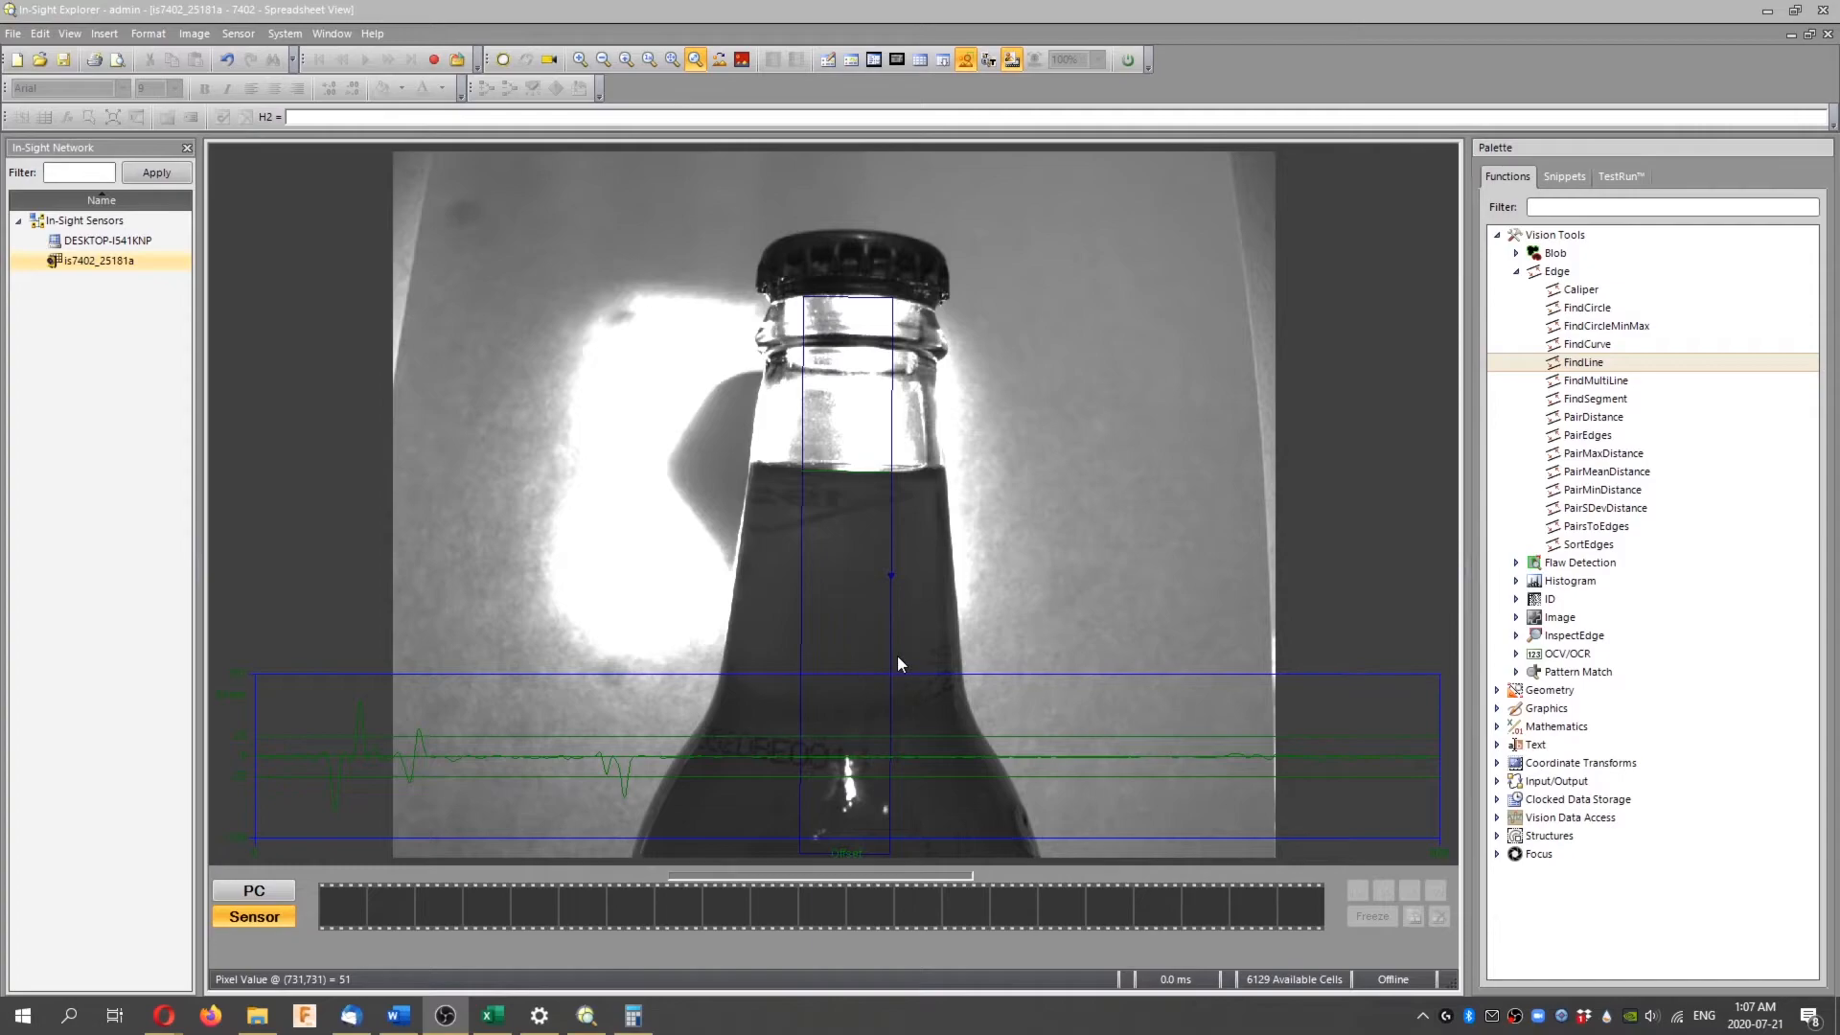
mouse_move(903, 652)
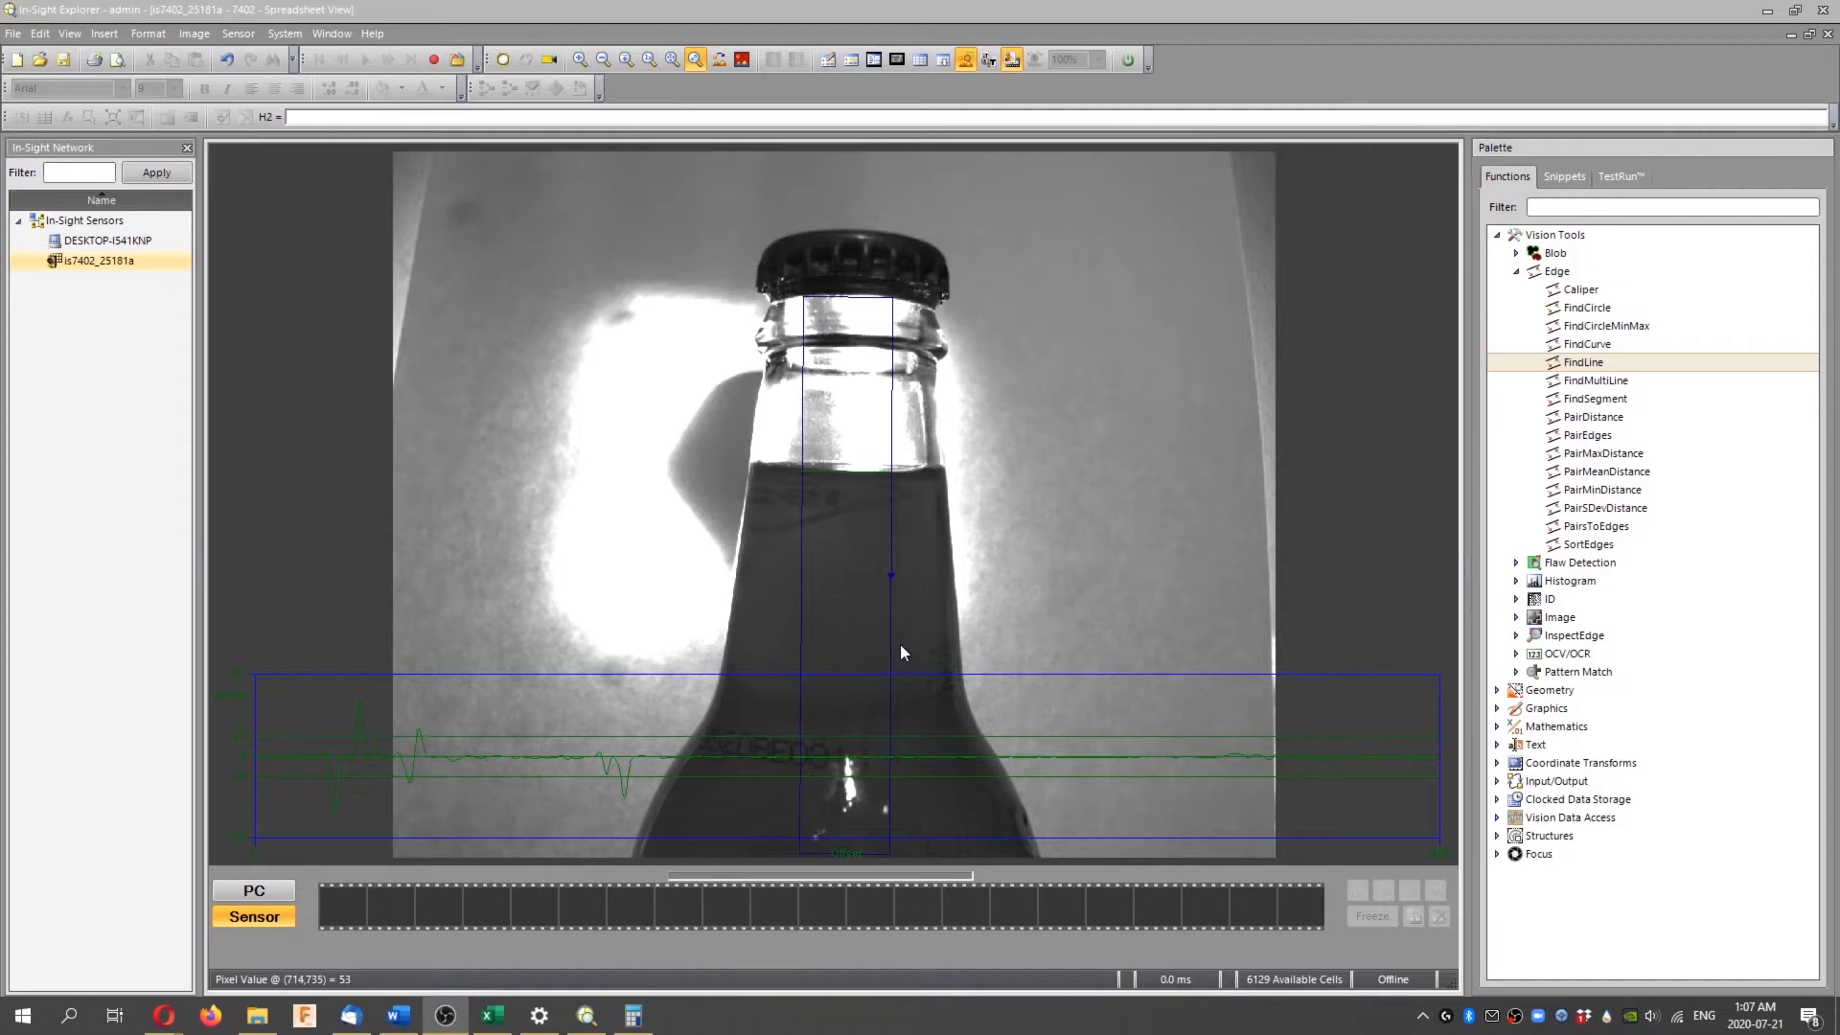
mouse_move(903, 652)
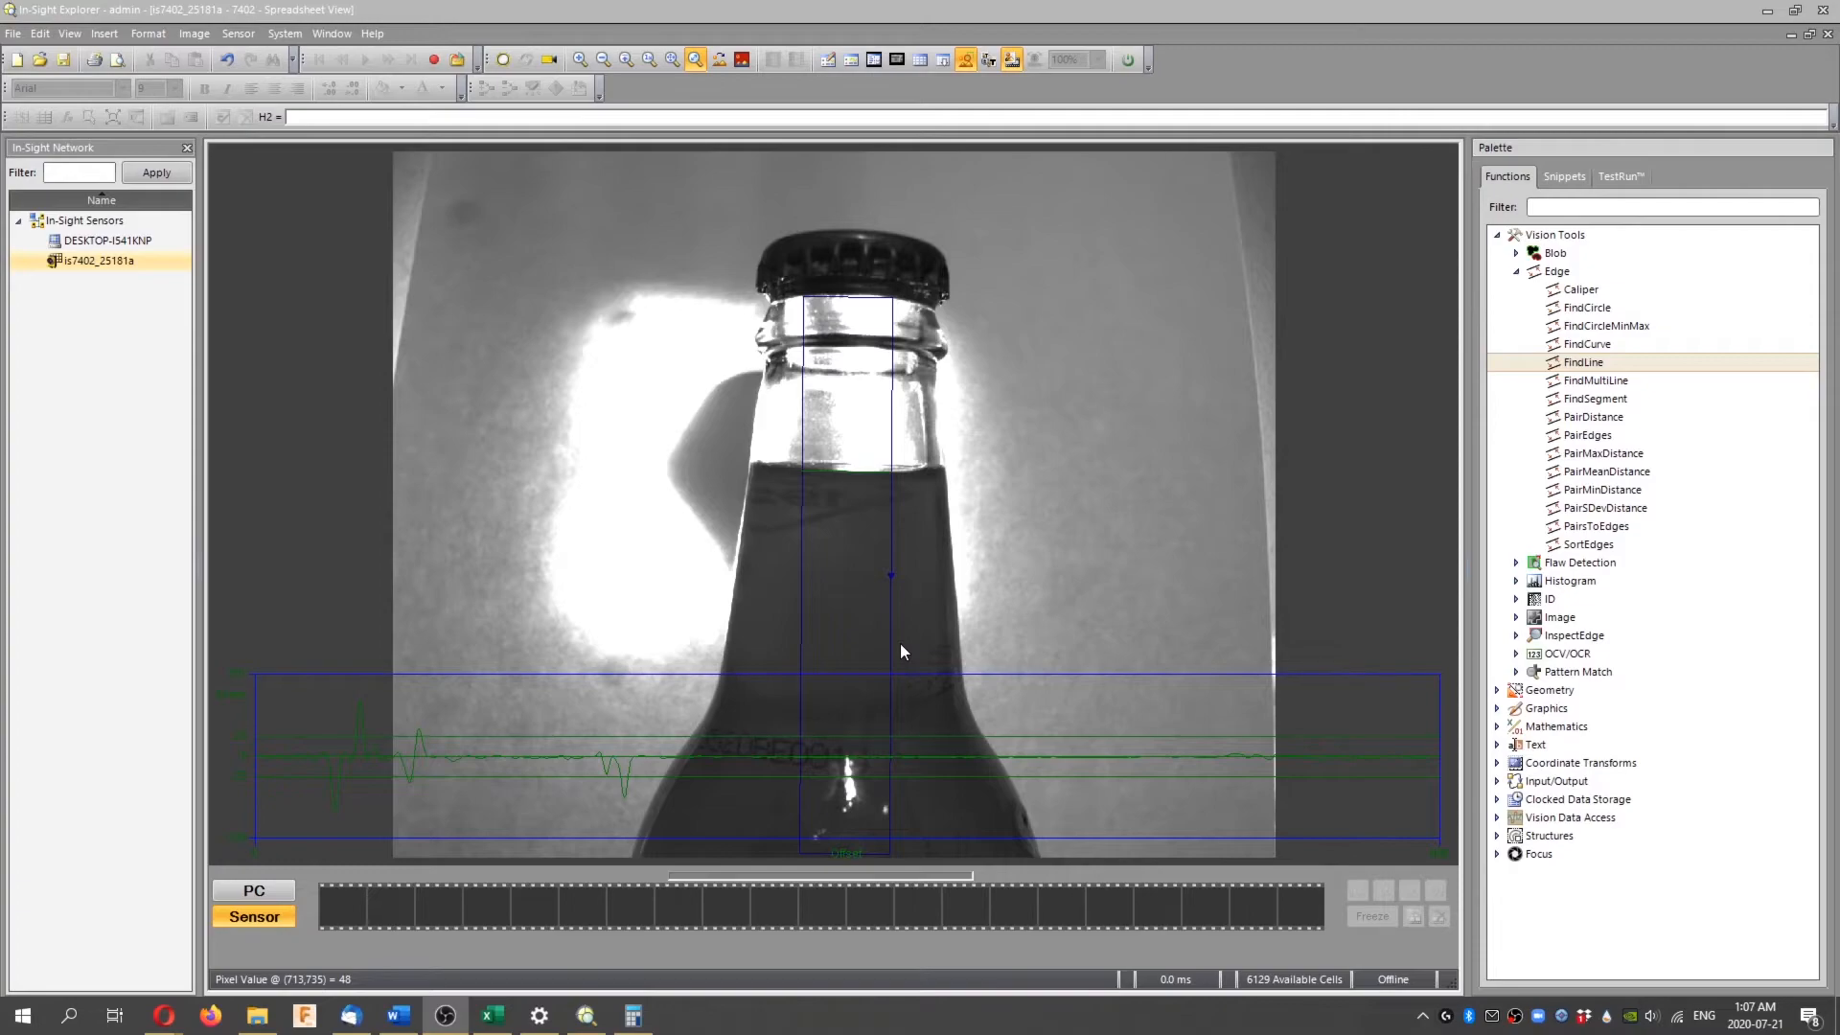
mouse_move(898, 569)
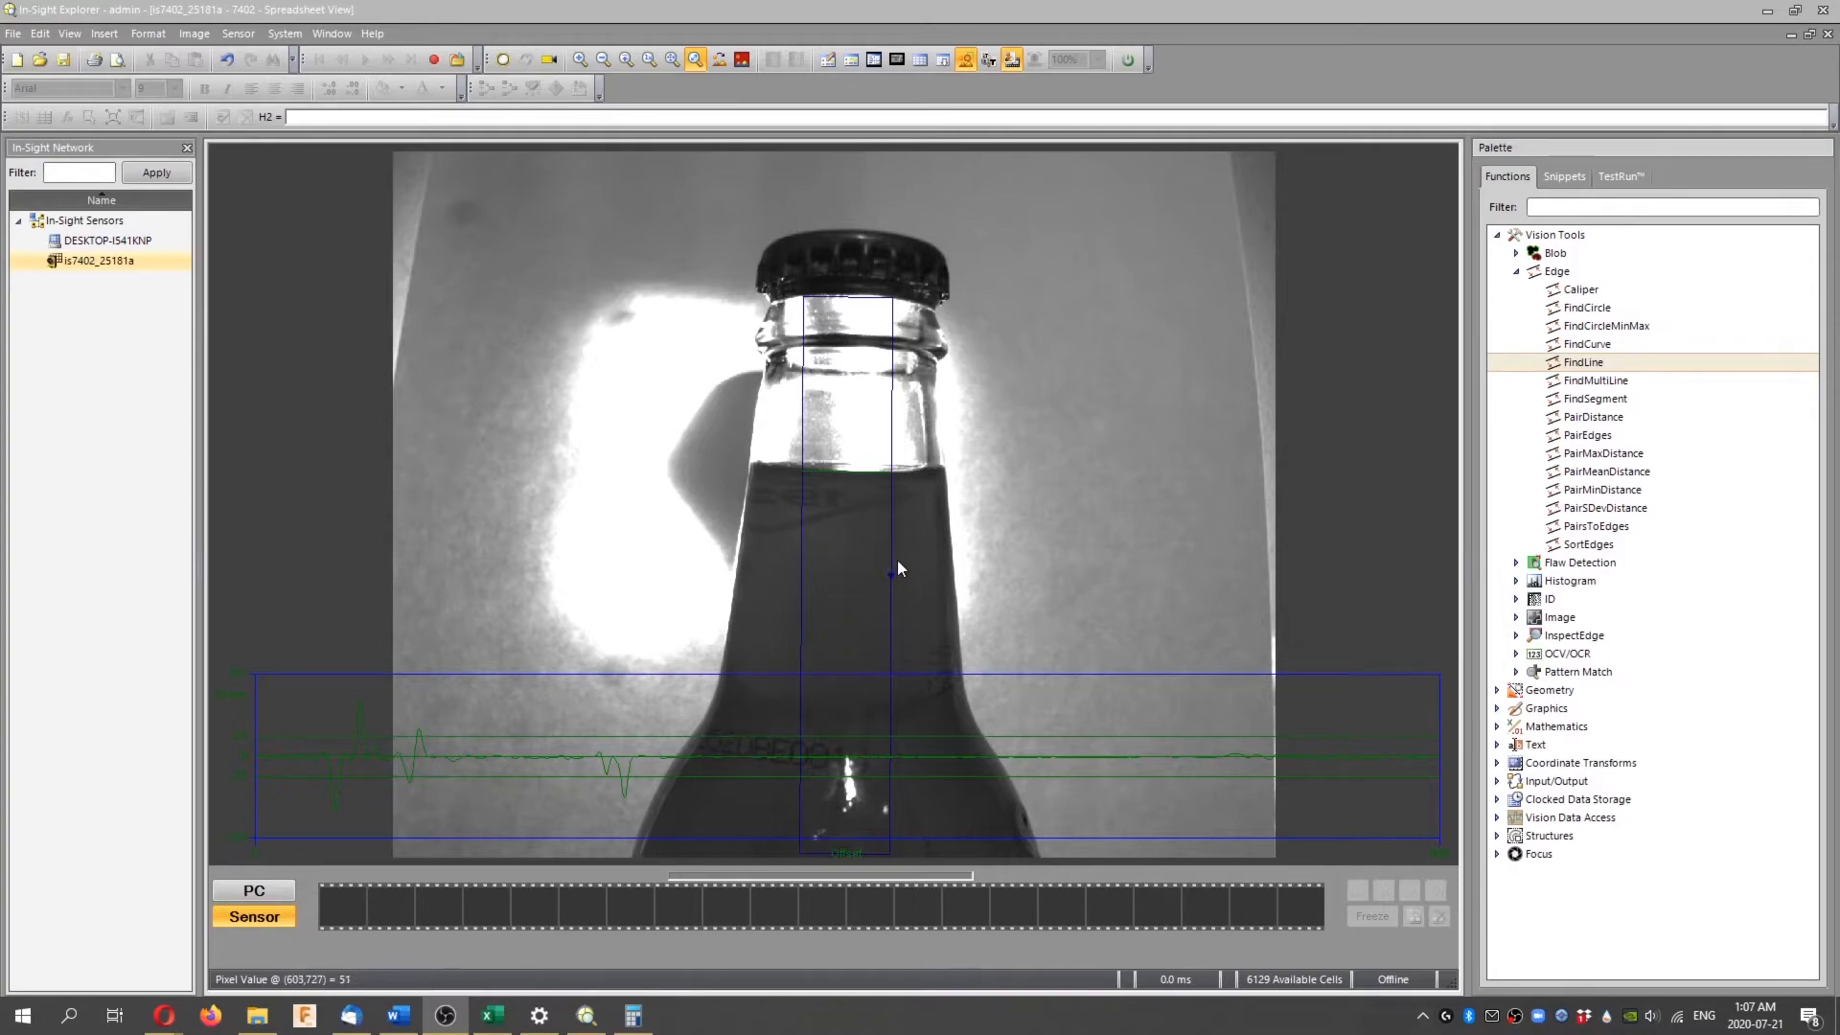
mouse_move(1034, 631)
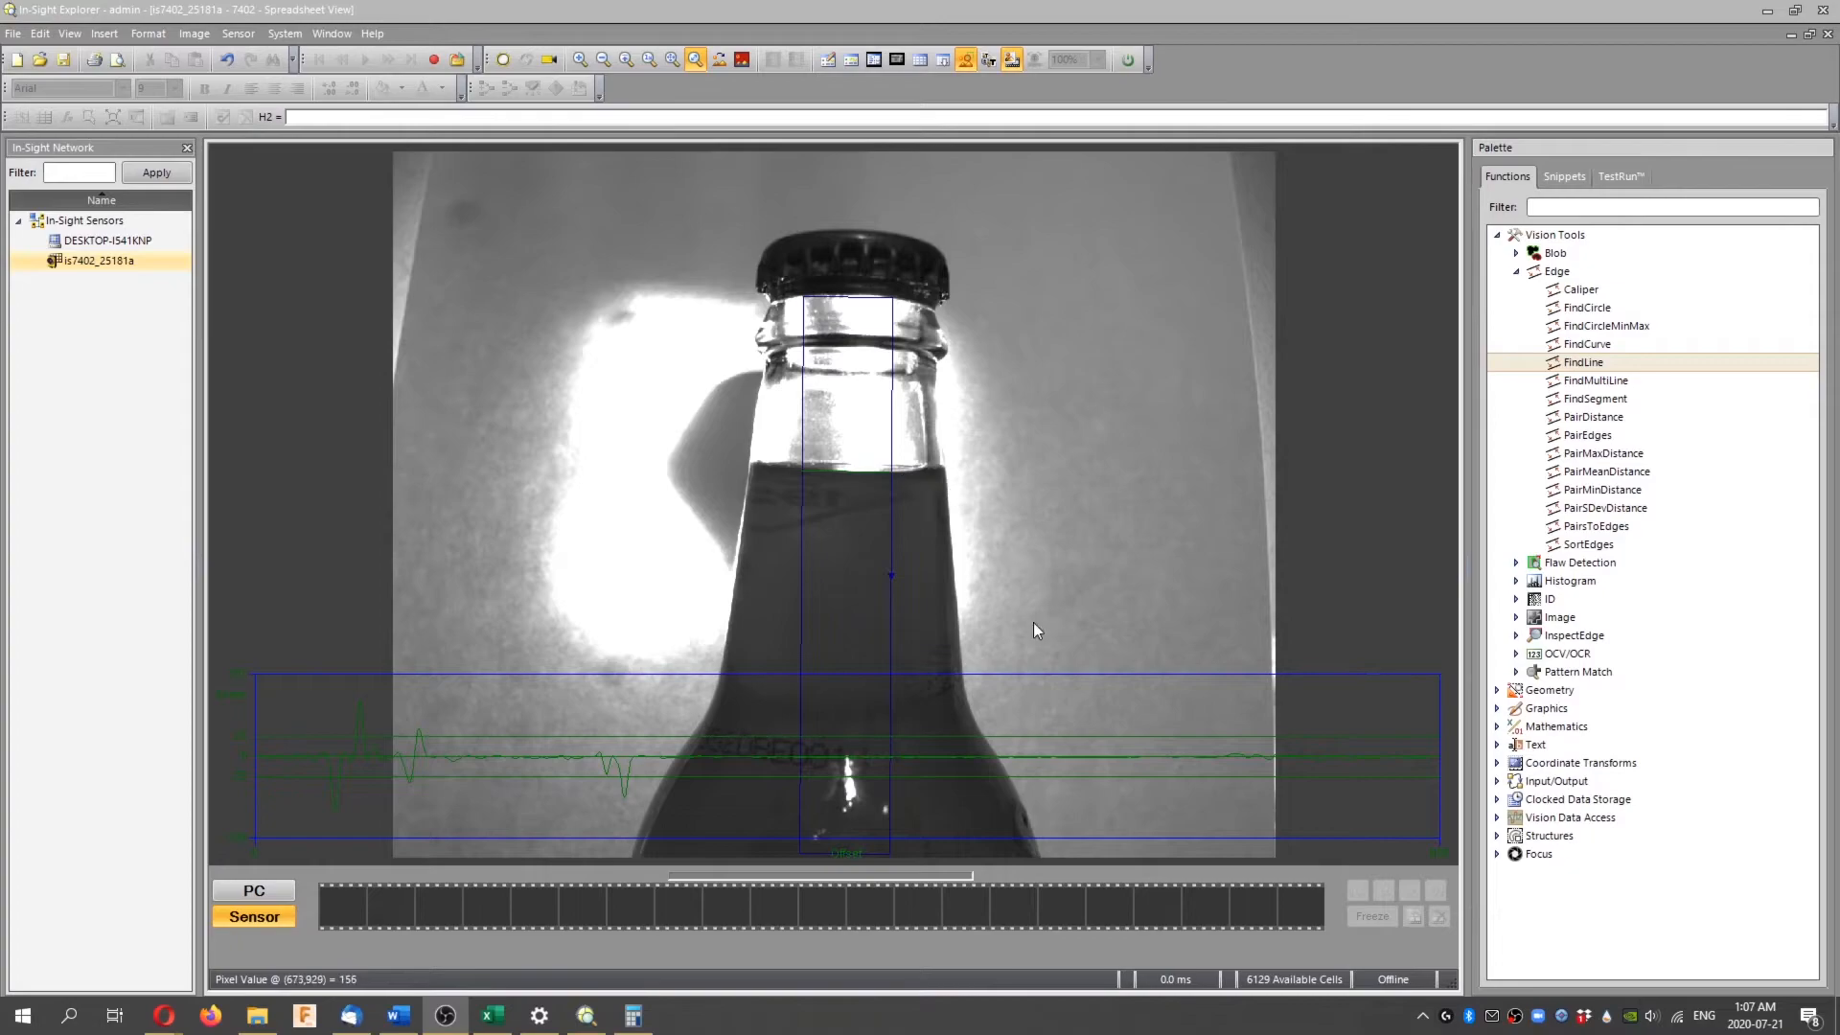
mouse_move(973, 719)
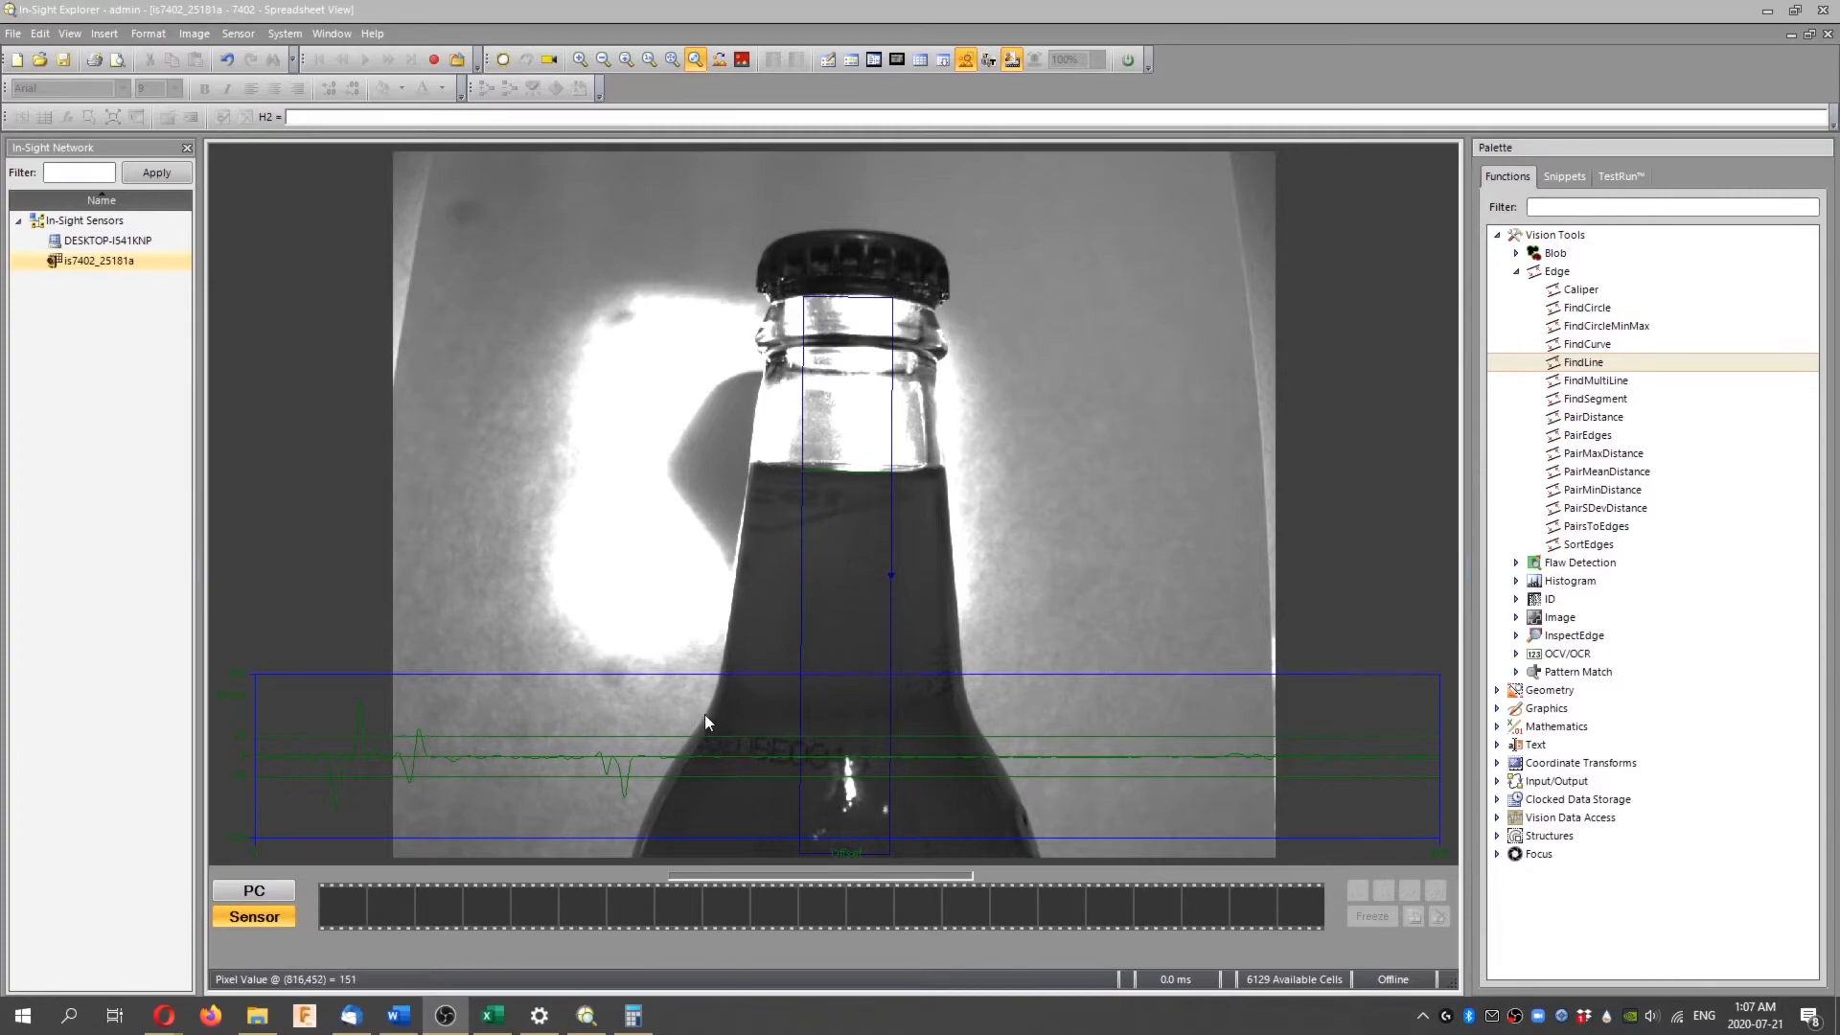
mouse_move(705, 720)
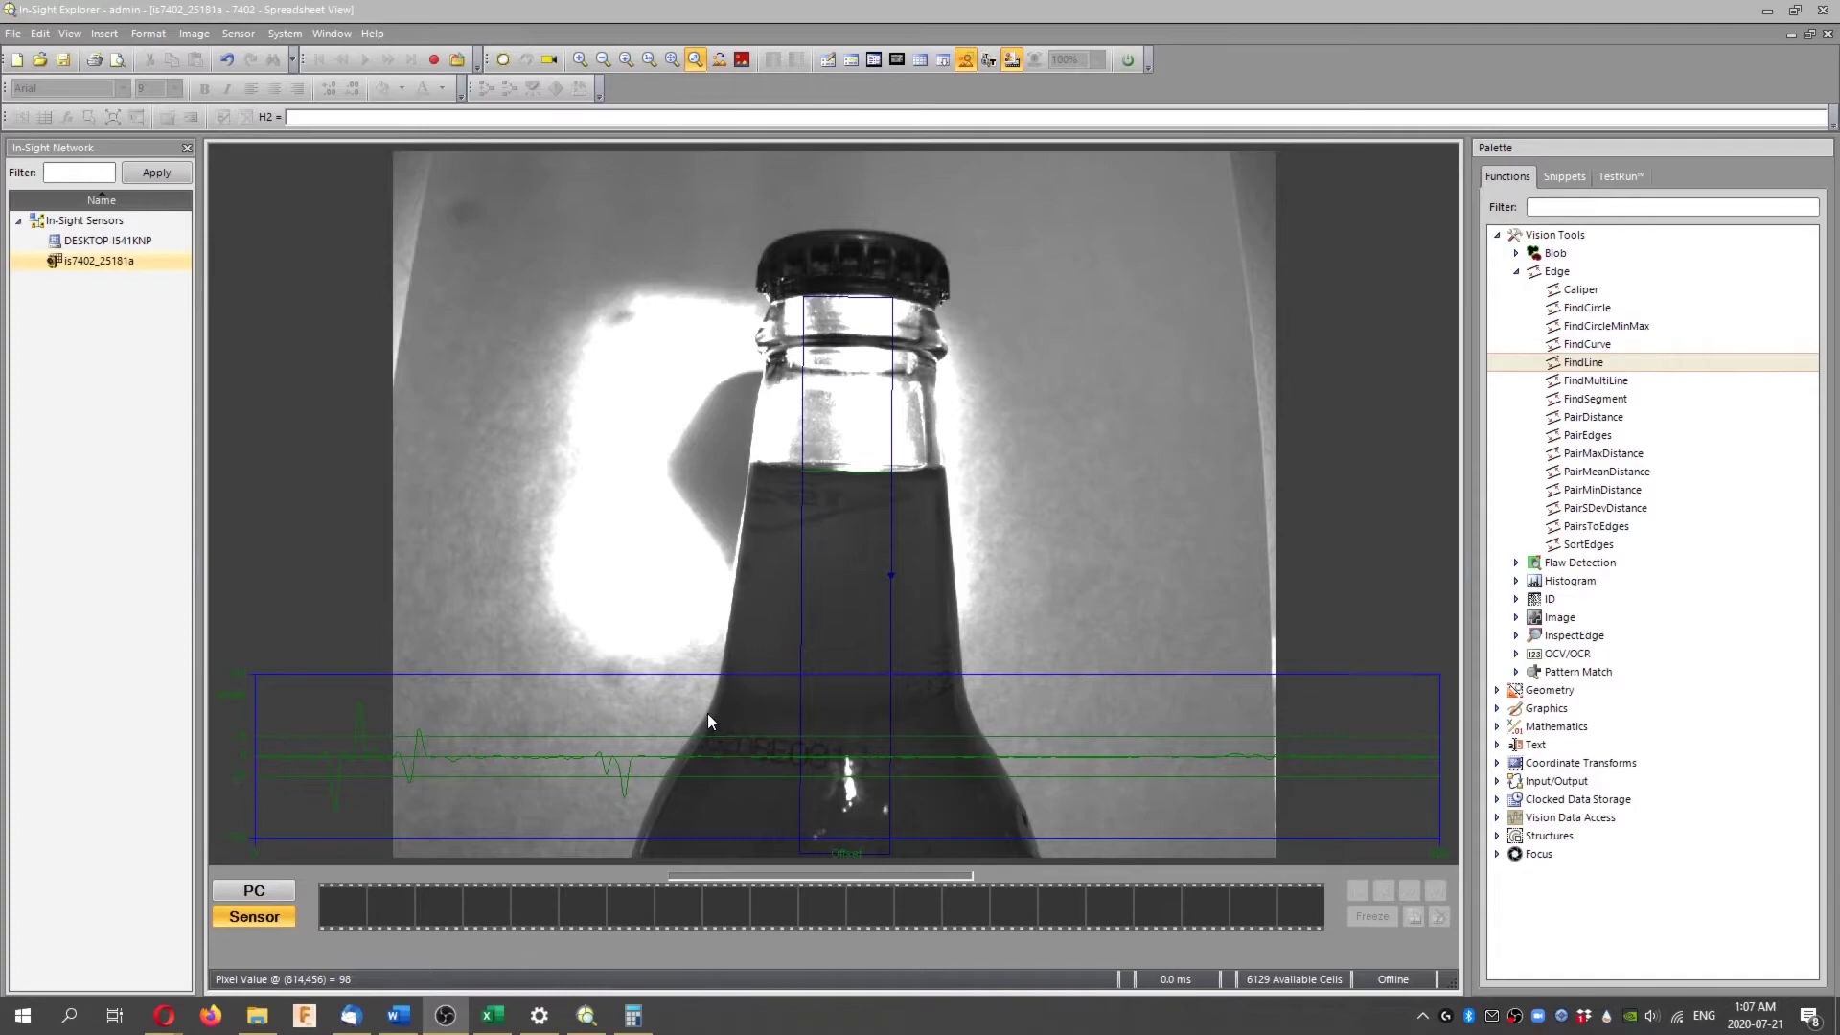
mouse_move(524, 595)
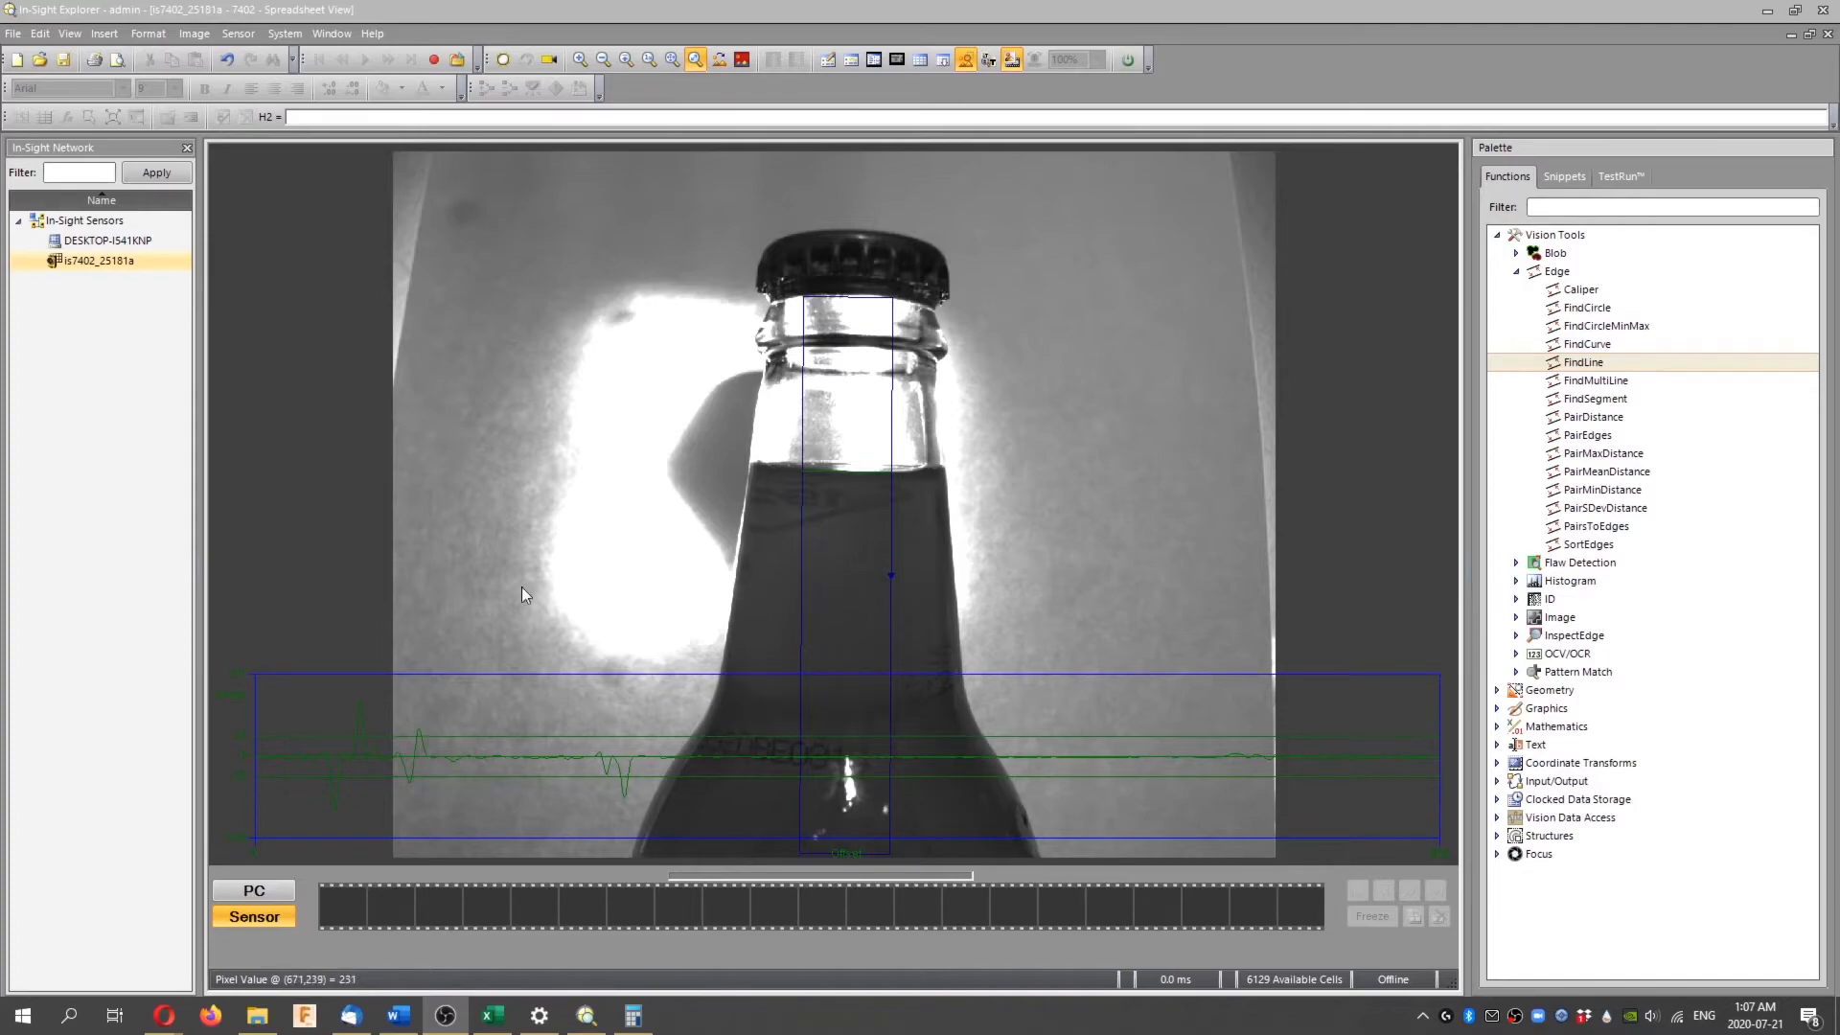
mouse_move(336, 461)
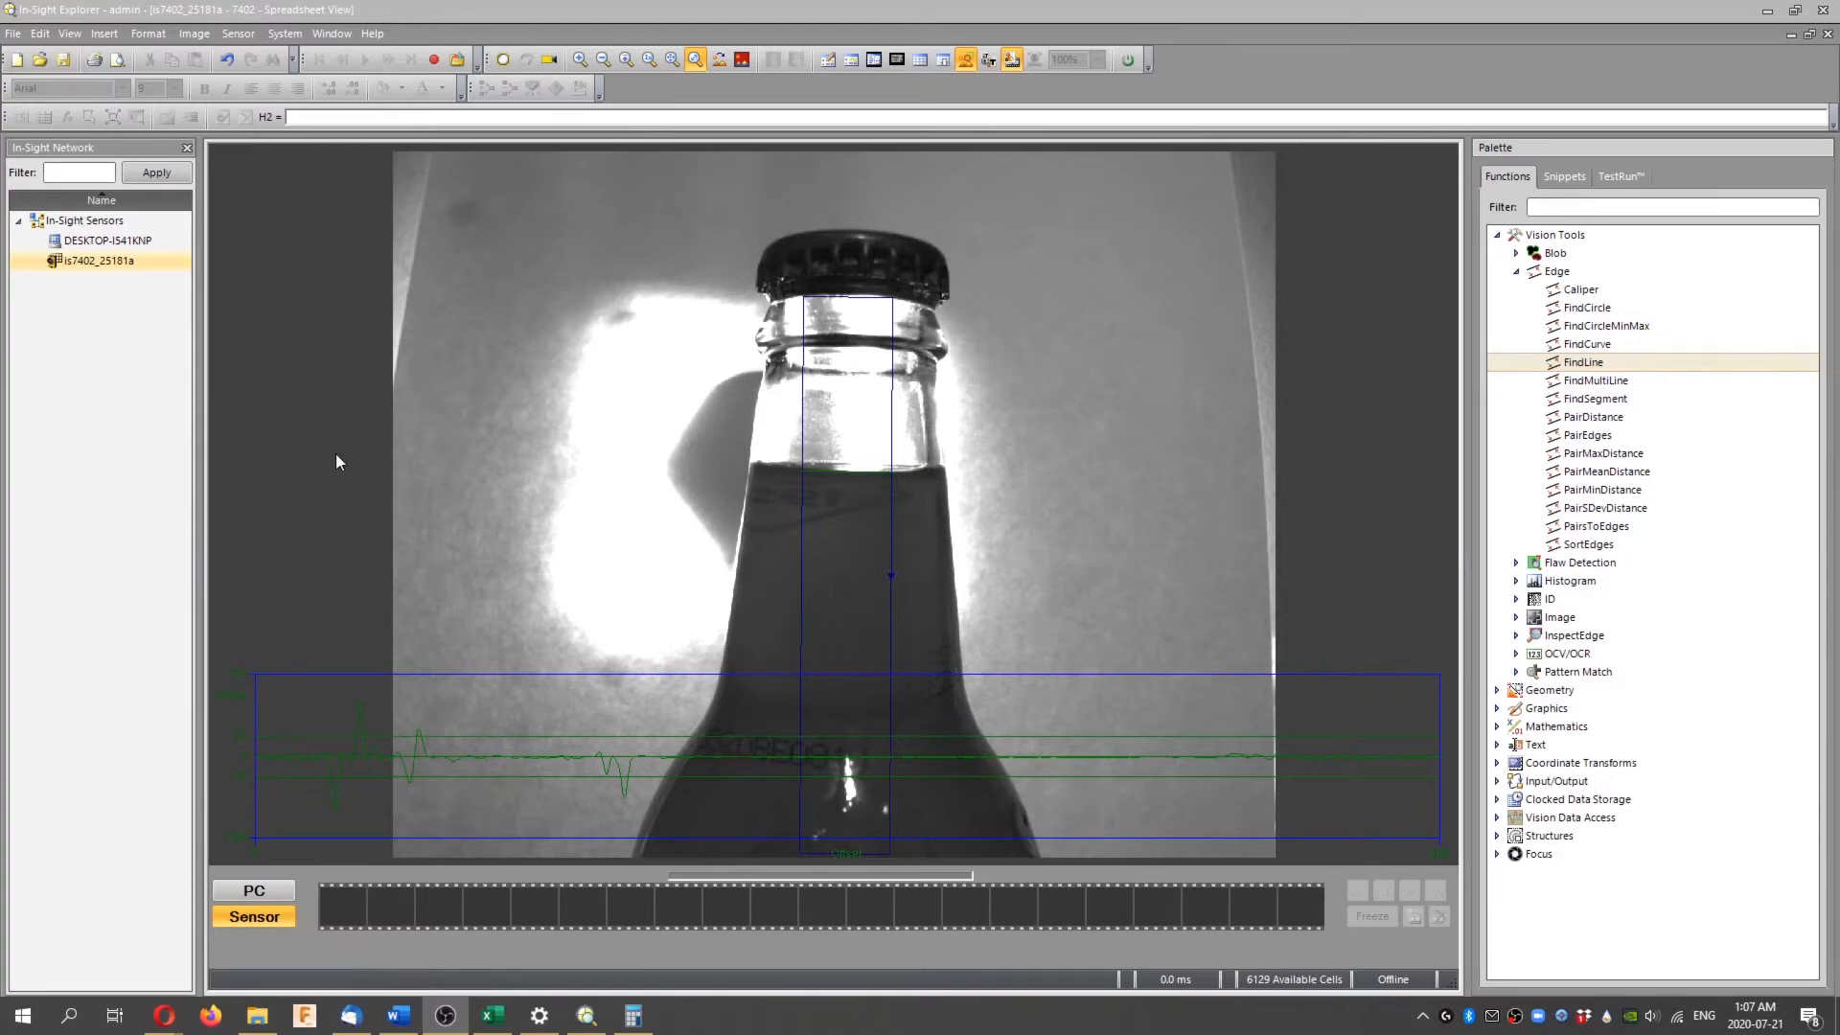
mouse_move(490, 406)
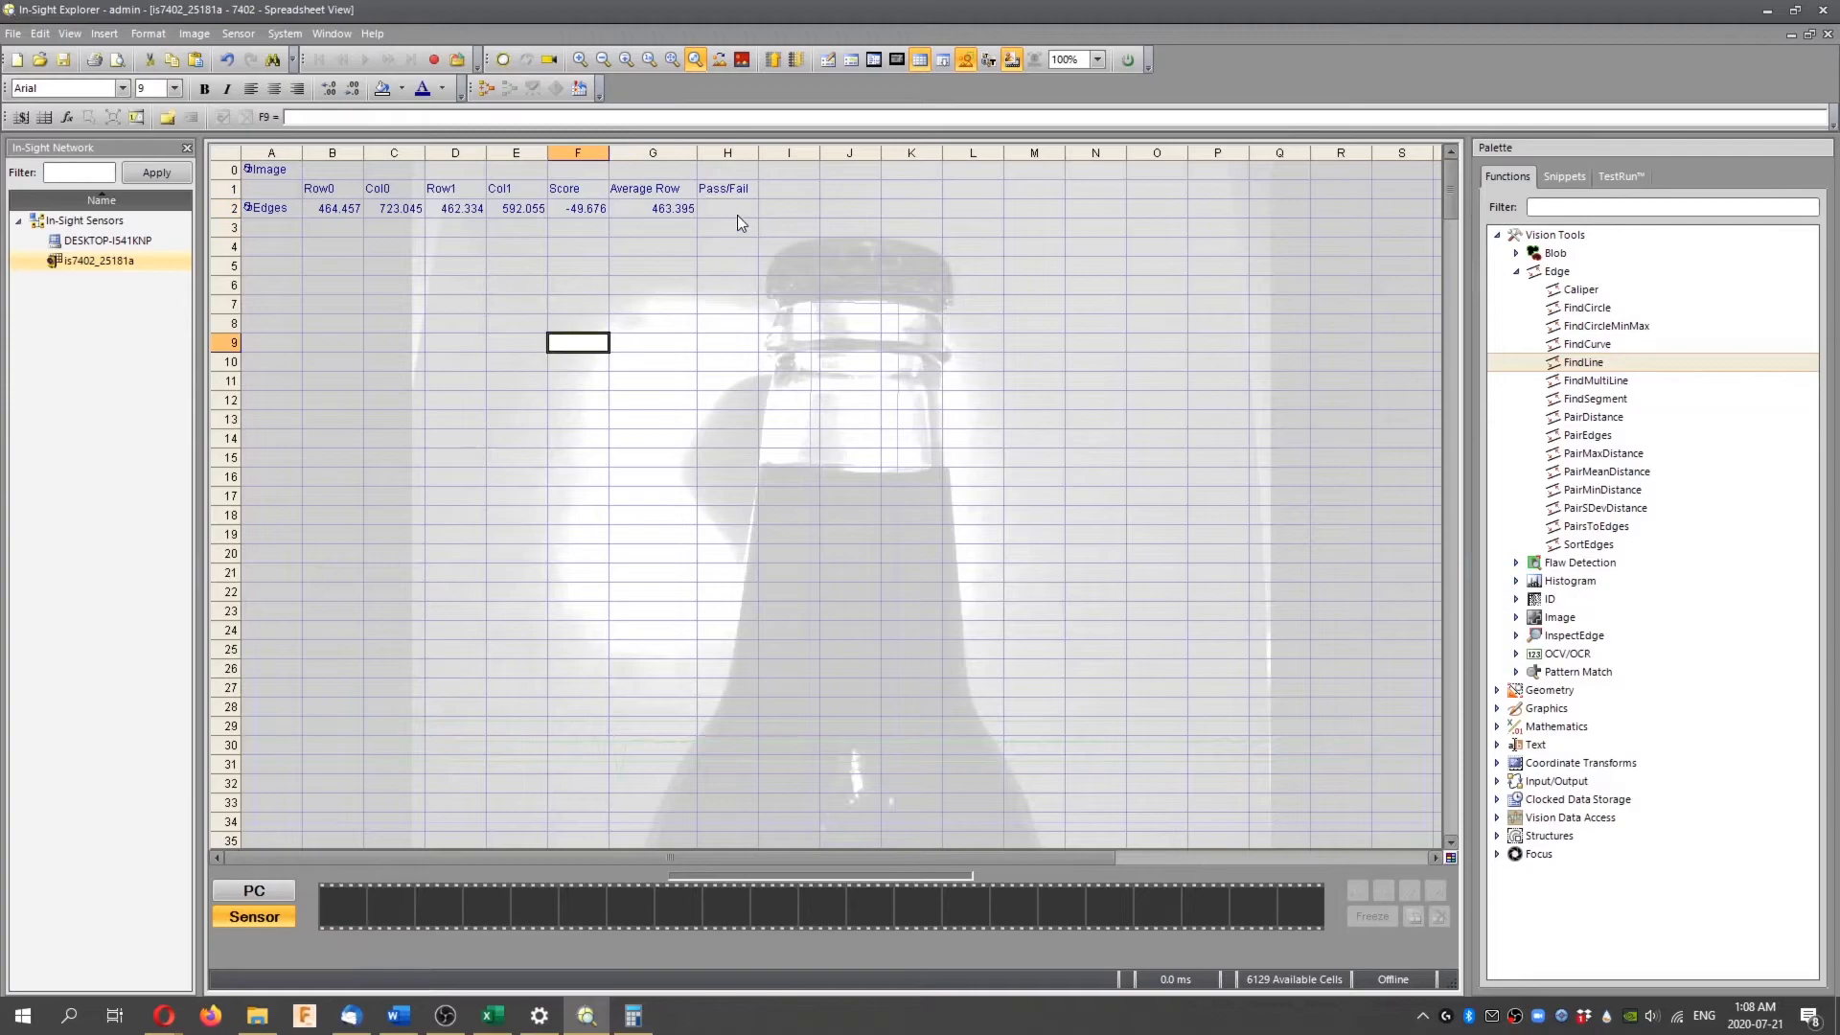
Enter If(G2>815,"FAIL","PASS") in H2, which now returns PASS
click(727, 208)
text(If(G2)
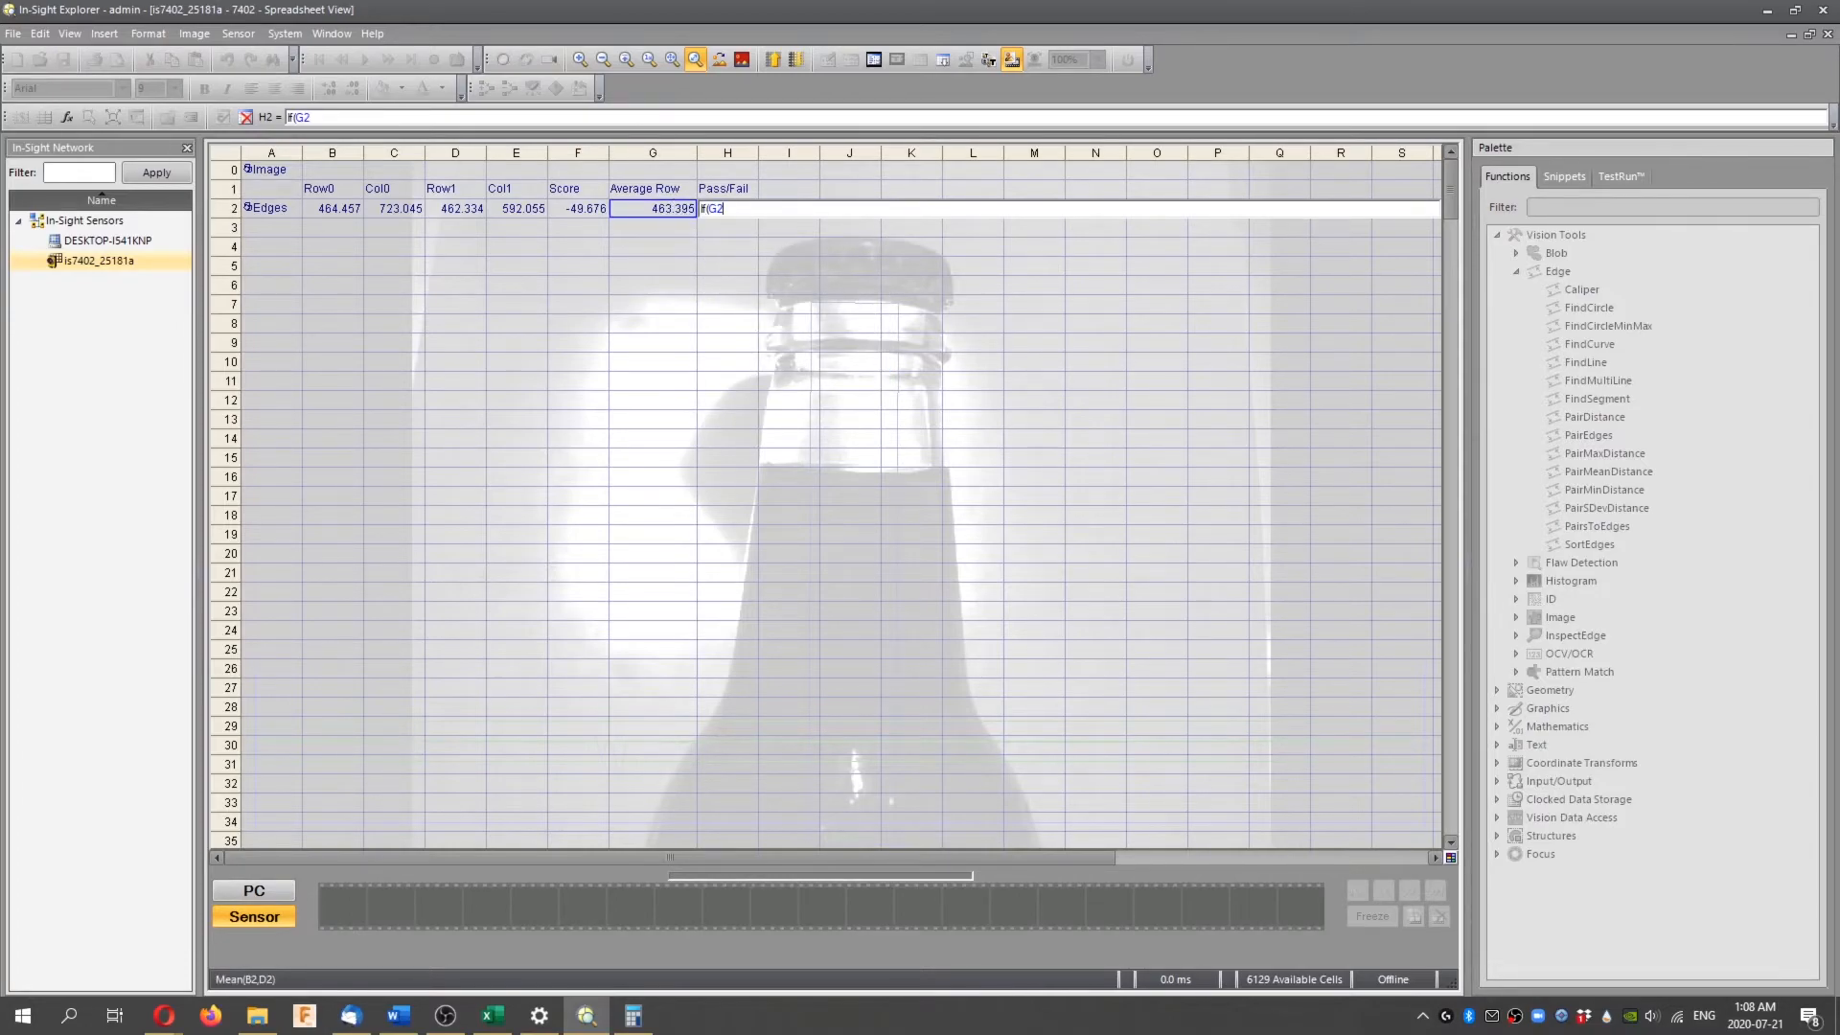
text(>815)
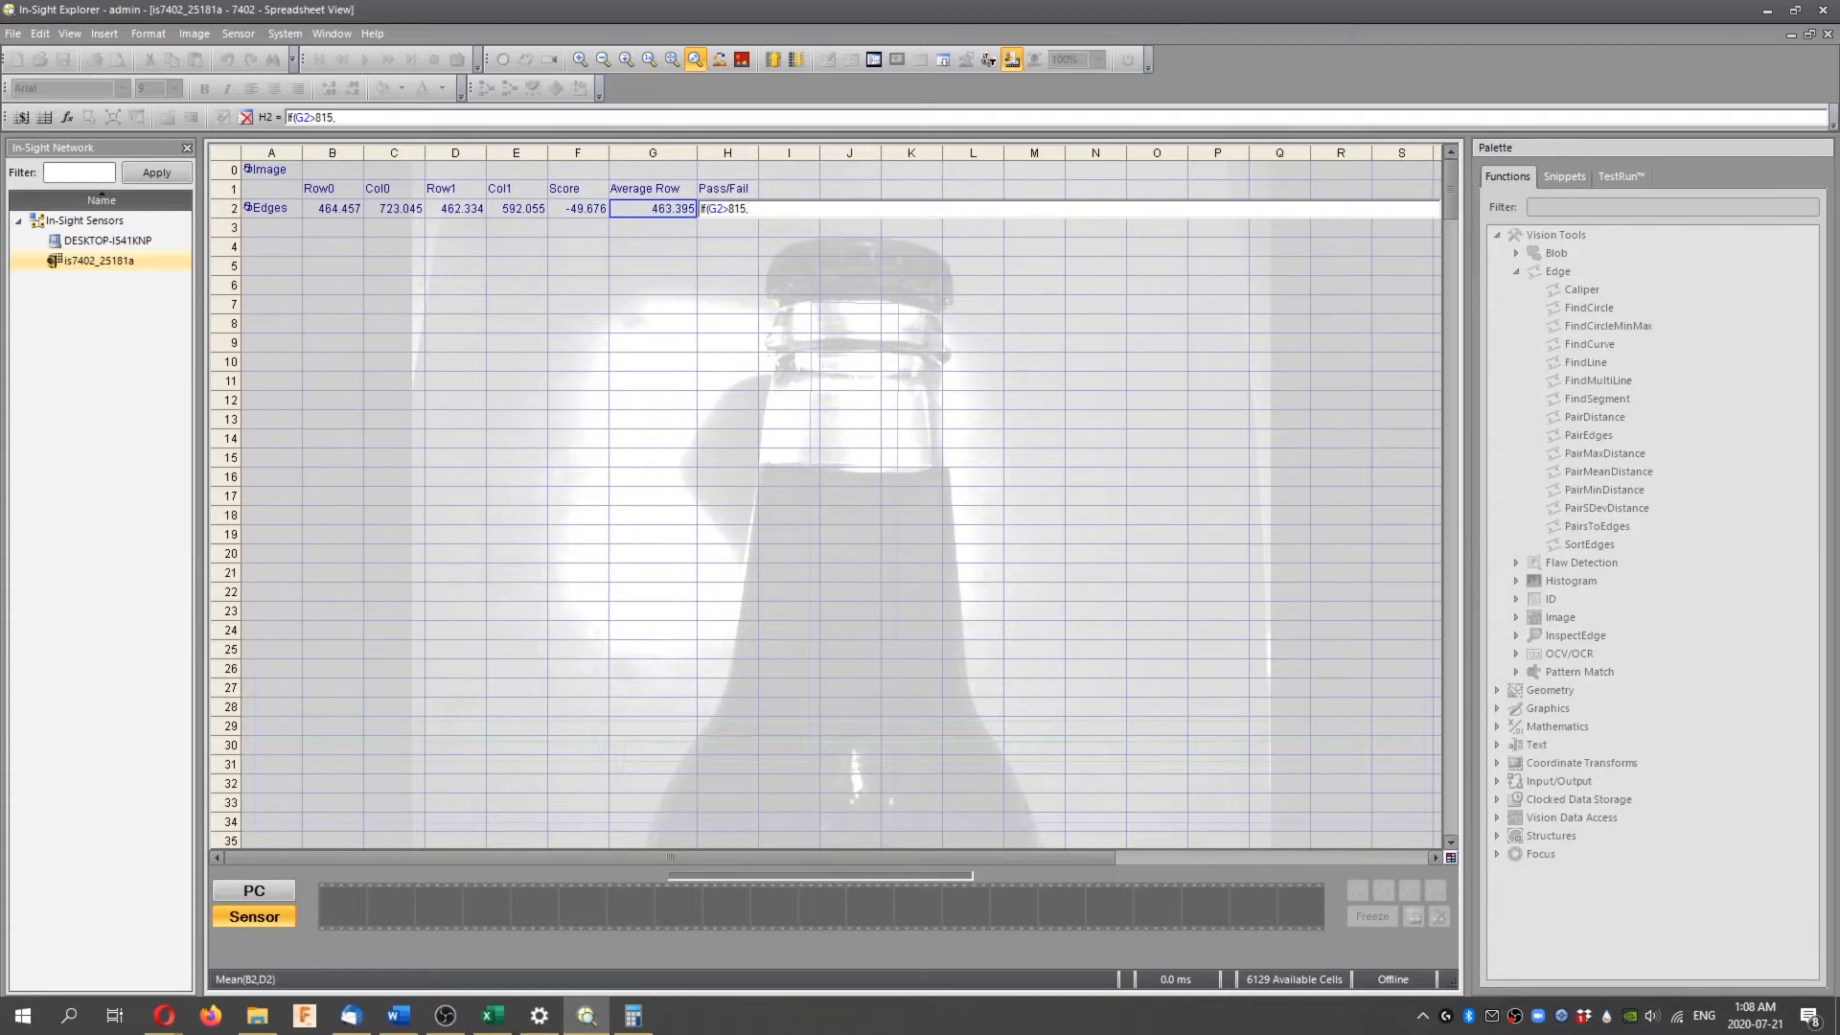
text(,"F)
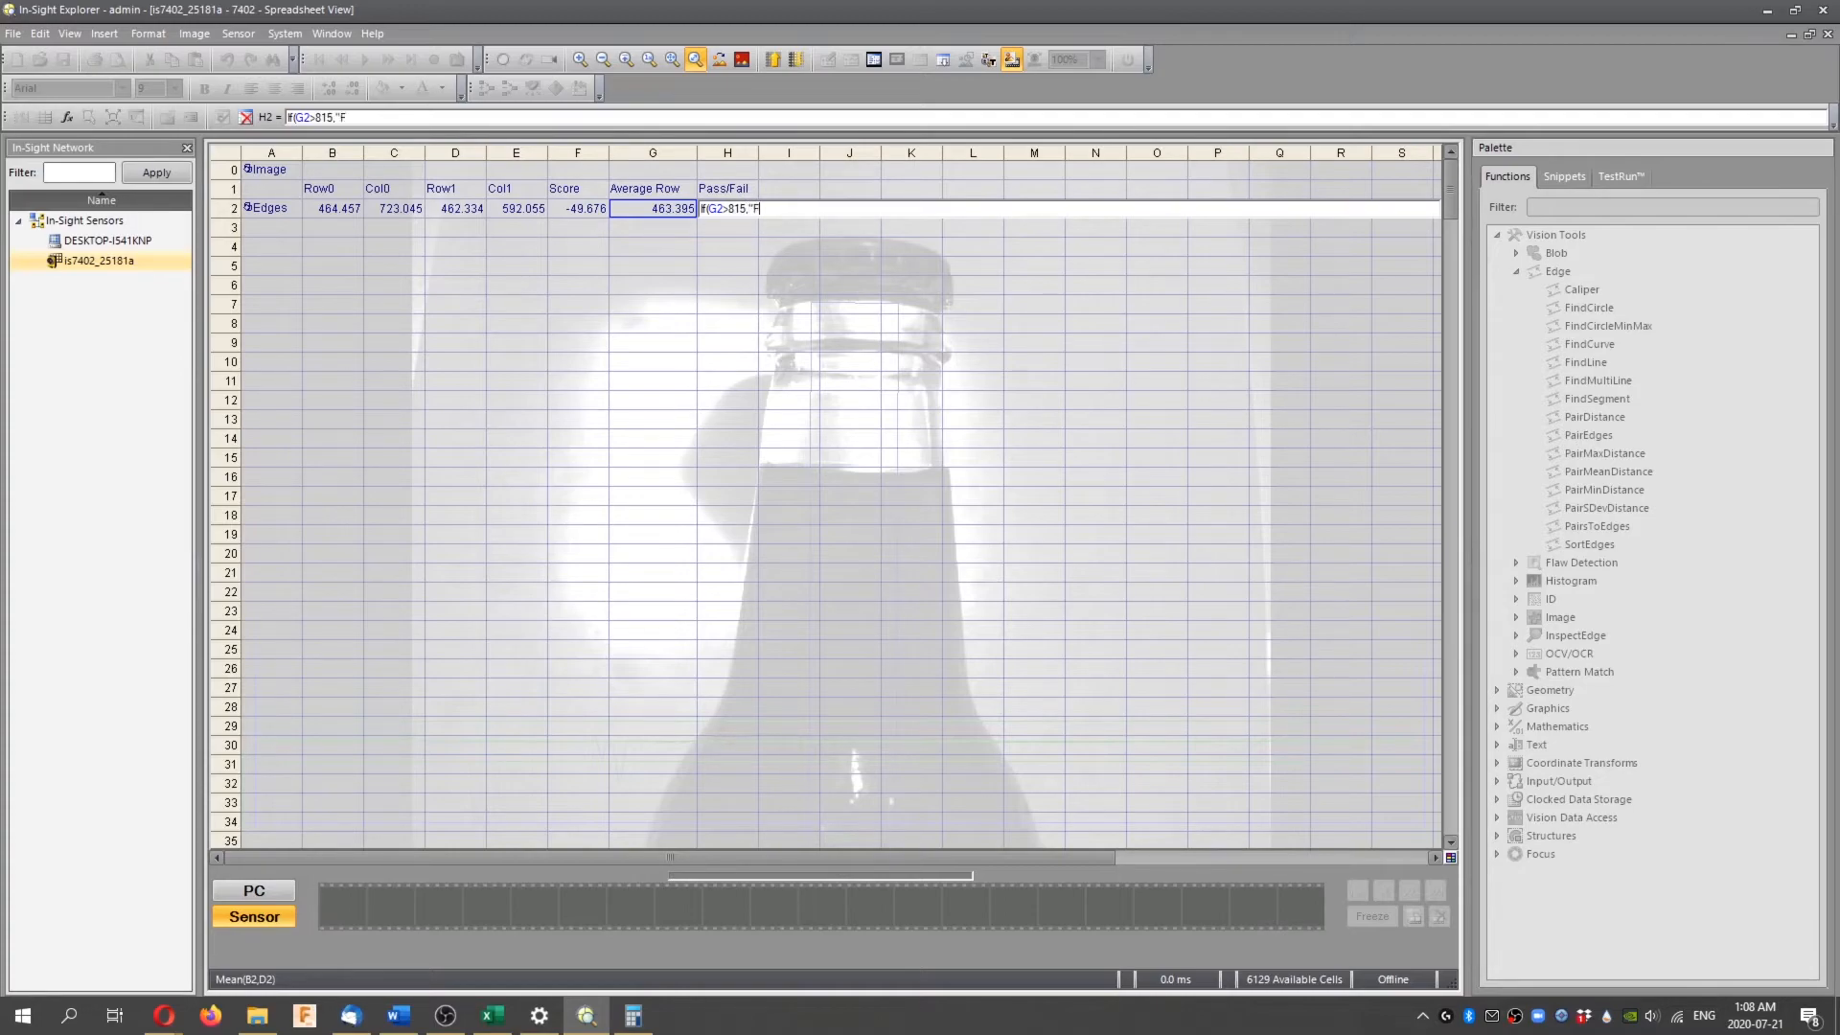
text(AIL",)
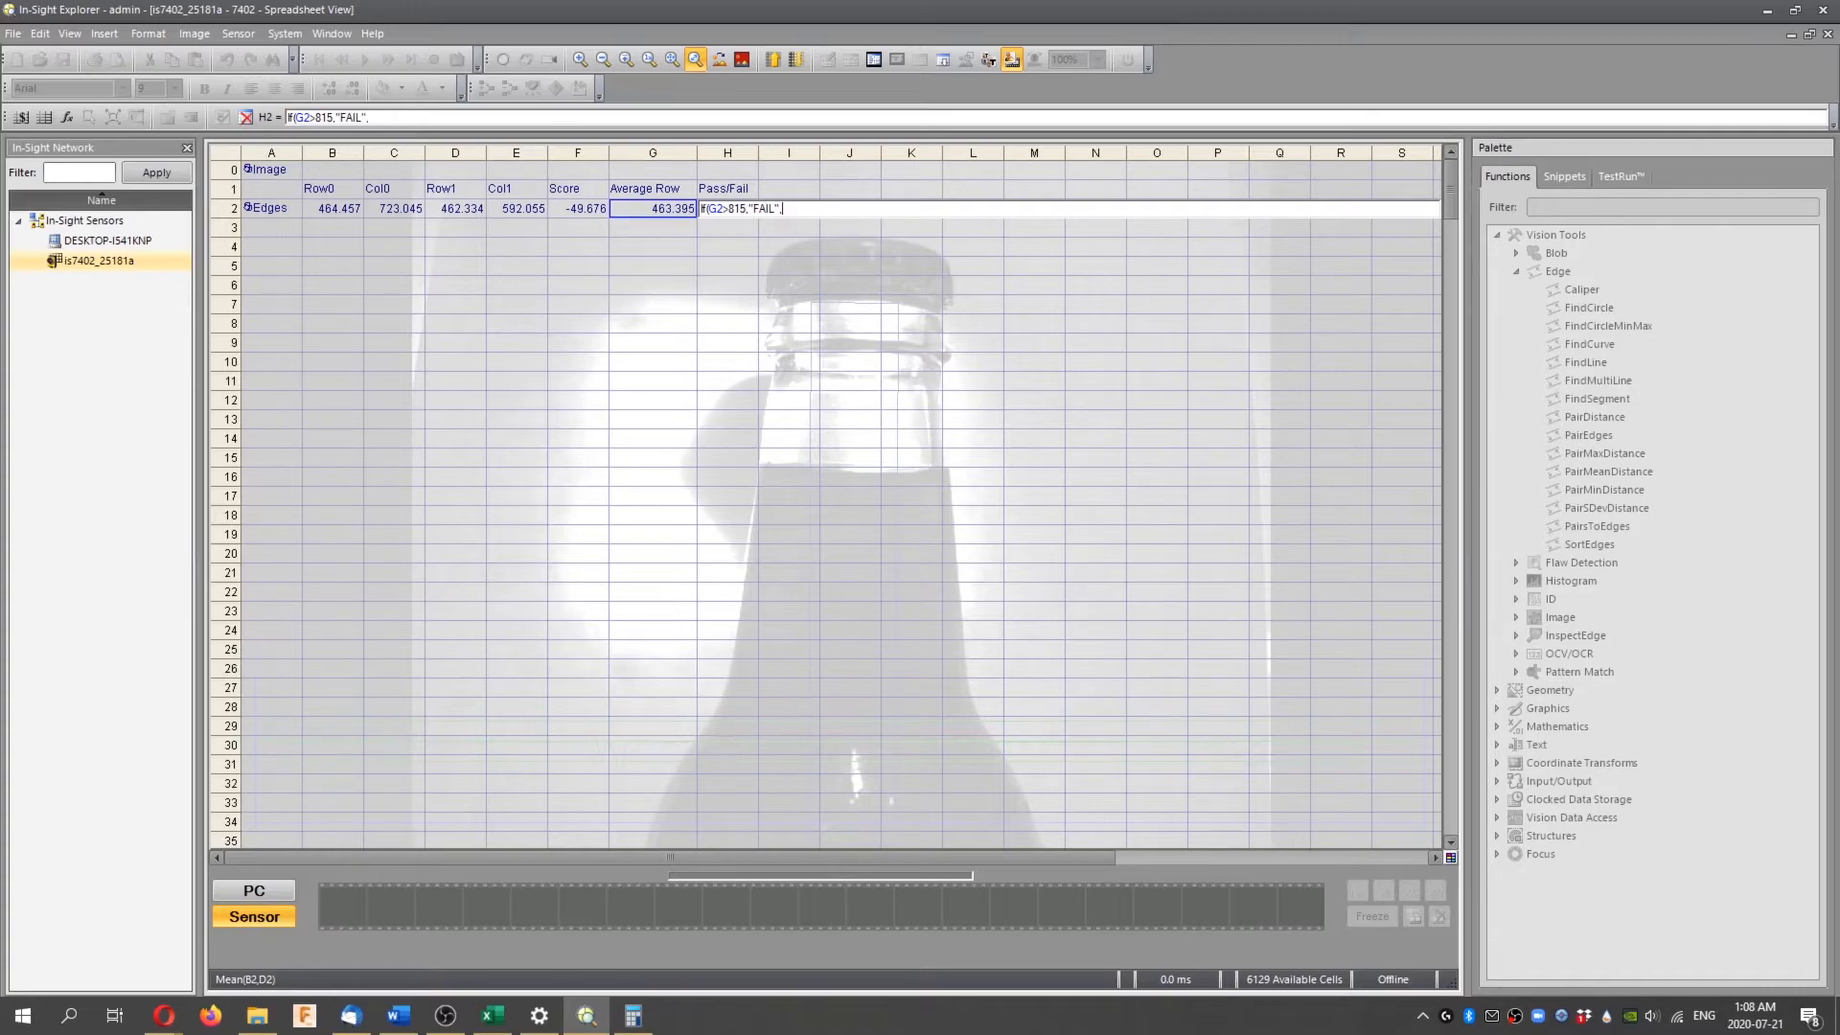
text("pa)
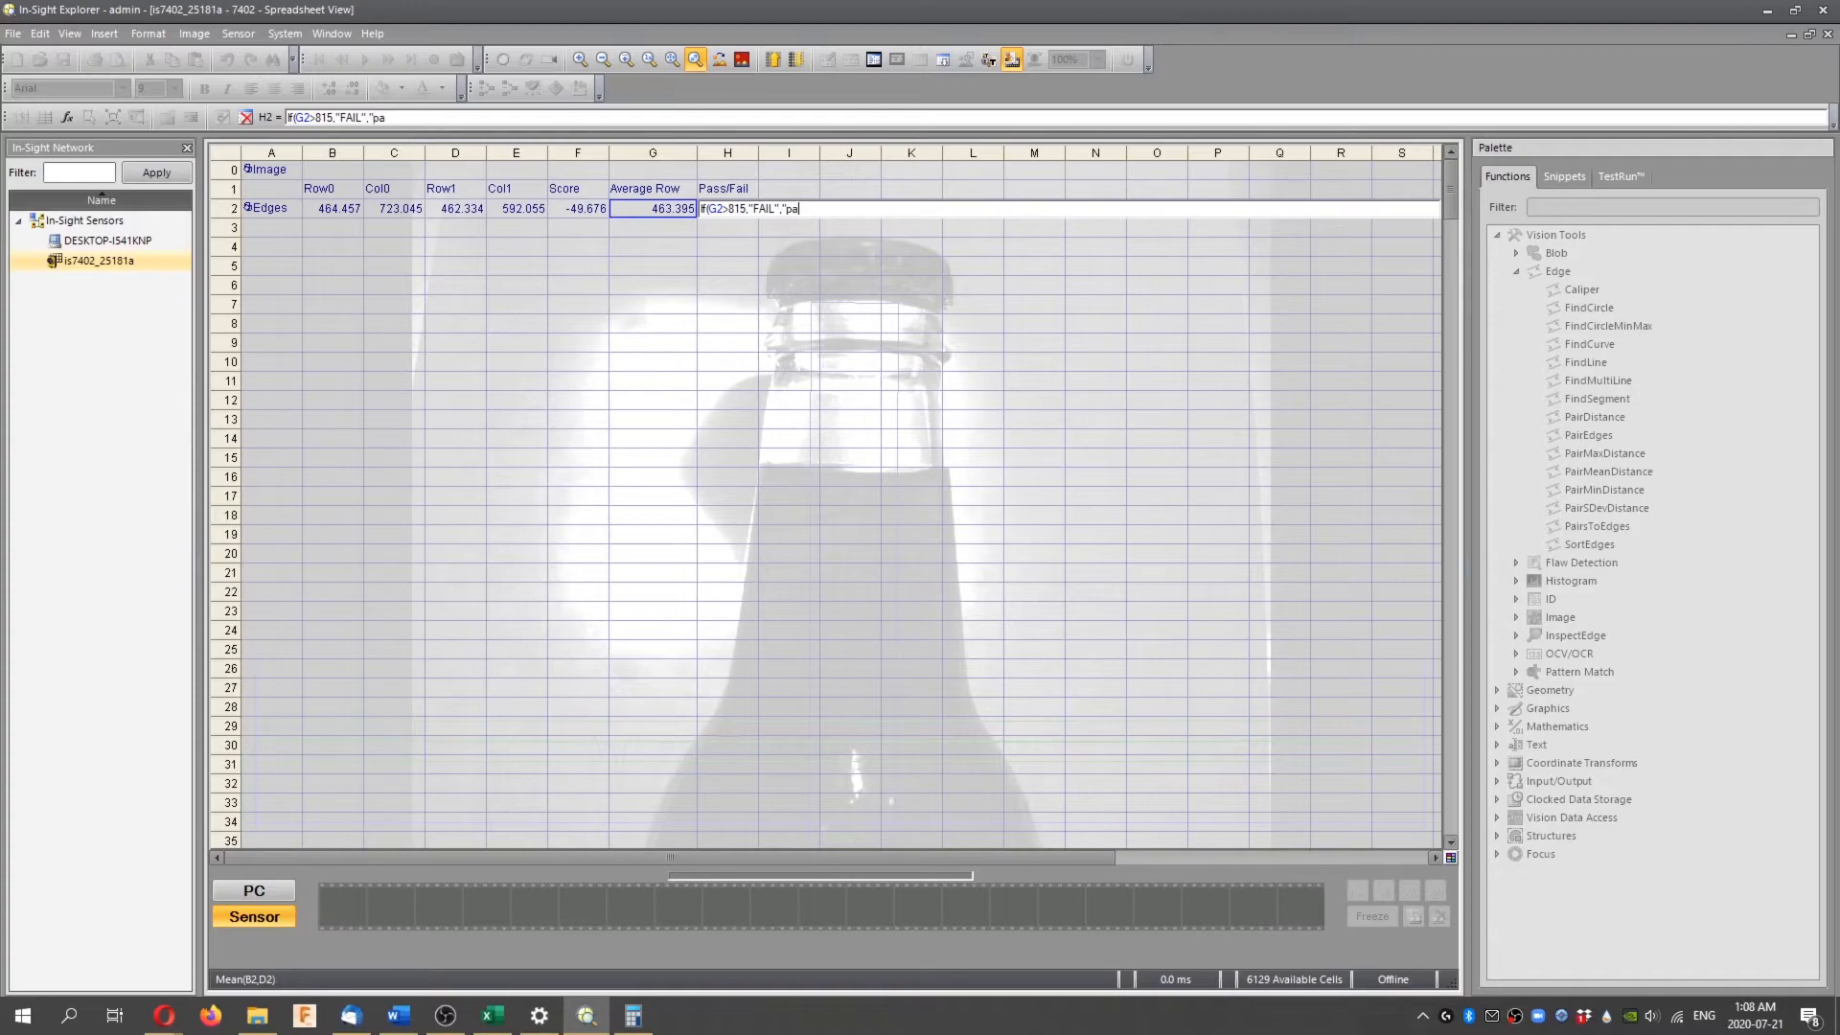
text(SS)
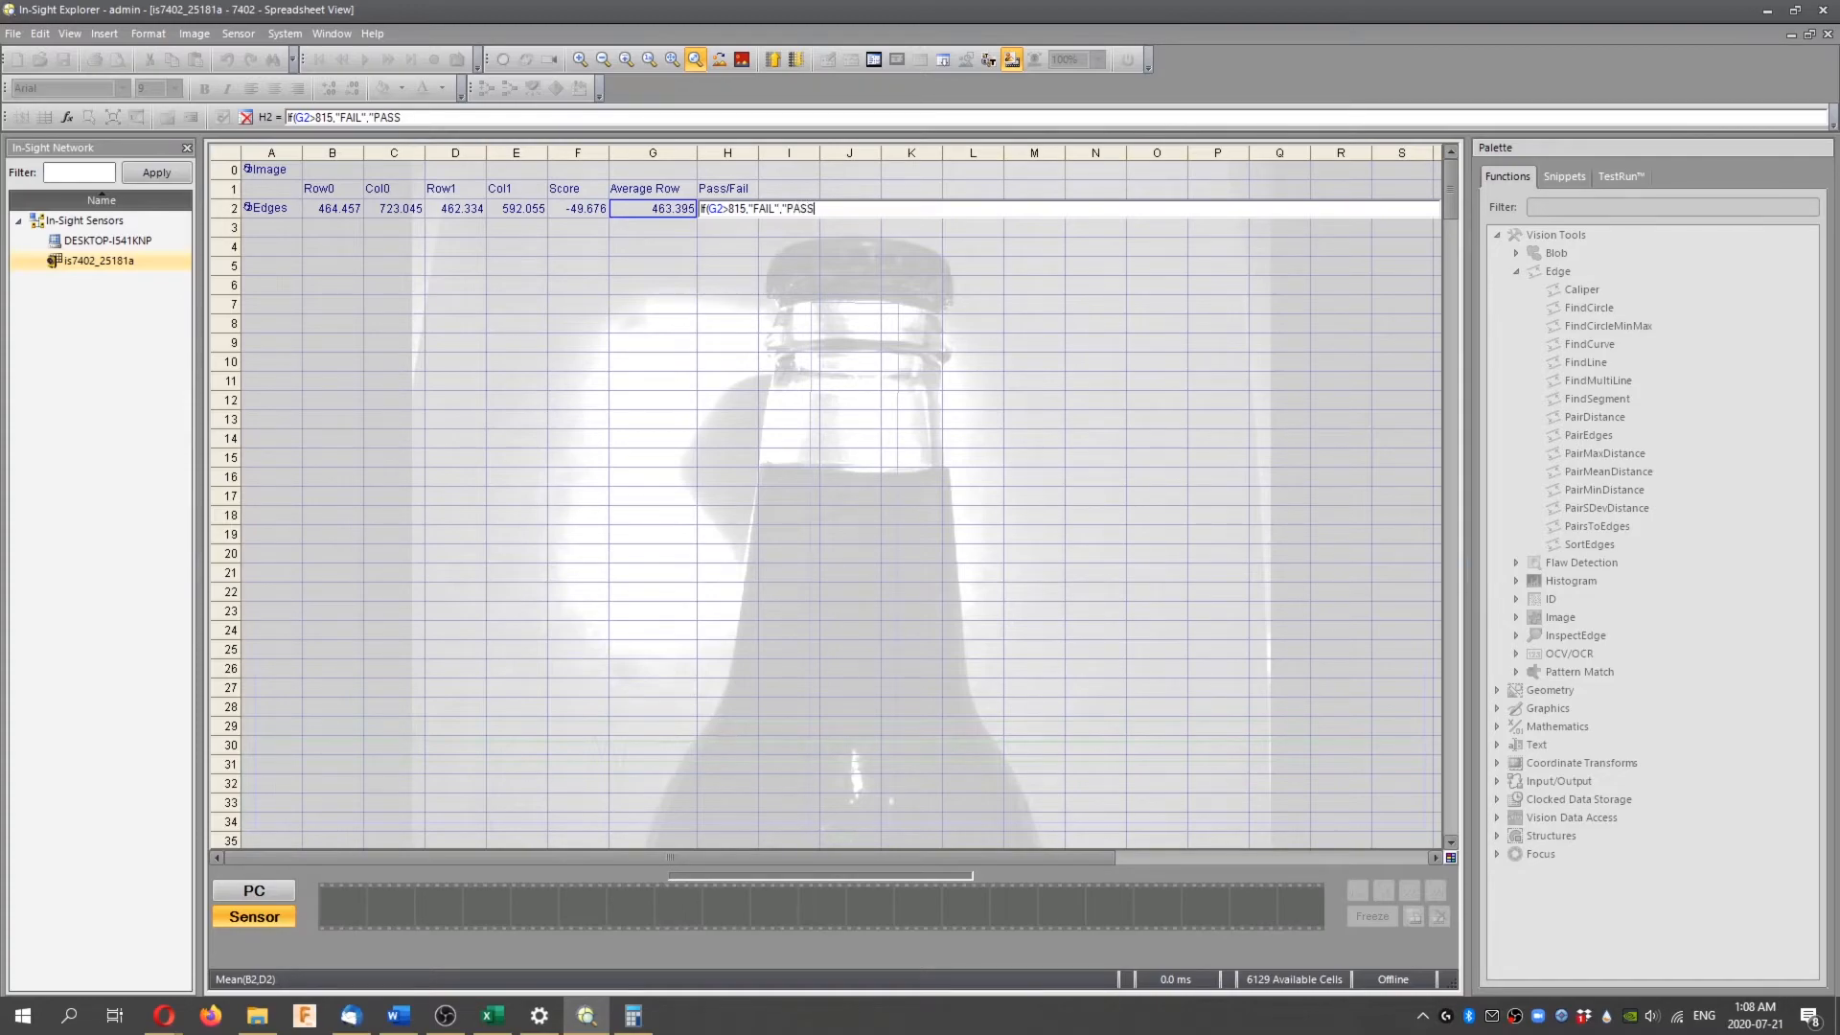
text())
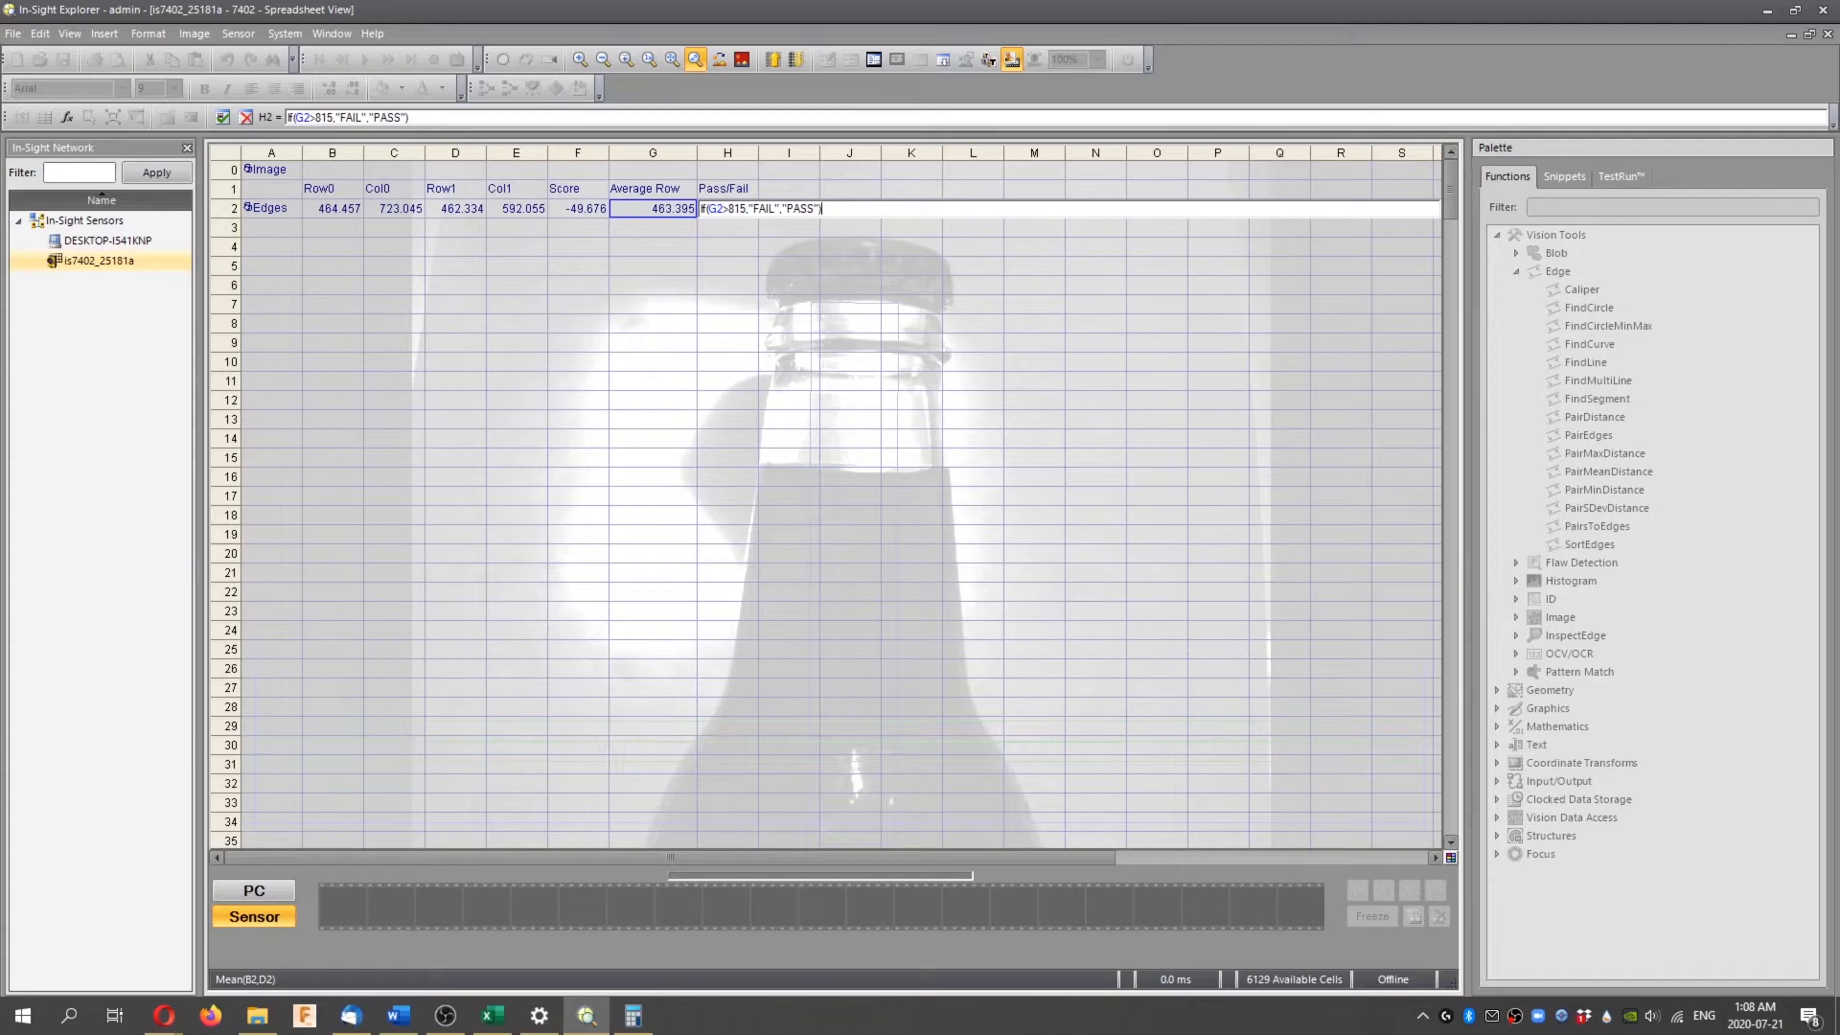
key(Return)
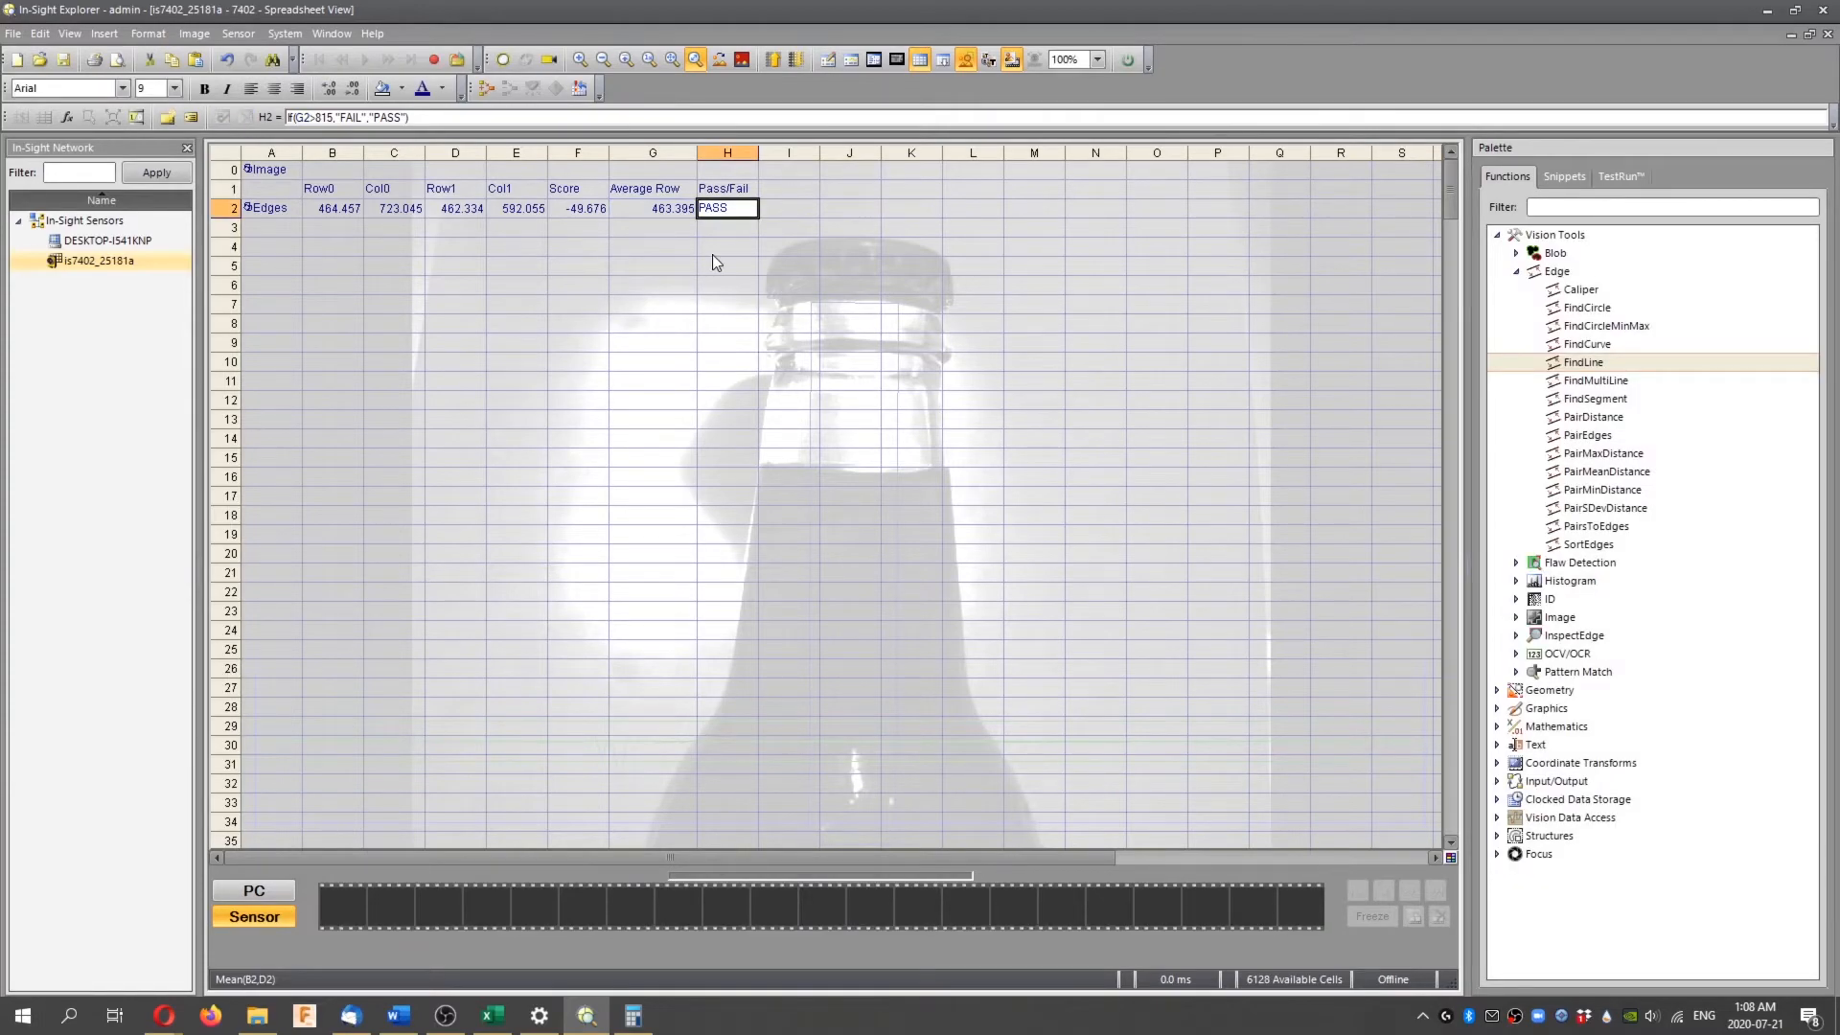
click(653, 303)
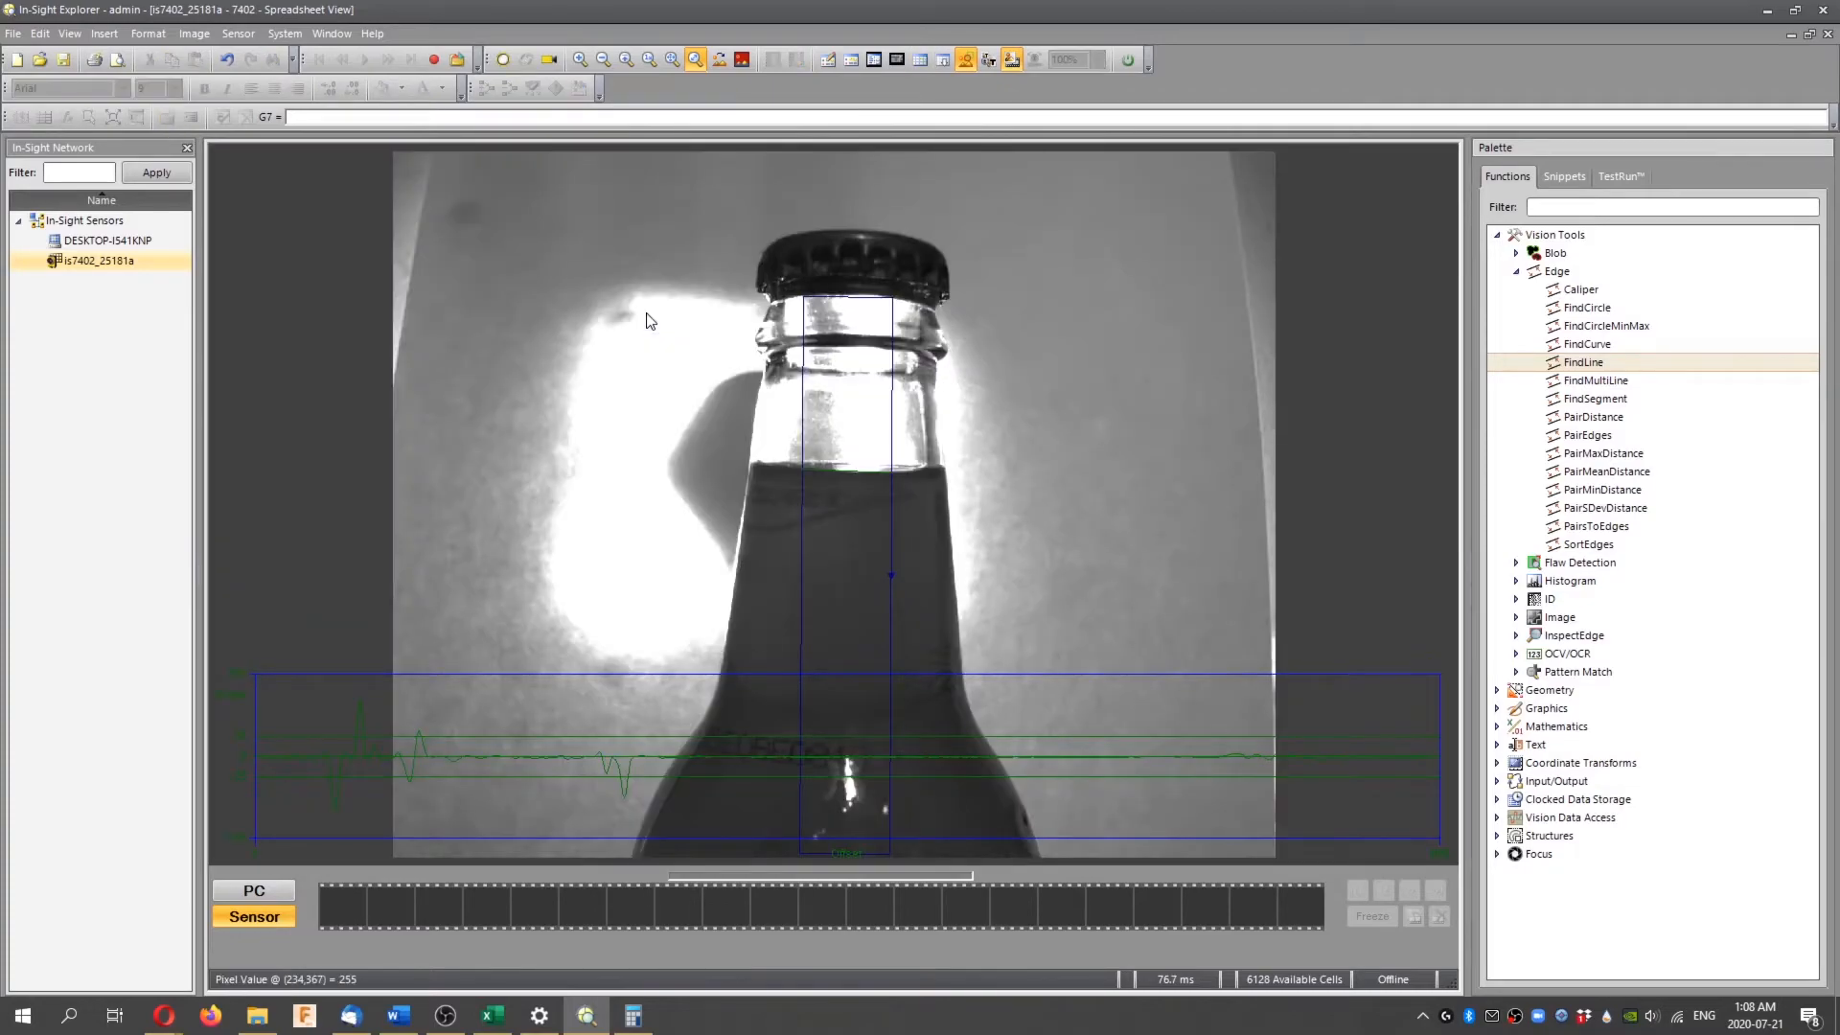
mouse_move(839, 486)
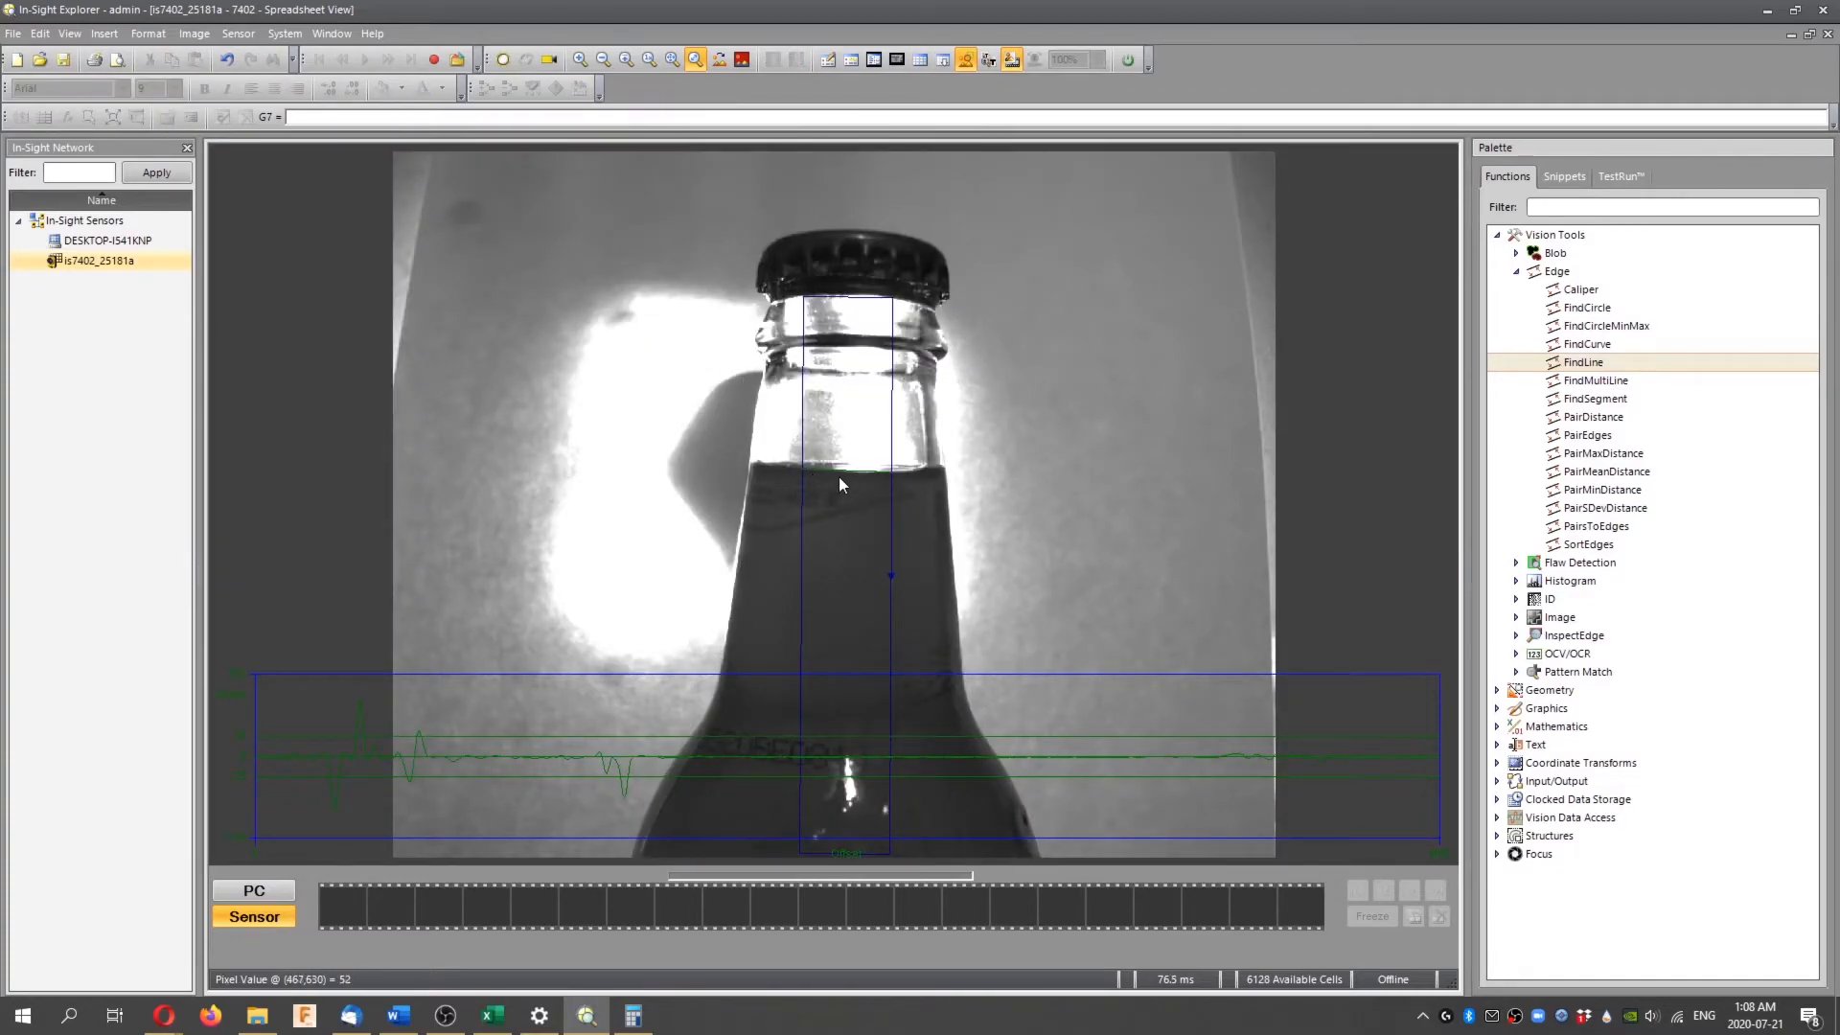
mouse_move(1020, 607)
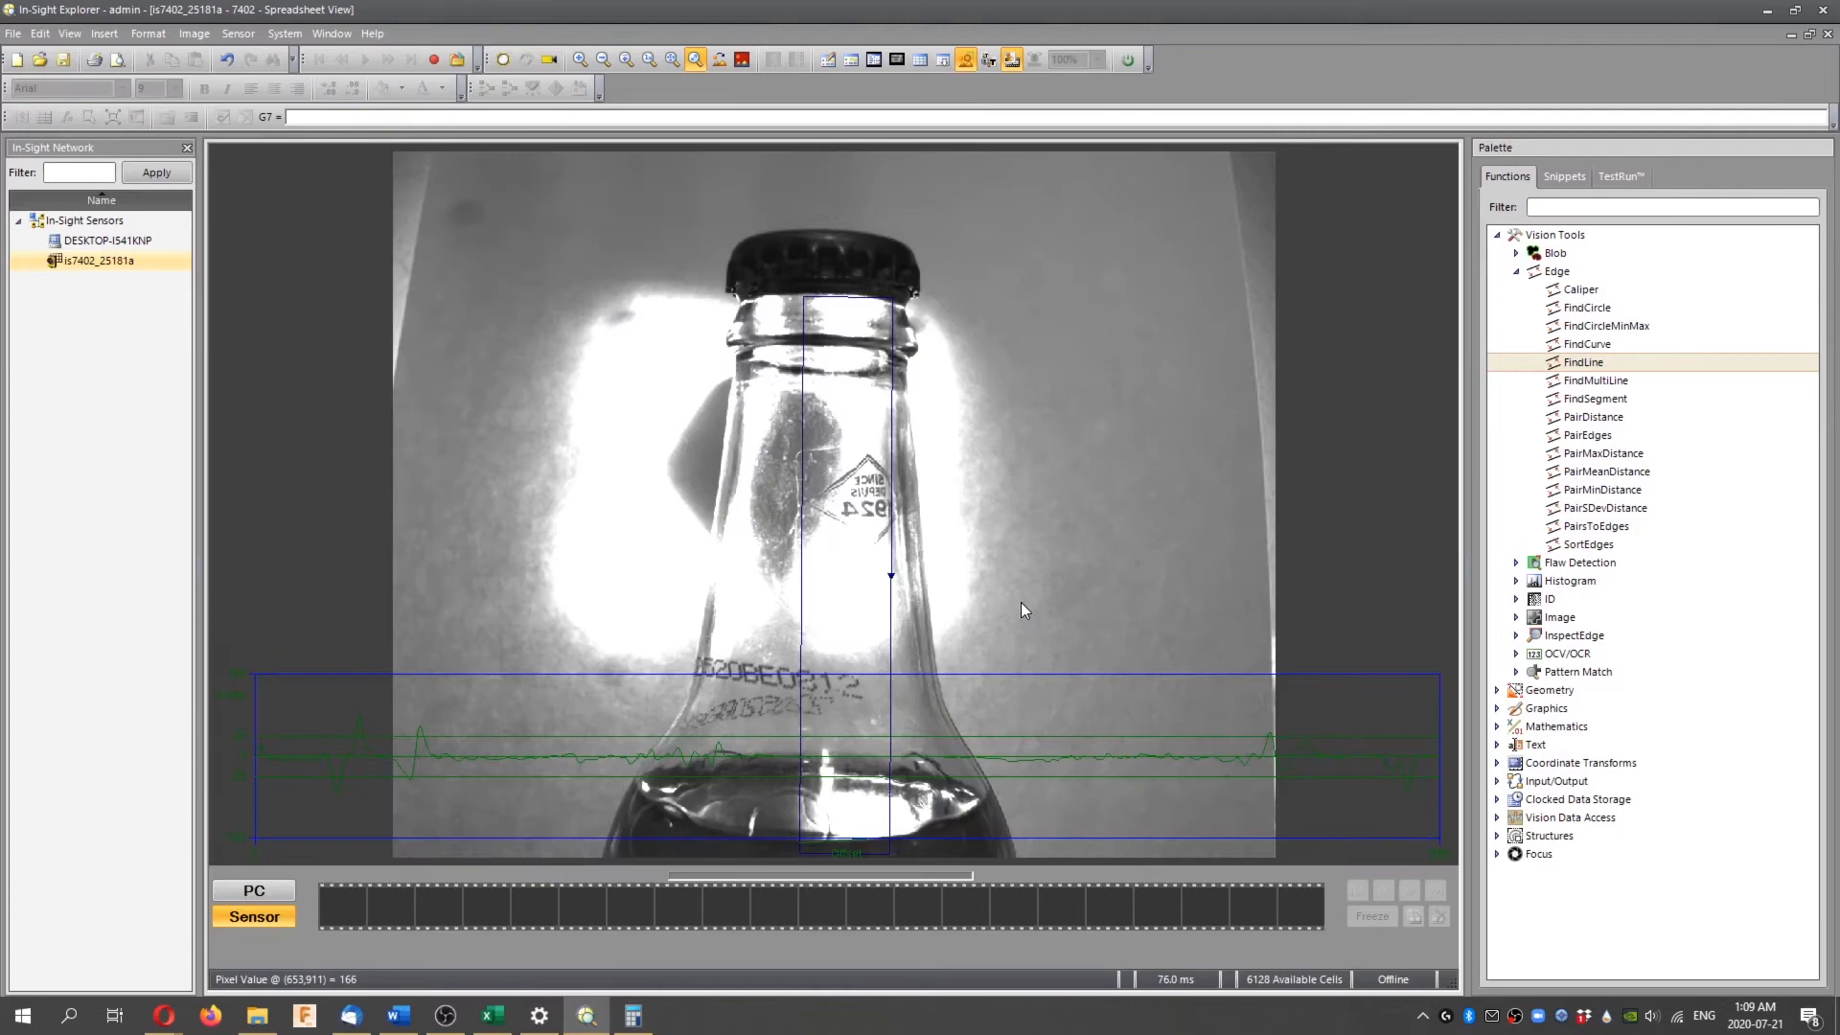
mouse_move(437, 885)
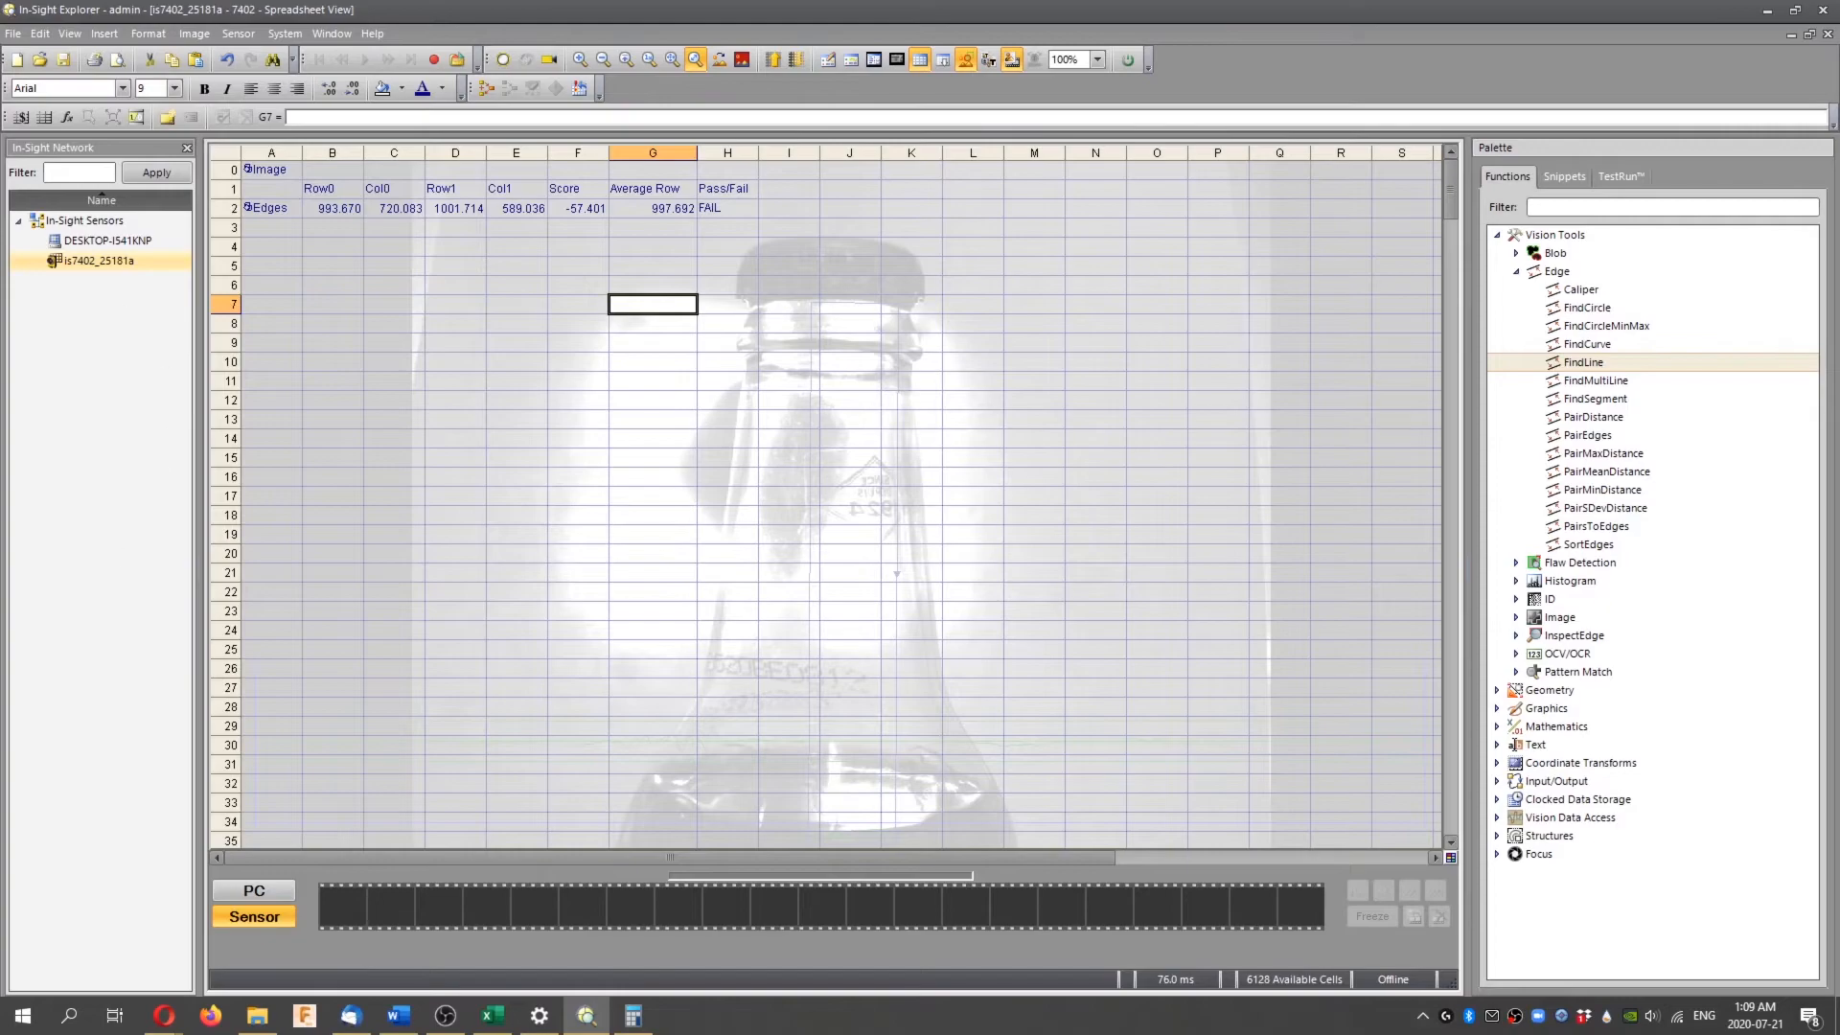
Inspect H2 for the under-filled bottle: Average Row 997.692 yields FAIL
click(726, 208)
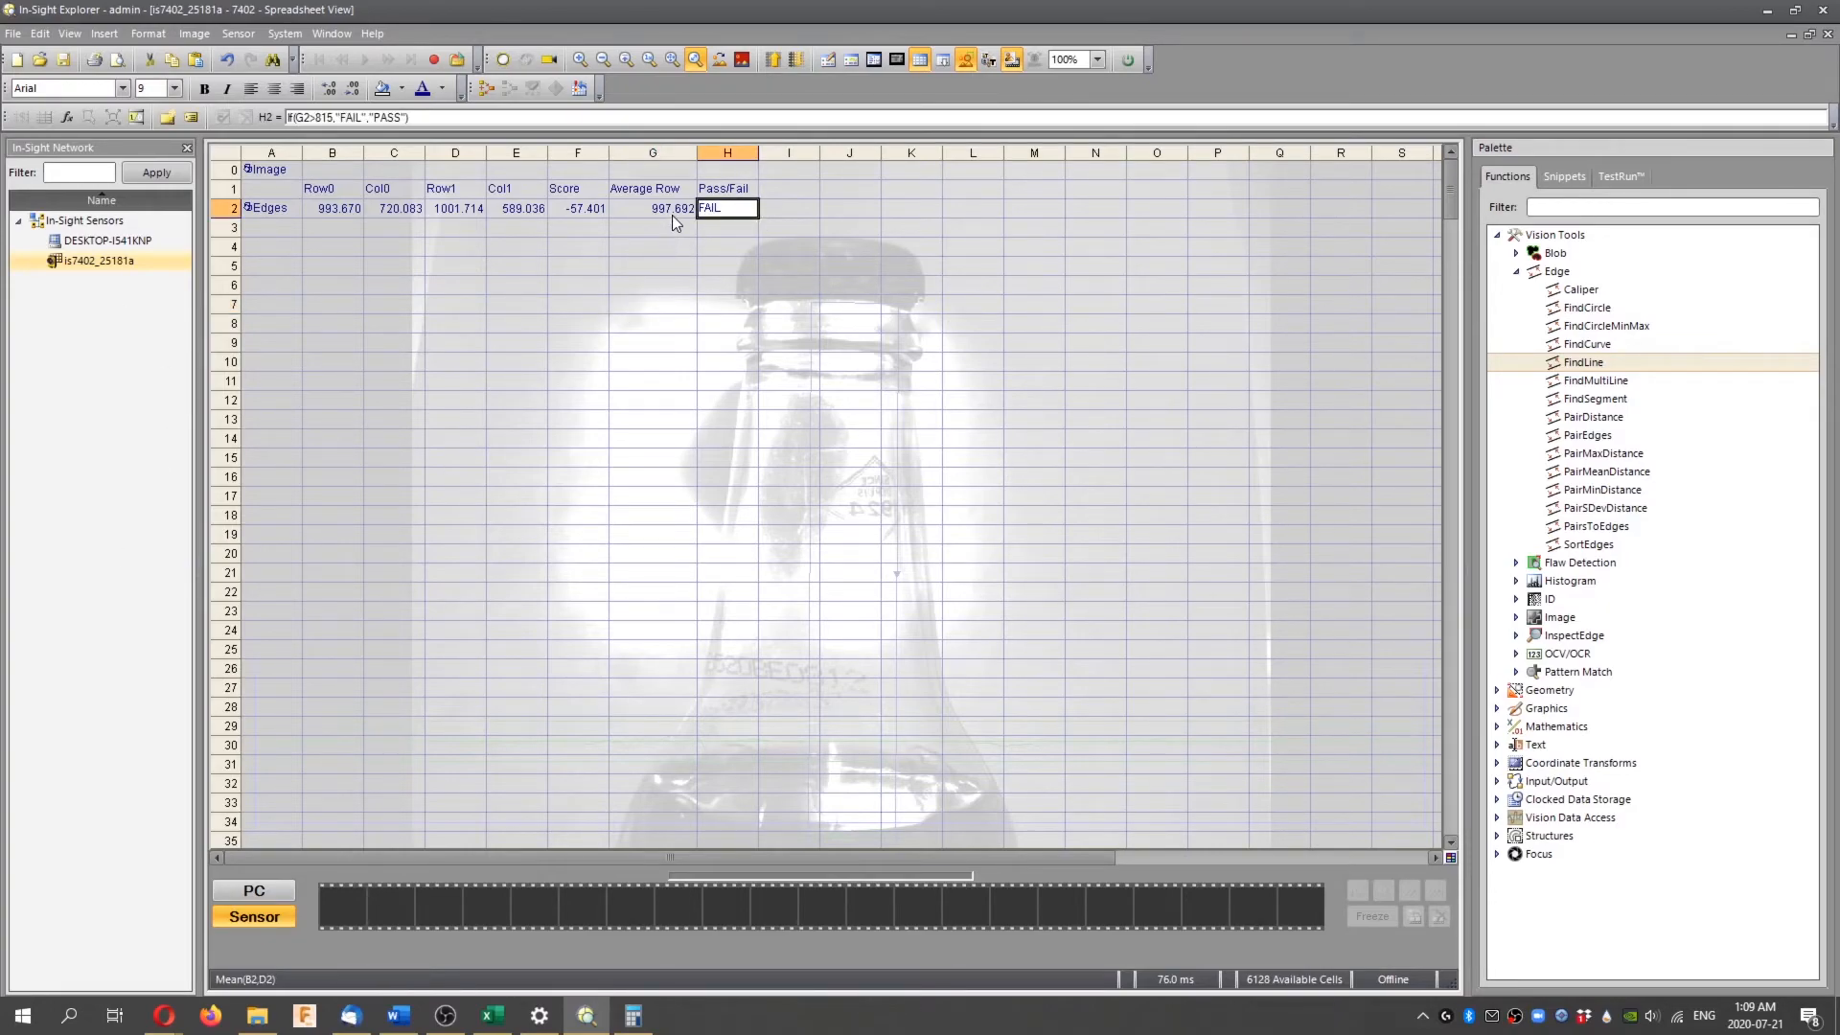
click(652, 208)
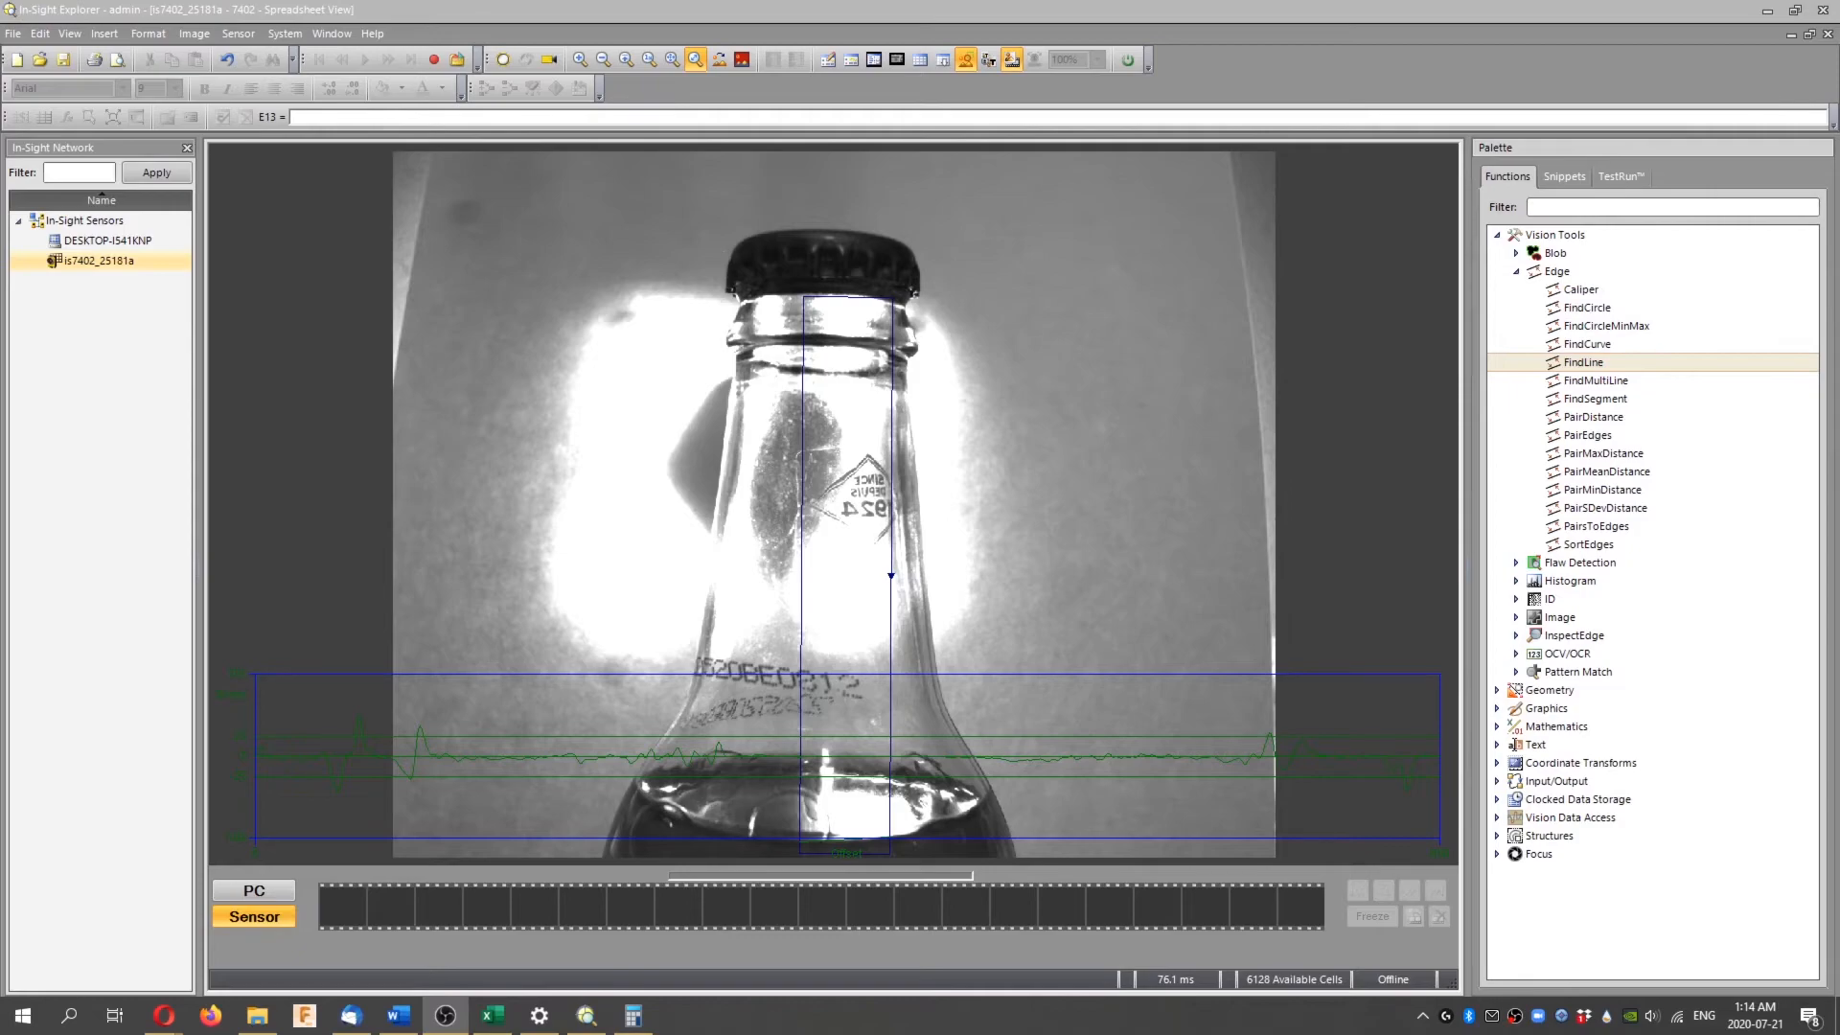
mouse_move(904, 586)
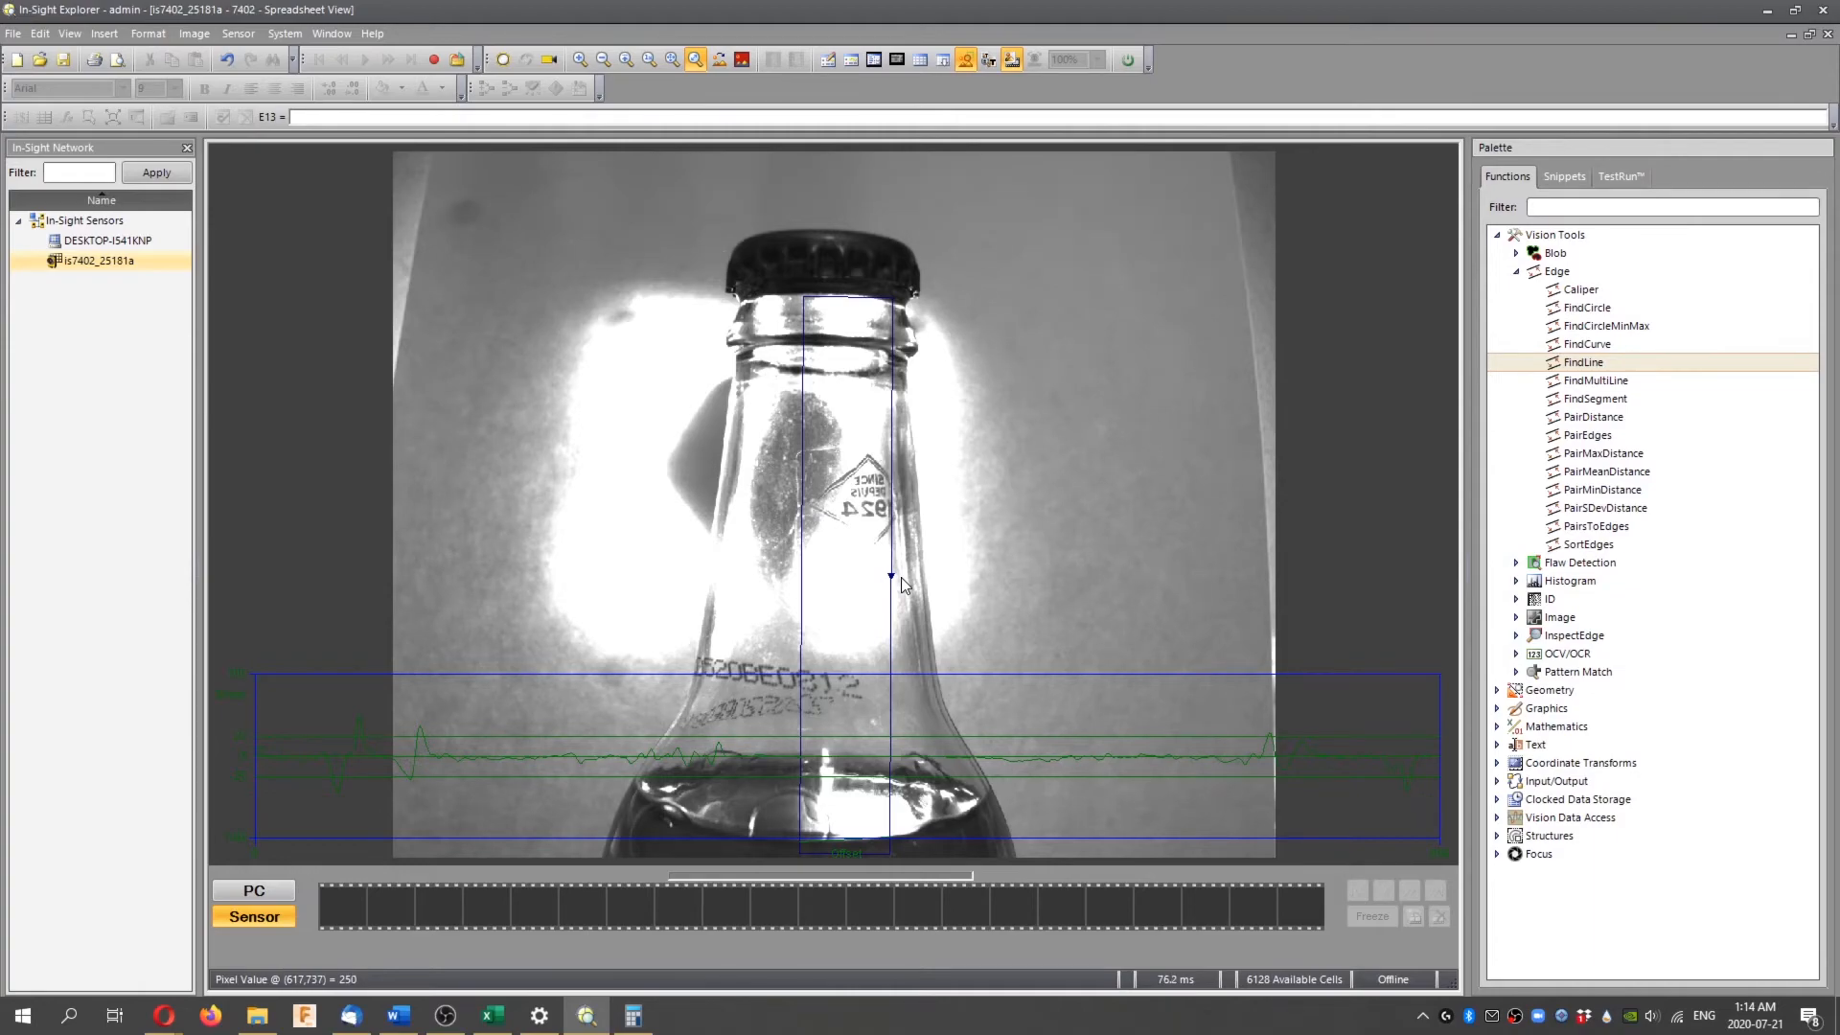
mouse_move(1191, 971)
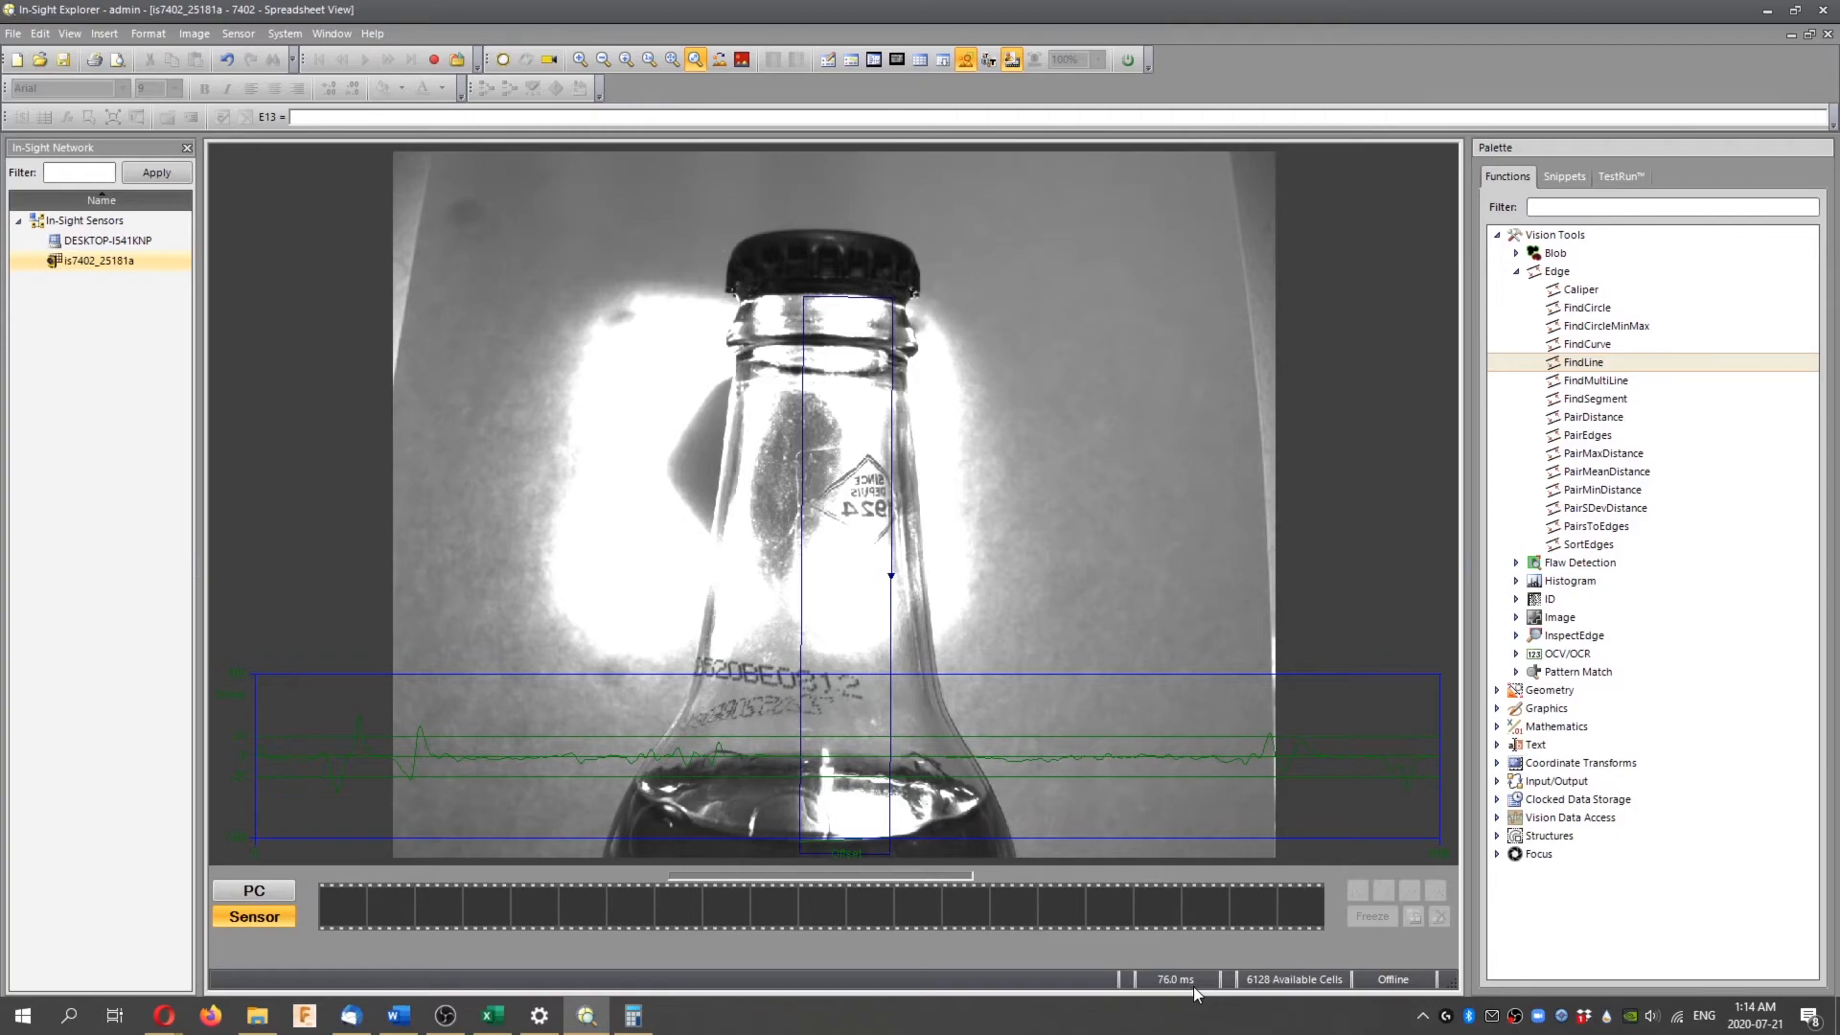
mouse_move(1160, 965)
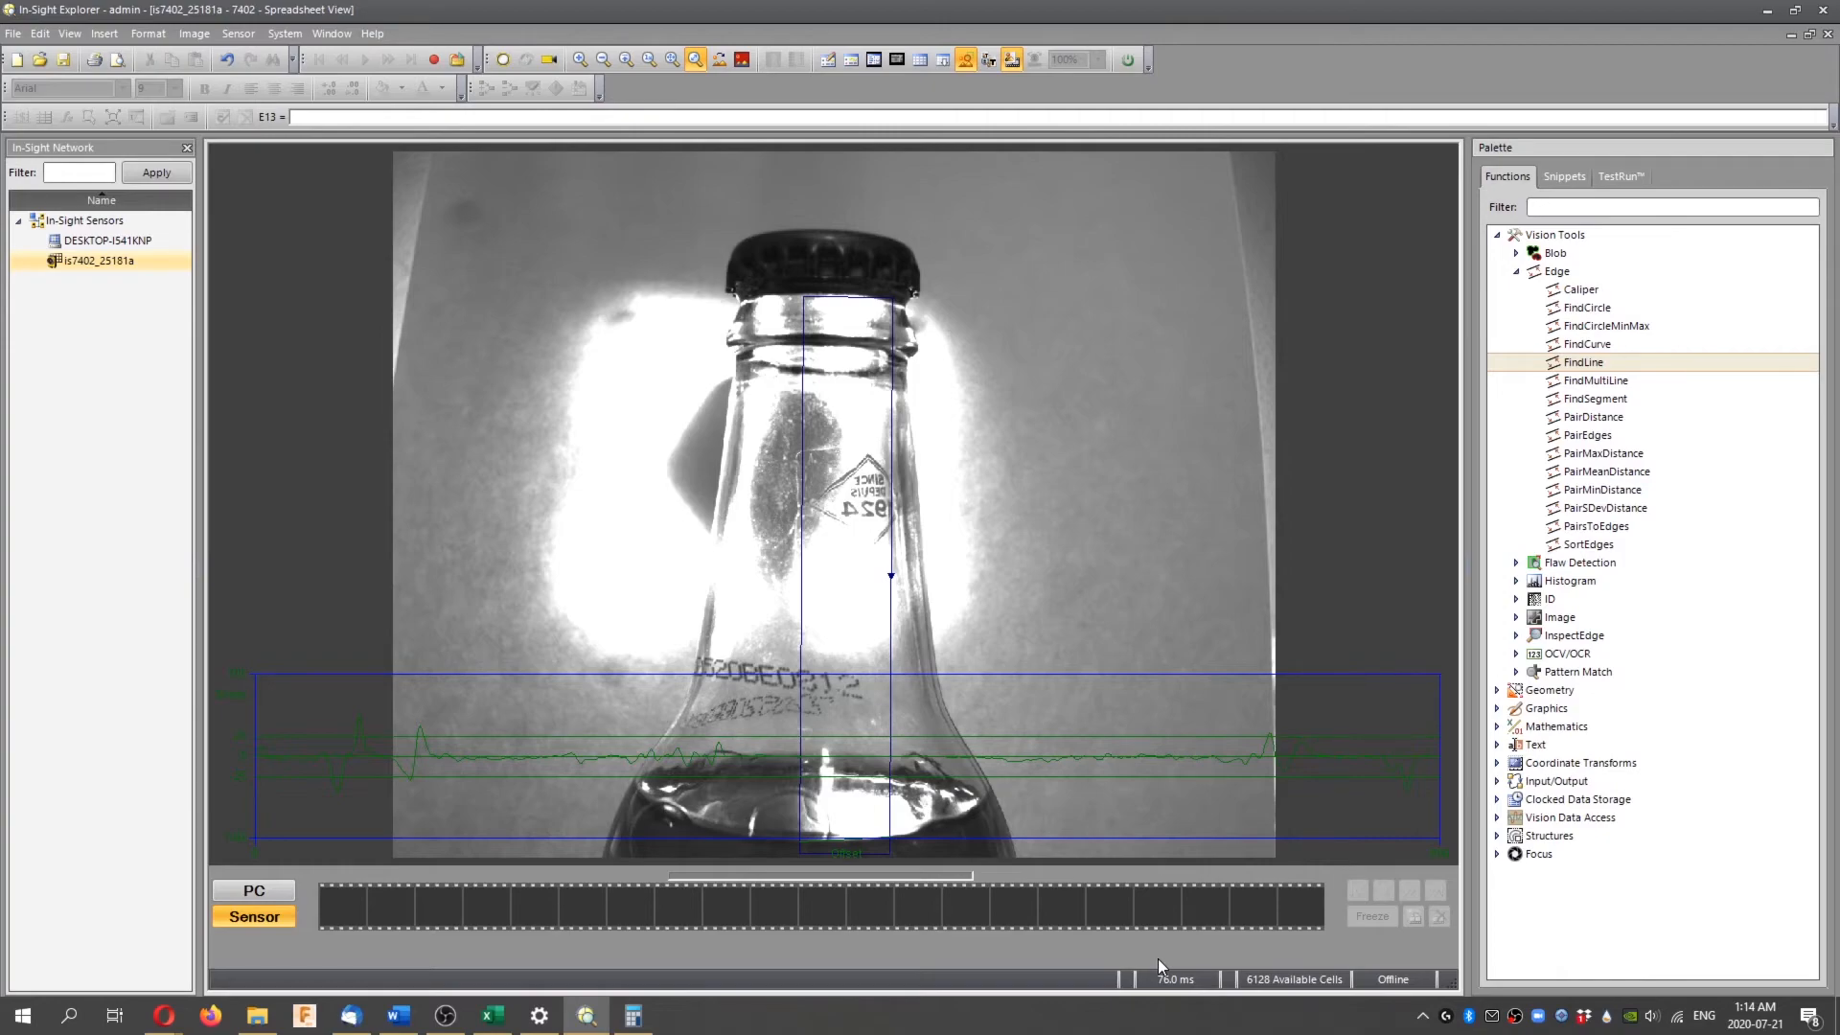
mouse_move(1103, 834)
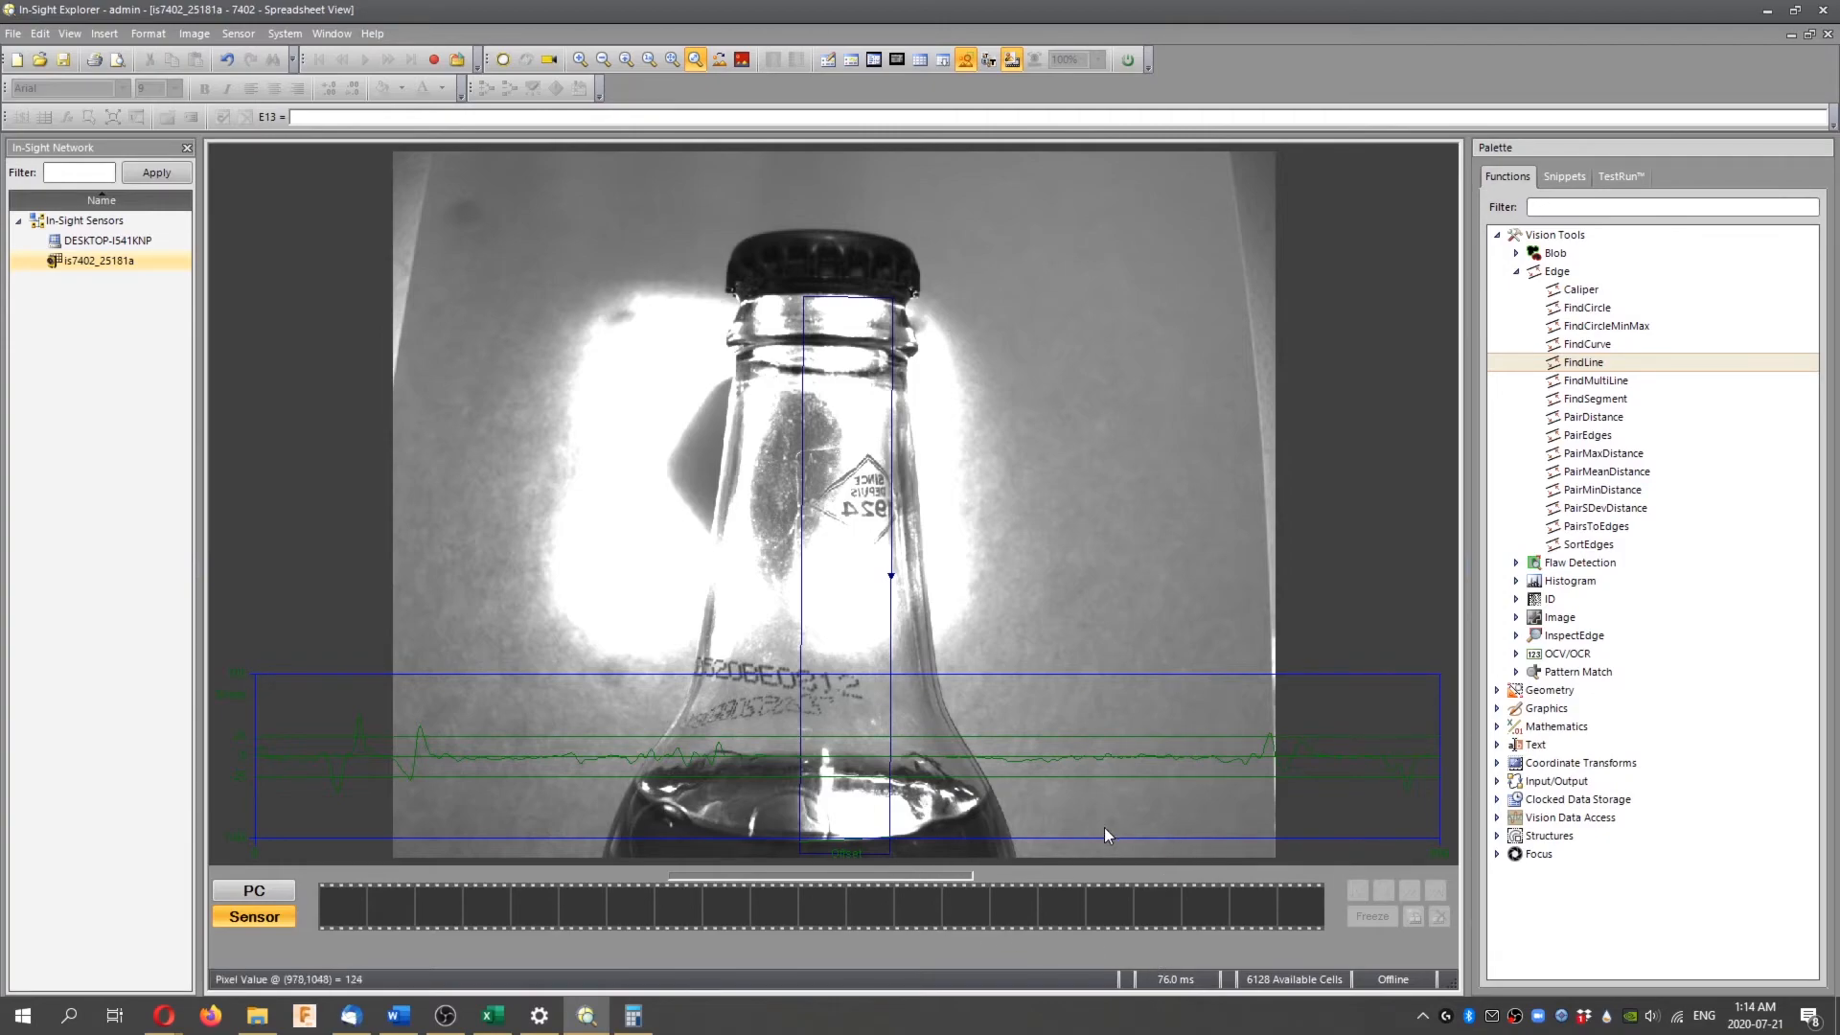
mouse_move(1166, 989)
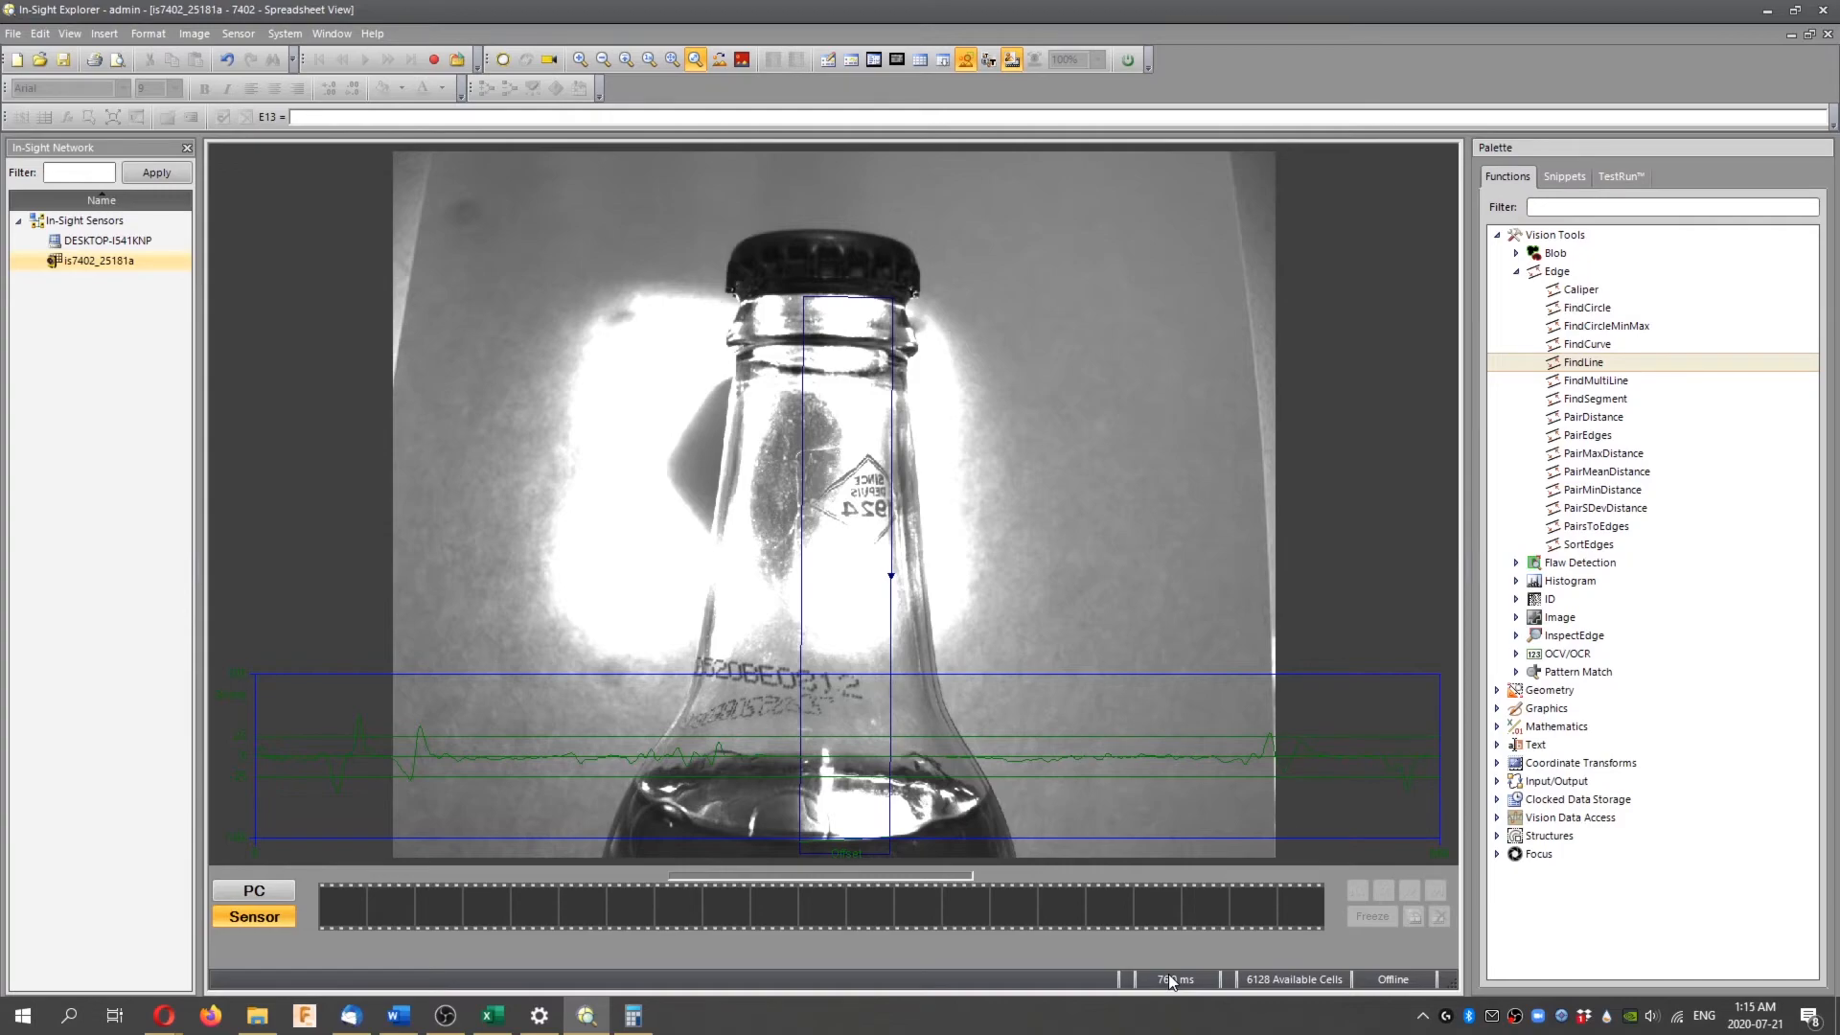
mouse_move(1129, 963)
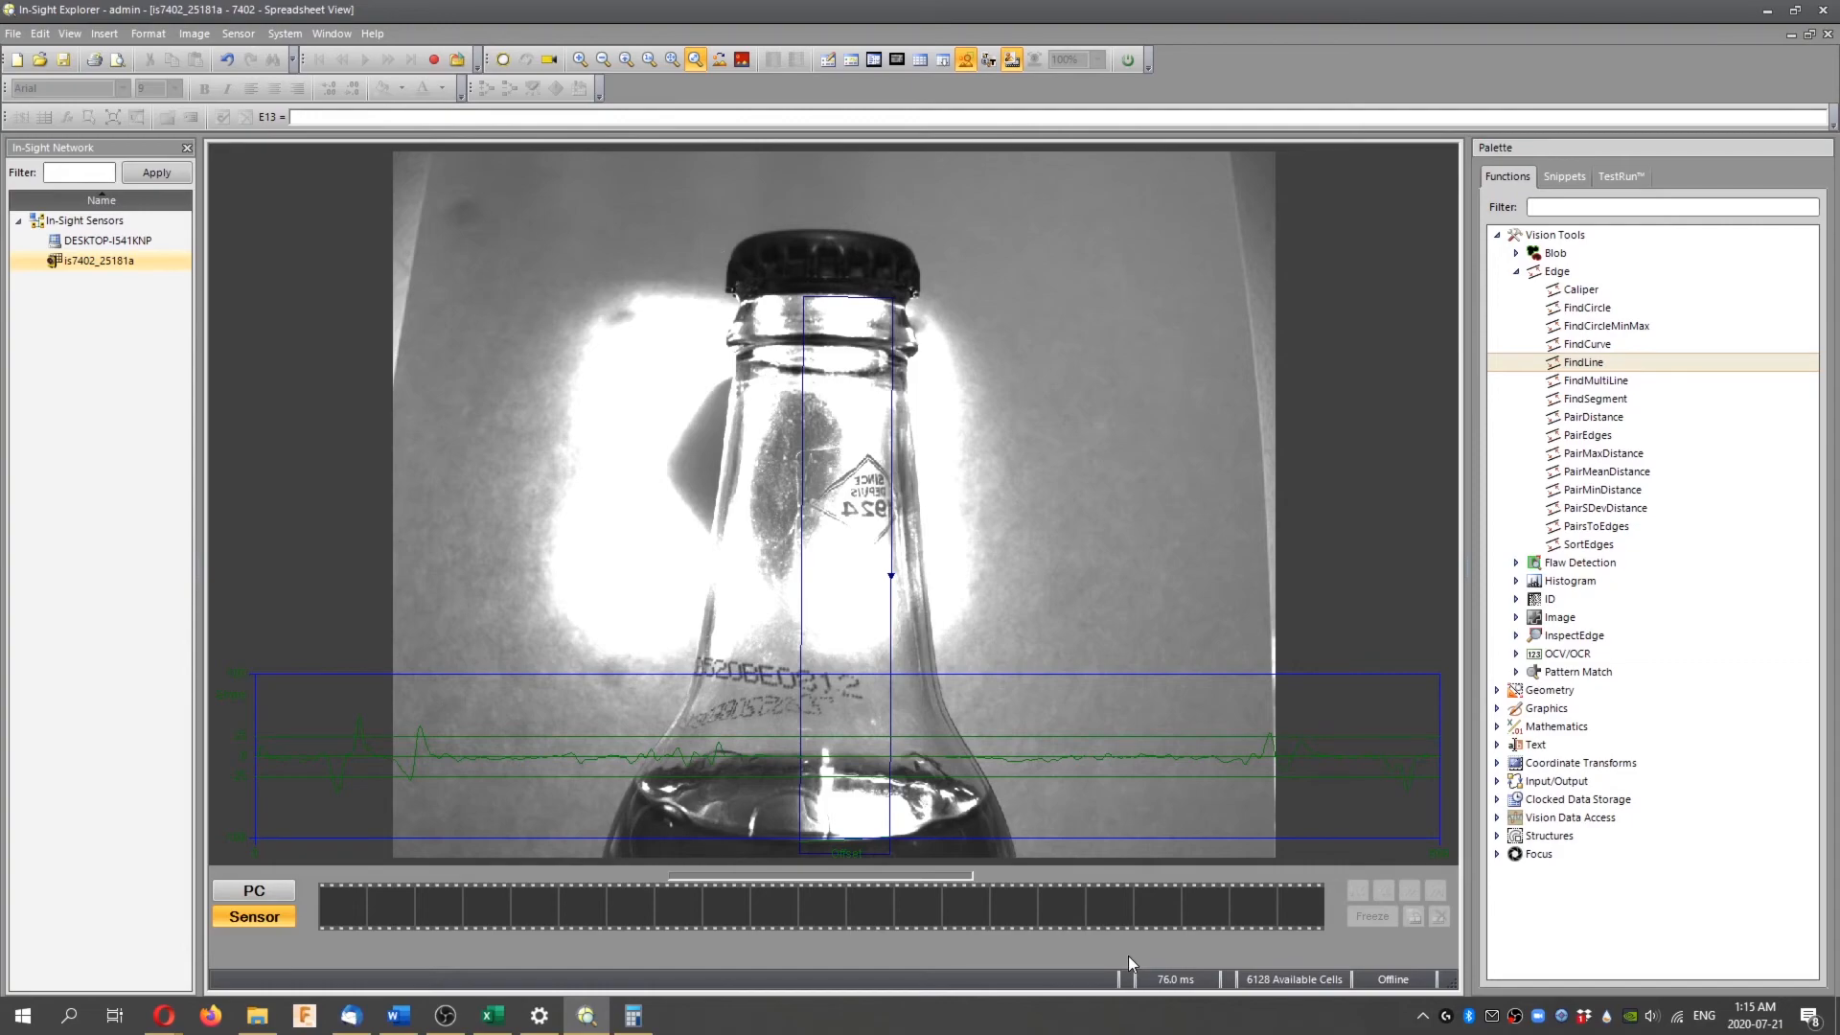
mouse_move(607, 816)
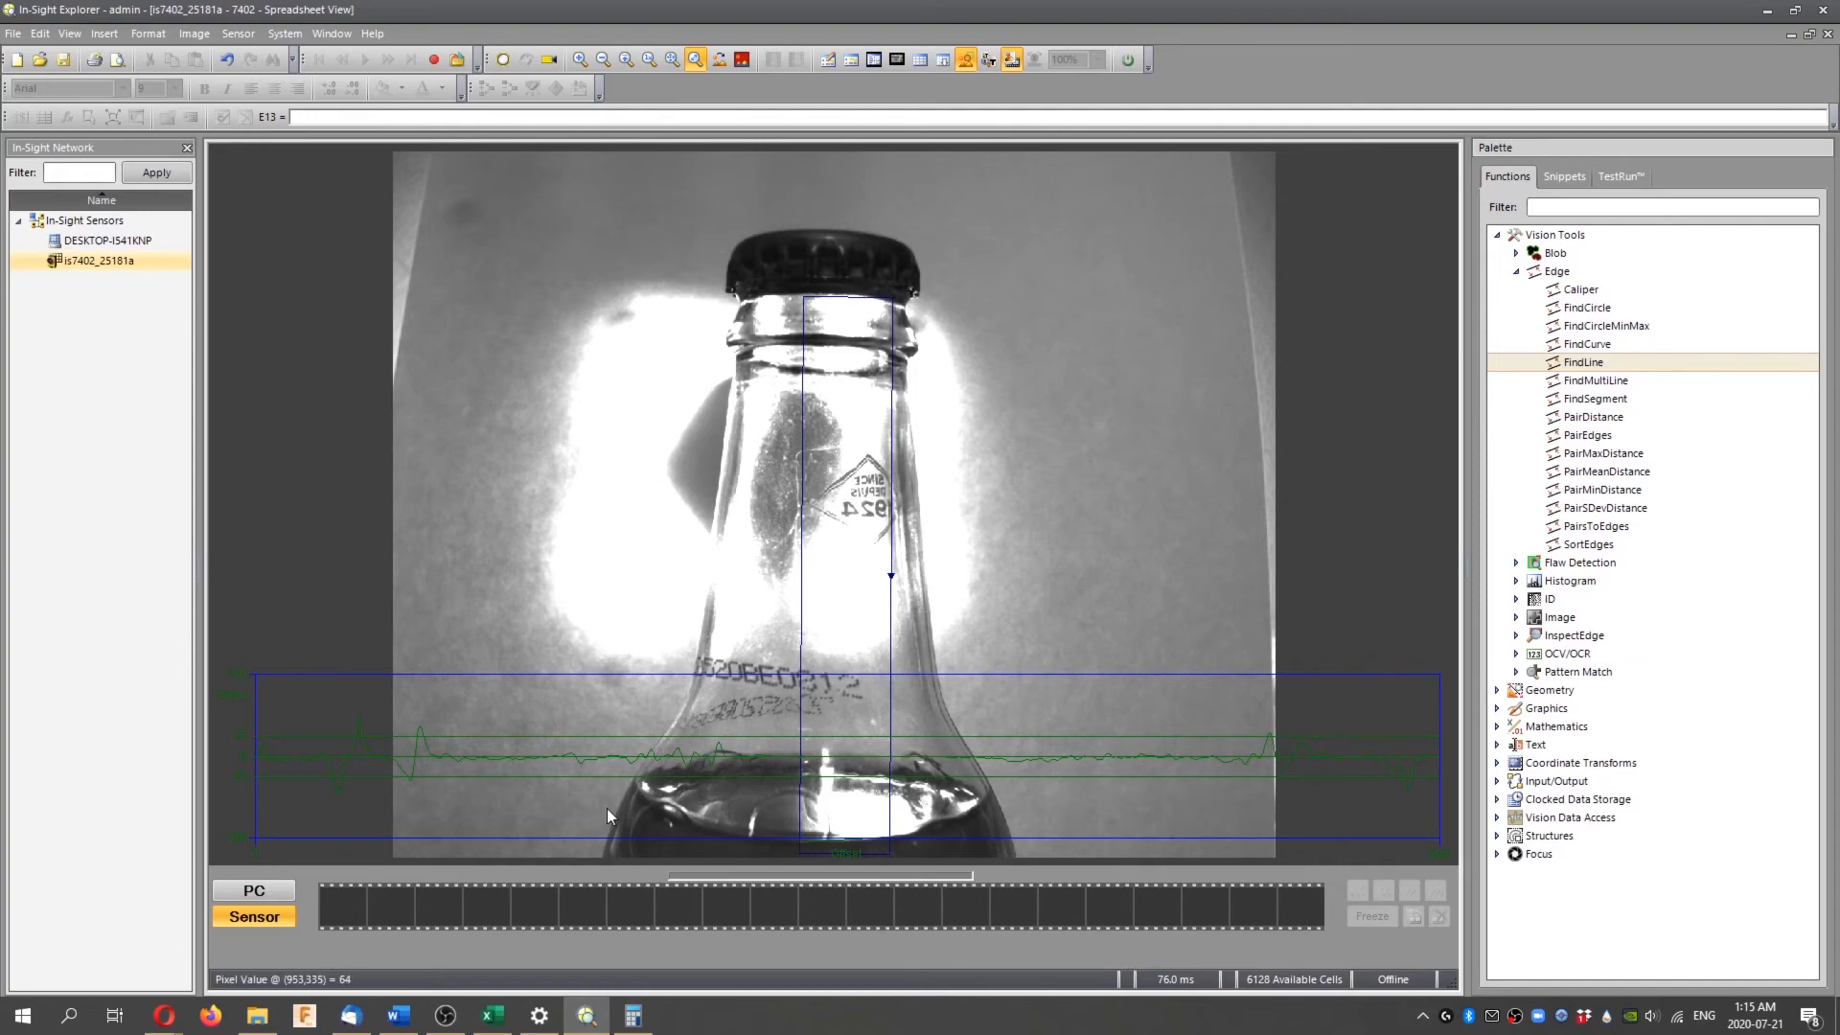